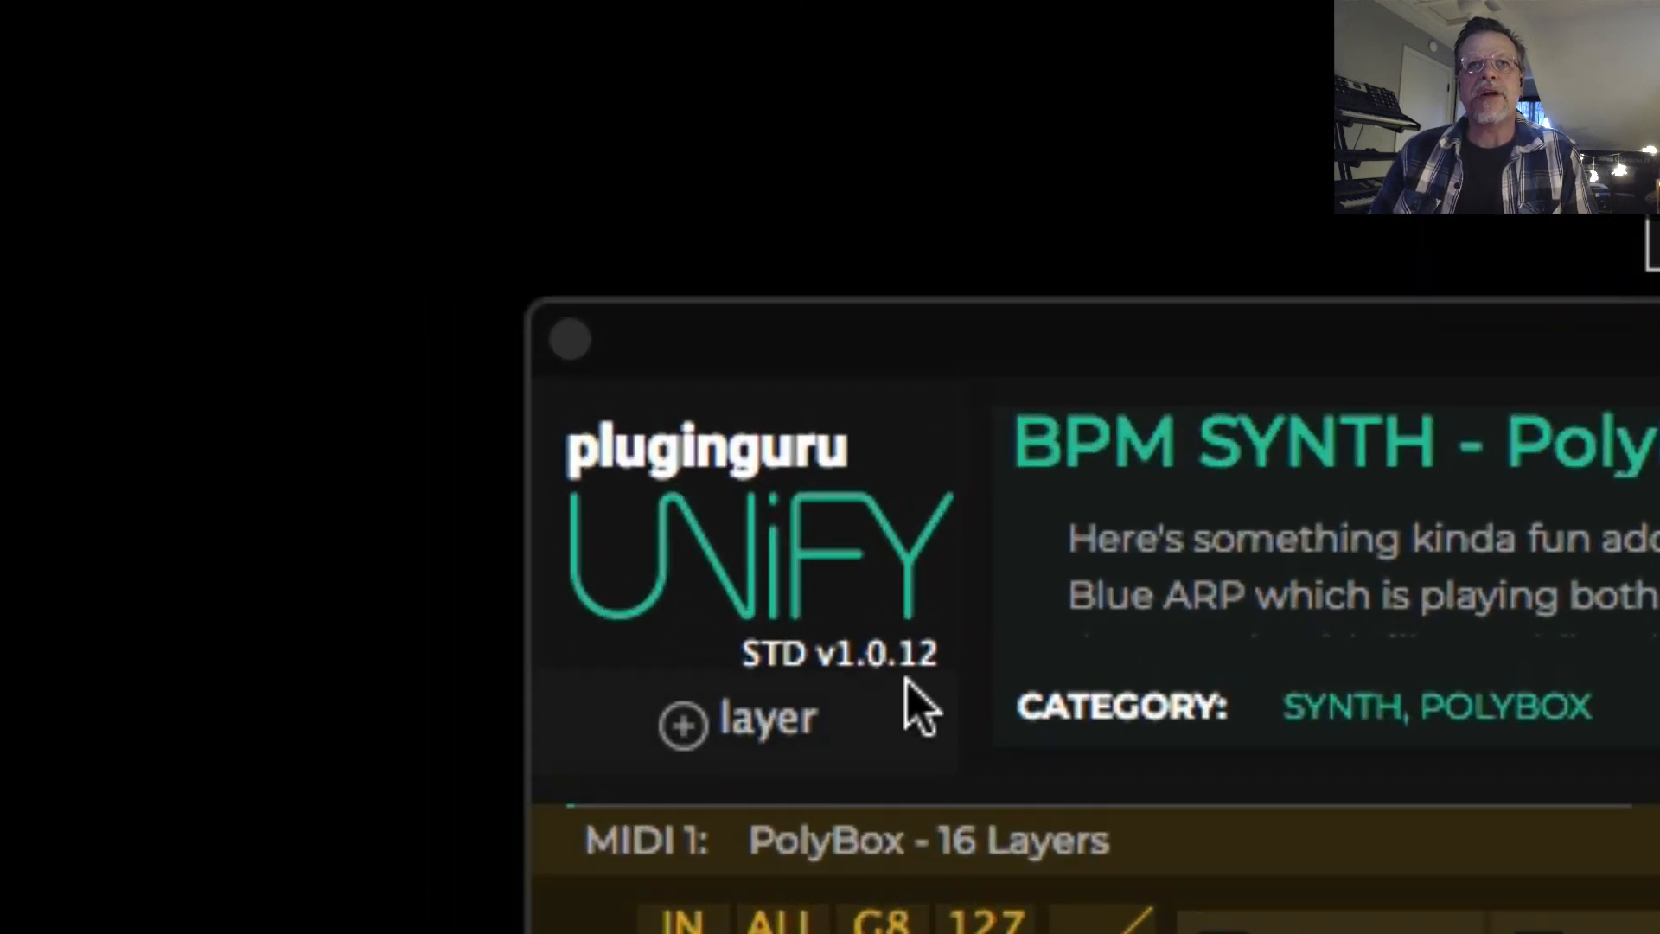
# Bring up the MIDI 1 PolyBox settings showing a 16-layer pool from channel 1
pyautogui.click(923, 840)
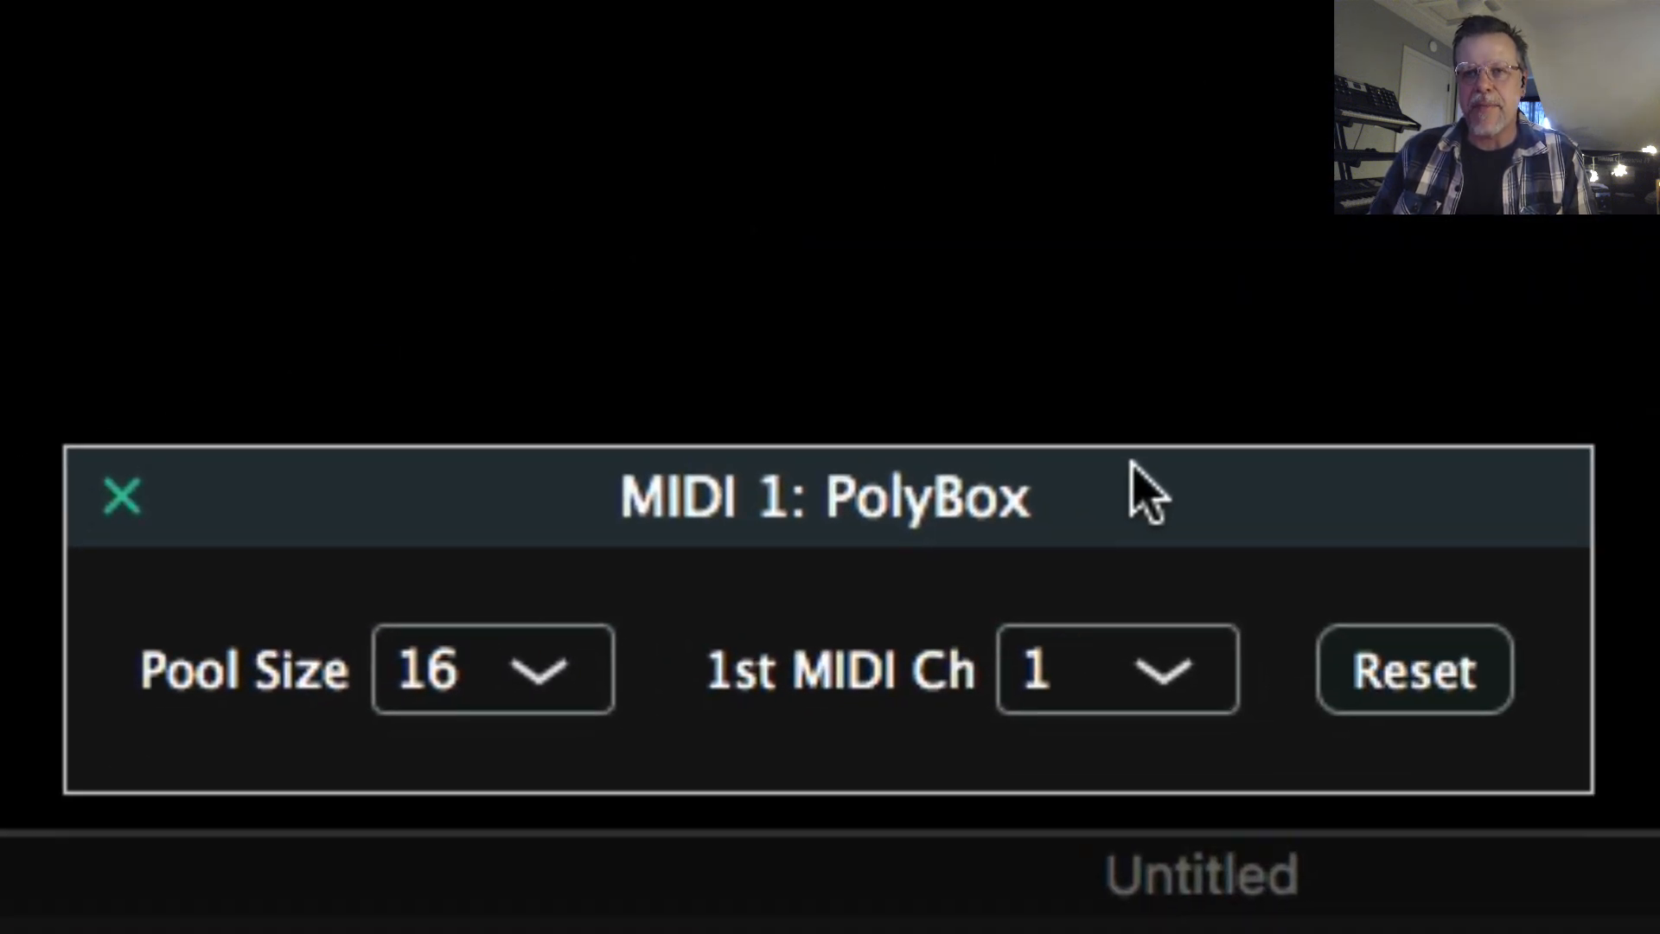
pyautogui.moveTo(668, 630)
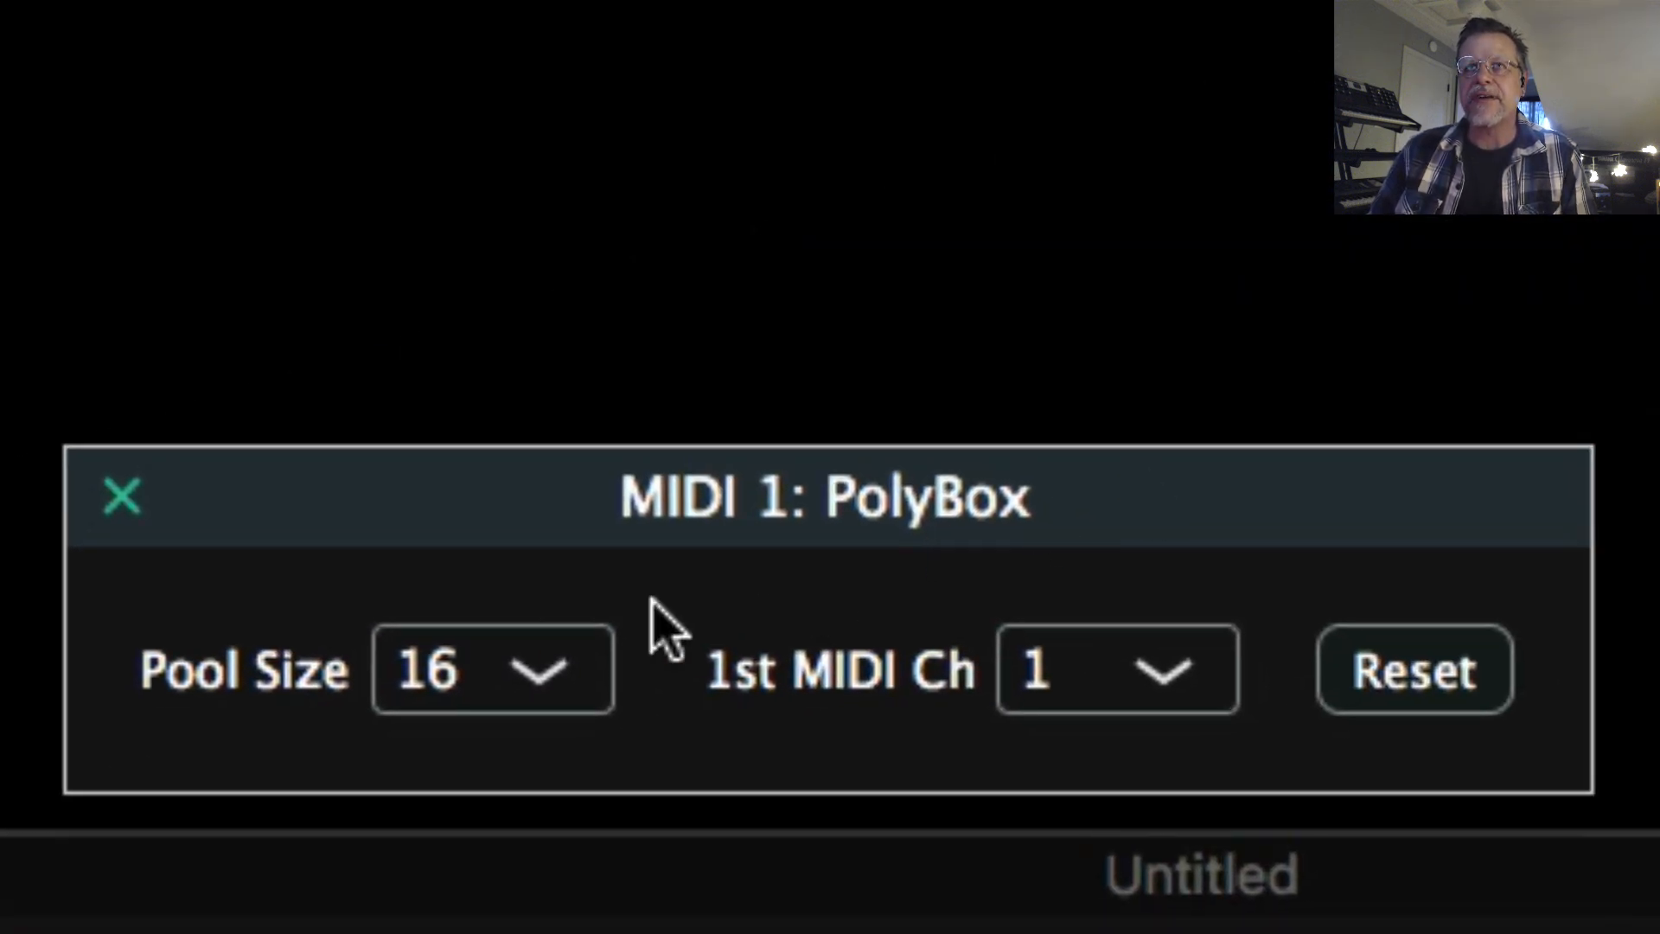
pyautogui.moveTo(588, 524)
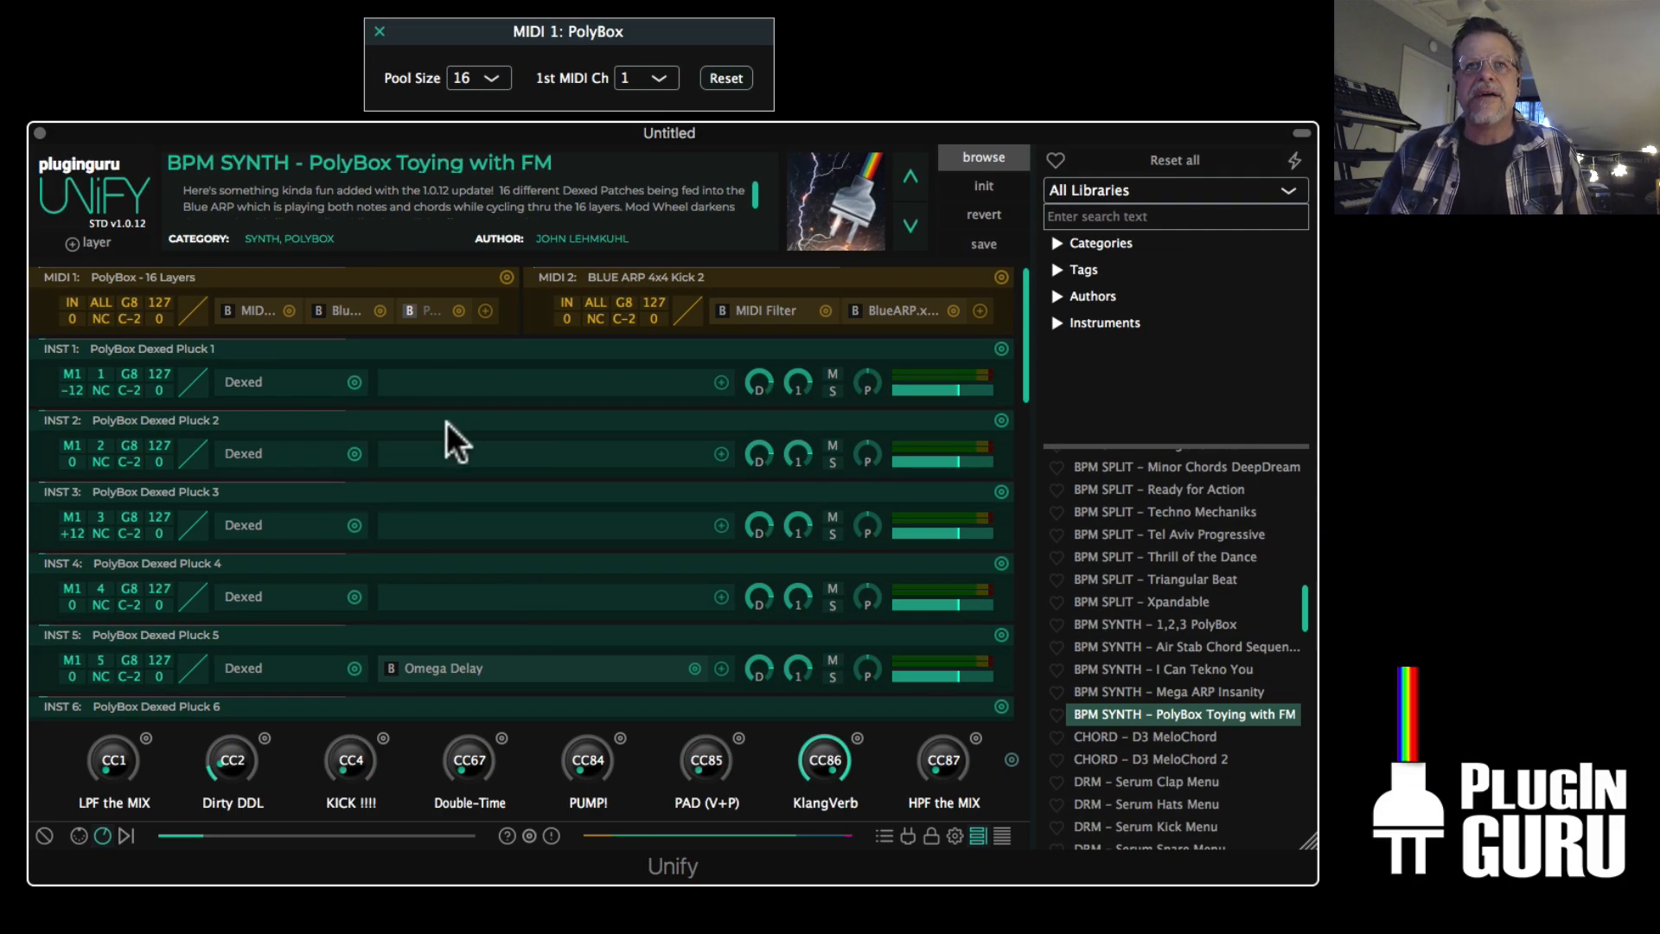
pyautogui.moveTo(577, 445)
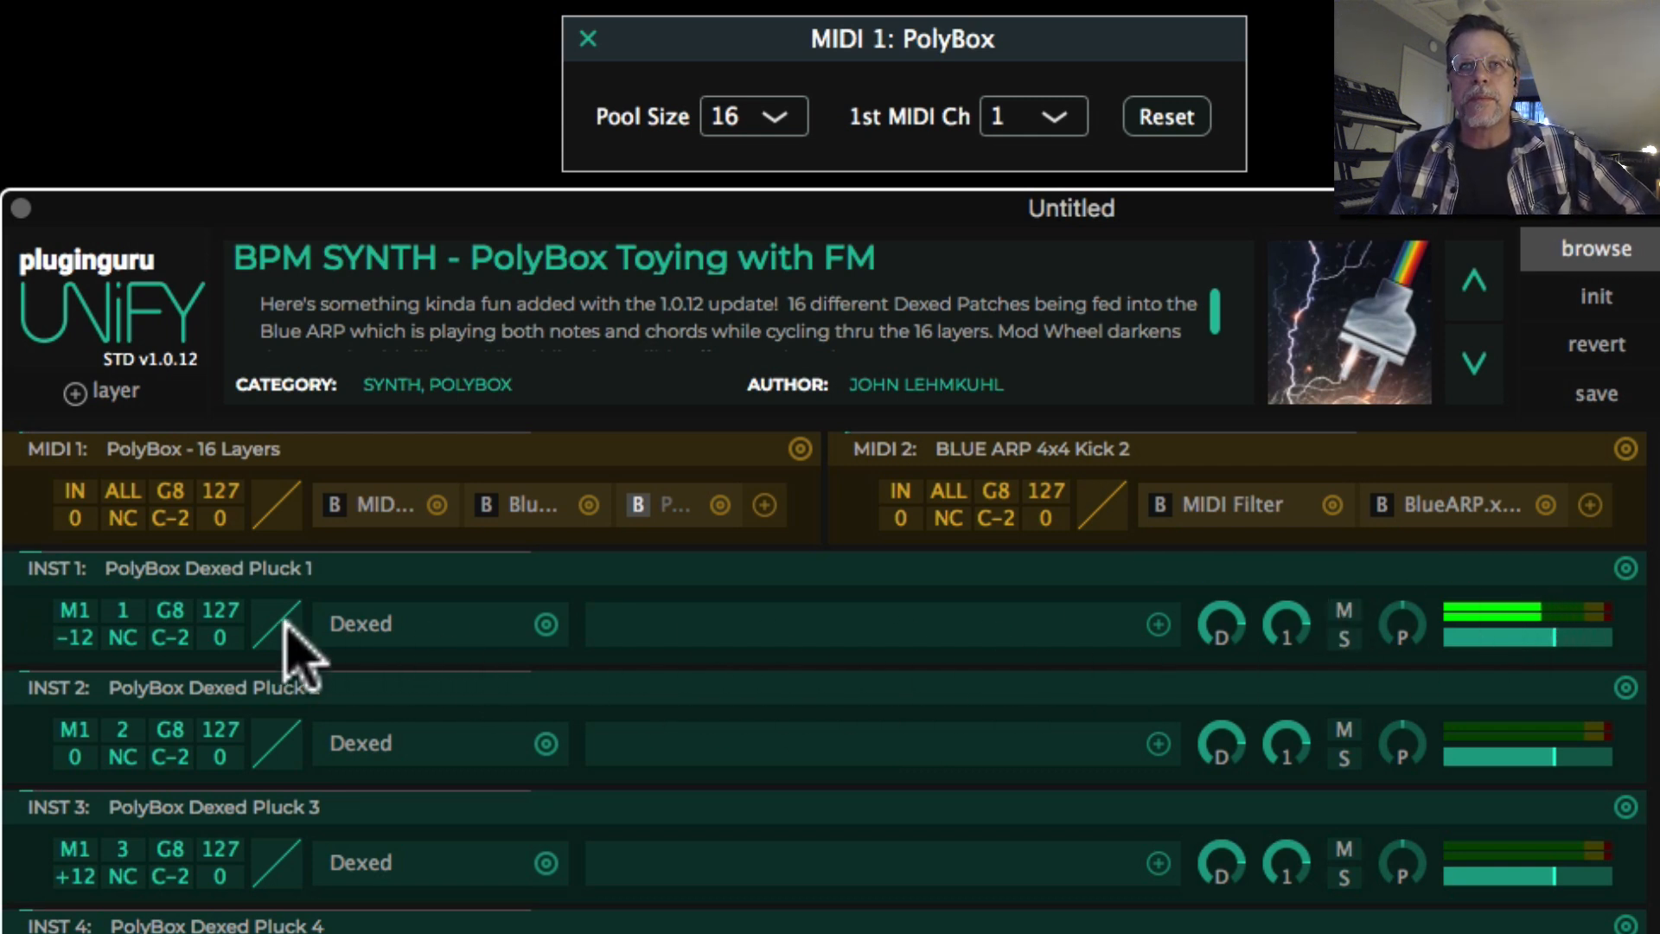
pyautogui.moveTo(788, 138)
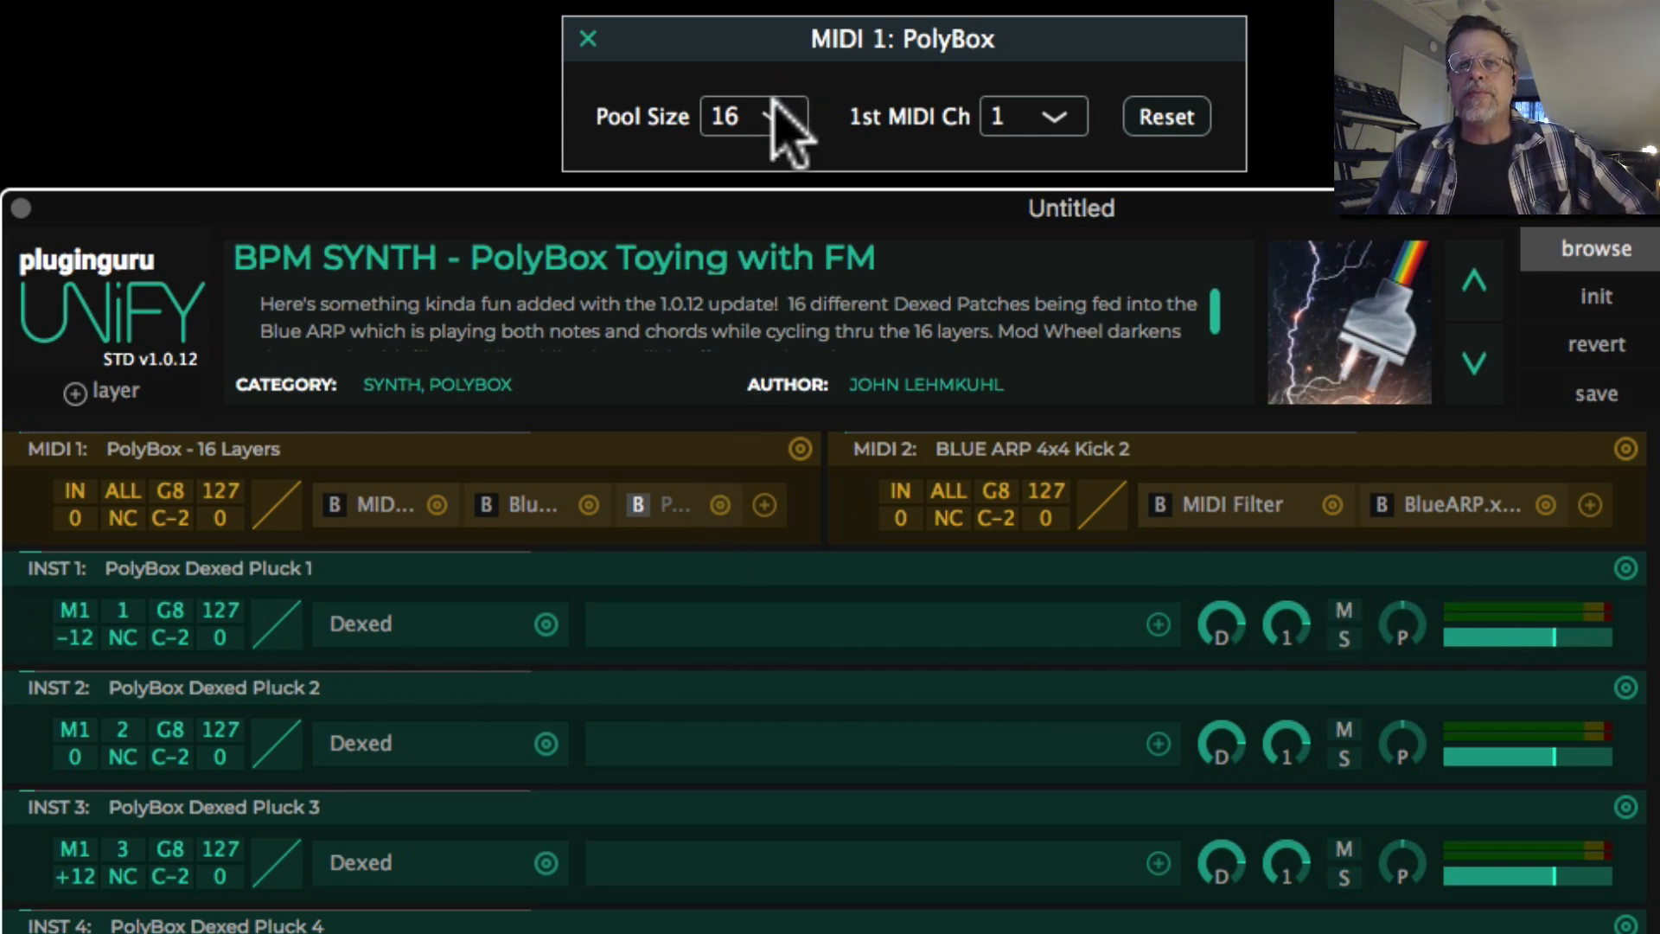
pyautogui.moveTo(826, 449)
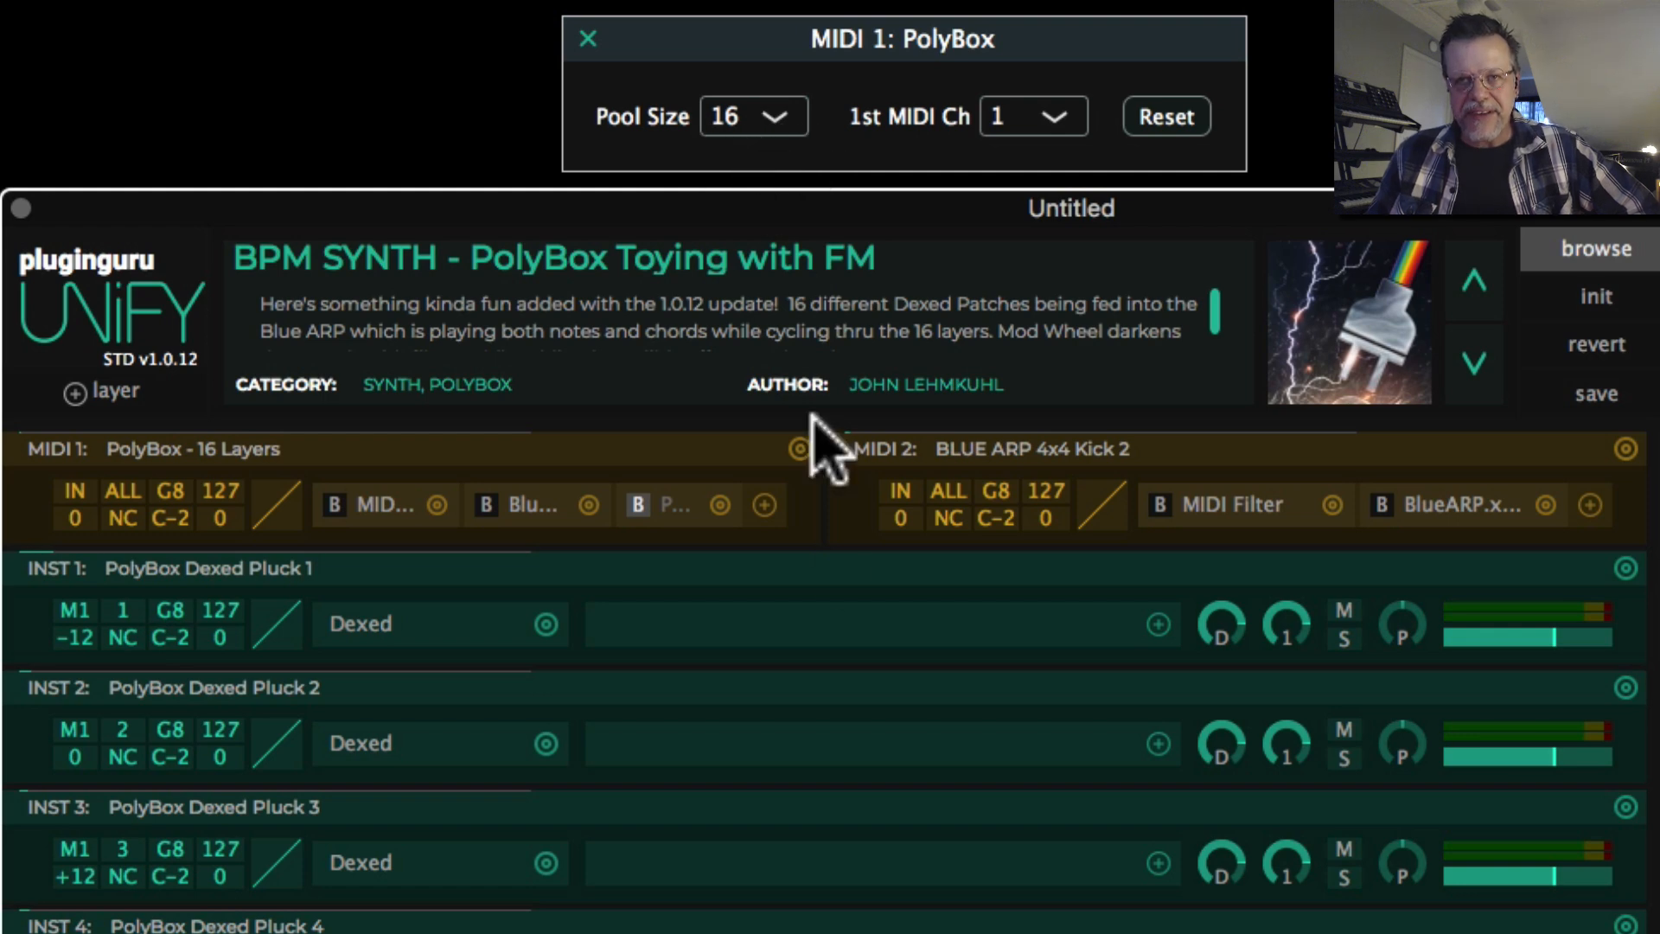
pyautogui.scroll(-3)
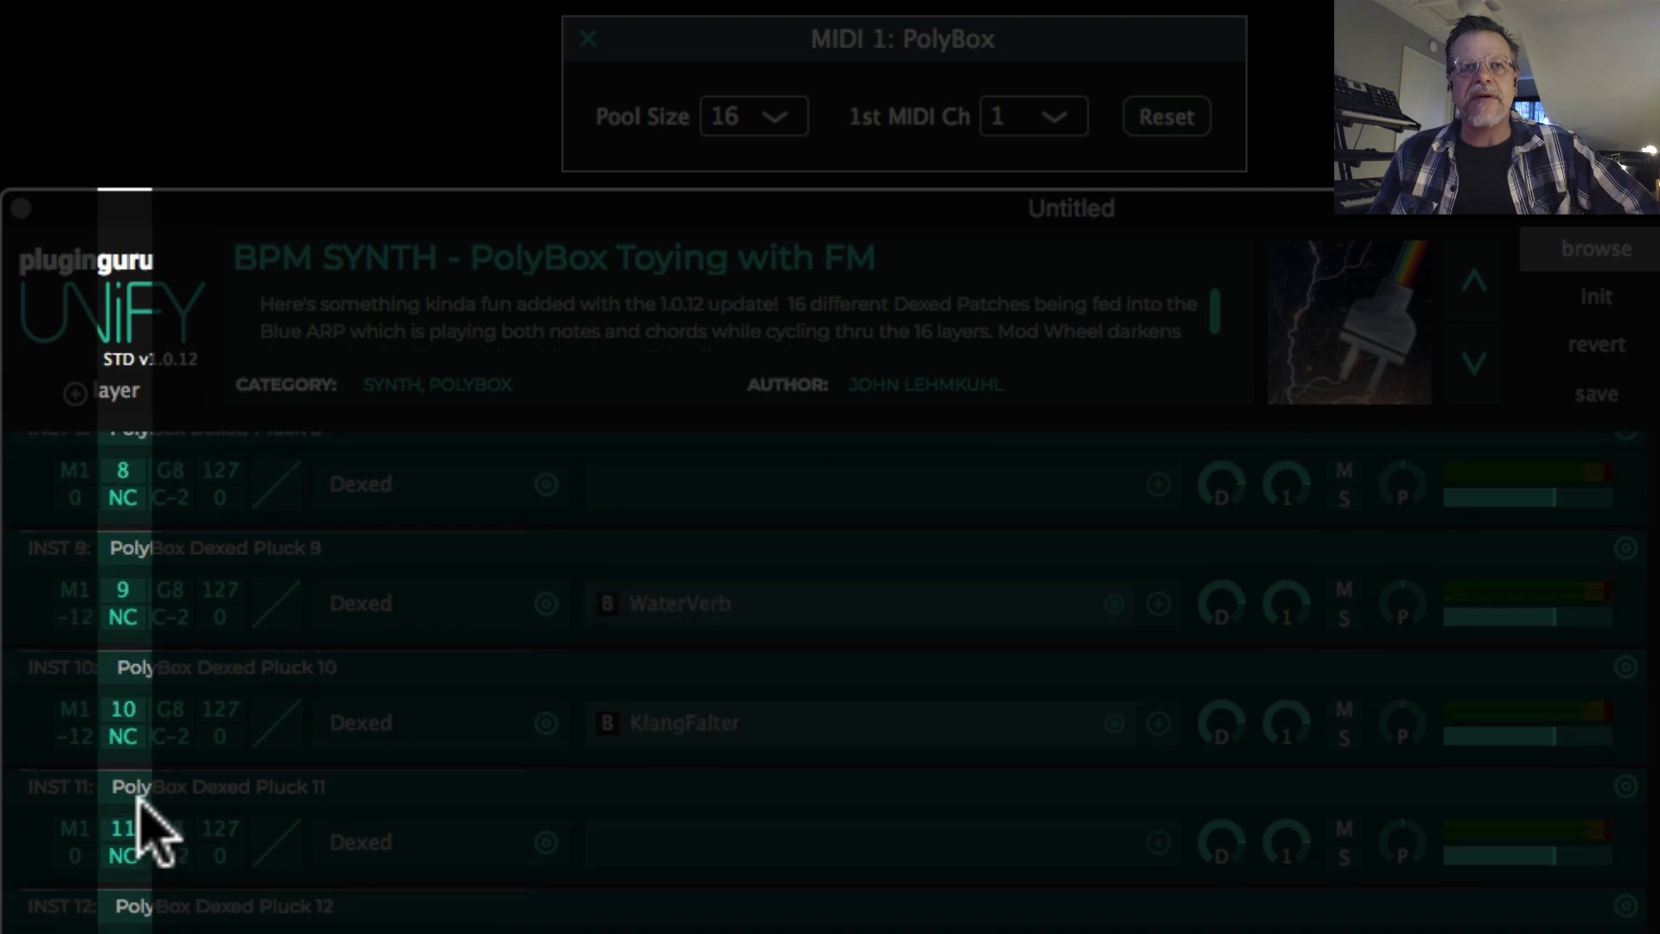
pyautogui.scroll(-3)
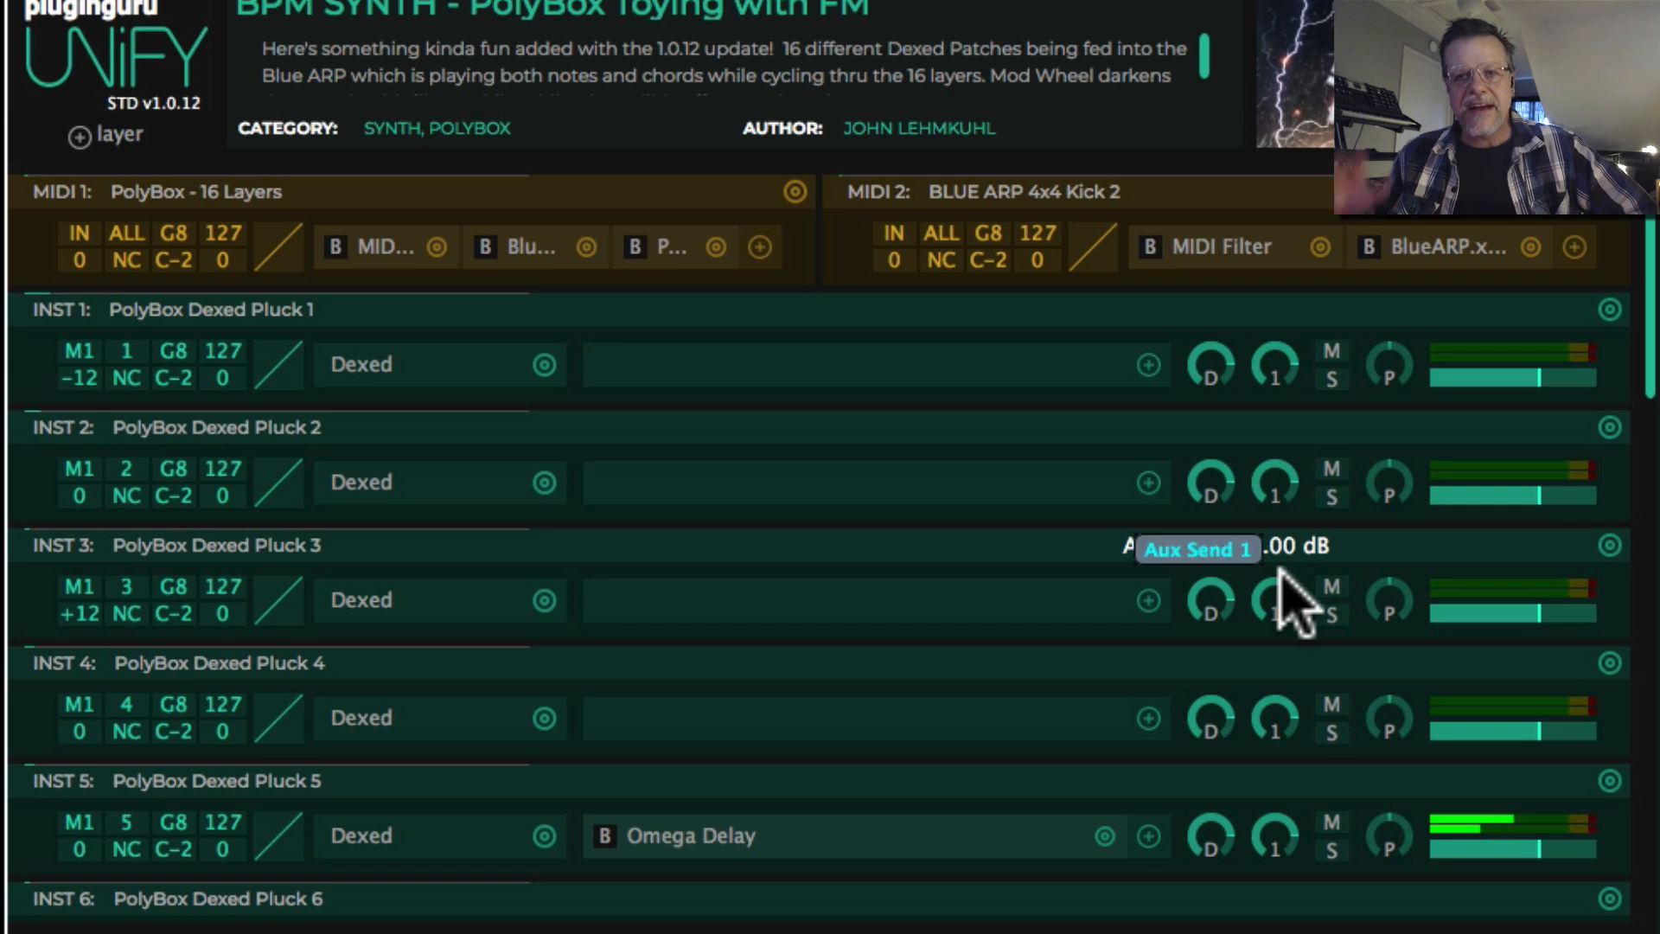
pyautogui.moveTo(693, 514)
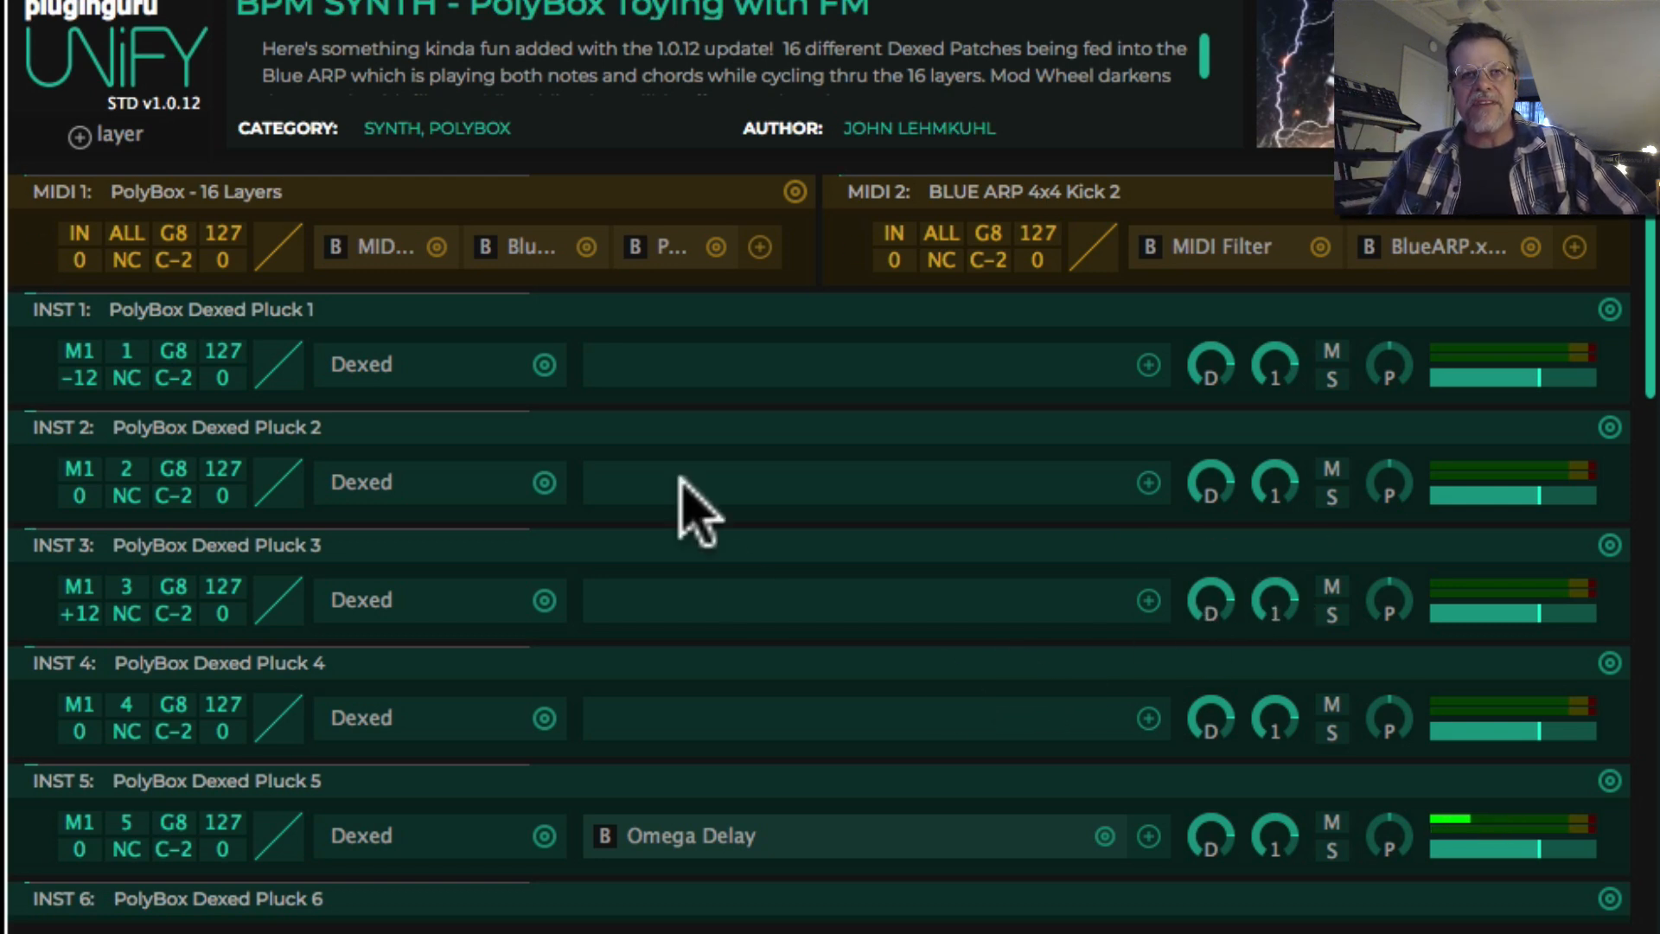
pyautogui.moveTo(725, 598)
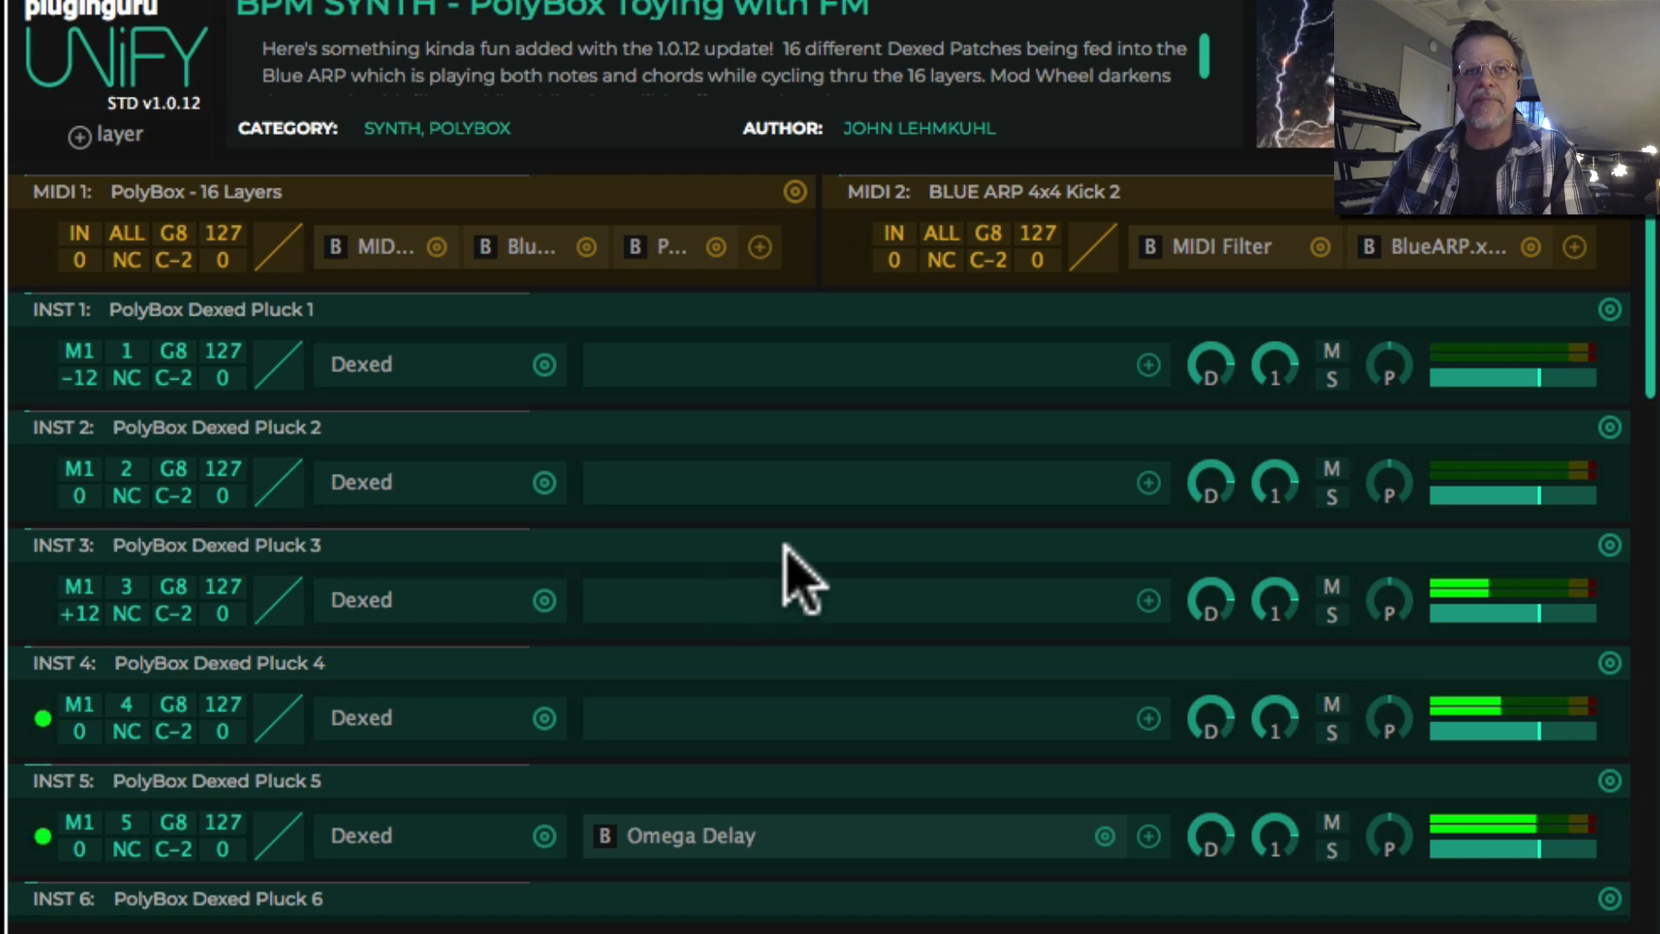
pyautogui.scroll(-3)
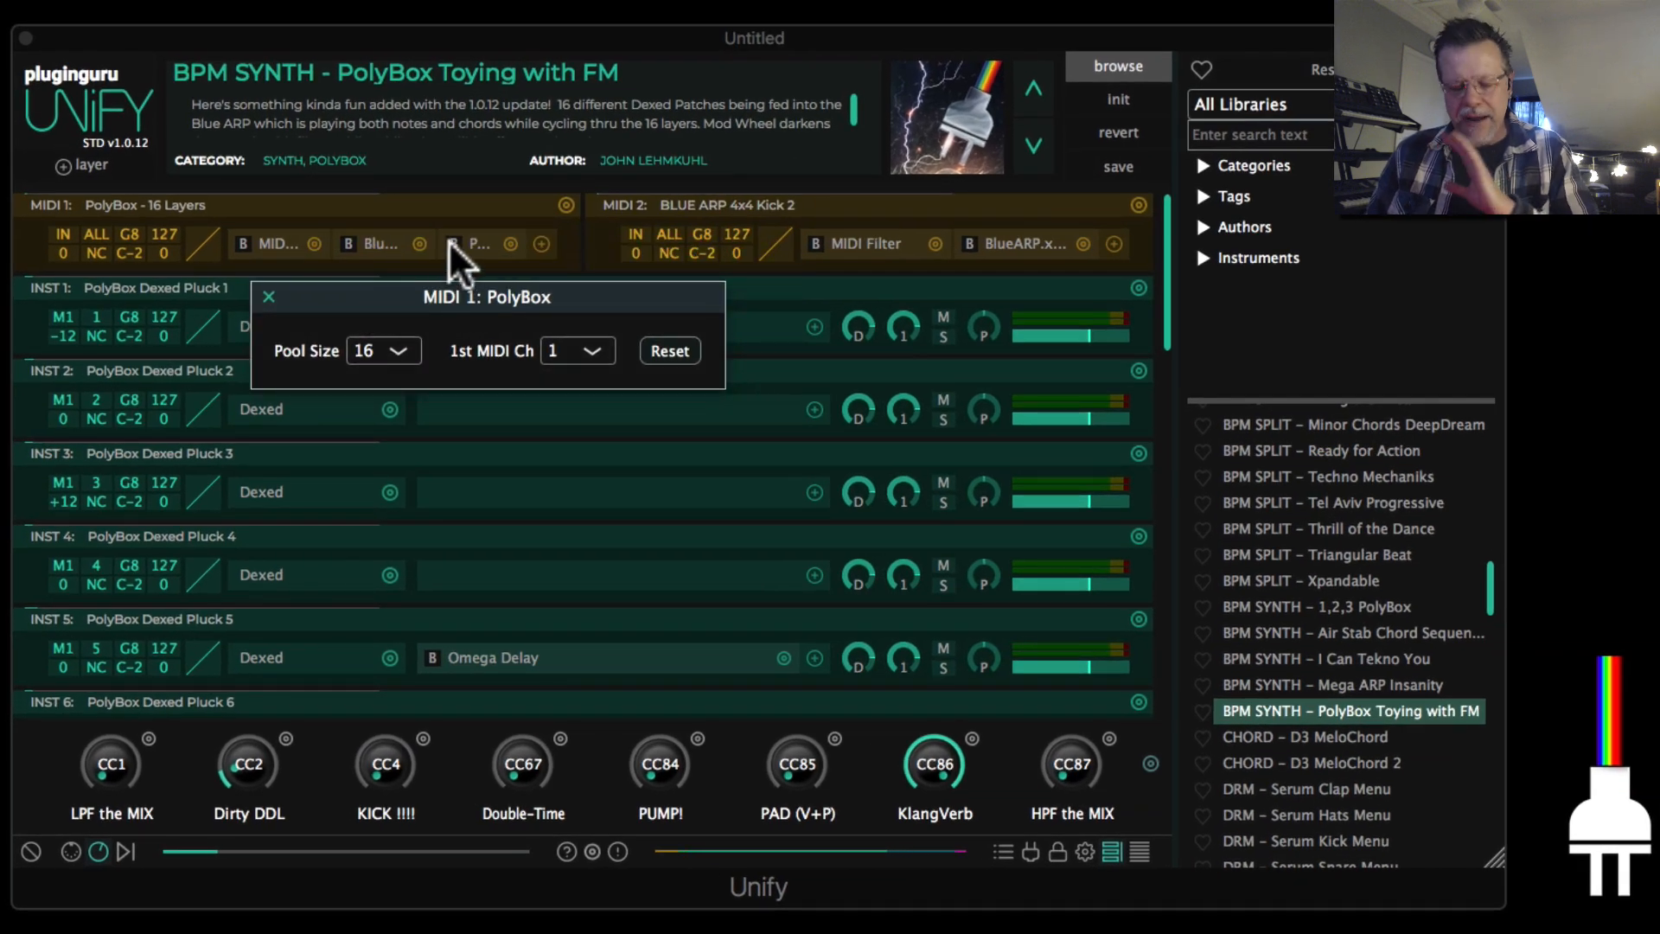
pyautogui.moveTo(454, 244)
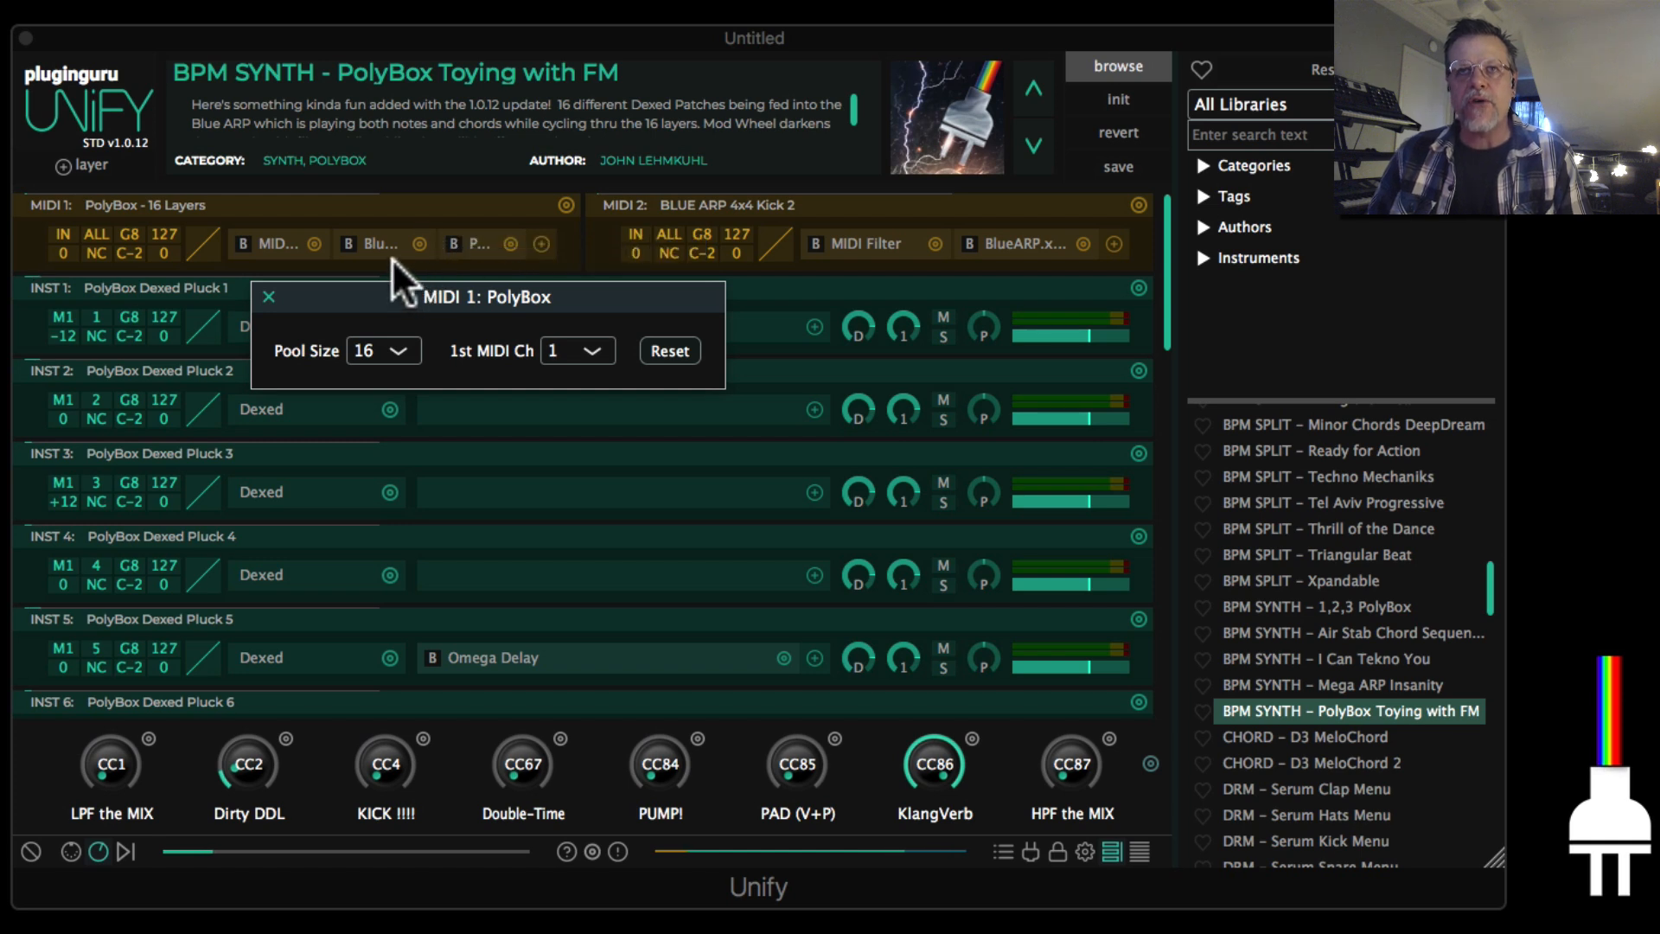
pyautogui.moveTo(385, 328)
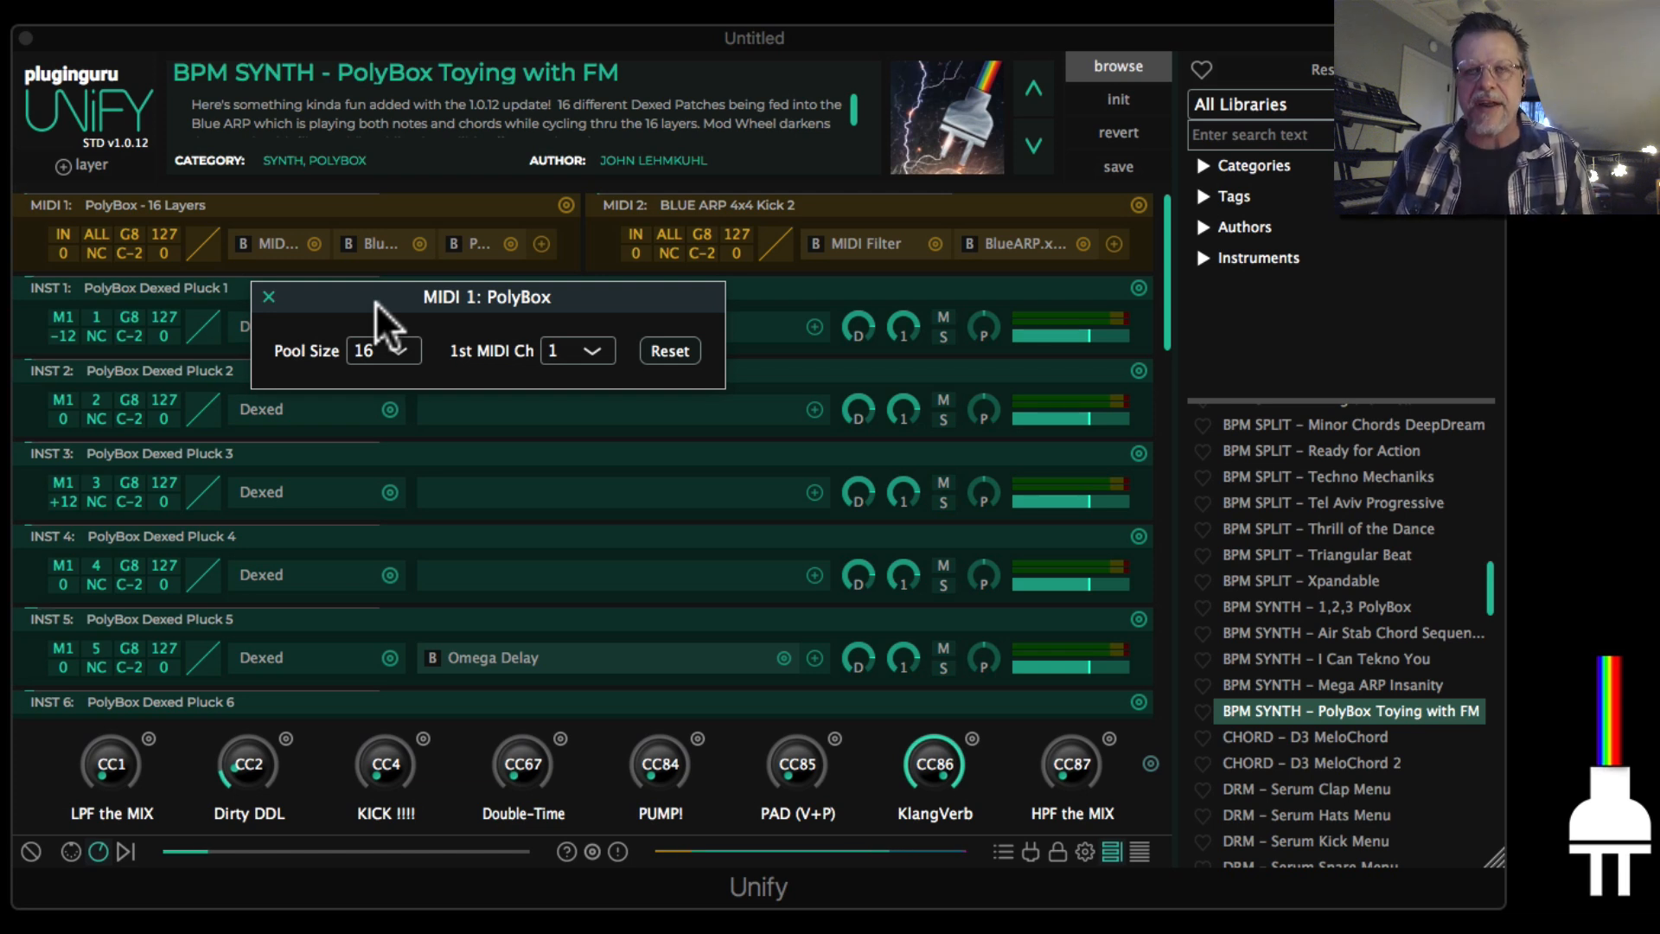
pyautogui.moveTo(413, 349)
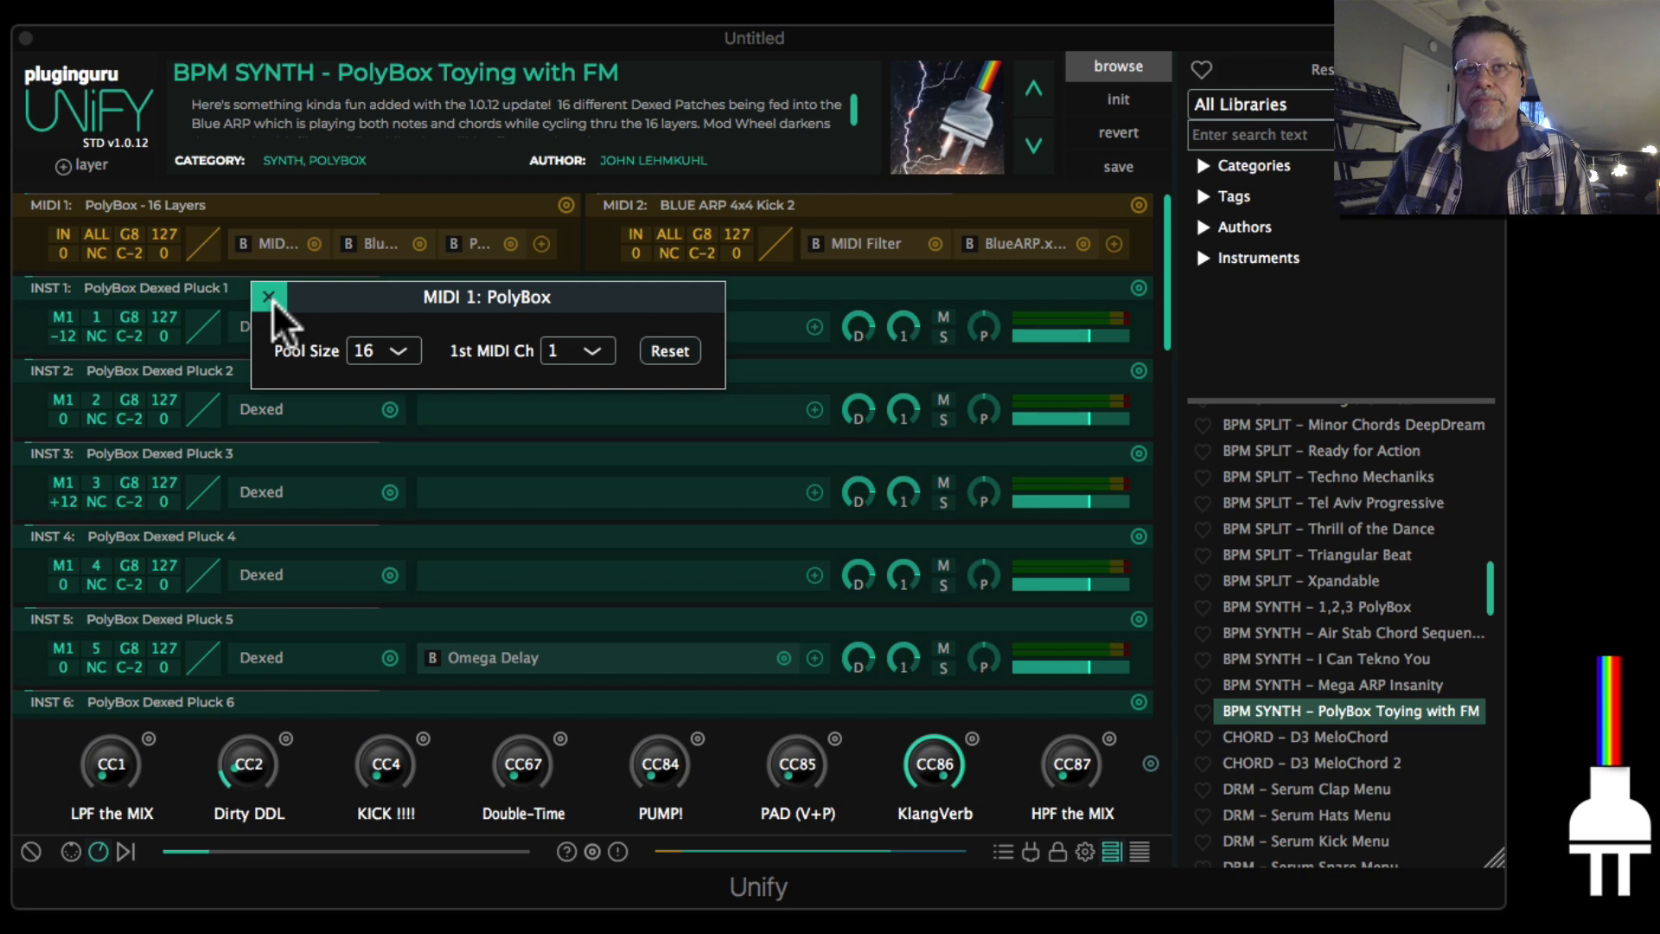
# Close the MIDI 1 PolyBox panel and scroll through the 16 Dexed pluck layers as they play
pyautogui.click(268, 295)
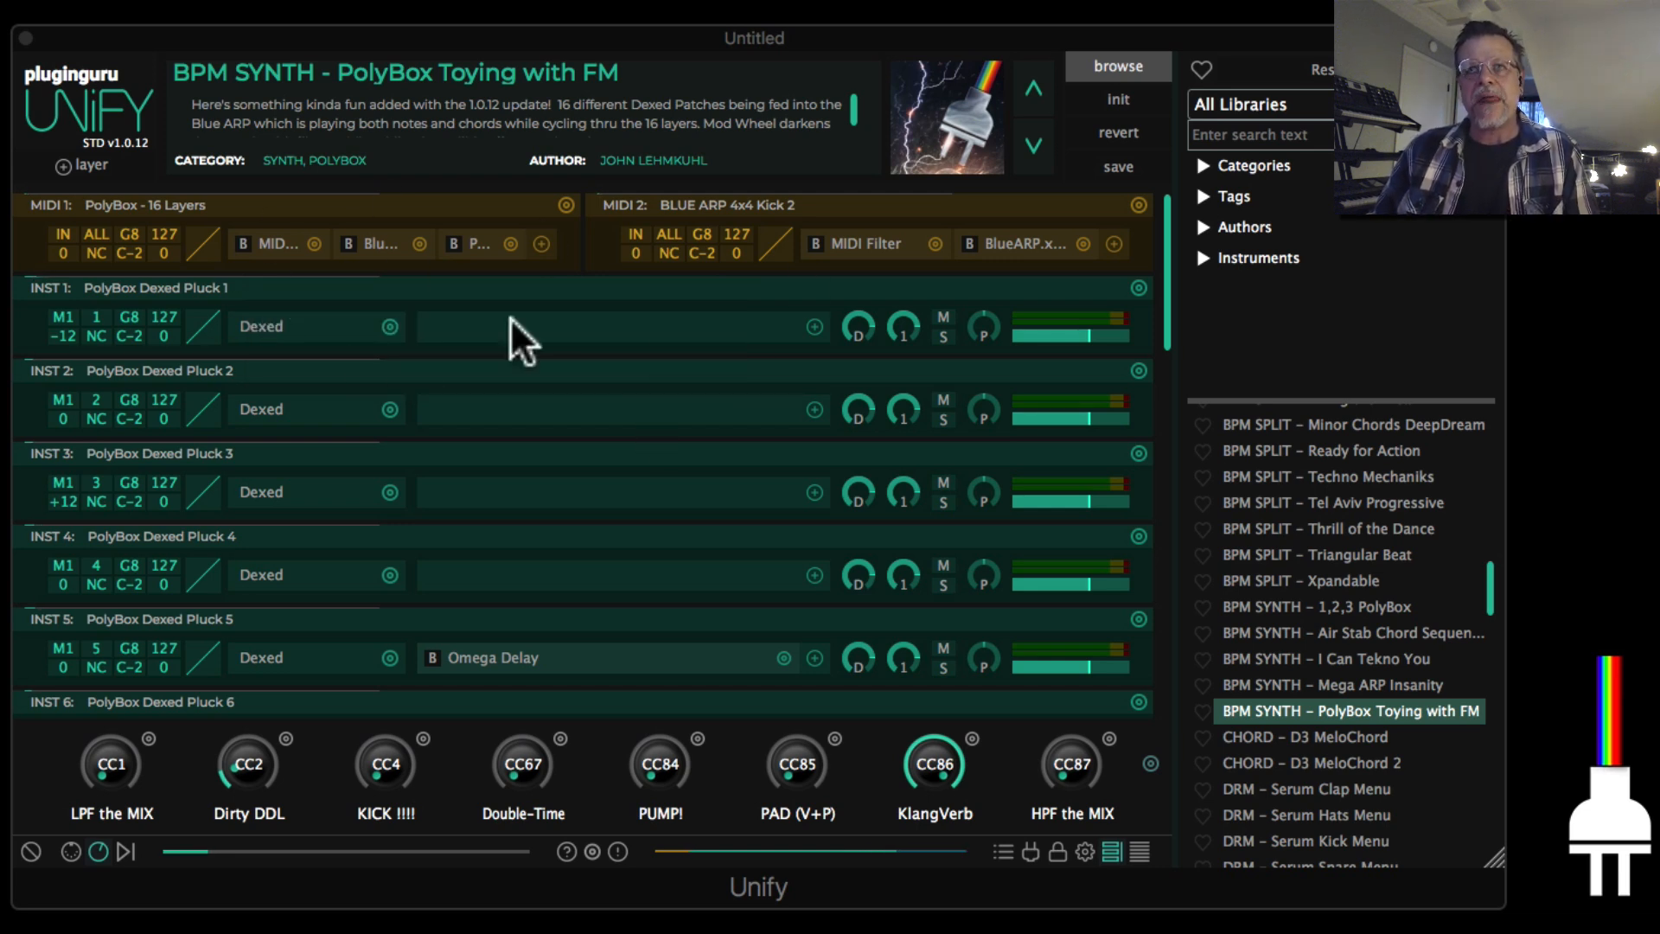
pyautogui.moveTo(525, 429)
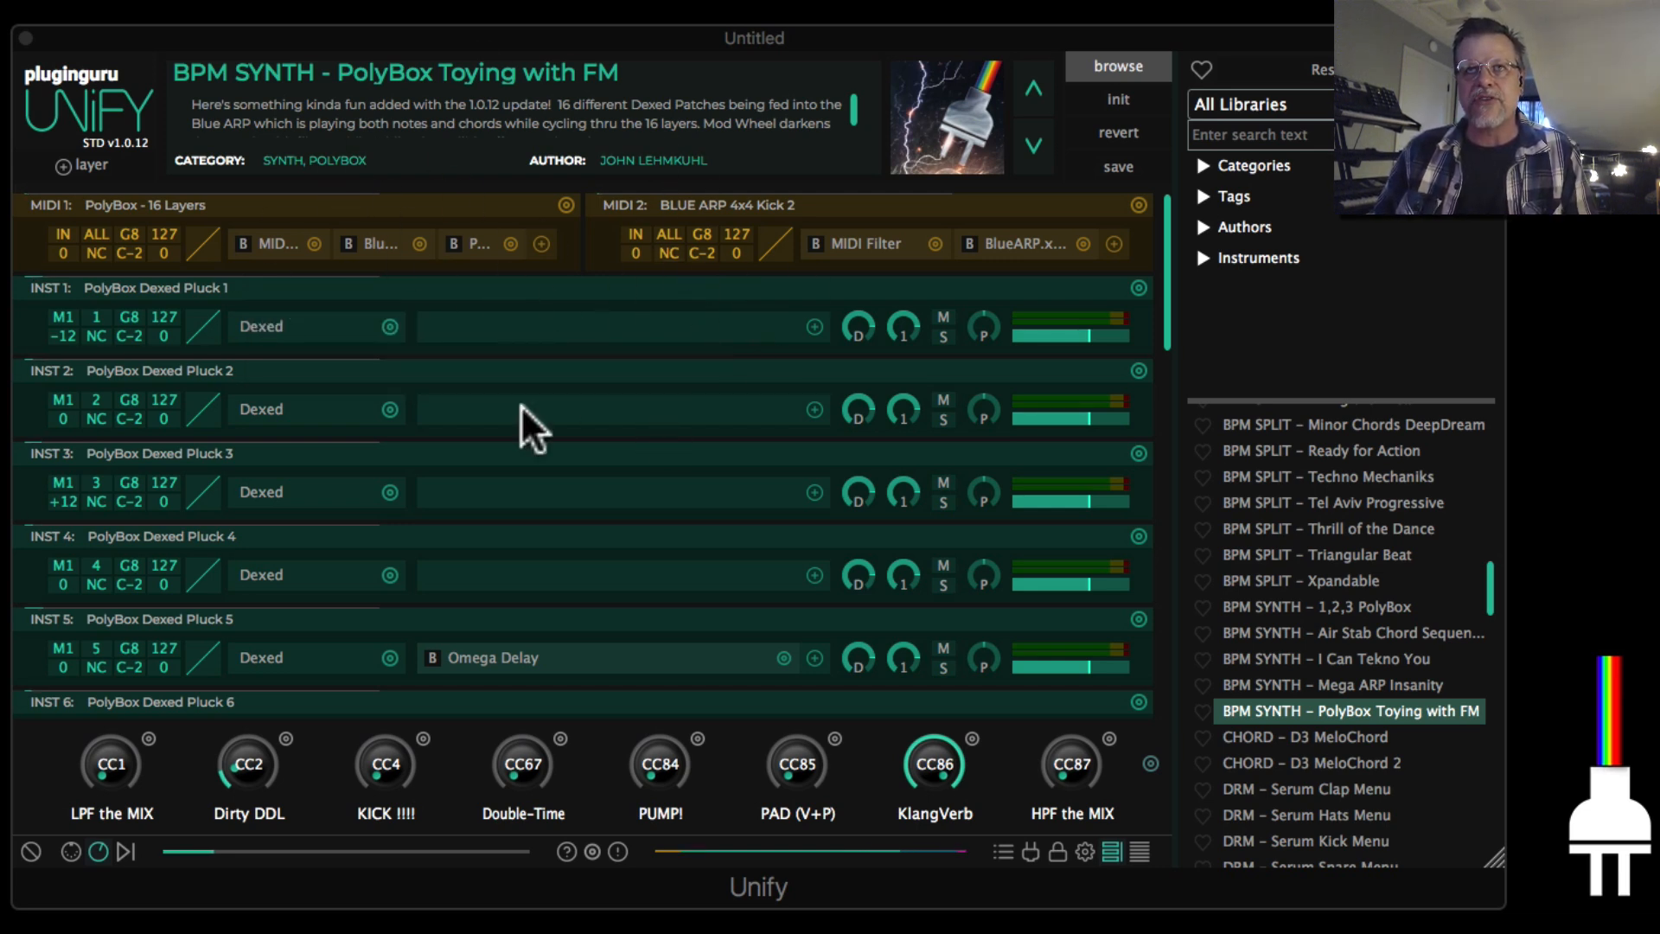
pyautogui.moveTo(1017, 630)
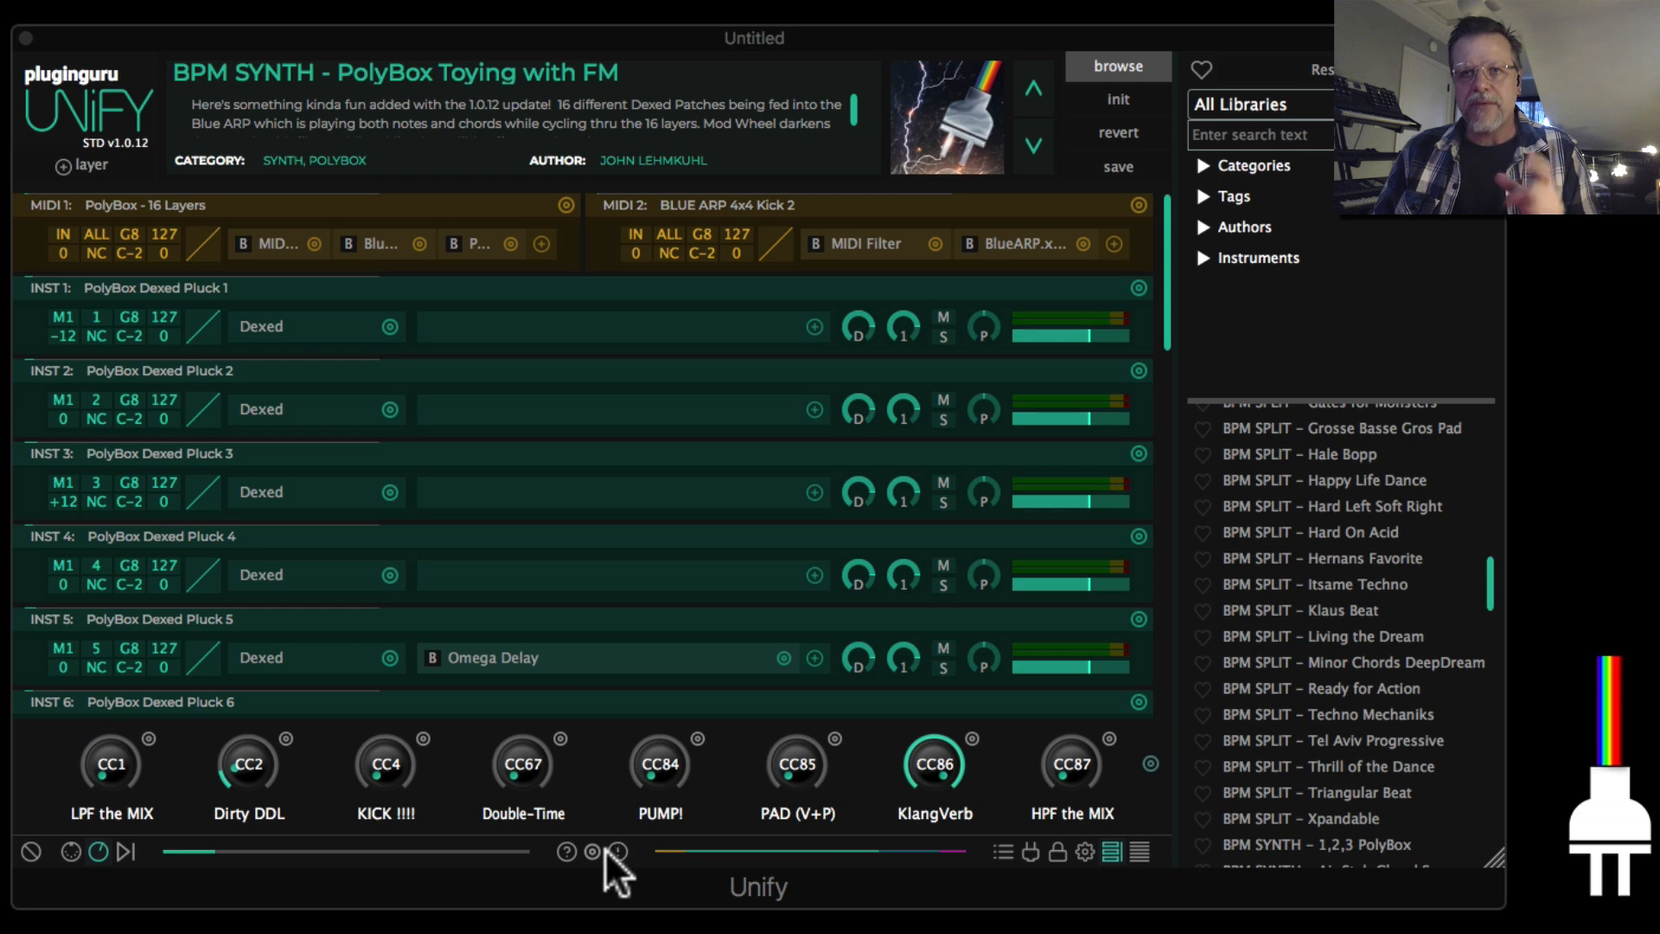
pyautogui.click(617, 850)
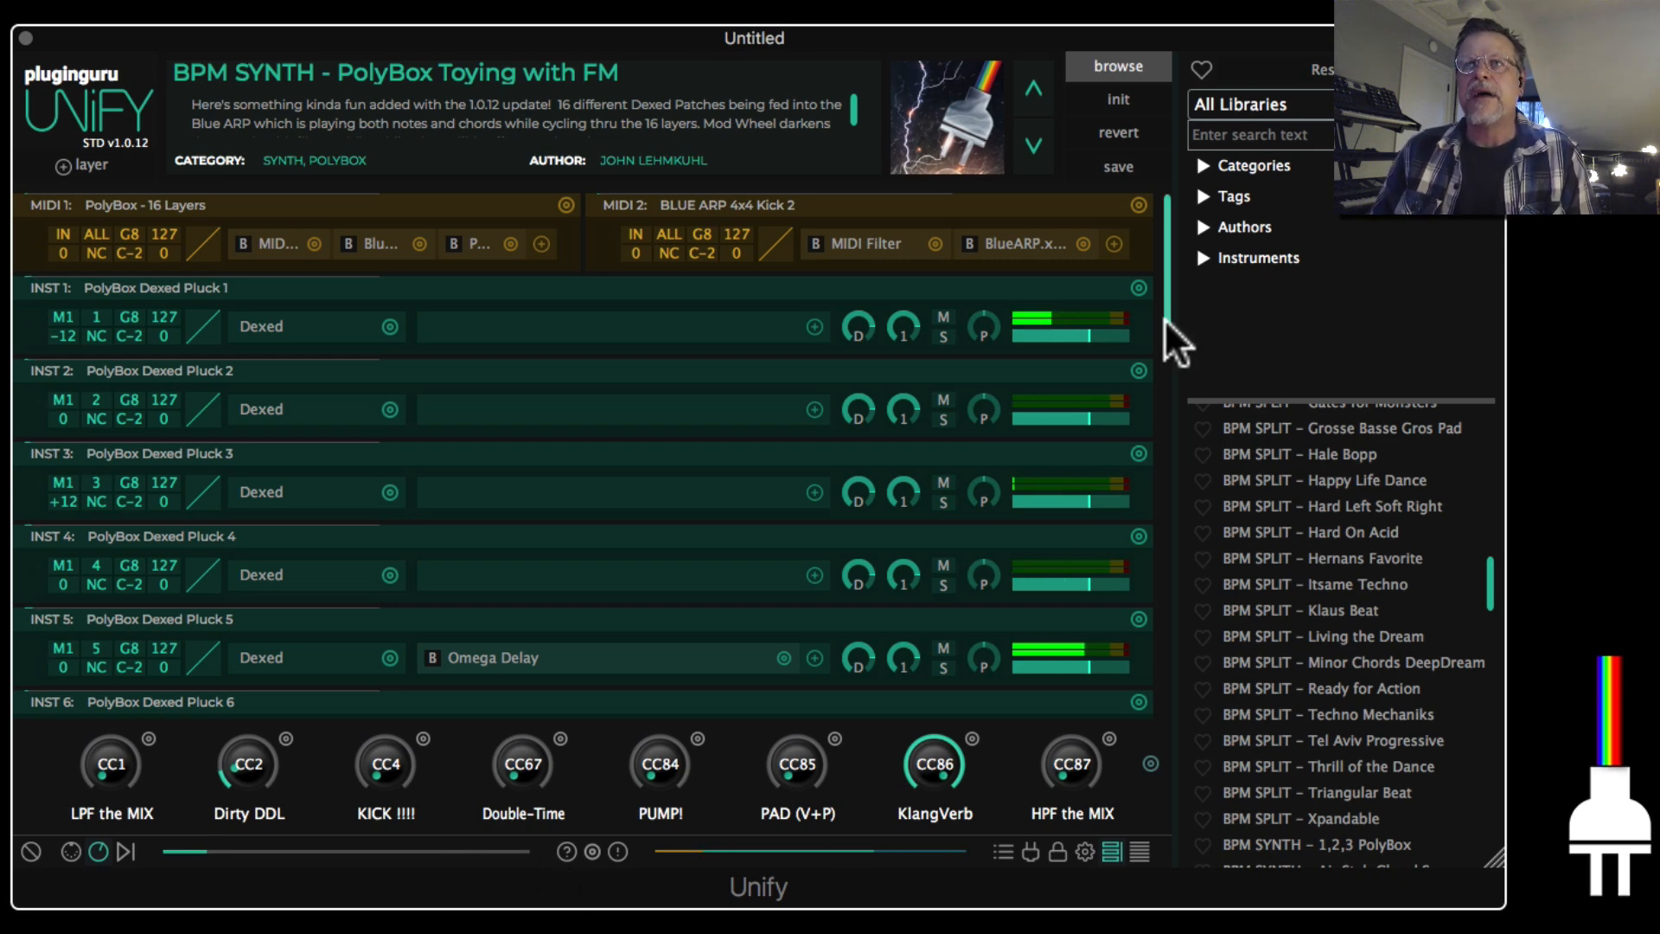
pyautogui.scroll(-3)
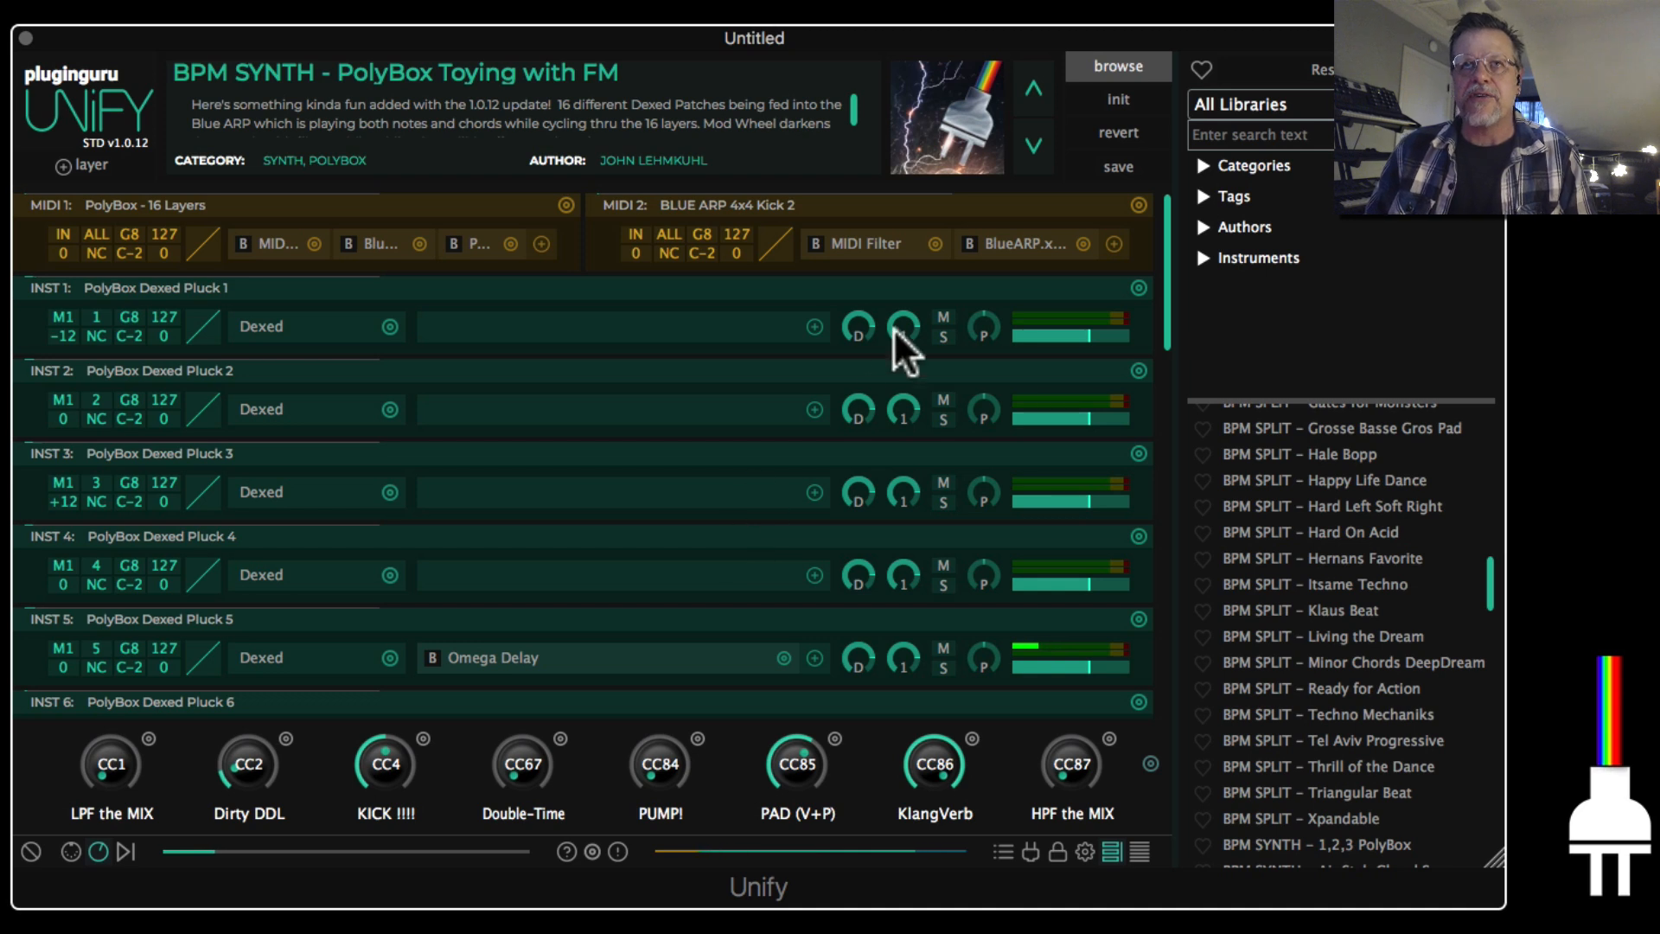
pyautogui.moveTo(894, 529)
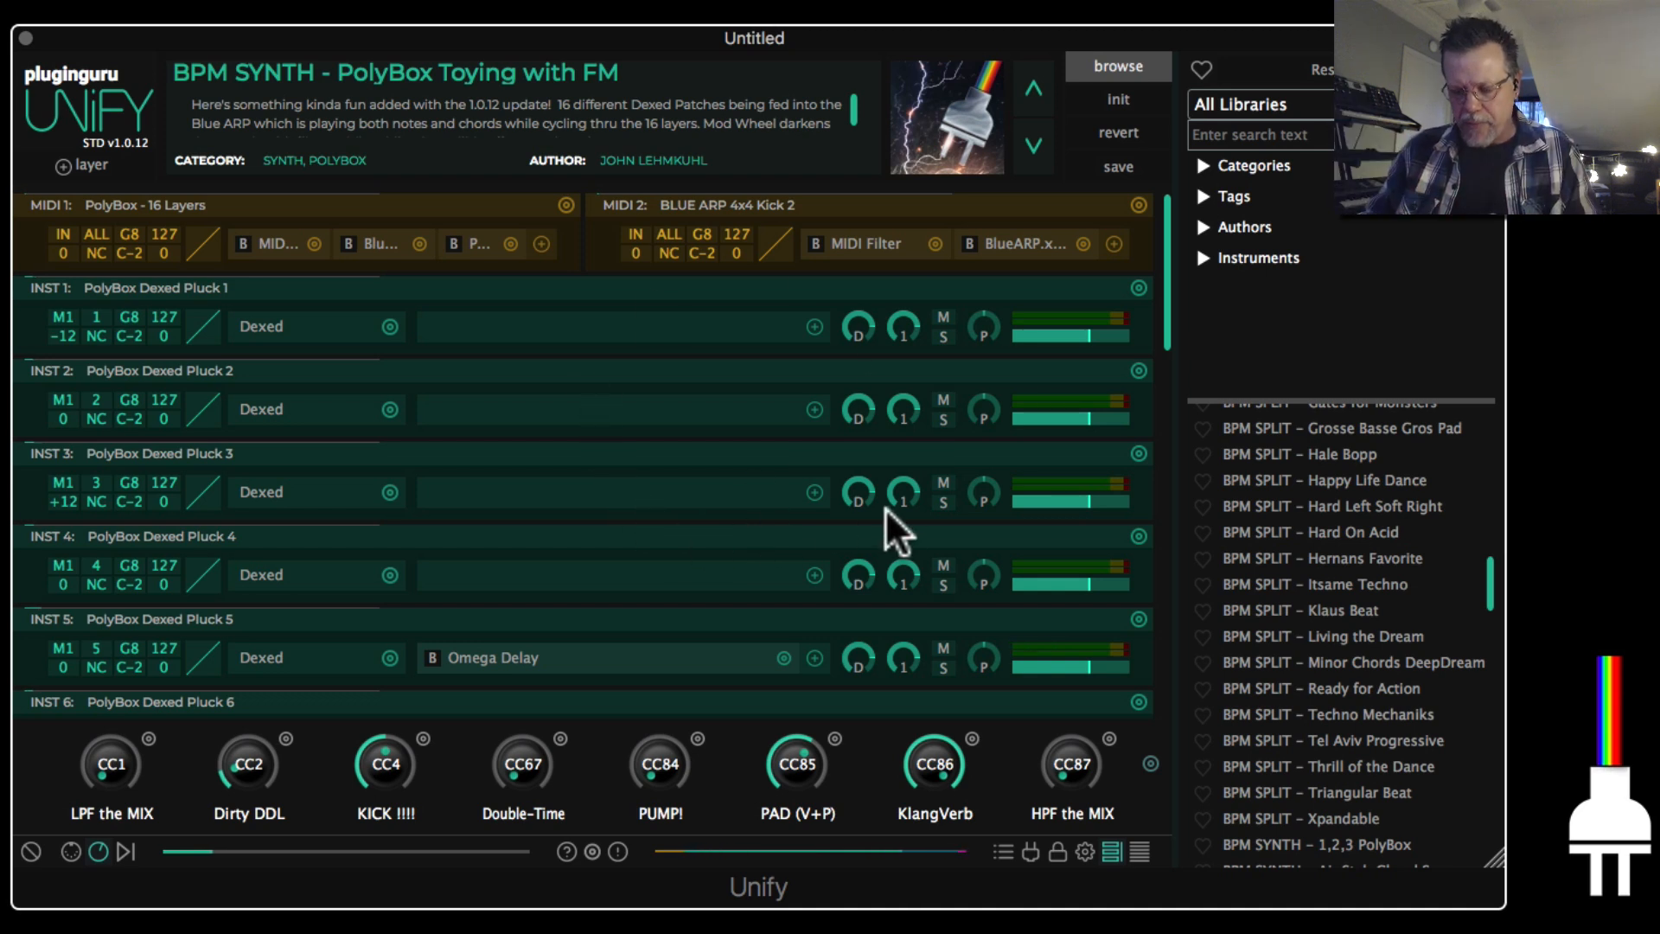
pyautogui.moveTo(894, 381)
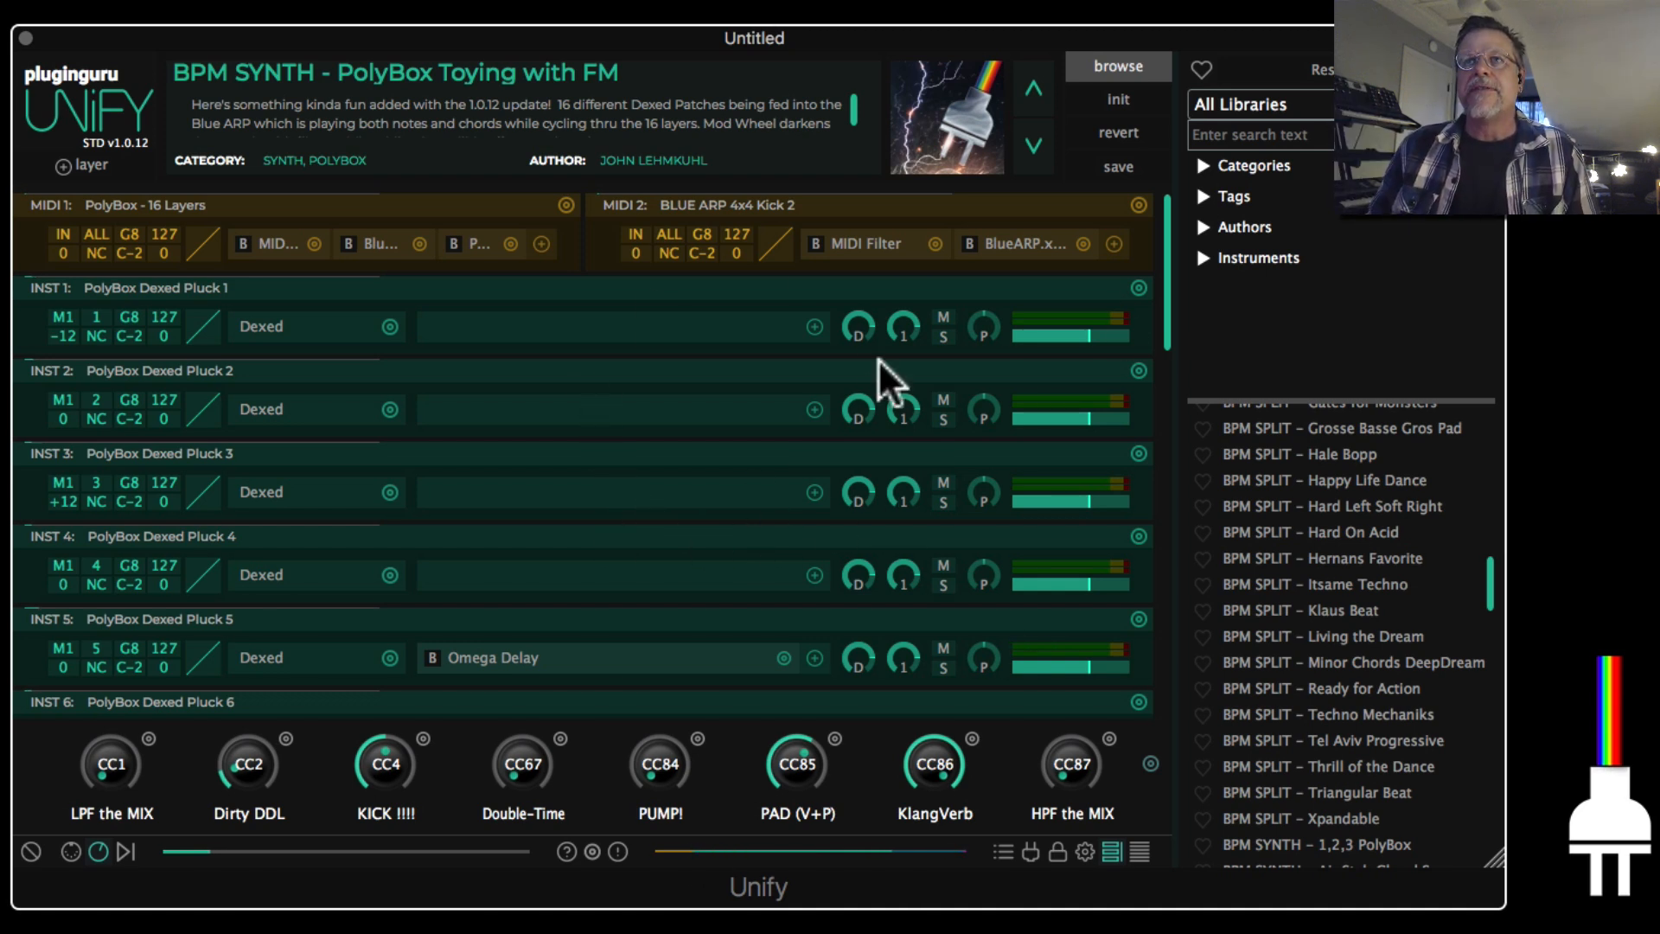
pyautogui.moveTo(820, 460)
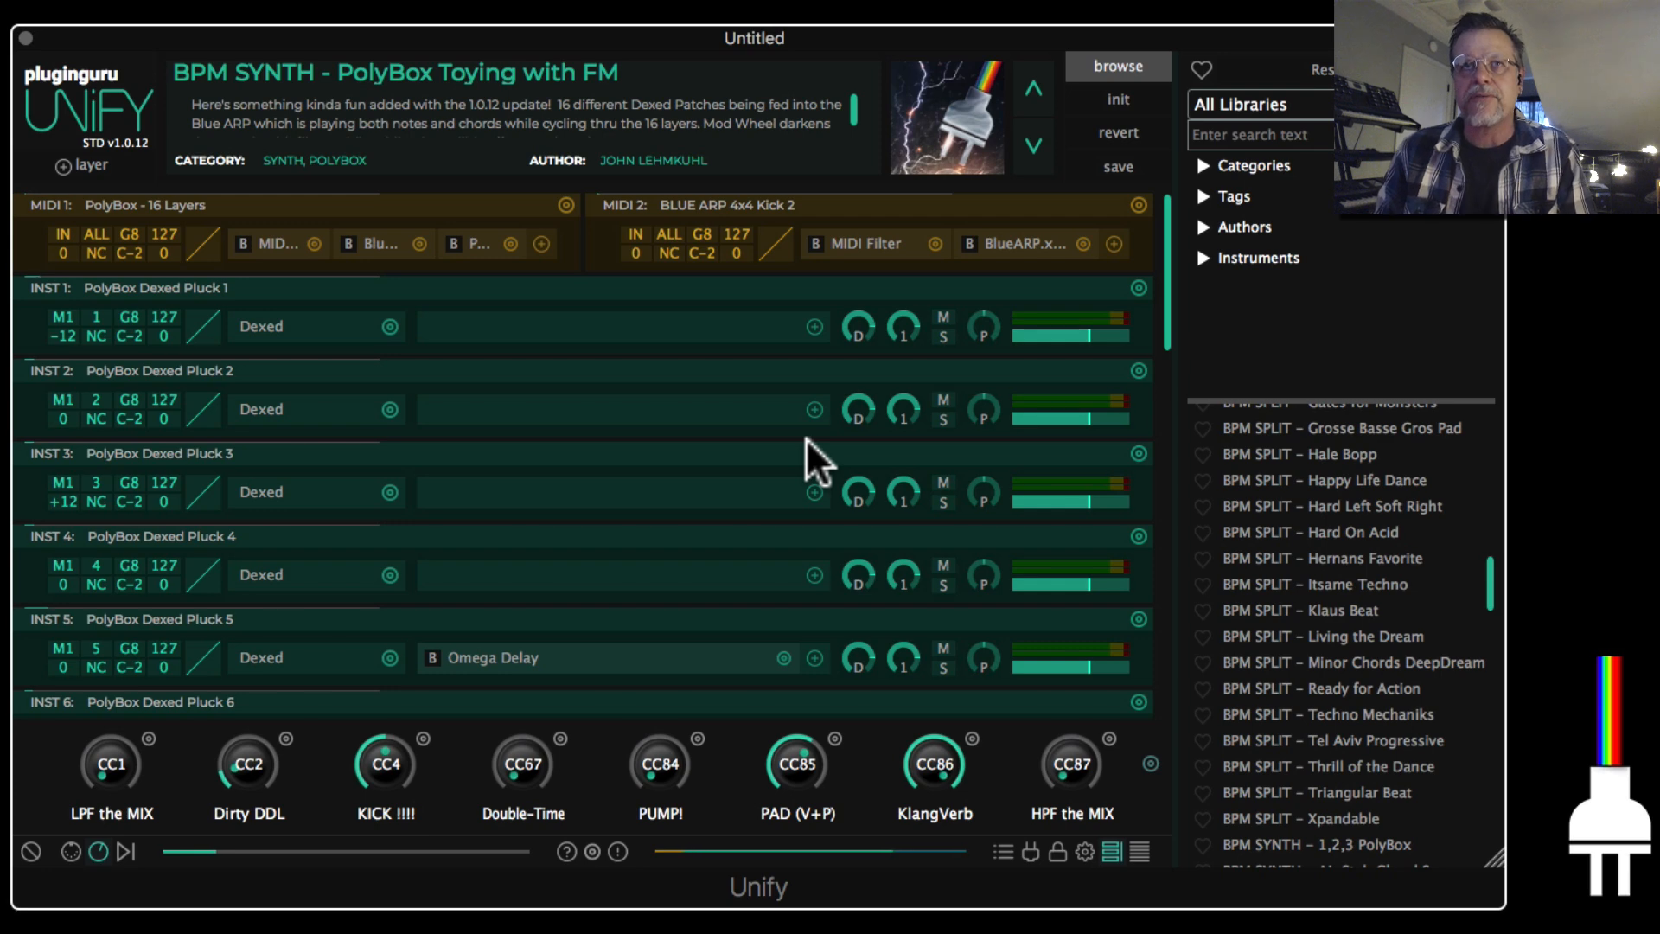
pyautogui.moveTo(868, 470)
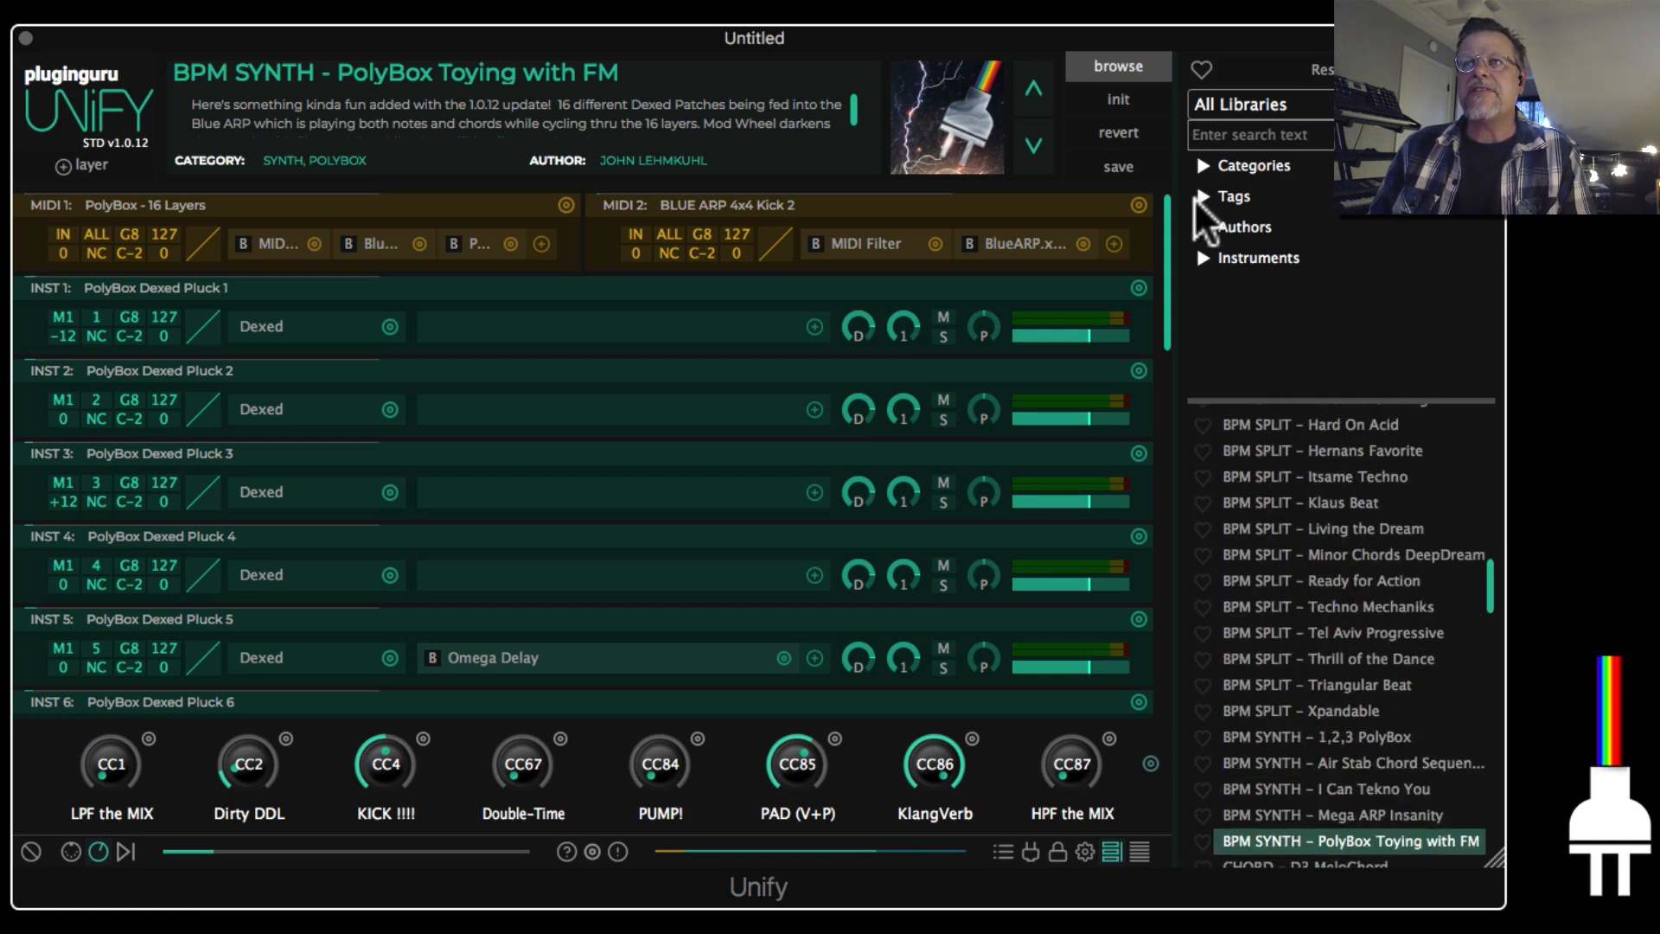
pyautogui.click(1232, 195)
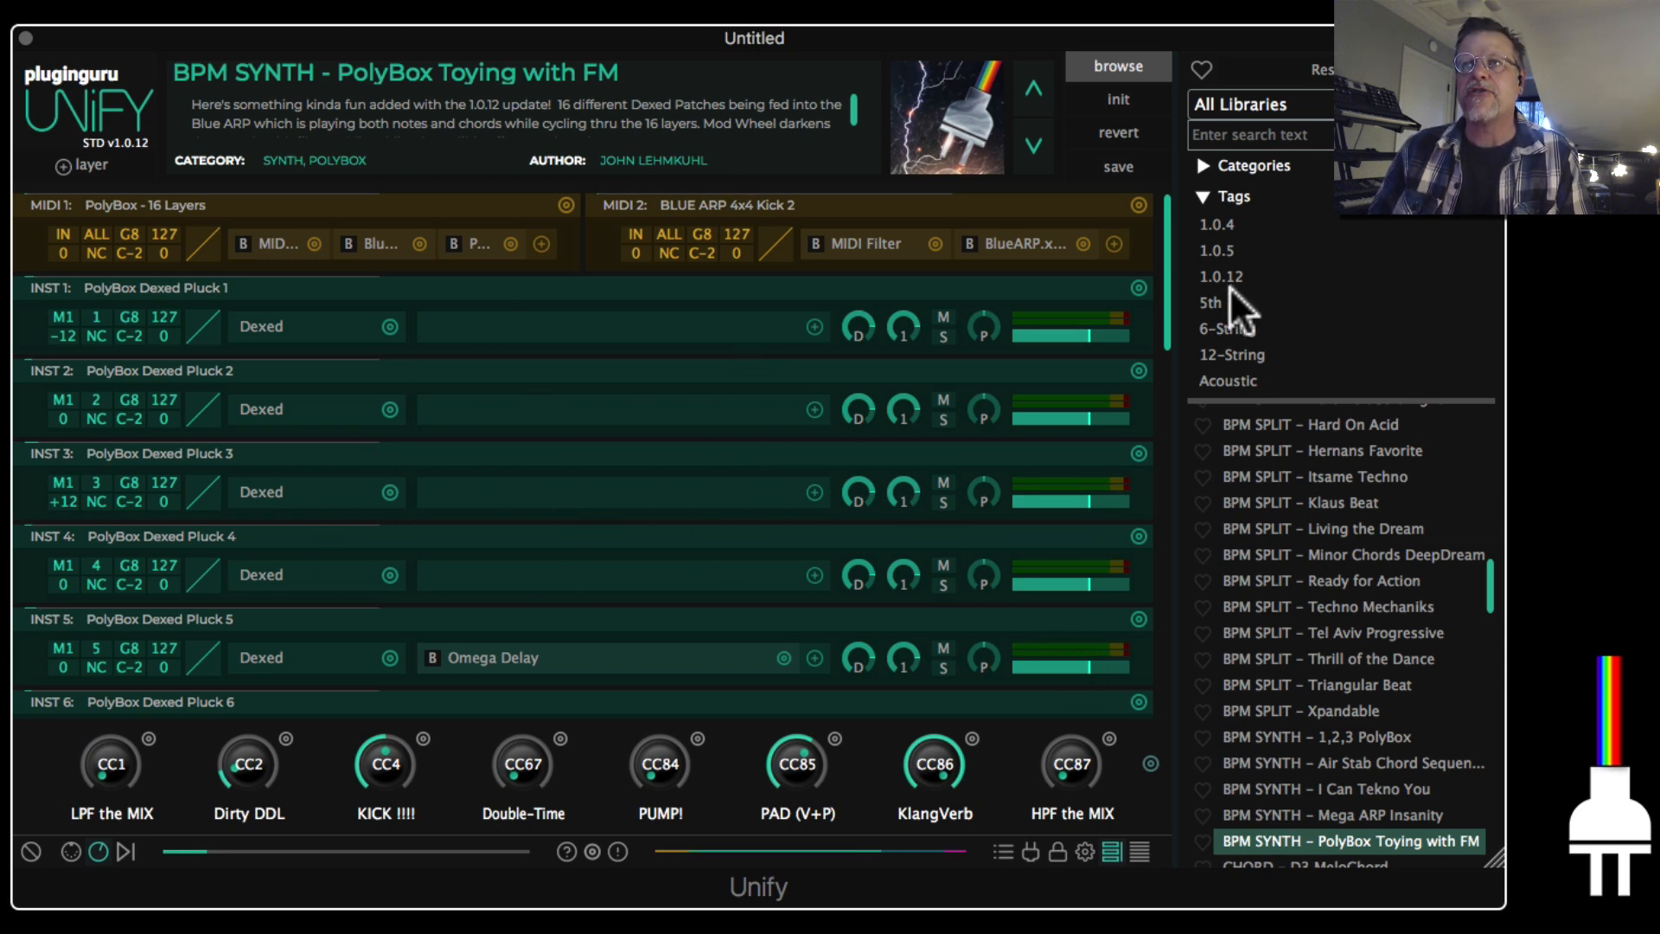
pyautogui.click(1221, 277)
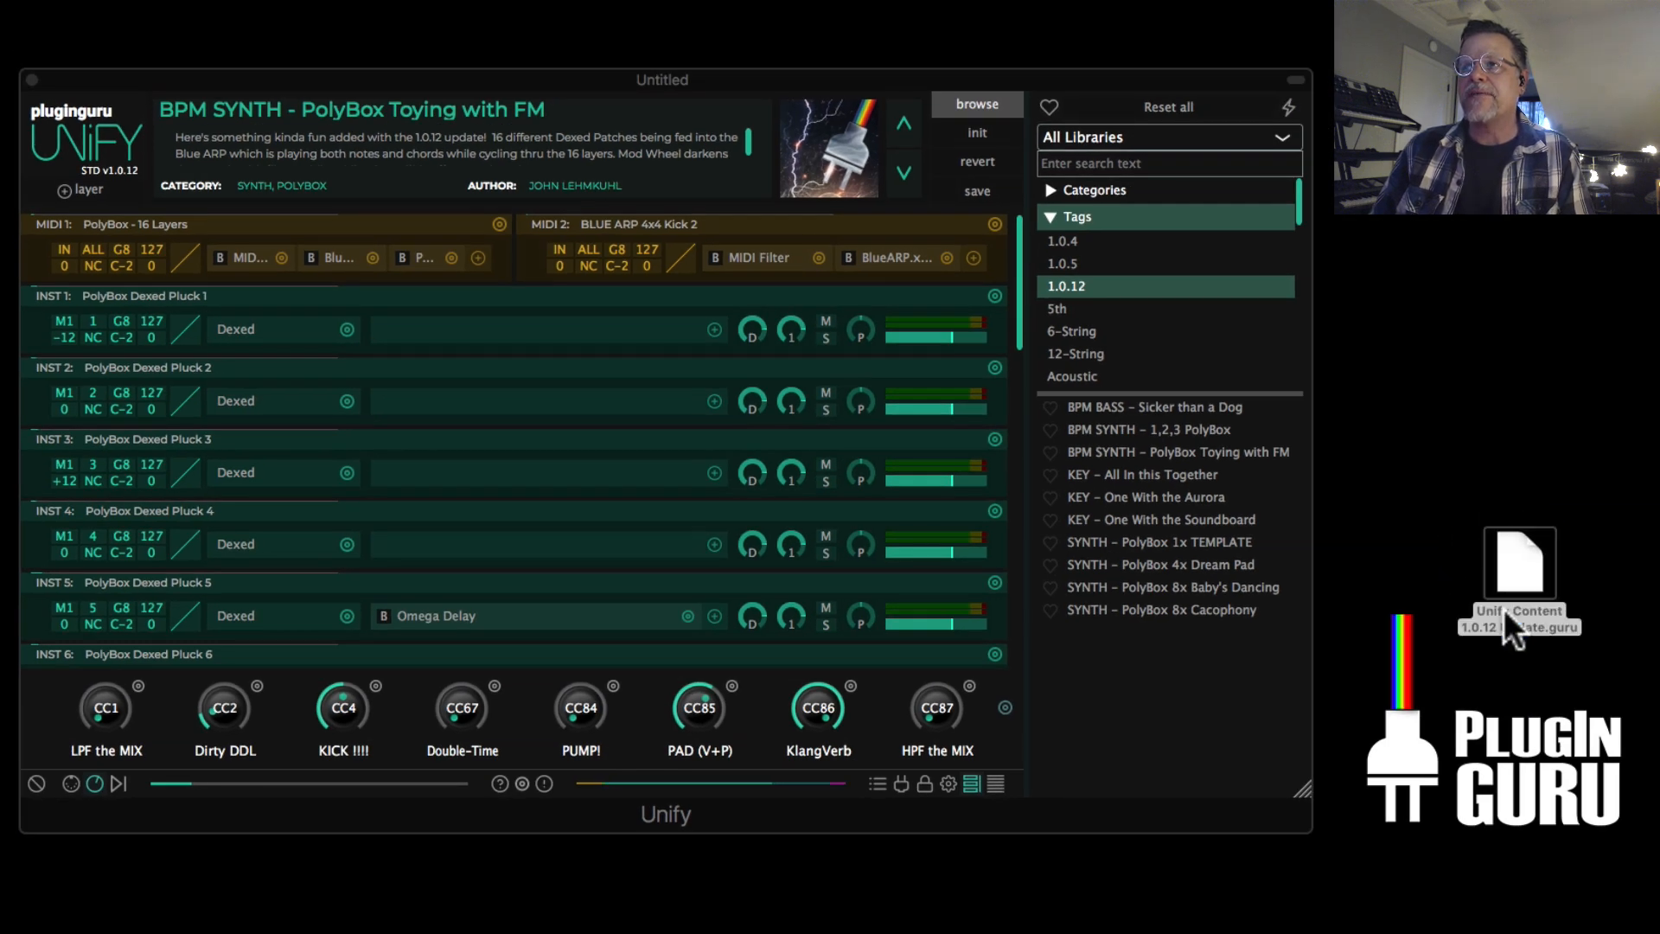
pyautogui.moveTo(1530, 645)
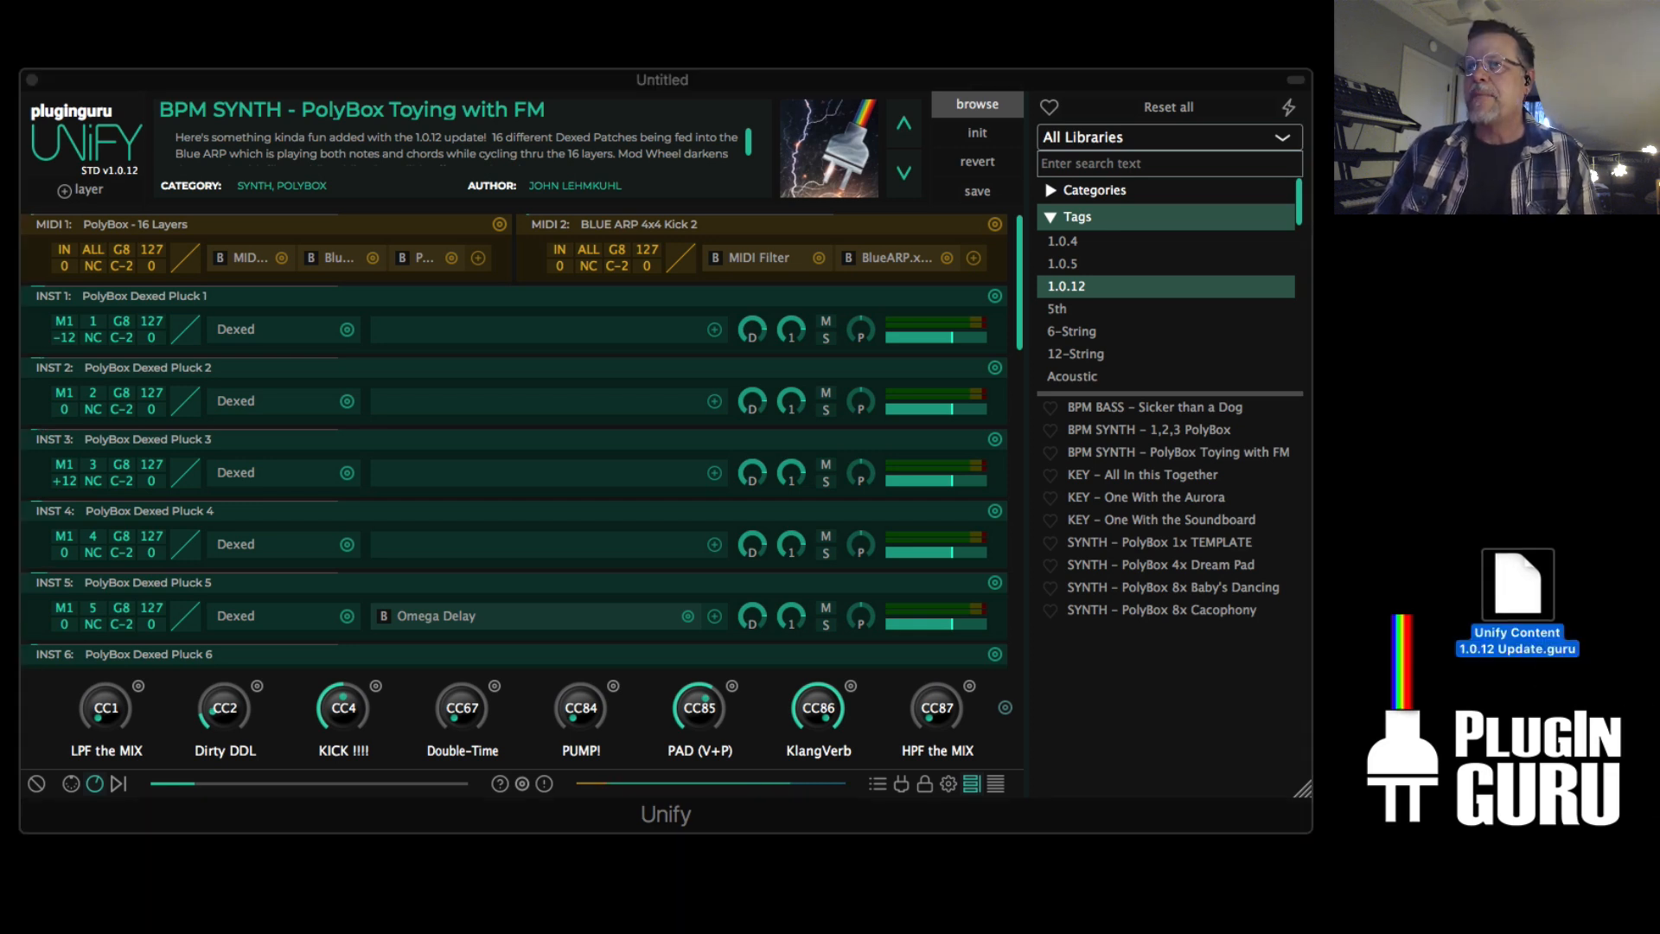
pyautogui.moveTo(1516, 584); pyautogui.dragTo(598, 424)
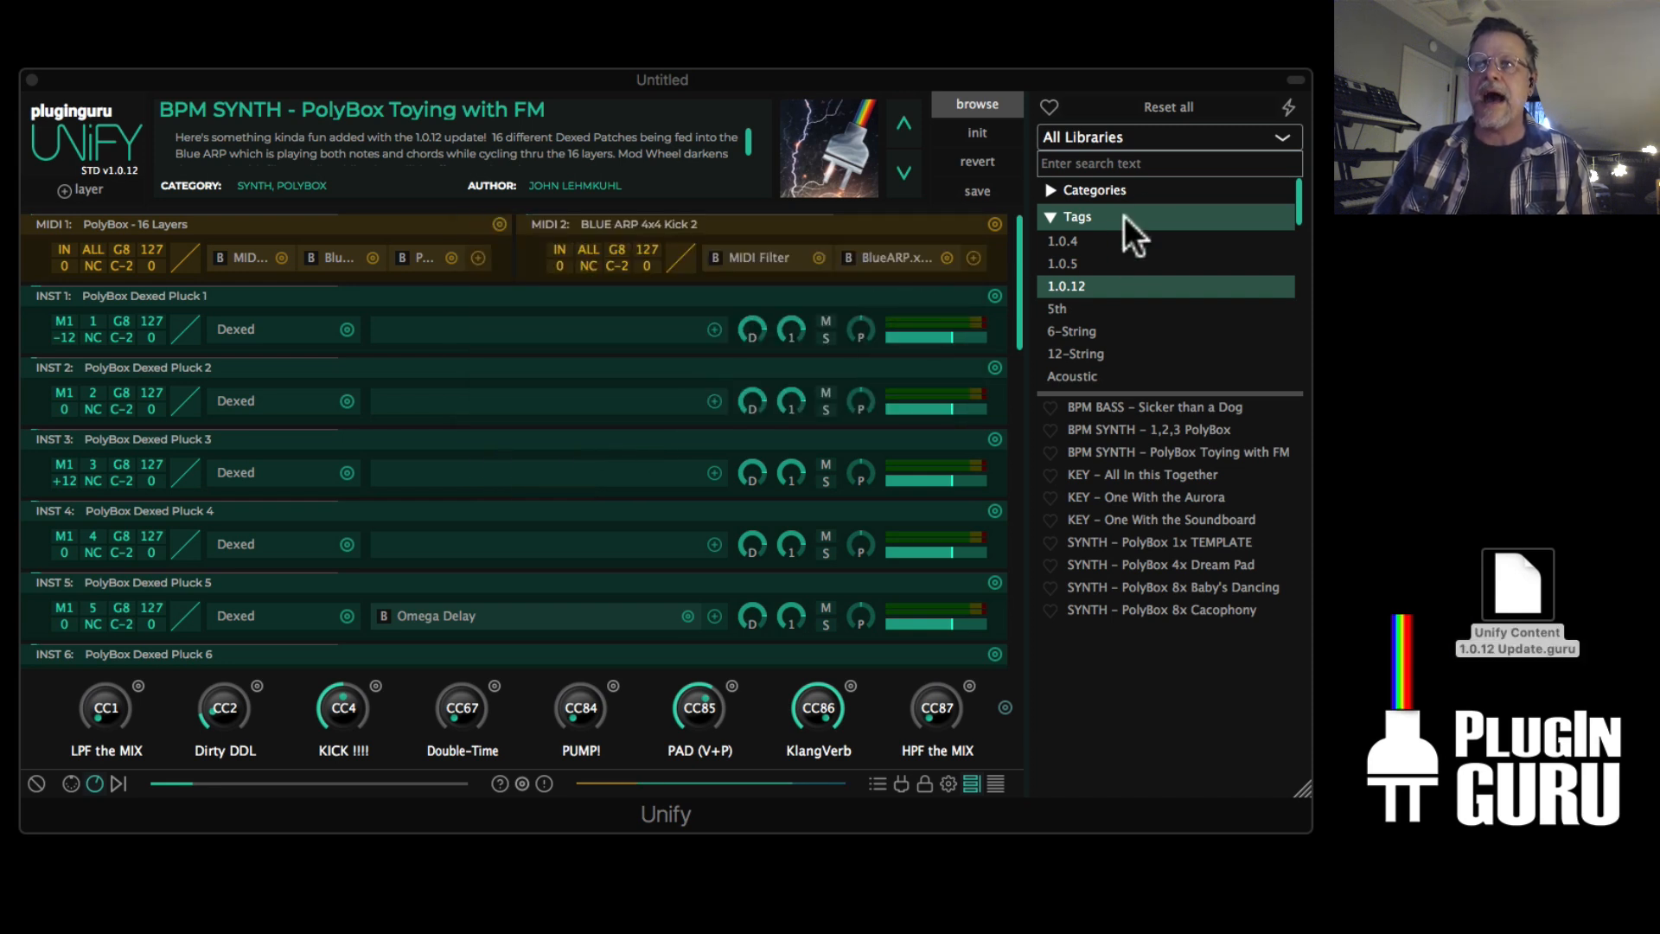
pyautogui.moveTo(1228, 255)
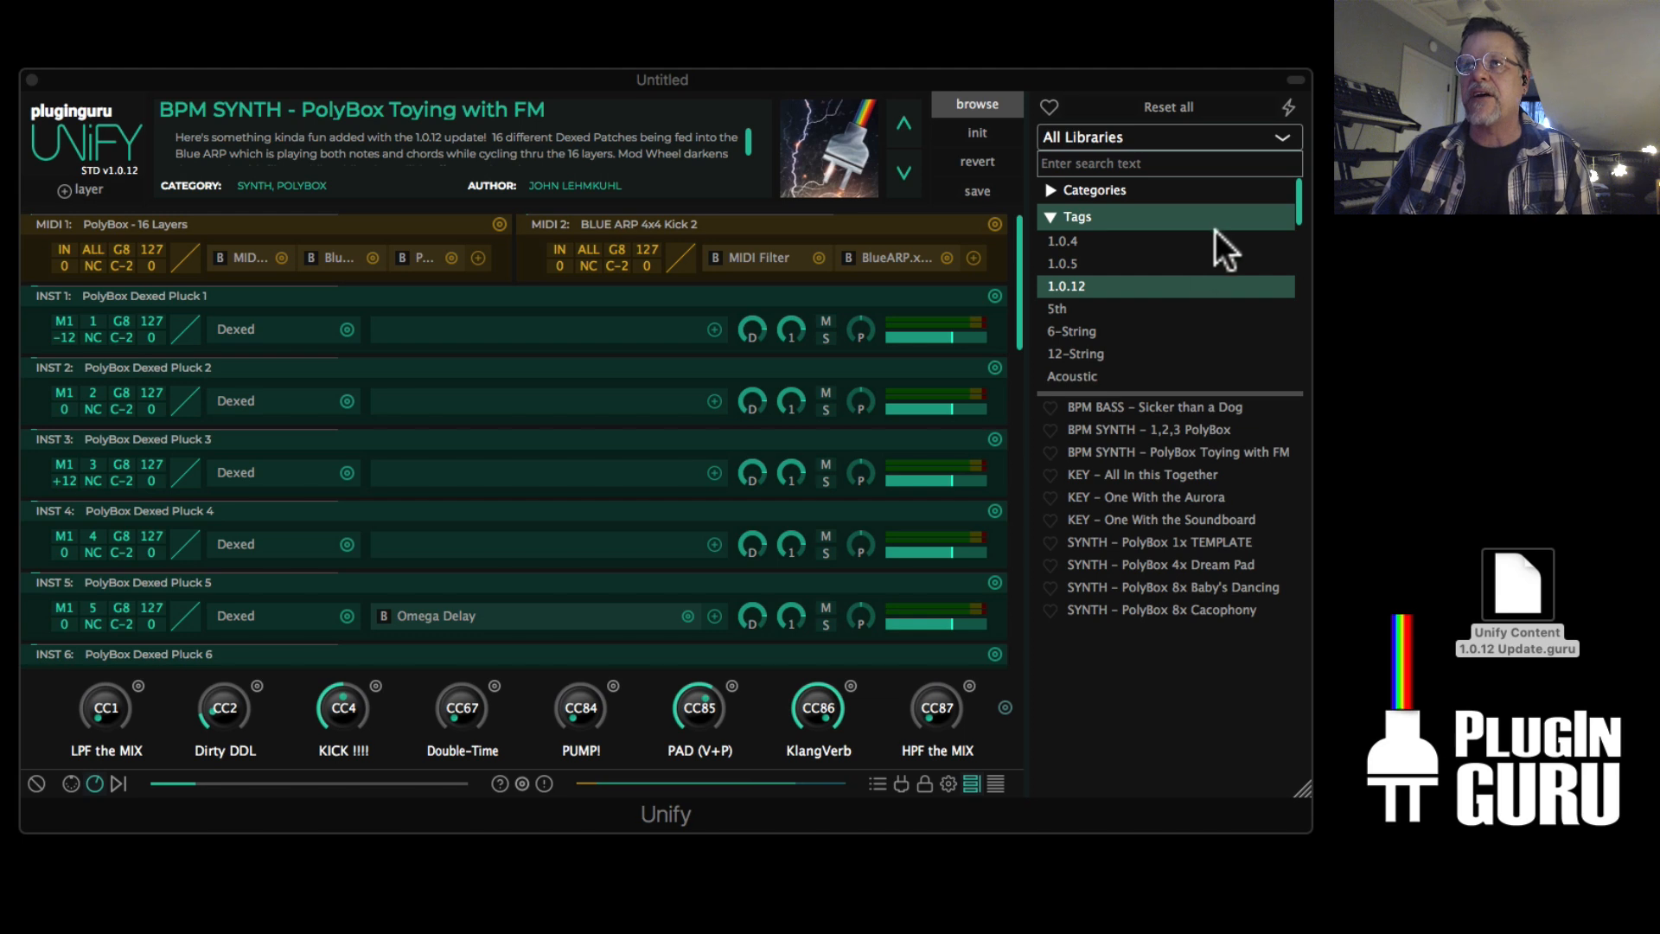
pyautogui.moveTo(1084, 296)
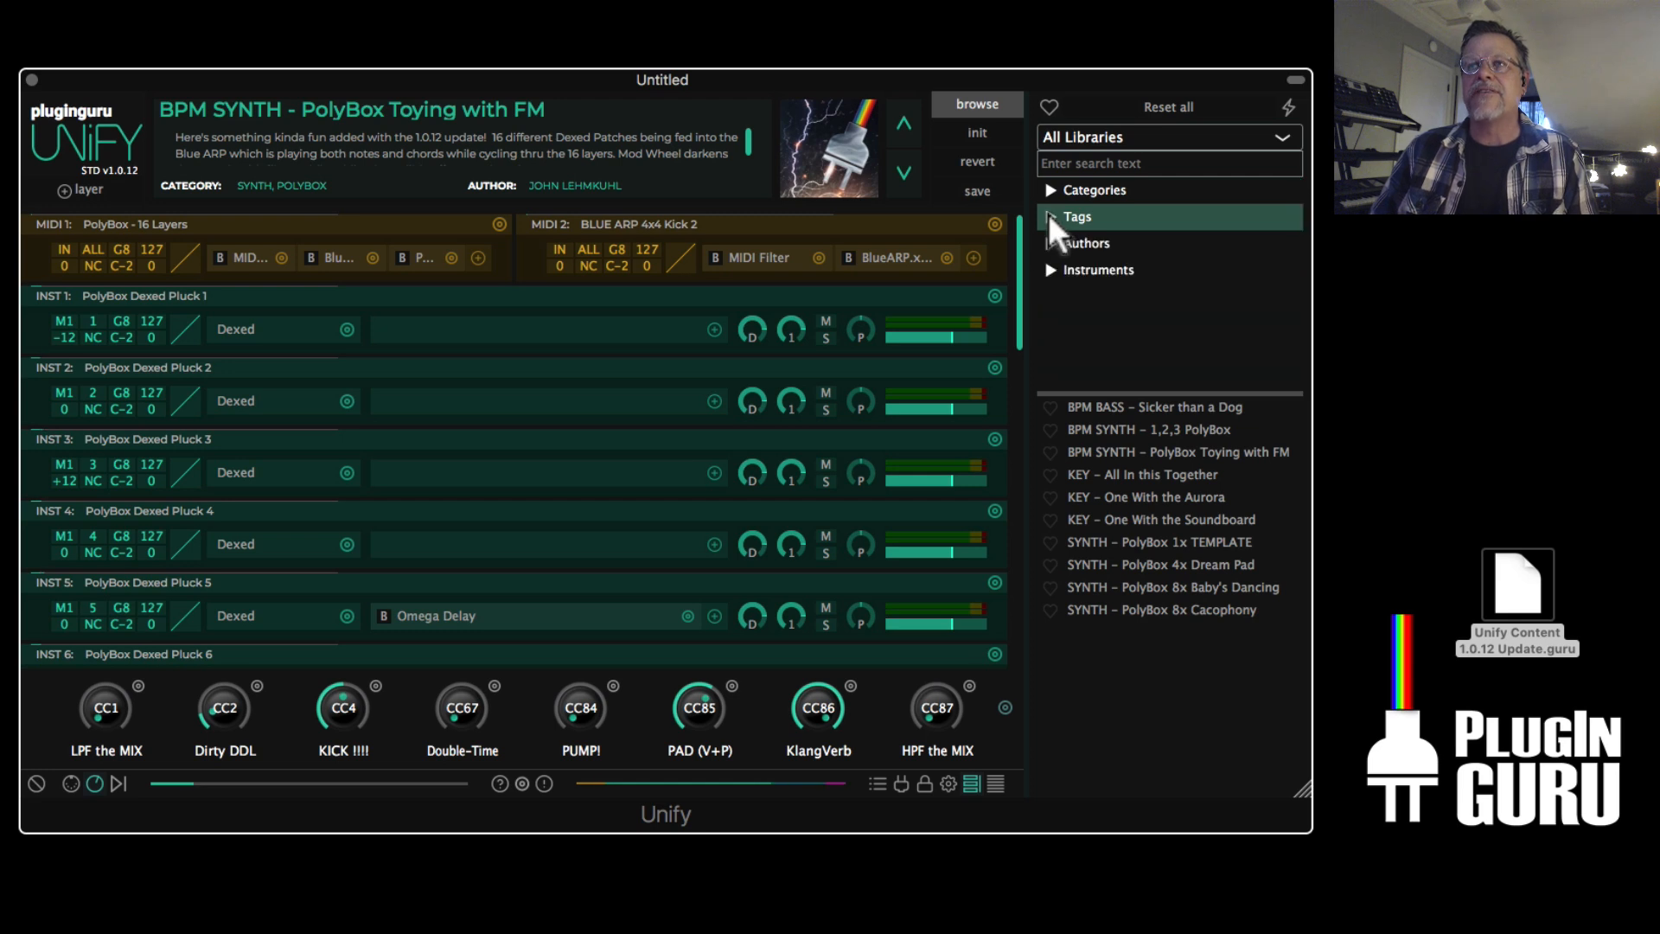
pyautogui.click(1077, 217)
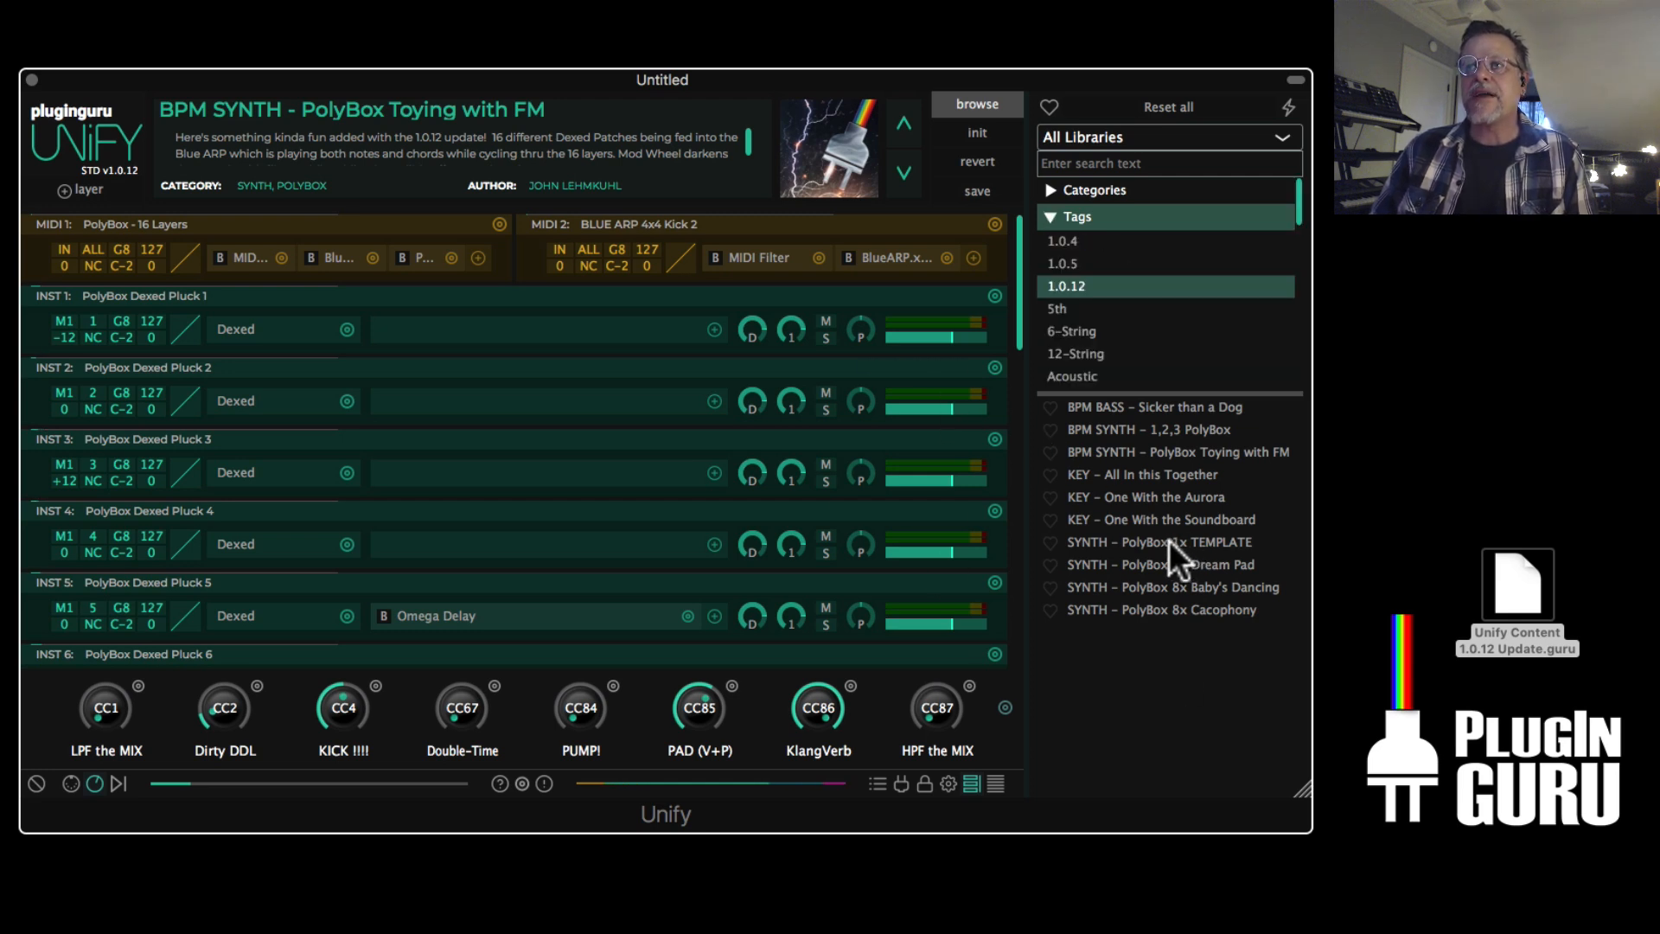
# Load SYNTH - PolyBox 1x TEMPLATE with its single Mono SAW Lead layer
pyautogui.click(1158, 542)
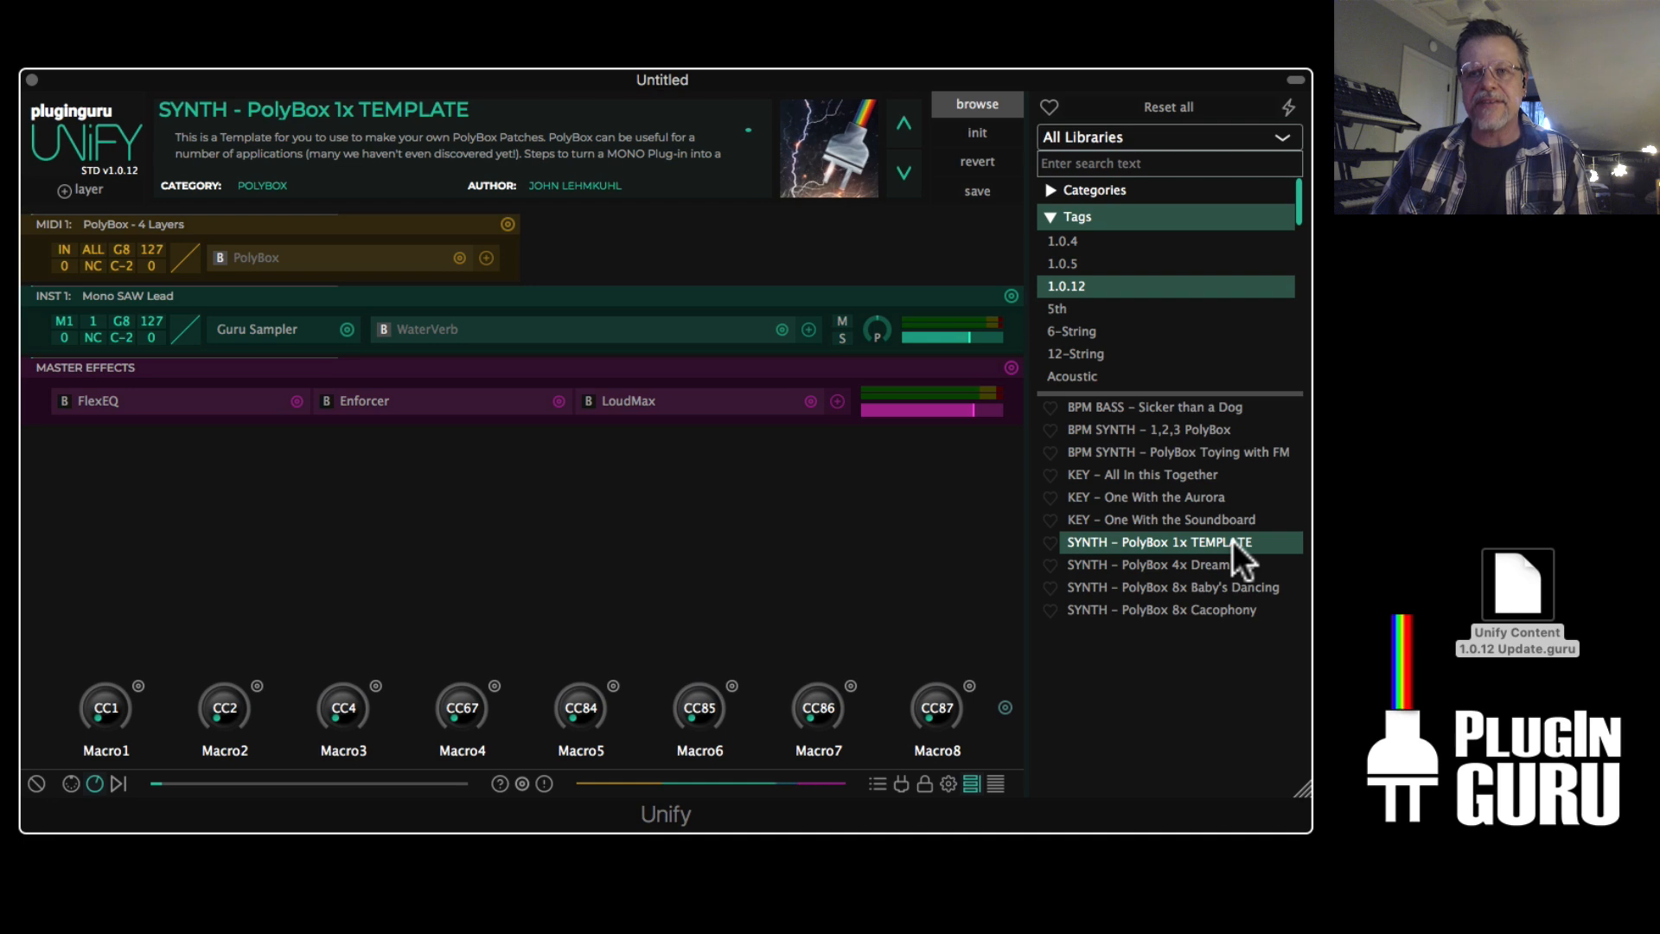
pyautogui.moveTo(581, 318)
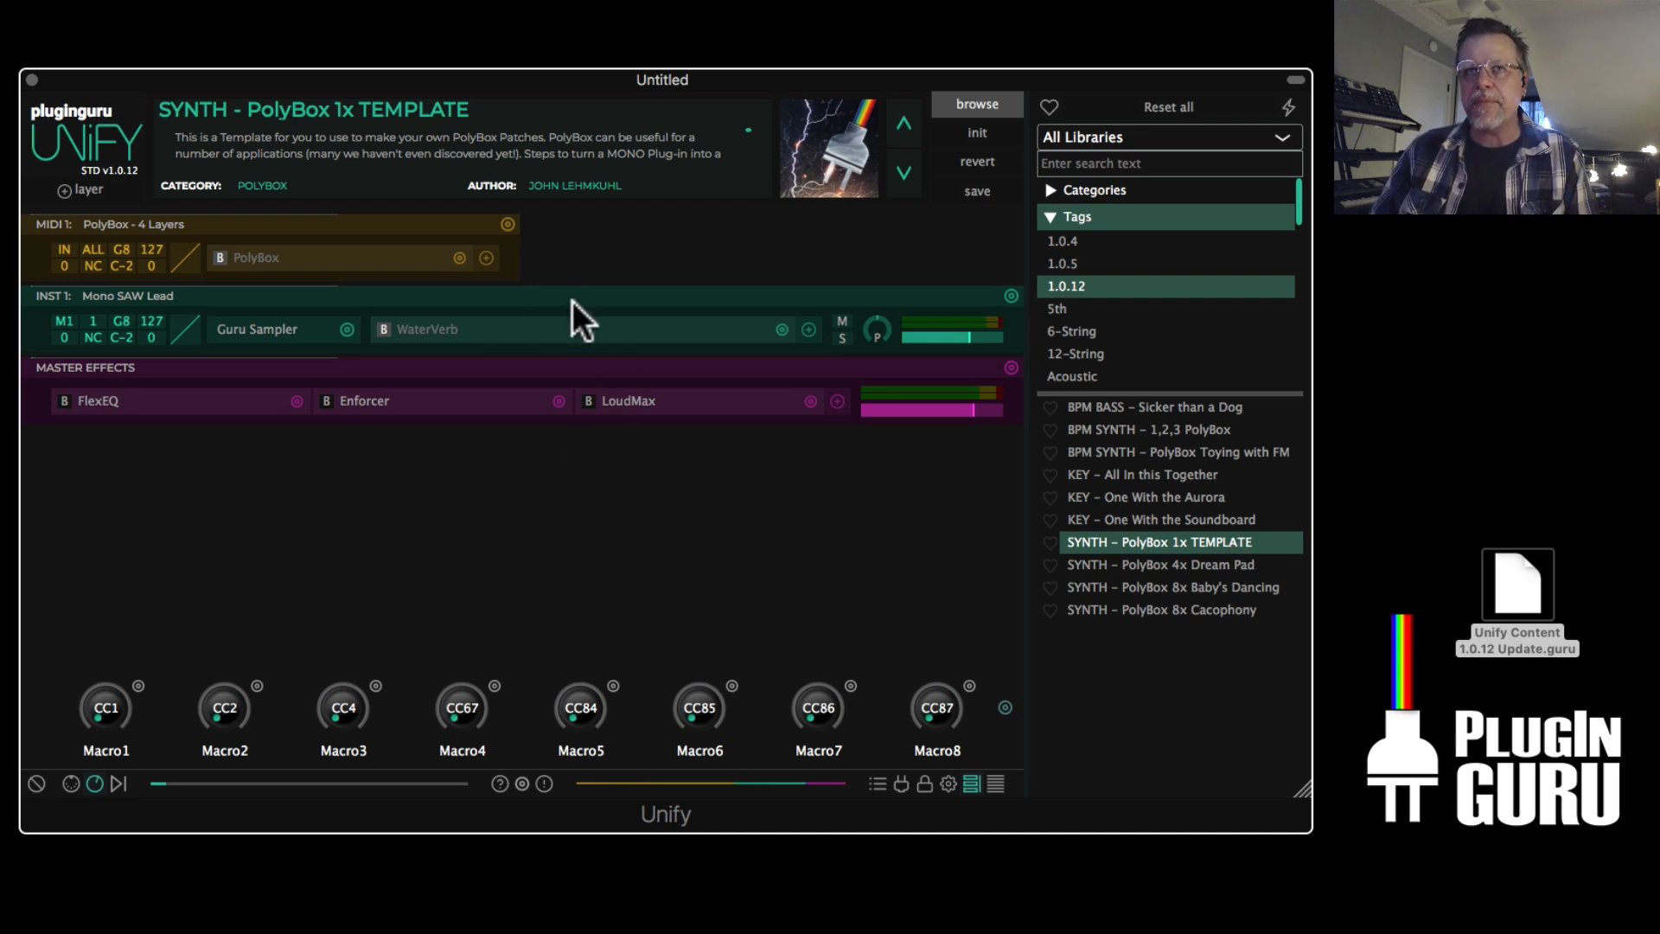
pyautogui.moveTo(762, 534)
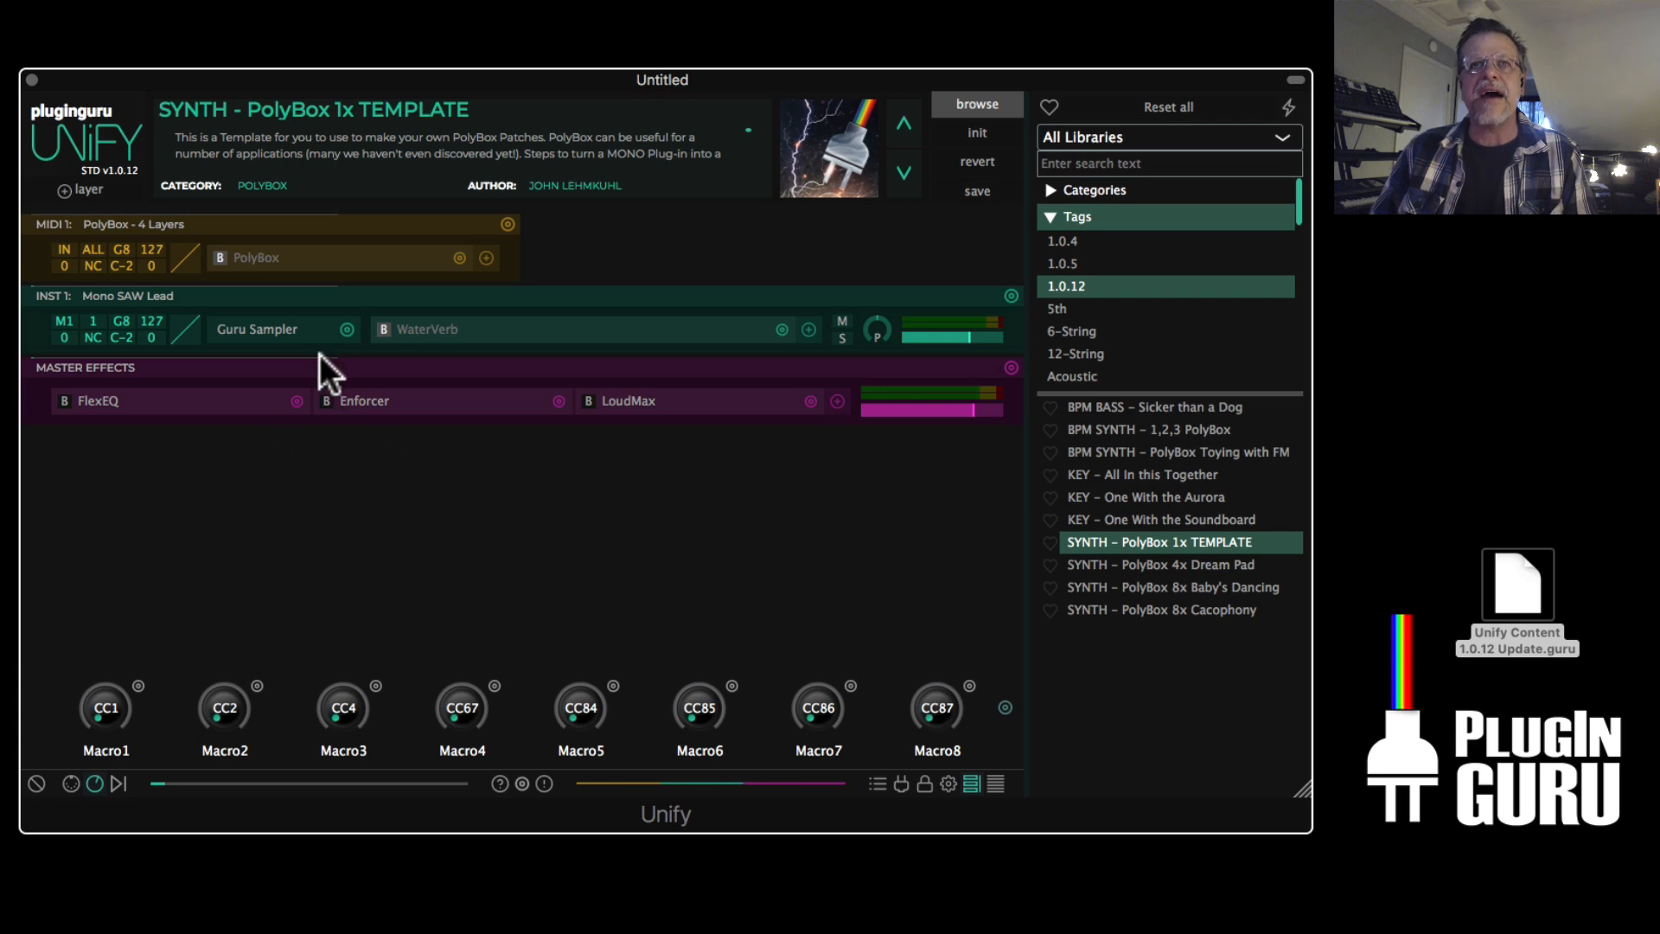
pyautogui.moveTo(308, 344)
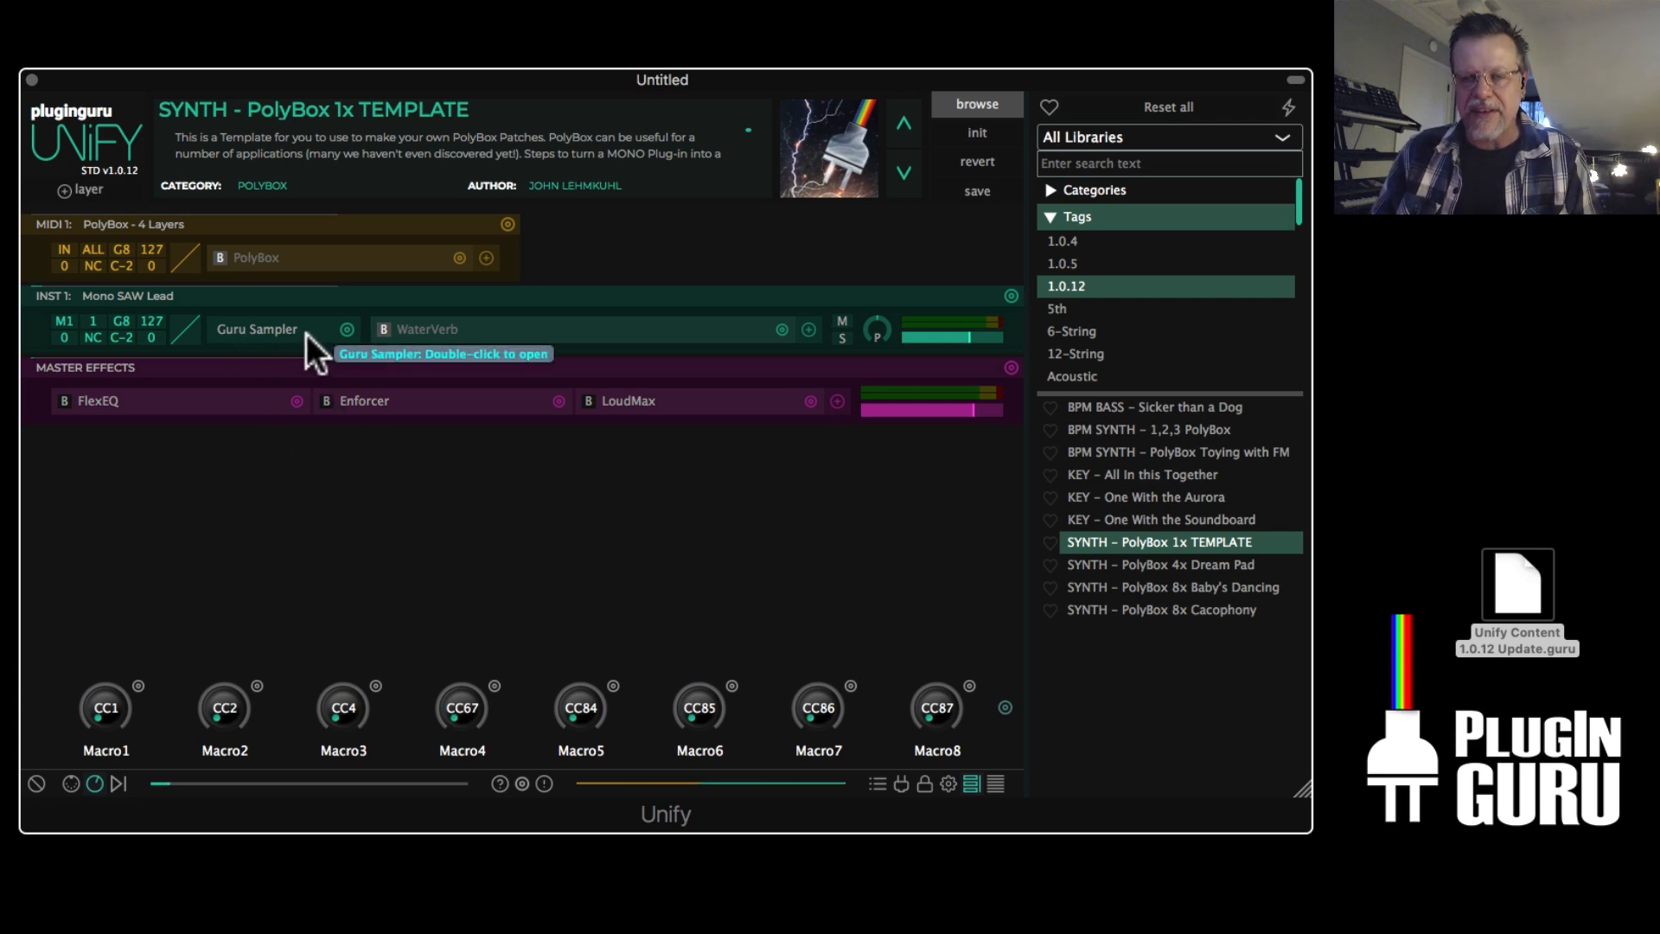
# Show the Guru Sampler editor, then the MIDI 1 PolyBox settings with a pool of 4
pyautogui.doubleClick(256, 328)
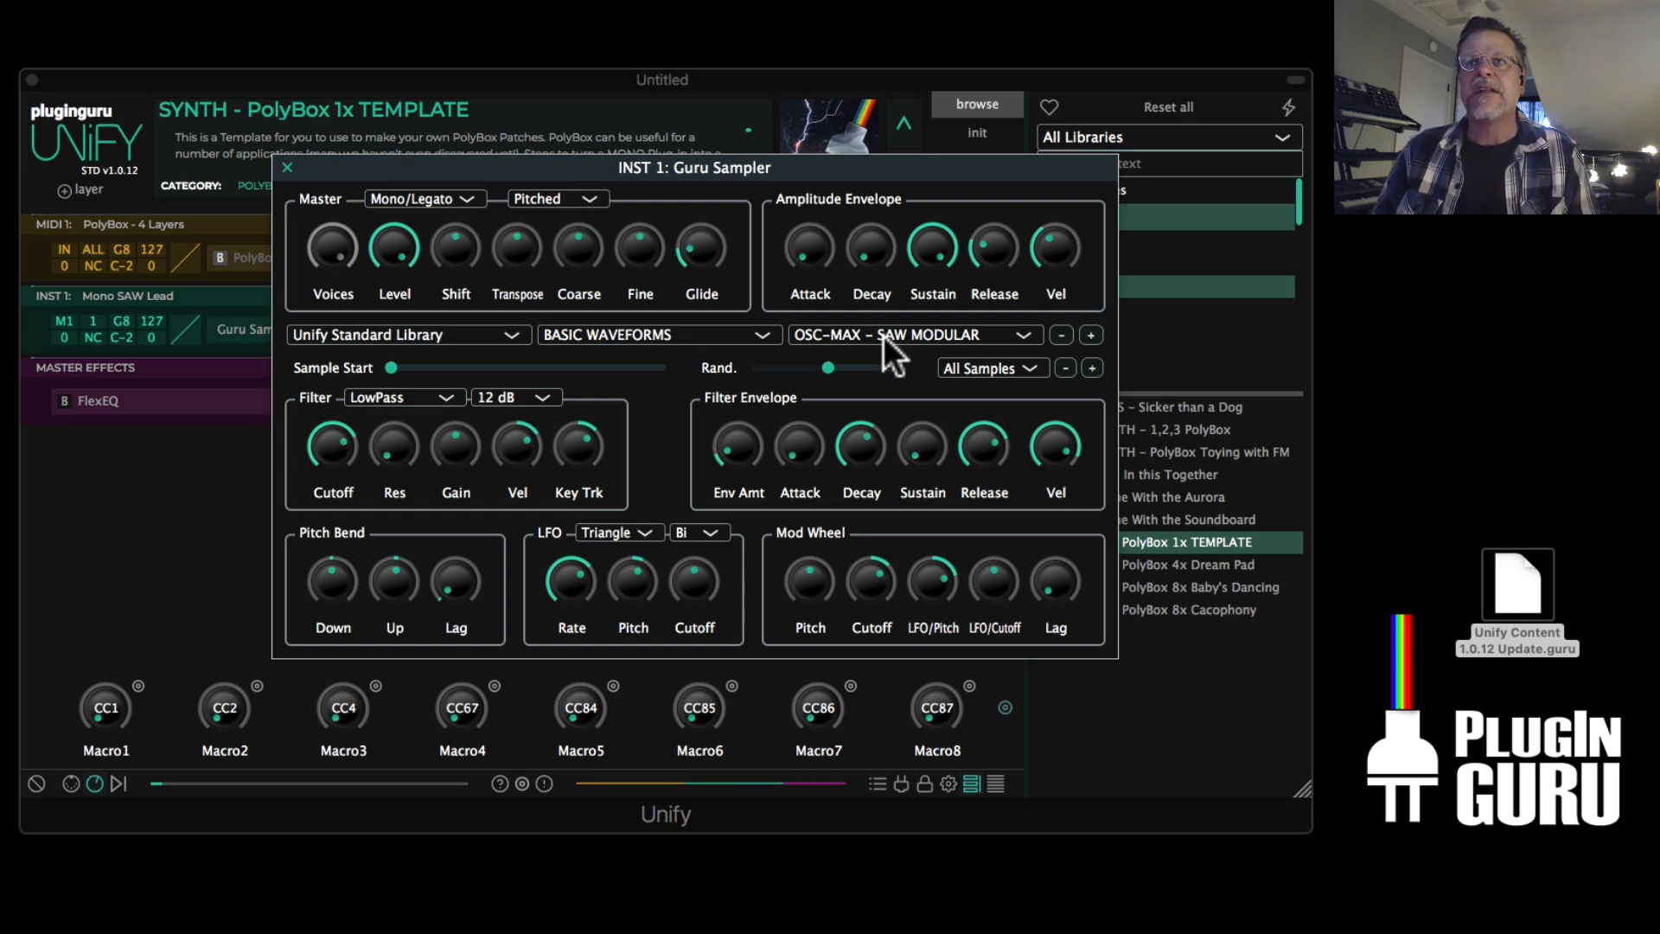
pyautogui.click(1059, 333)
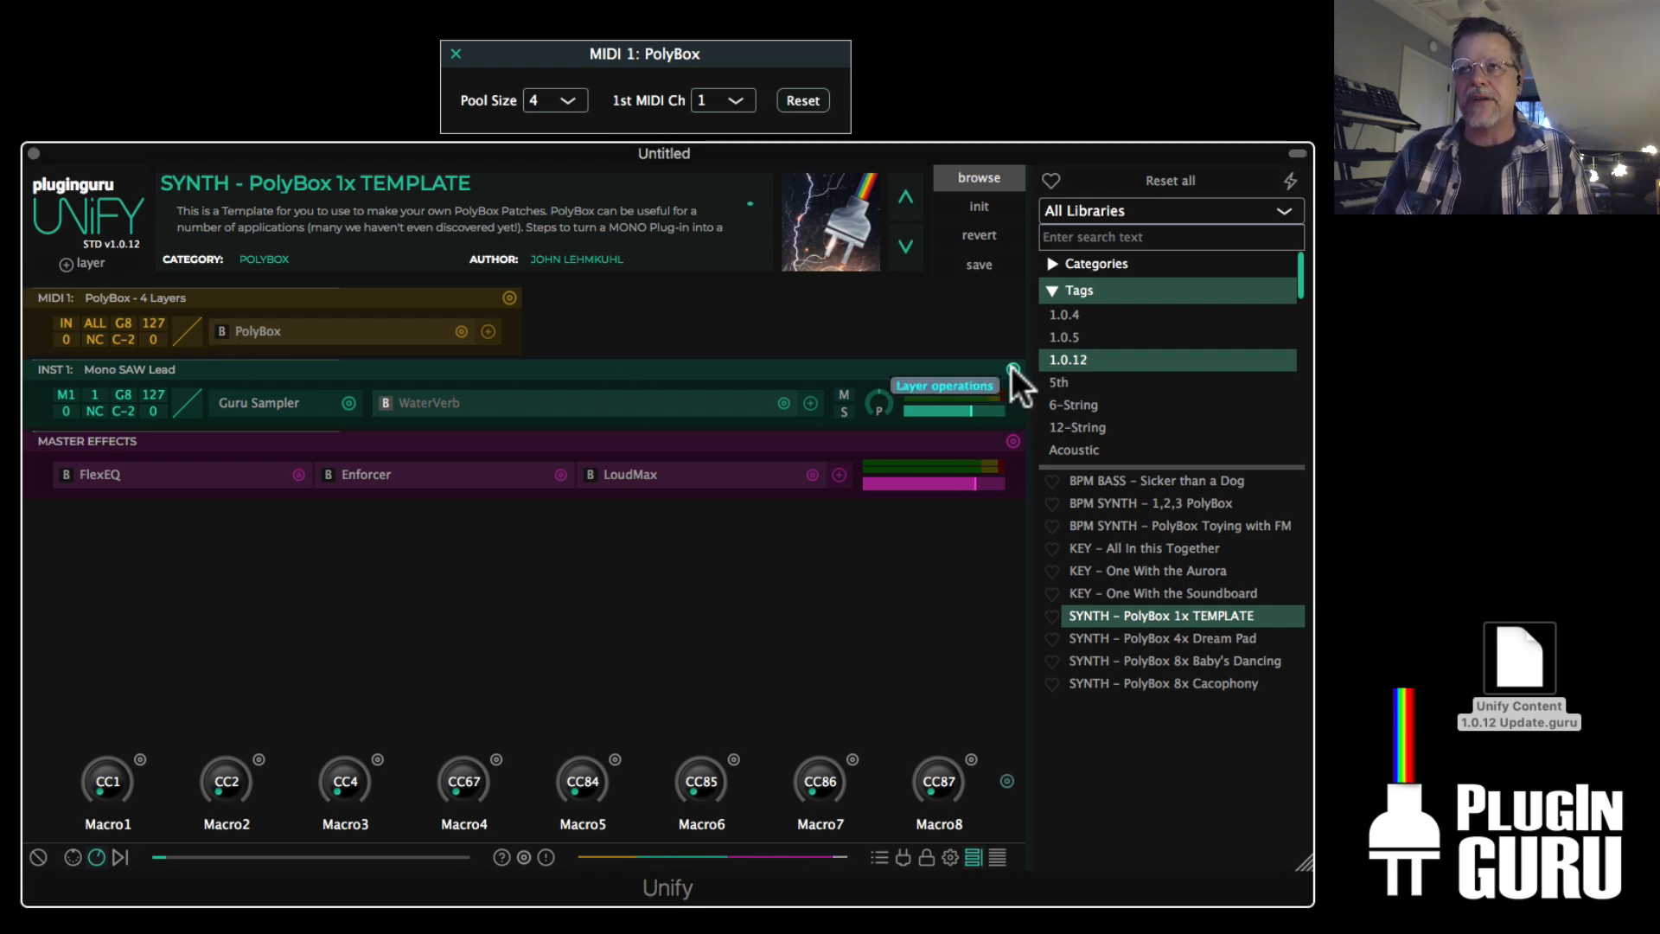
# Duplicate the Mono SAW Lead layer 3x onto MIDI channels 2 to 4
pyautogui.click(1012, 371)
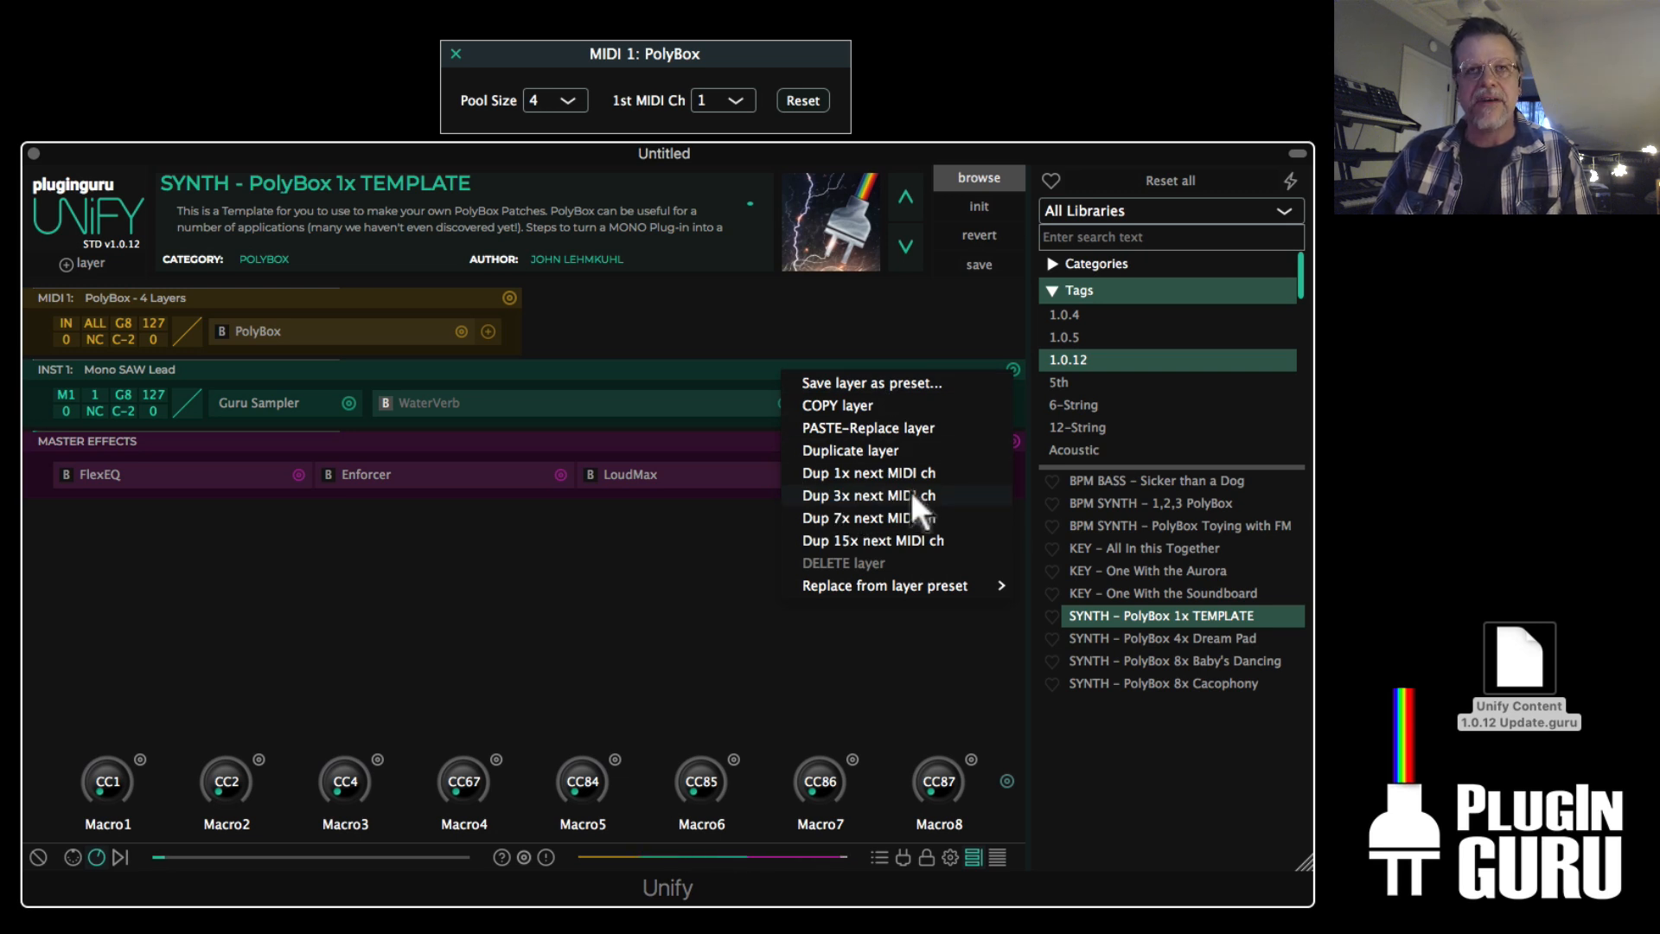
pyautogui.click(866, 494)
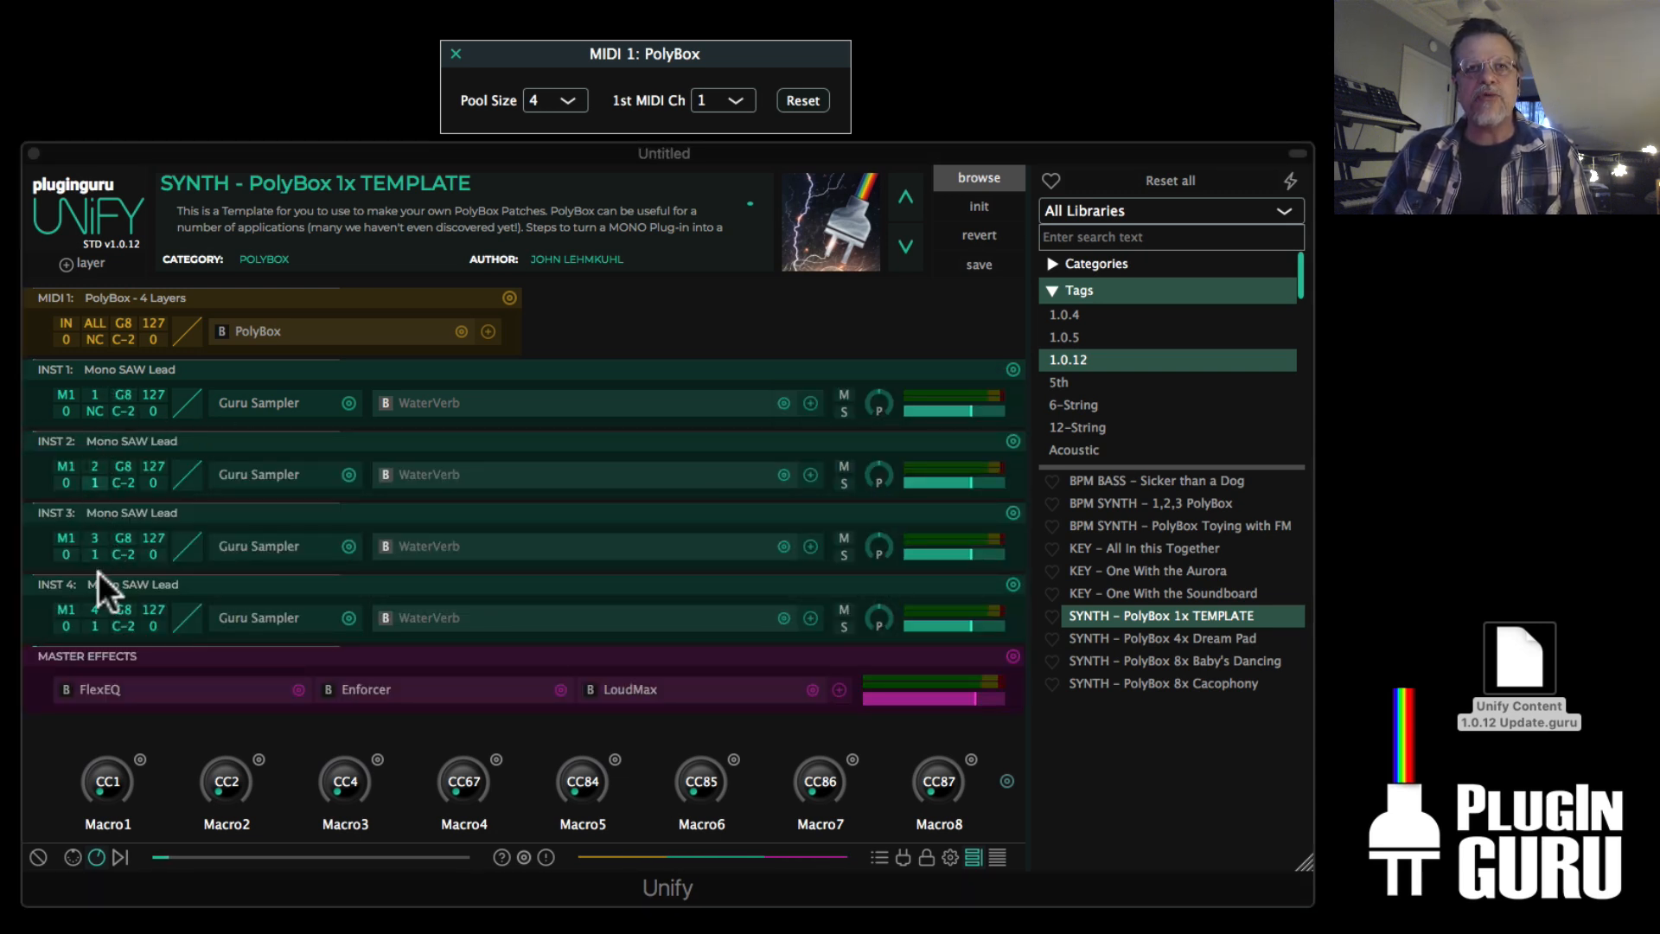
pyautogui.moveTo(95, 608)
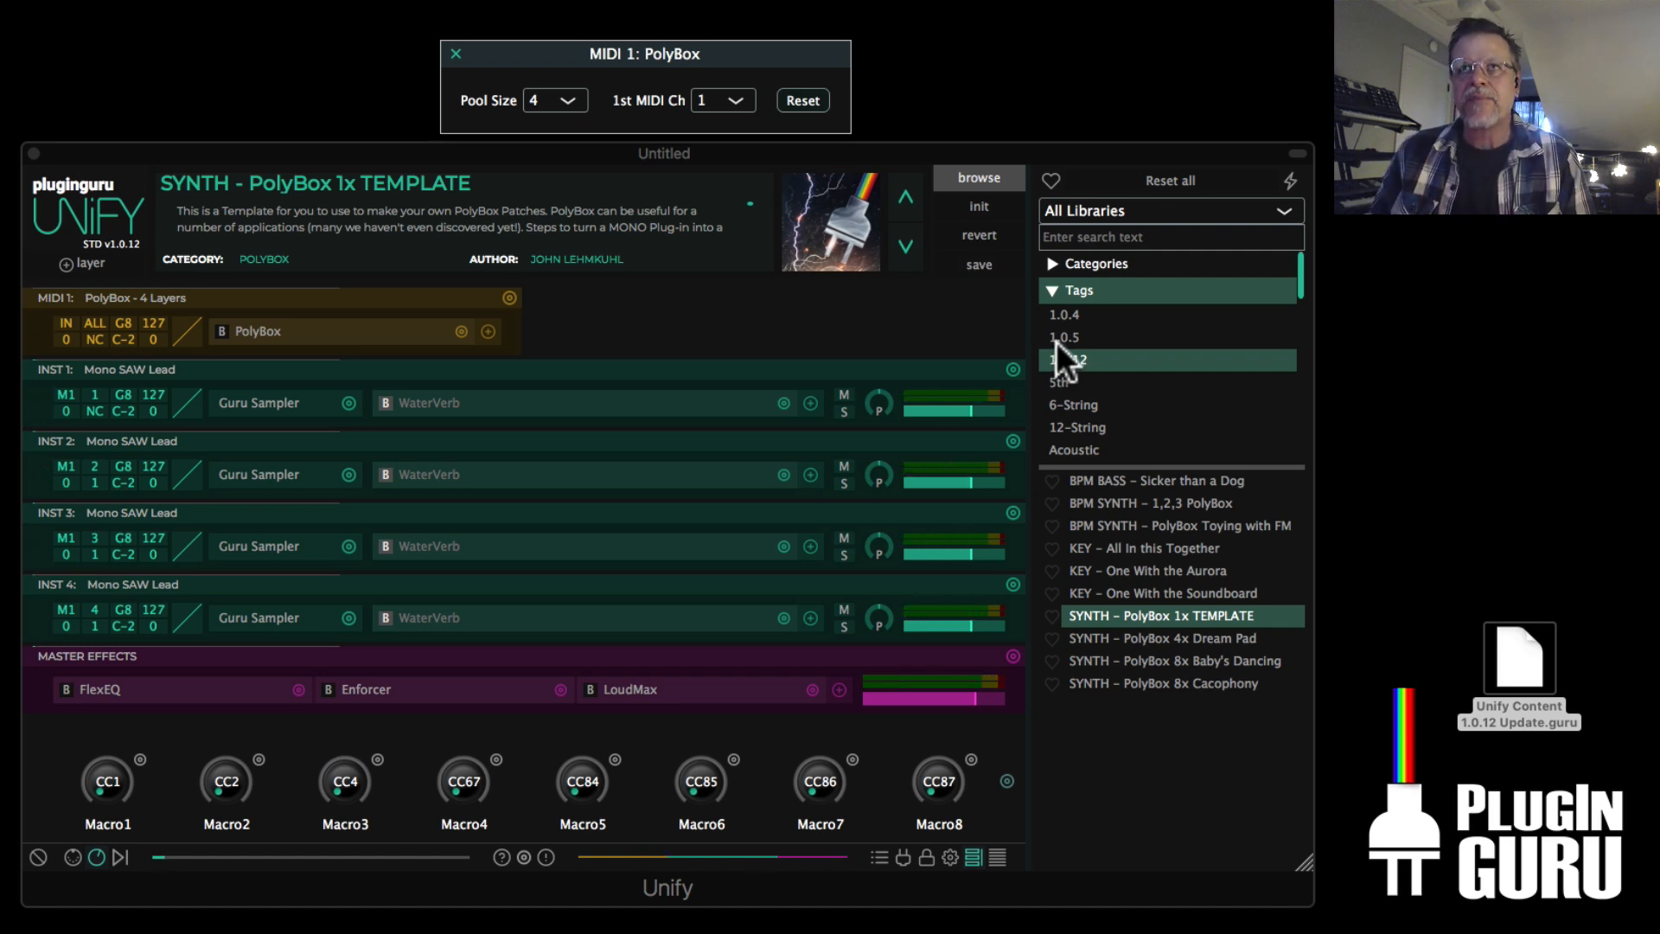
# Choose 16 as the MIDI 1 PolyBox pool size
pyautogui.click(572, 100)
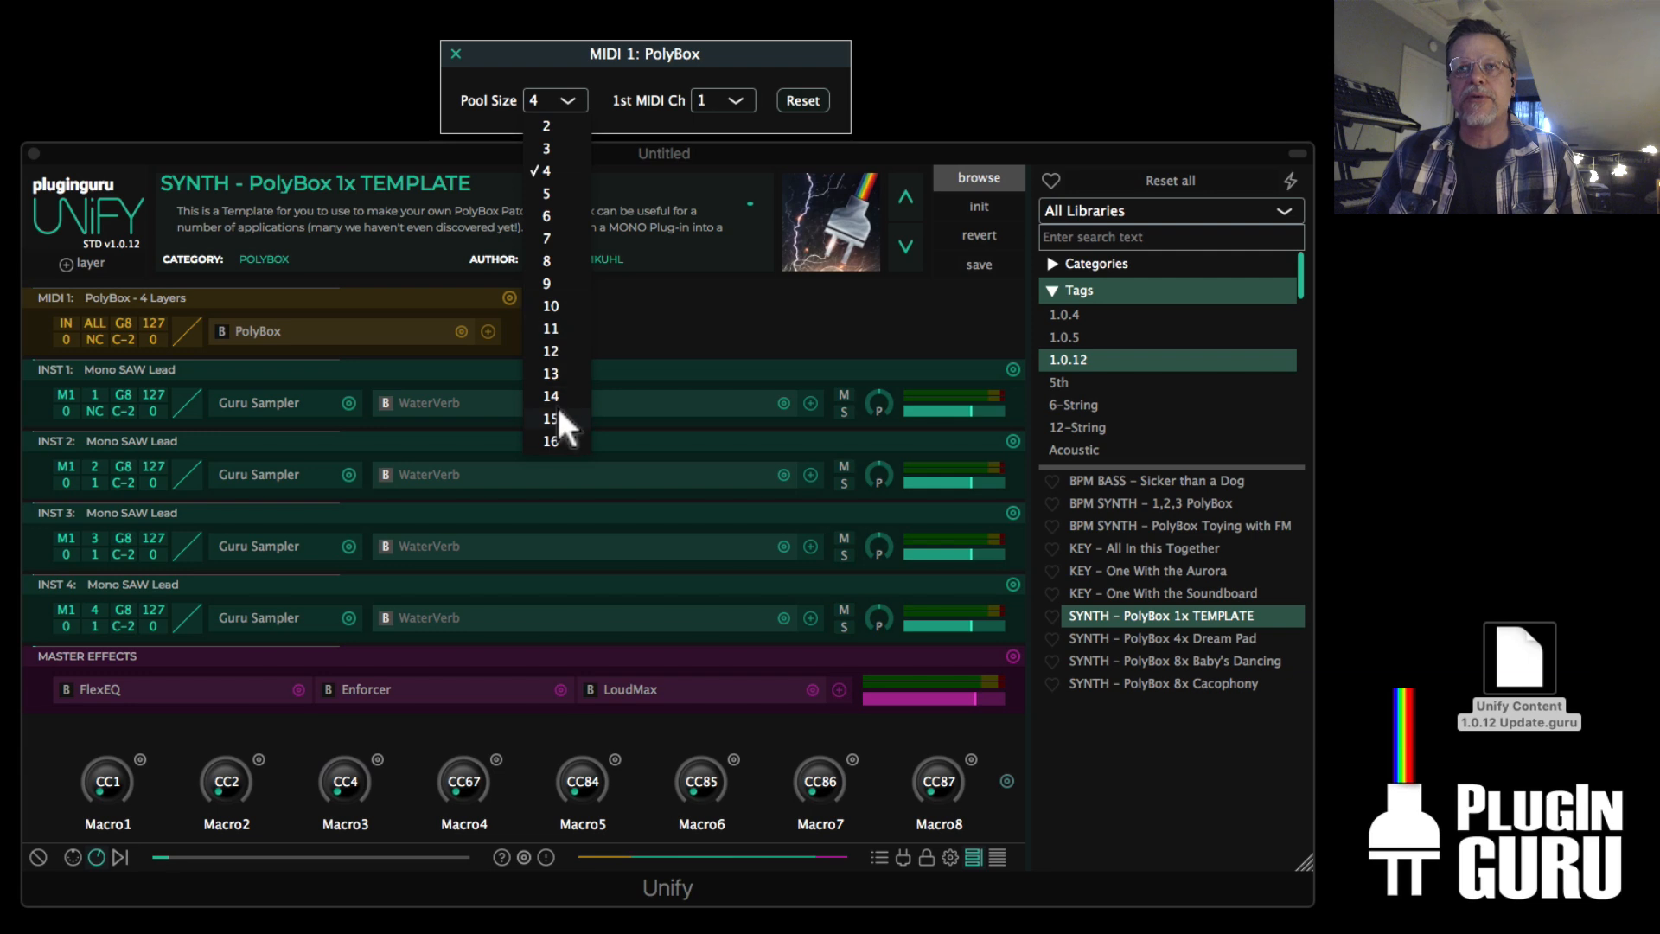
pyautogui.moveTo(573, 450)
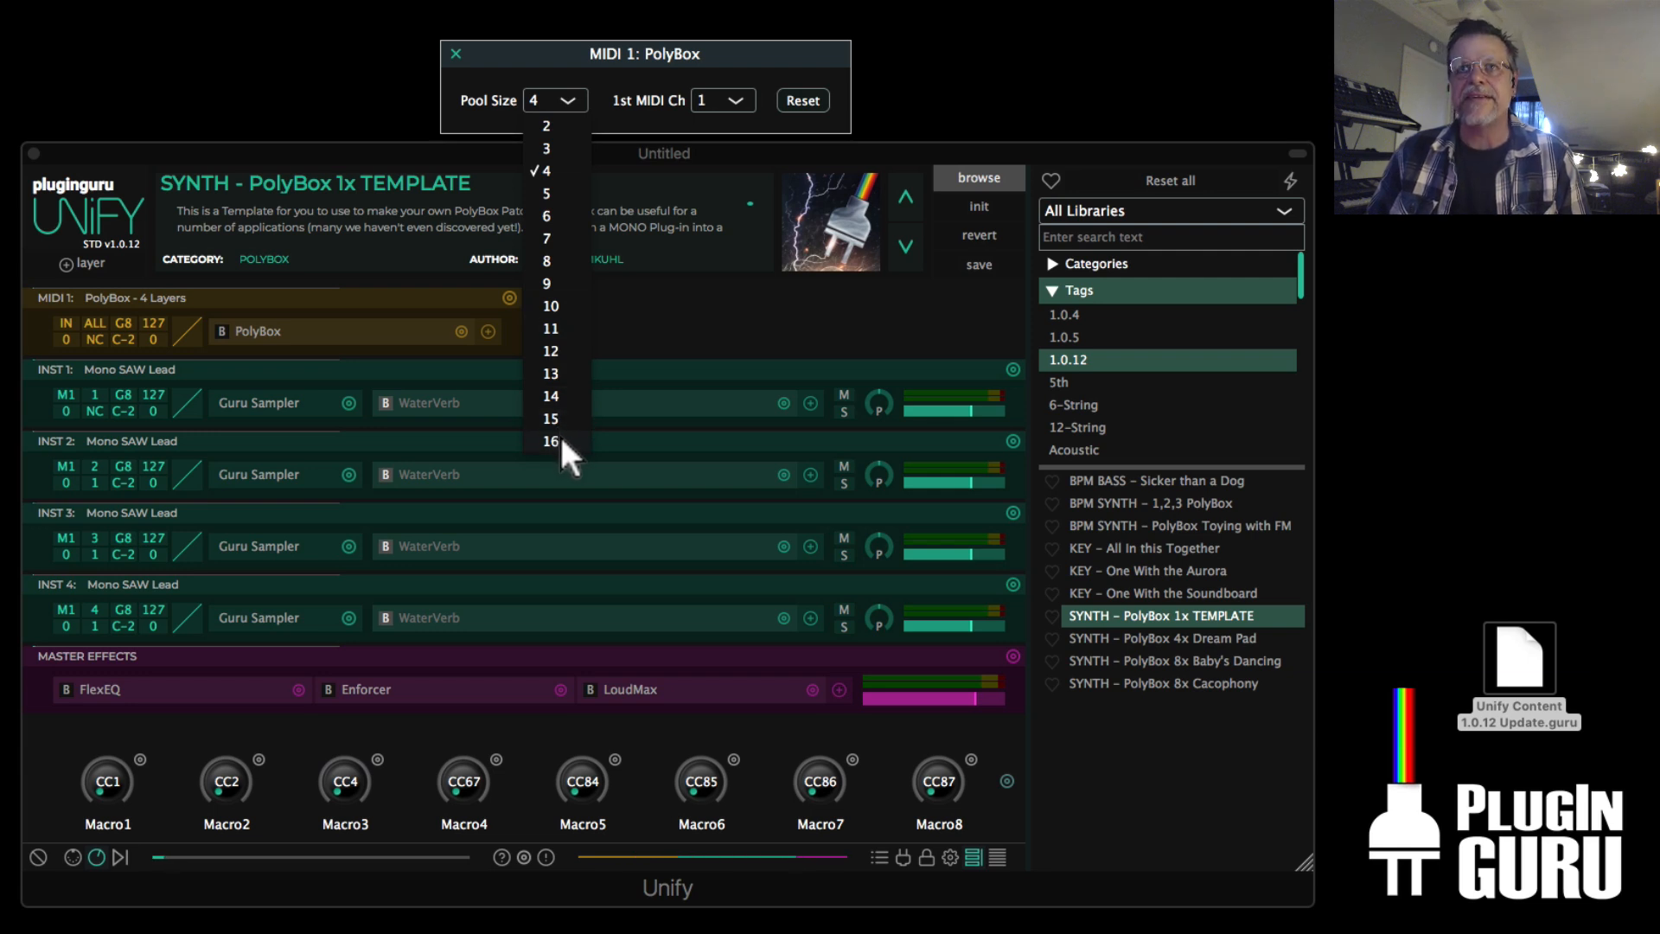
pyautogui.click(549, 441)
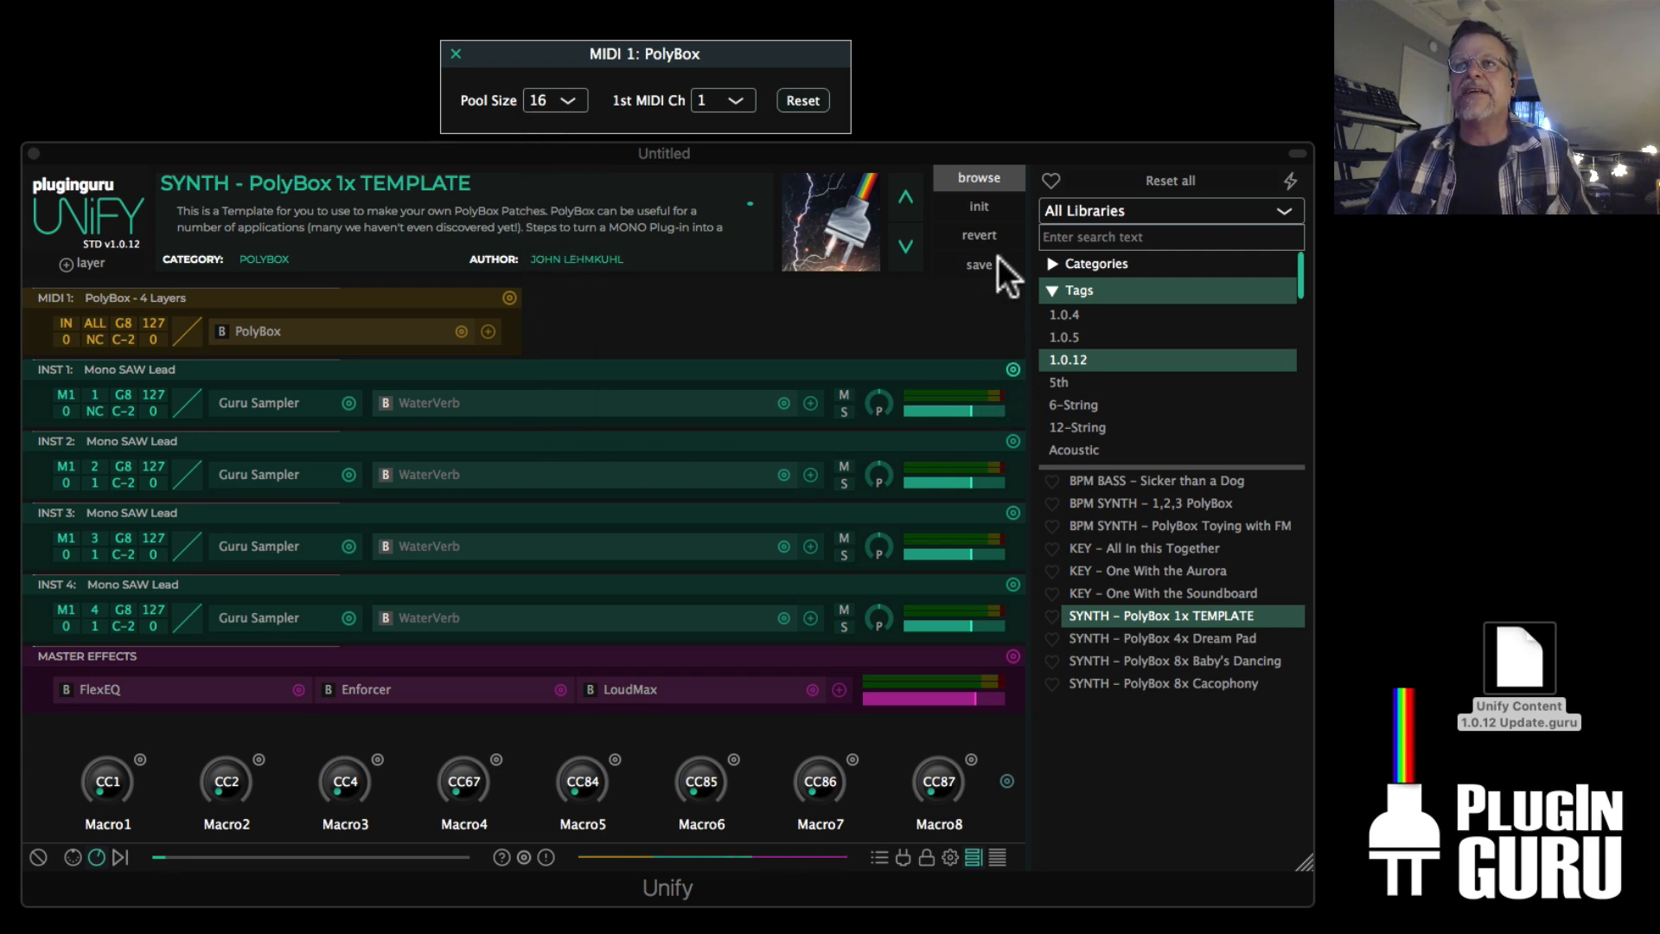
pyautogui.moveTo(978, 206)
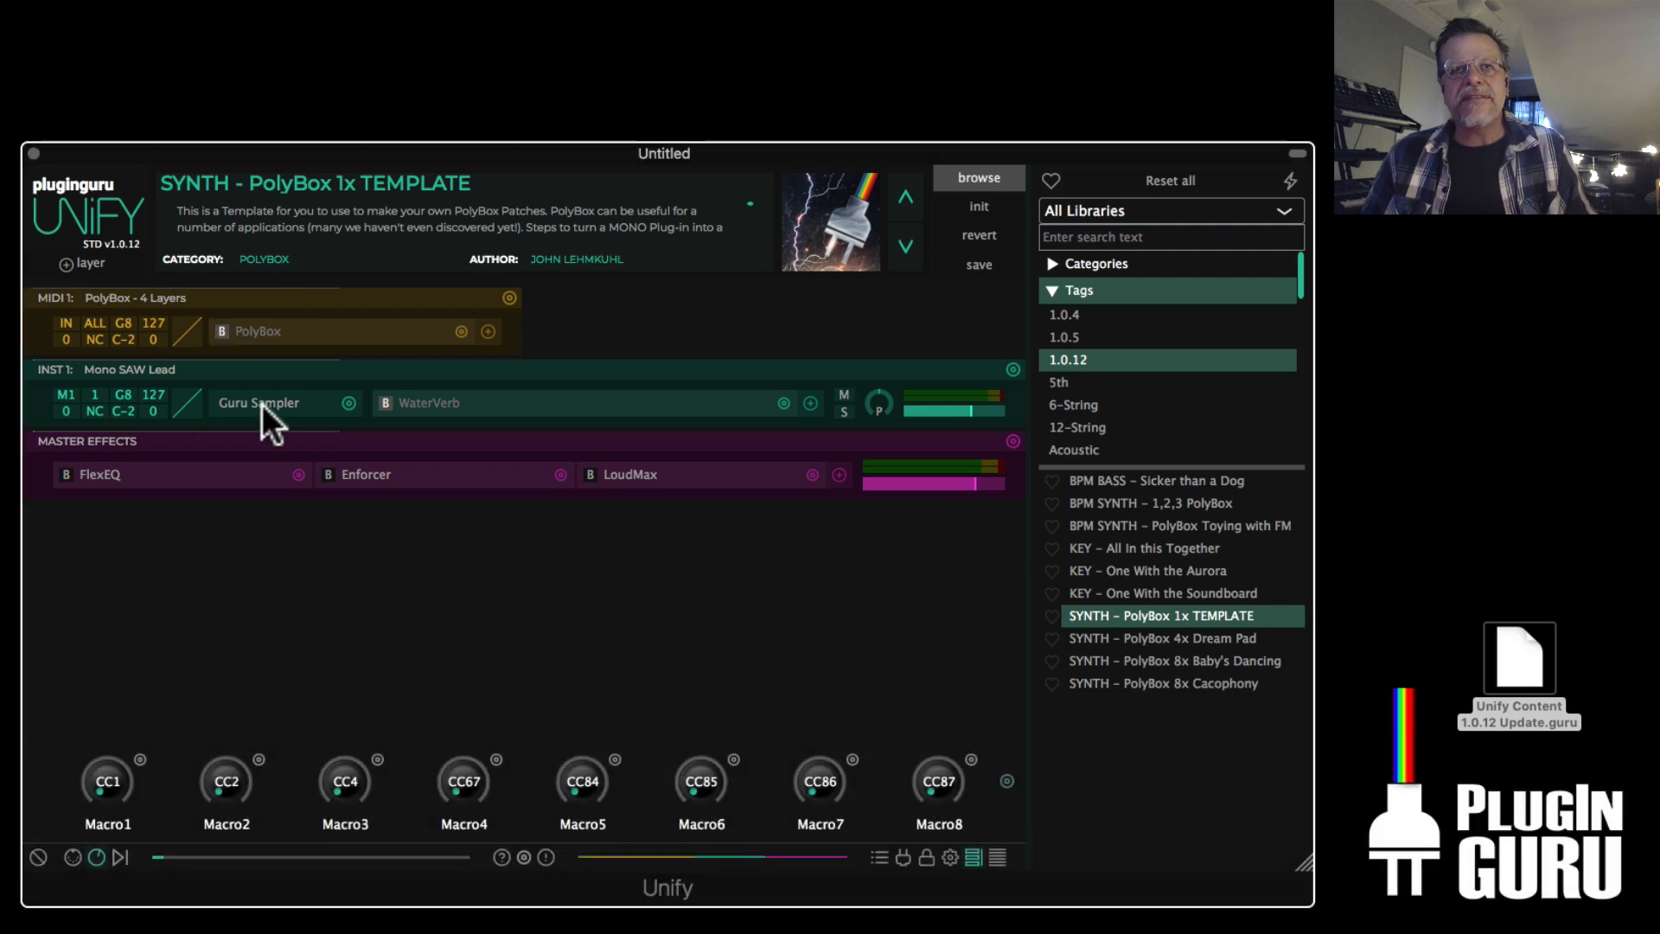
pyautogui.moveTo(645, 408)
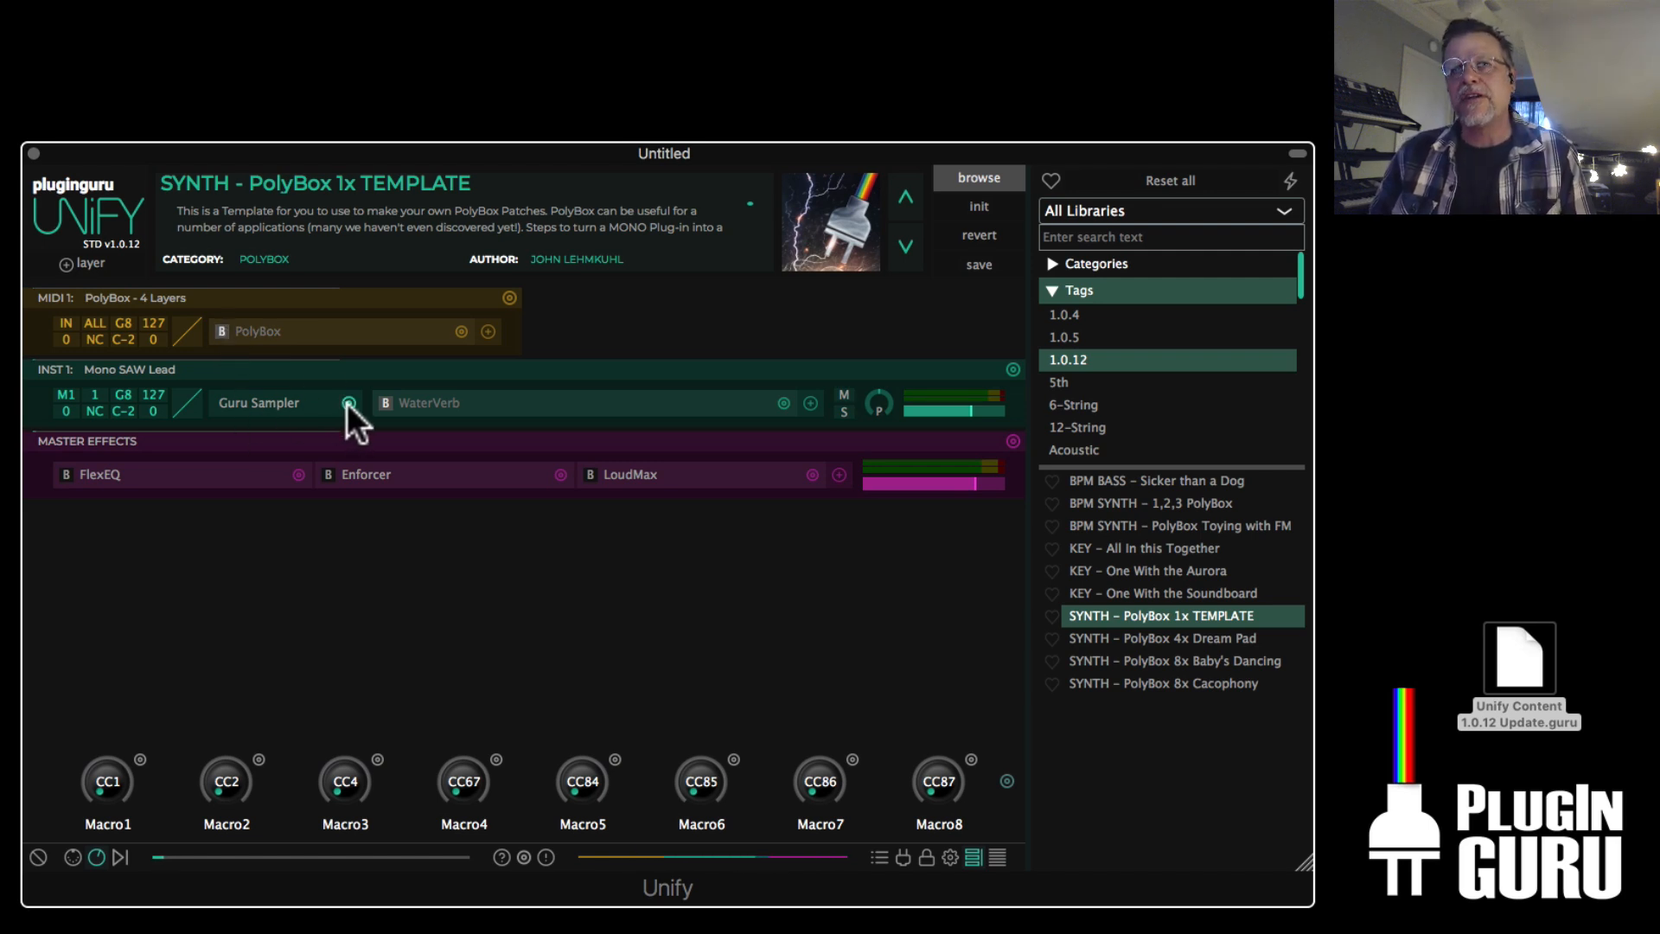
pyautogui.moveTo(228, 350)
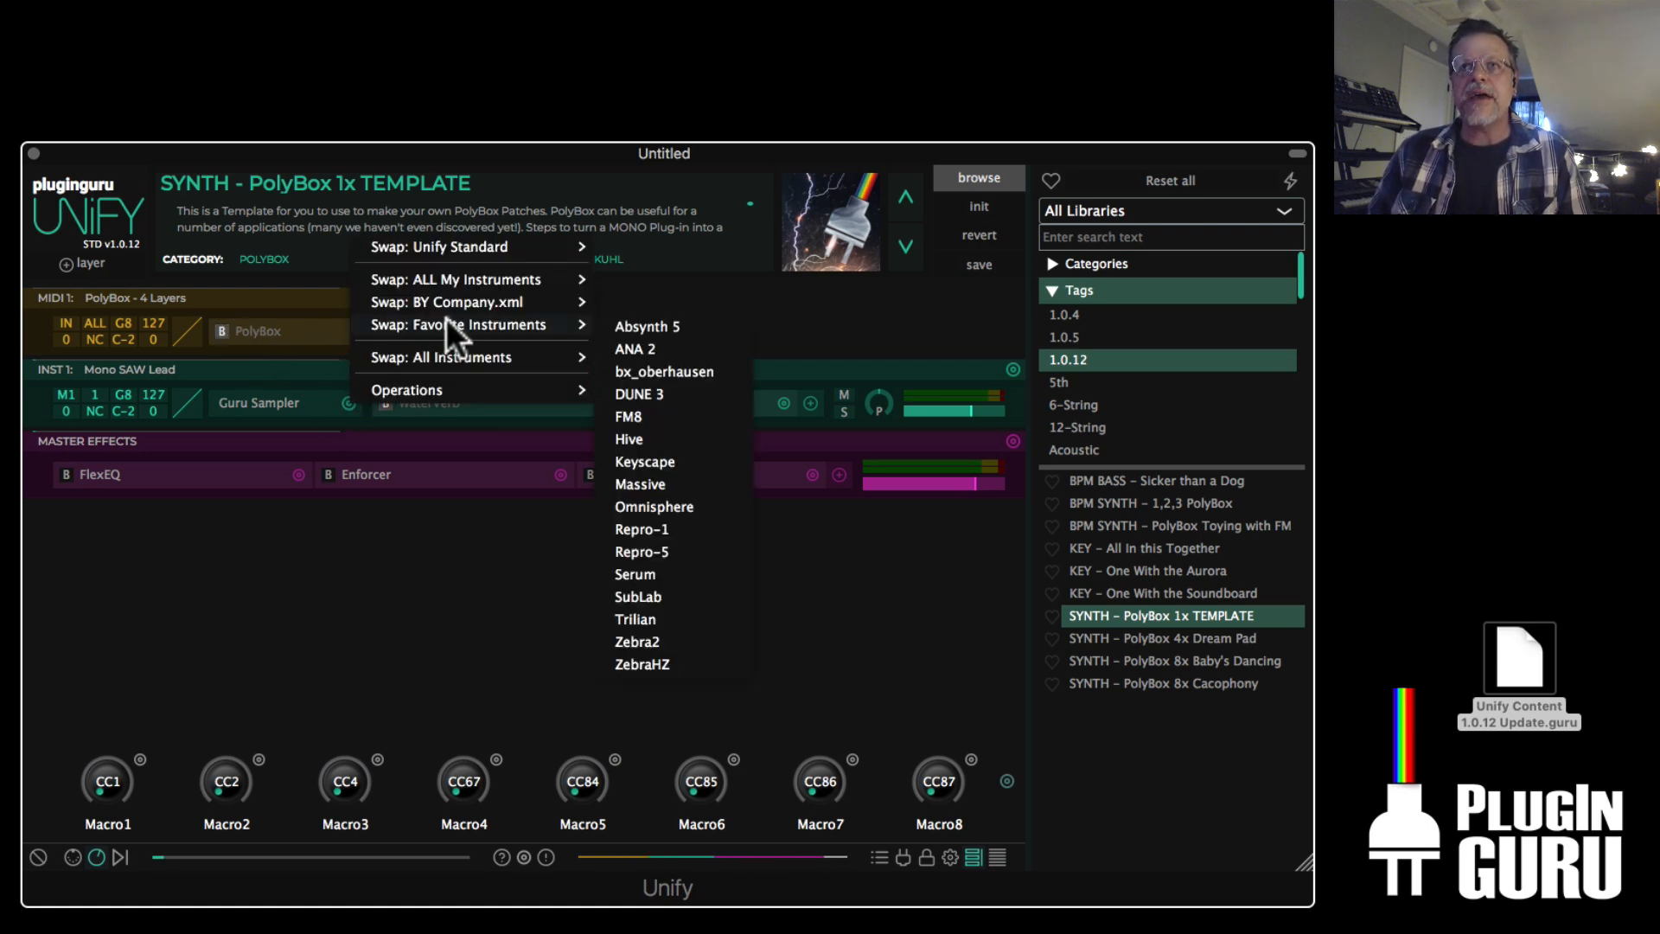
# Swap the layer's instrument to u-he Repro-1 and show its synth panel
pyautogui.click(640, 529)
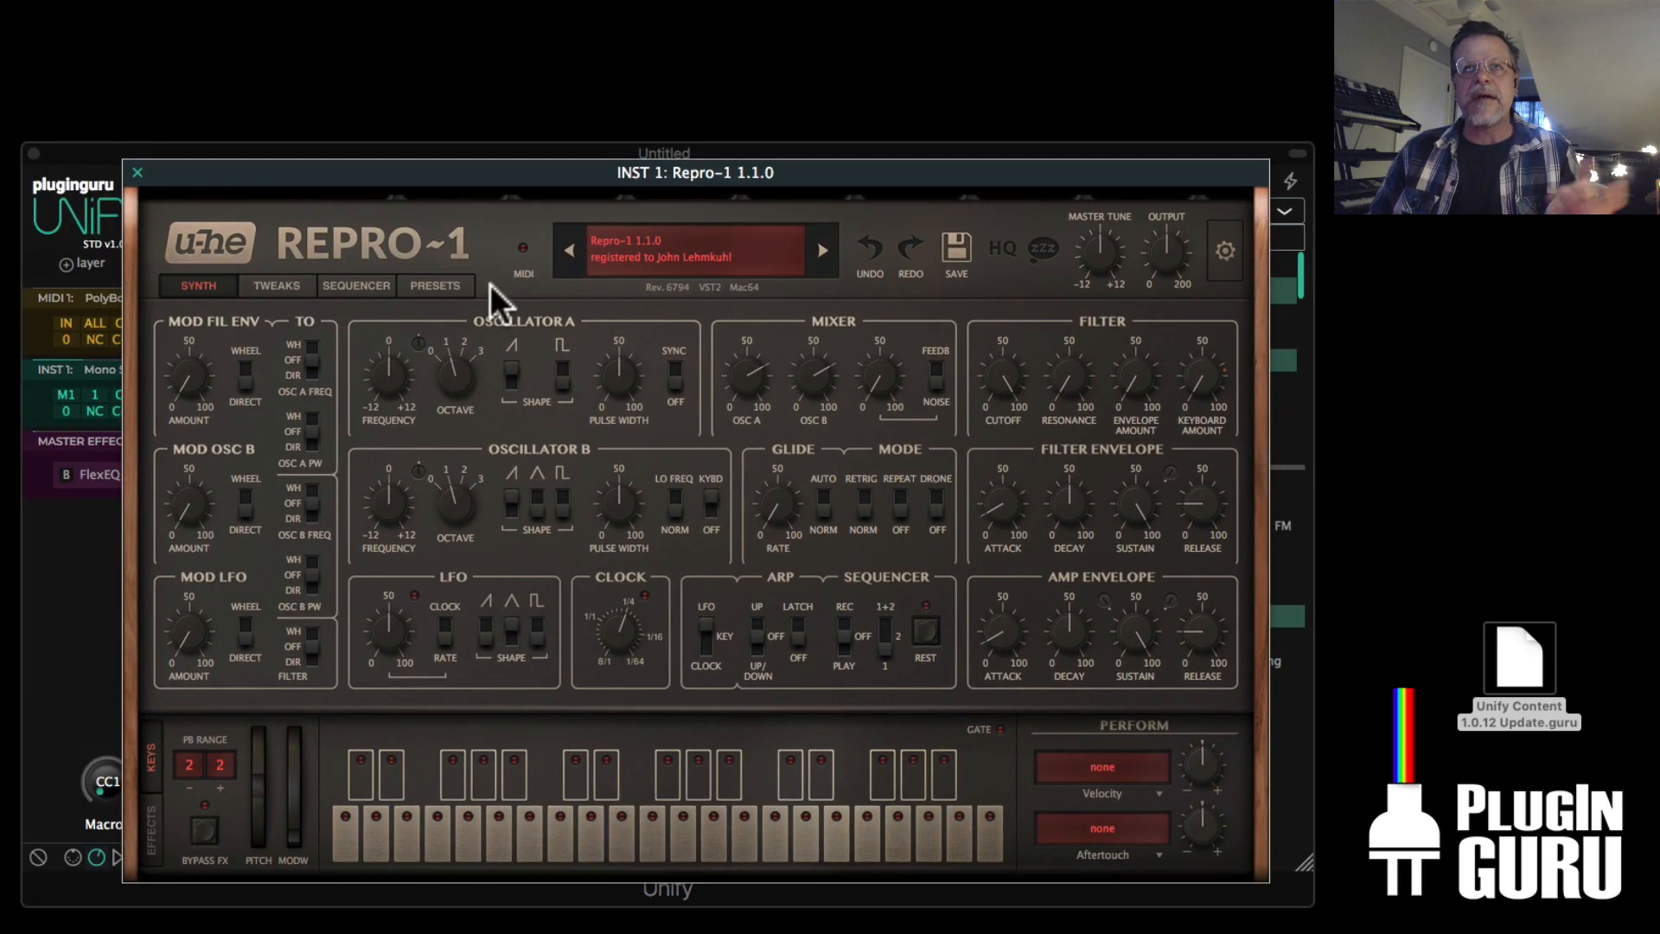
pyautogui.click(434, 286)
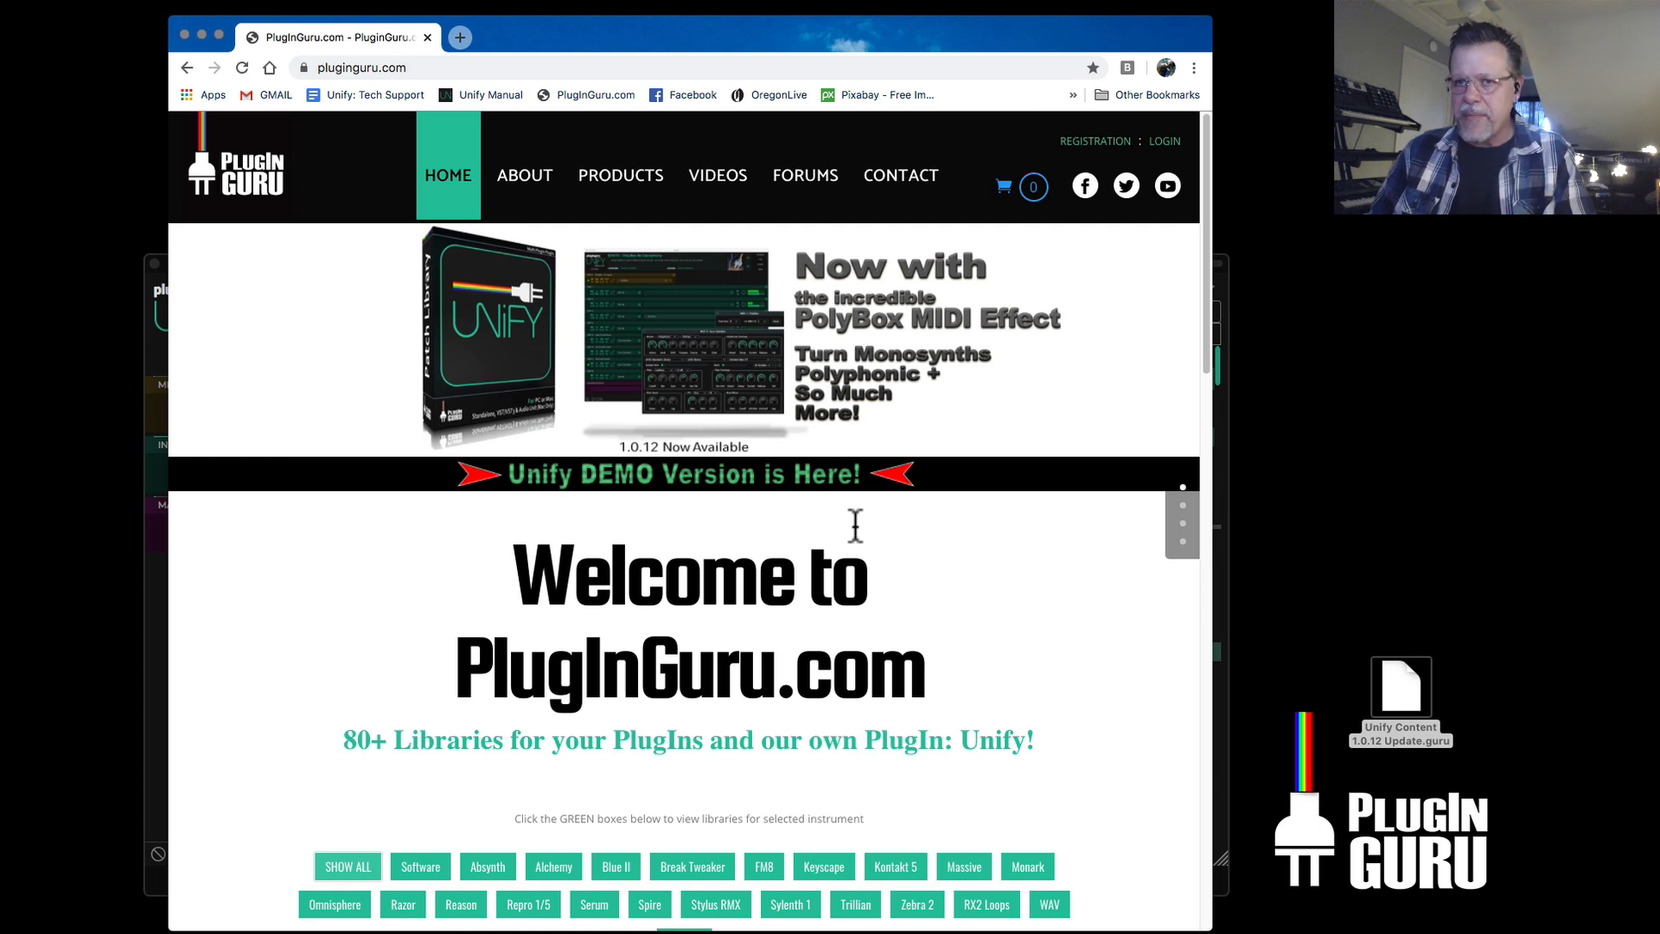
pyautogui.moveTo(629, 350)
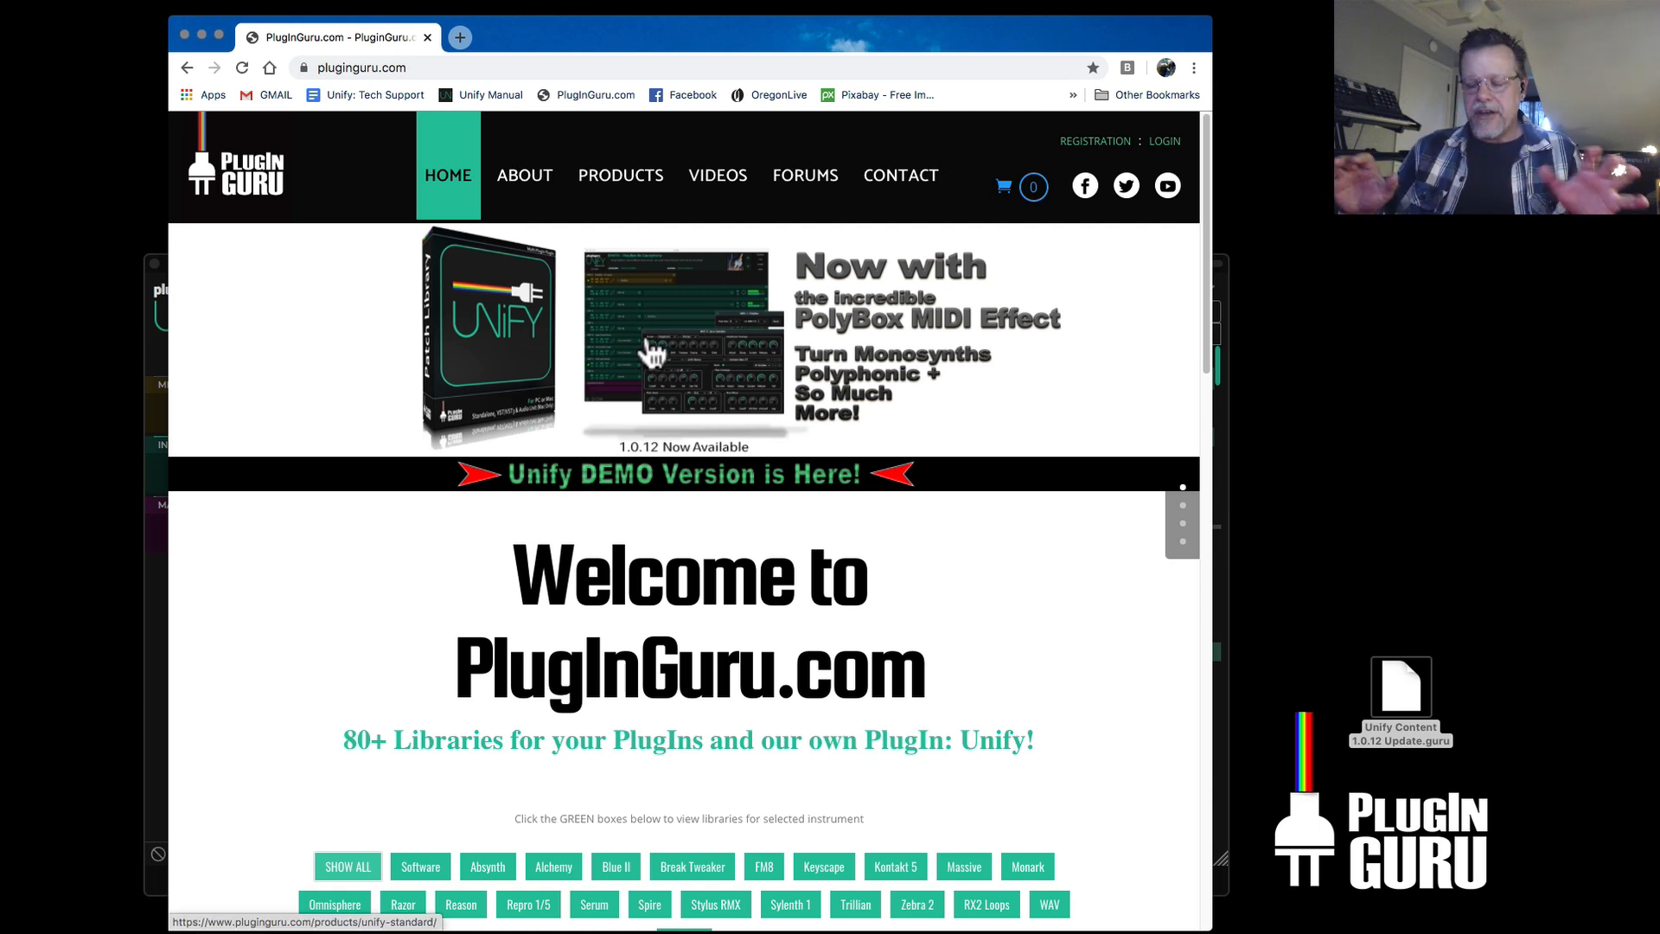
pyautogui.moveTo(634, 354)
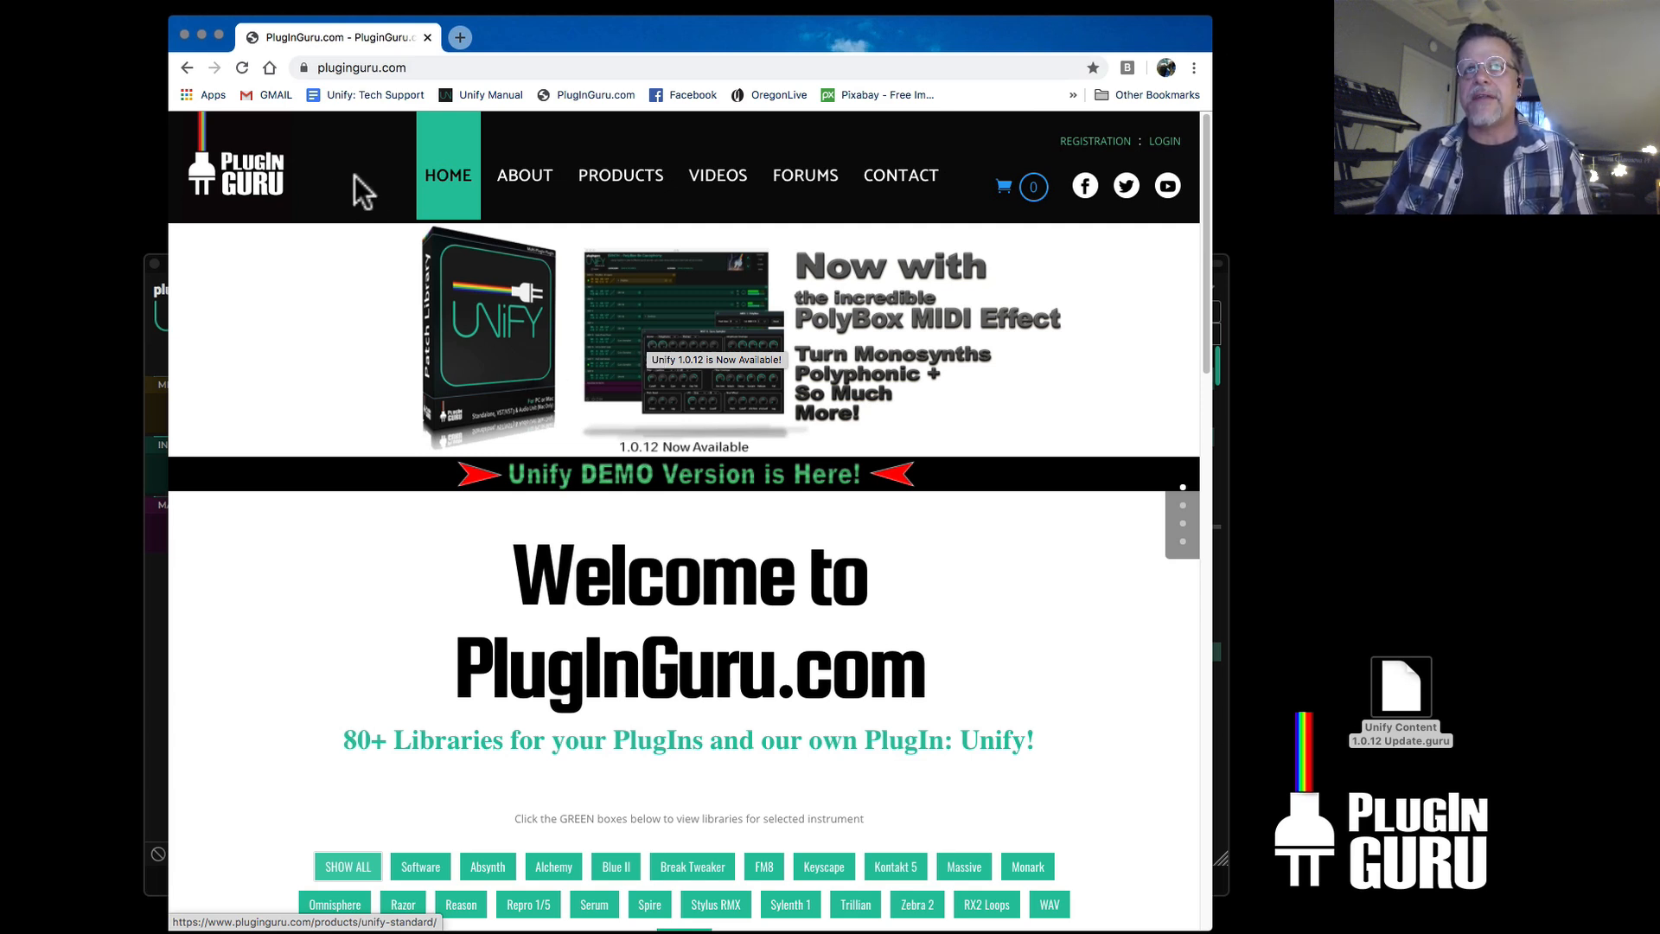
pyautogui.moveTo(375, 349)
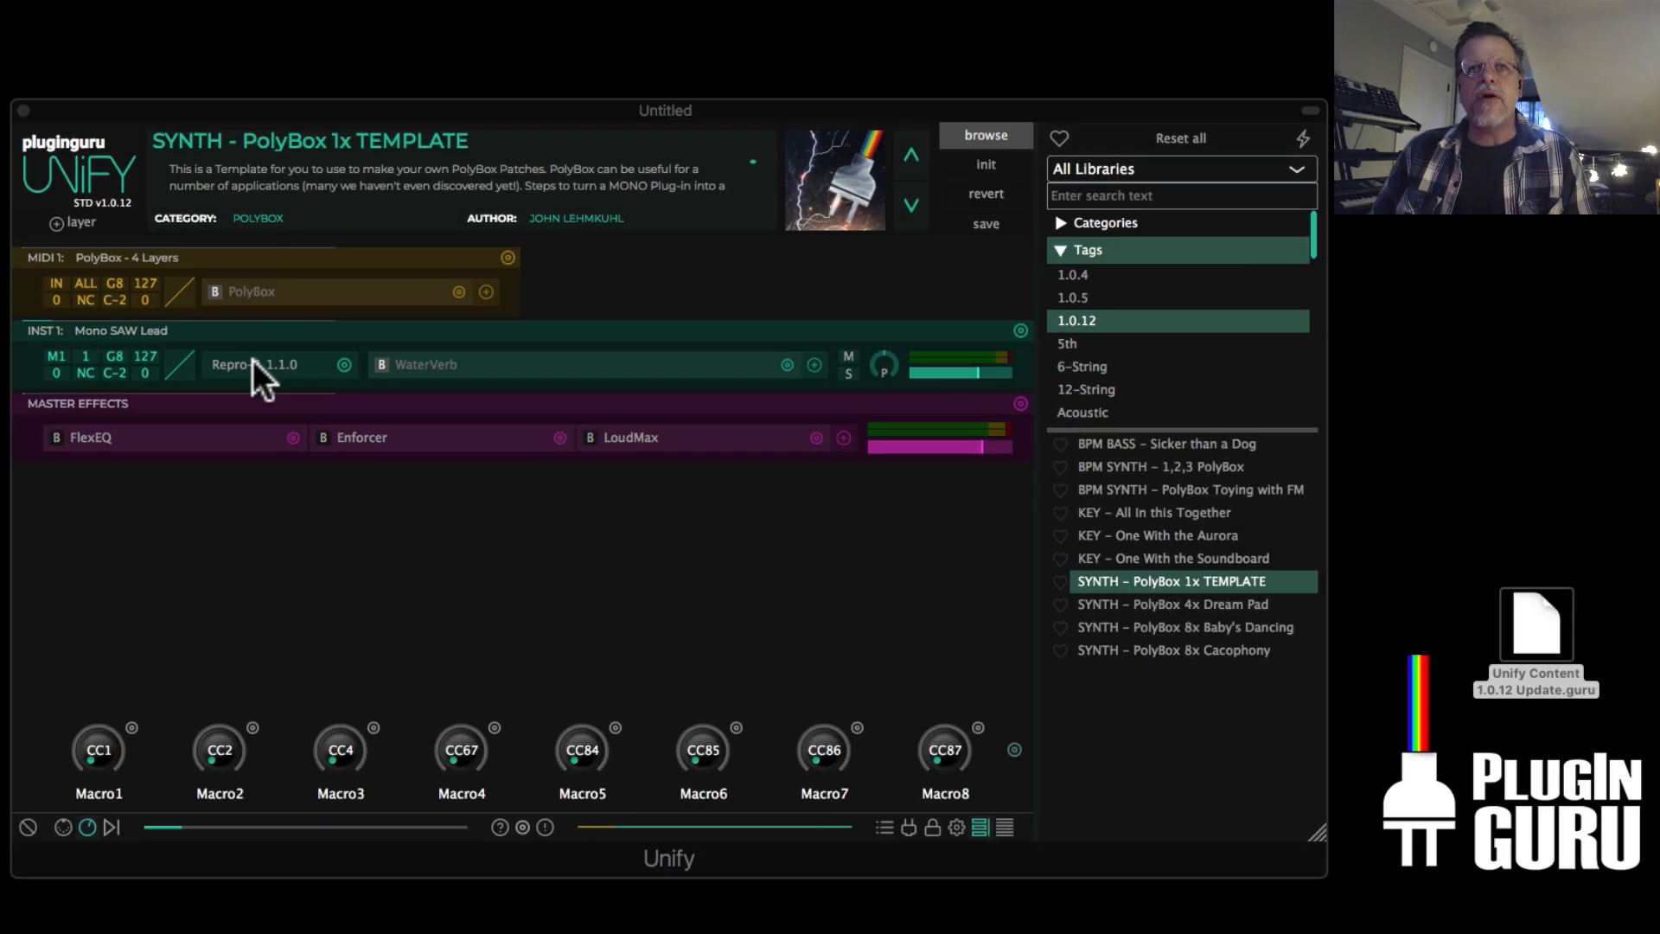
# From 2018 PlugInGuru Power Pack RP1, load LEAD - Smooth n Brassy and audition another lead
pyautogui.click(254, 364)
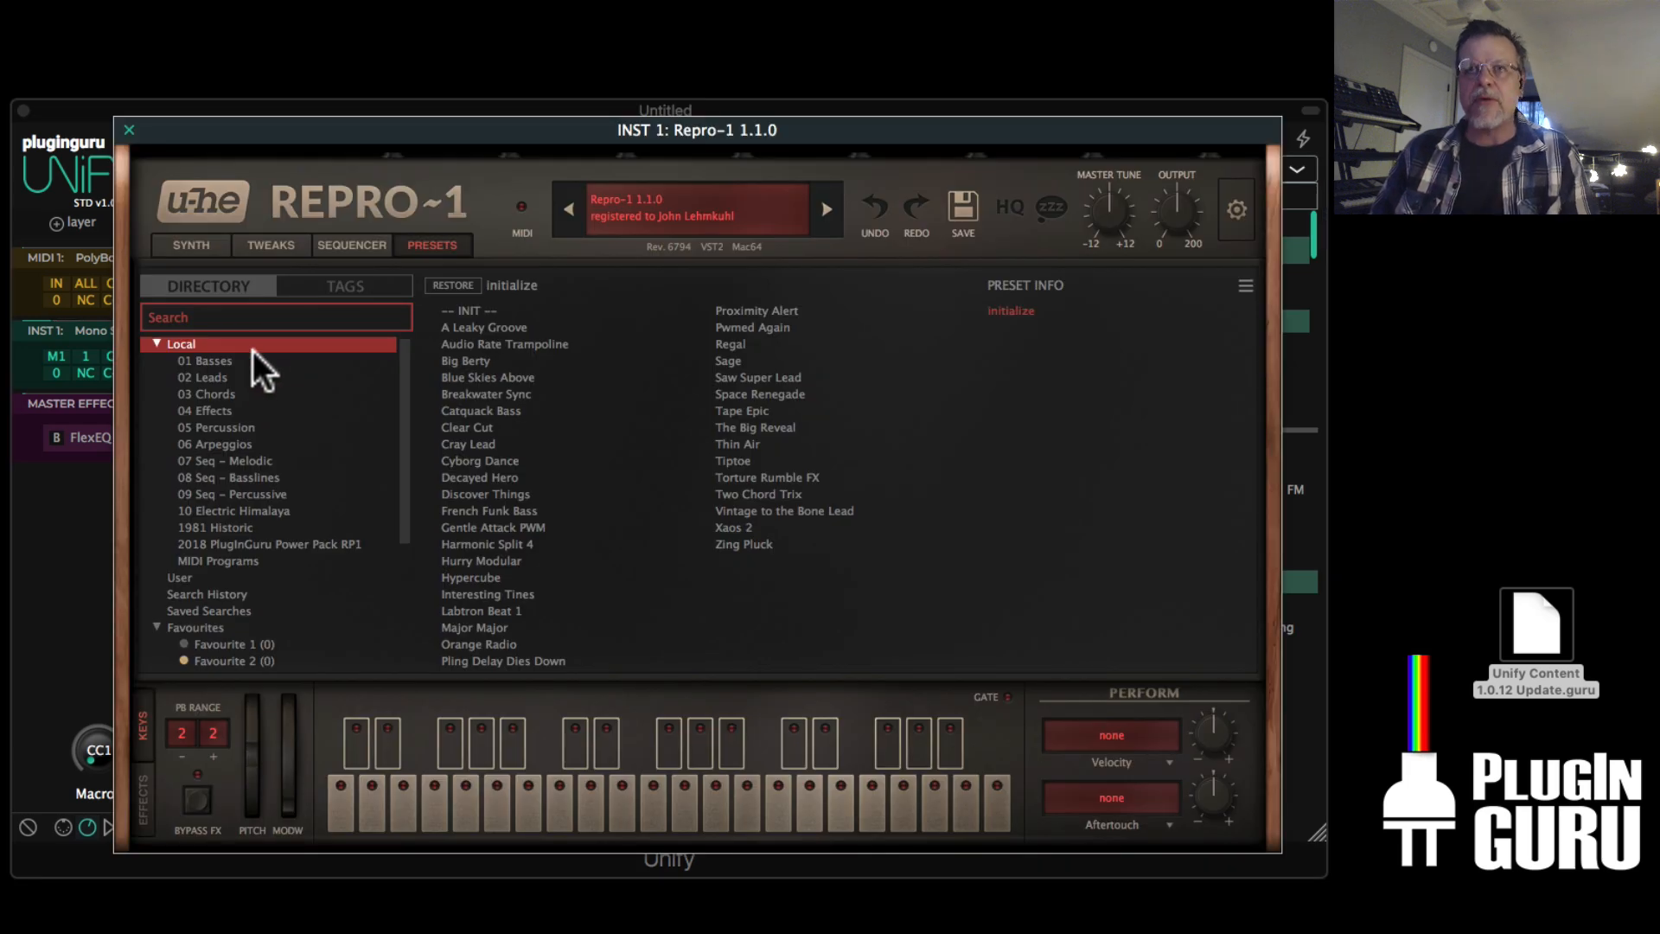
pyautogui.moveTo(333, 695)
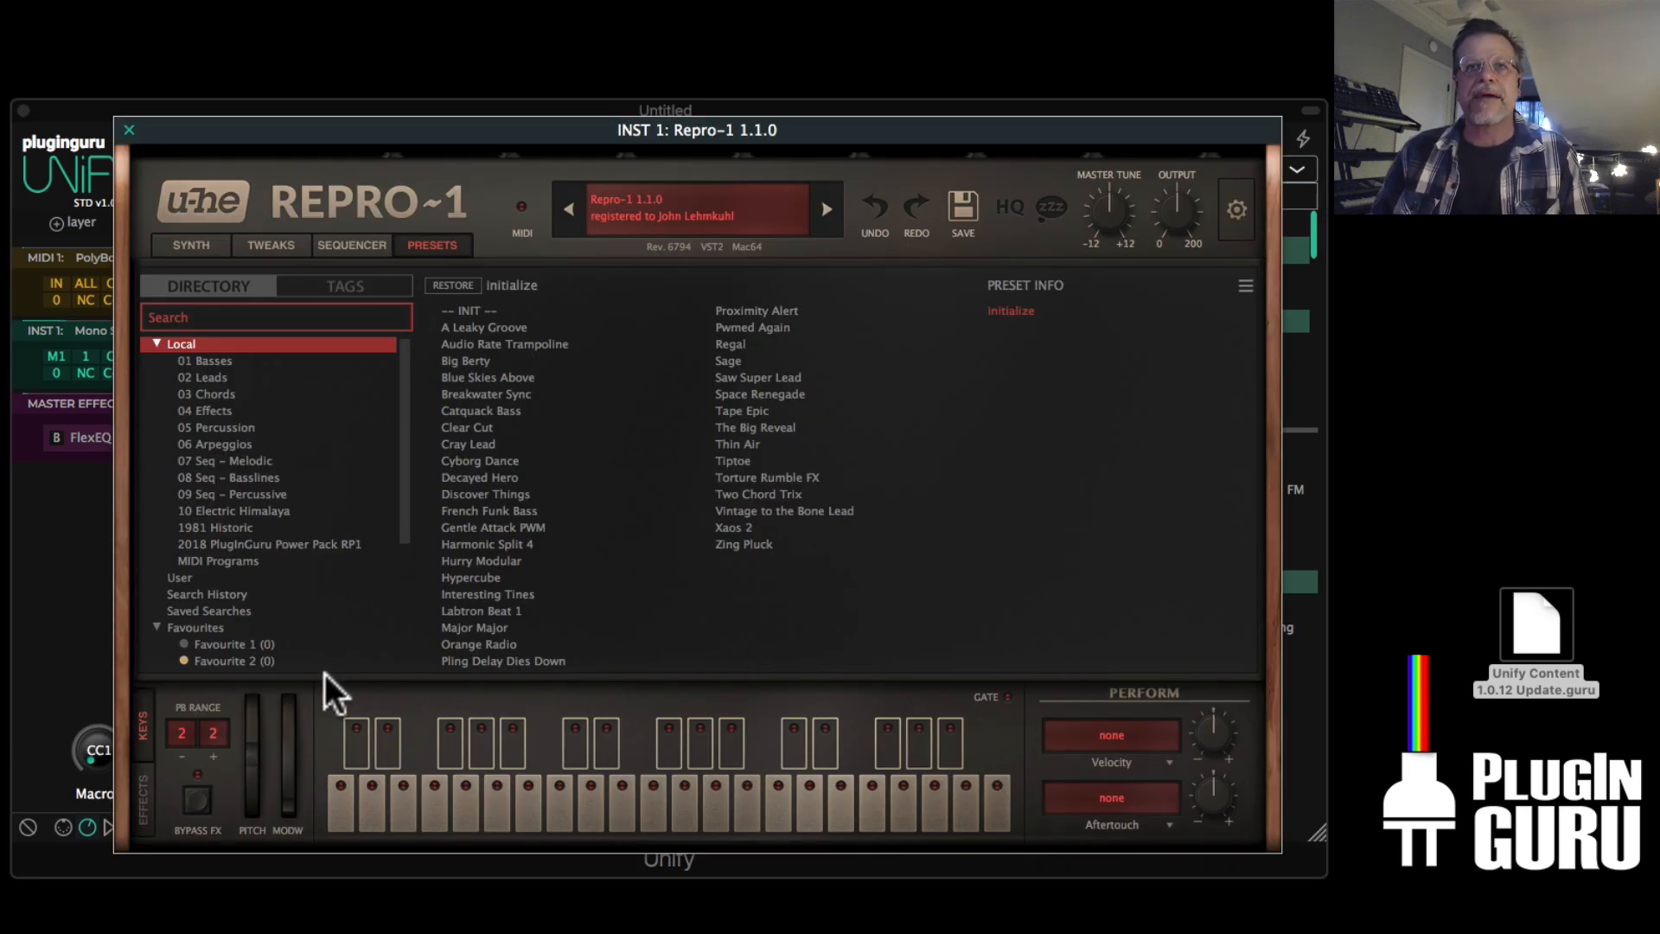
pyautogui.click(269, 543)
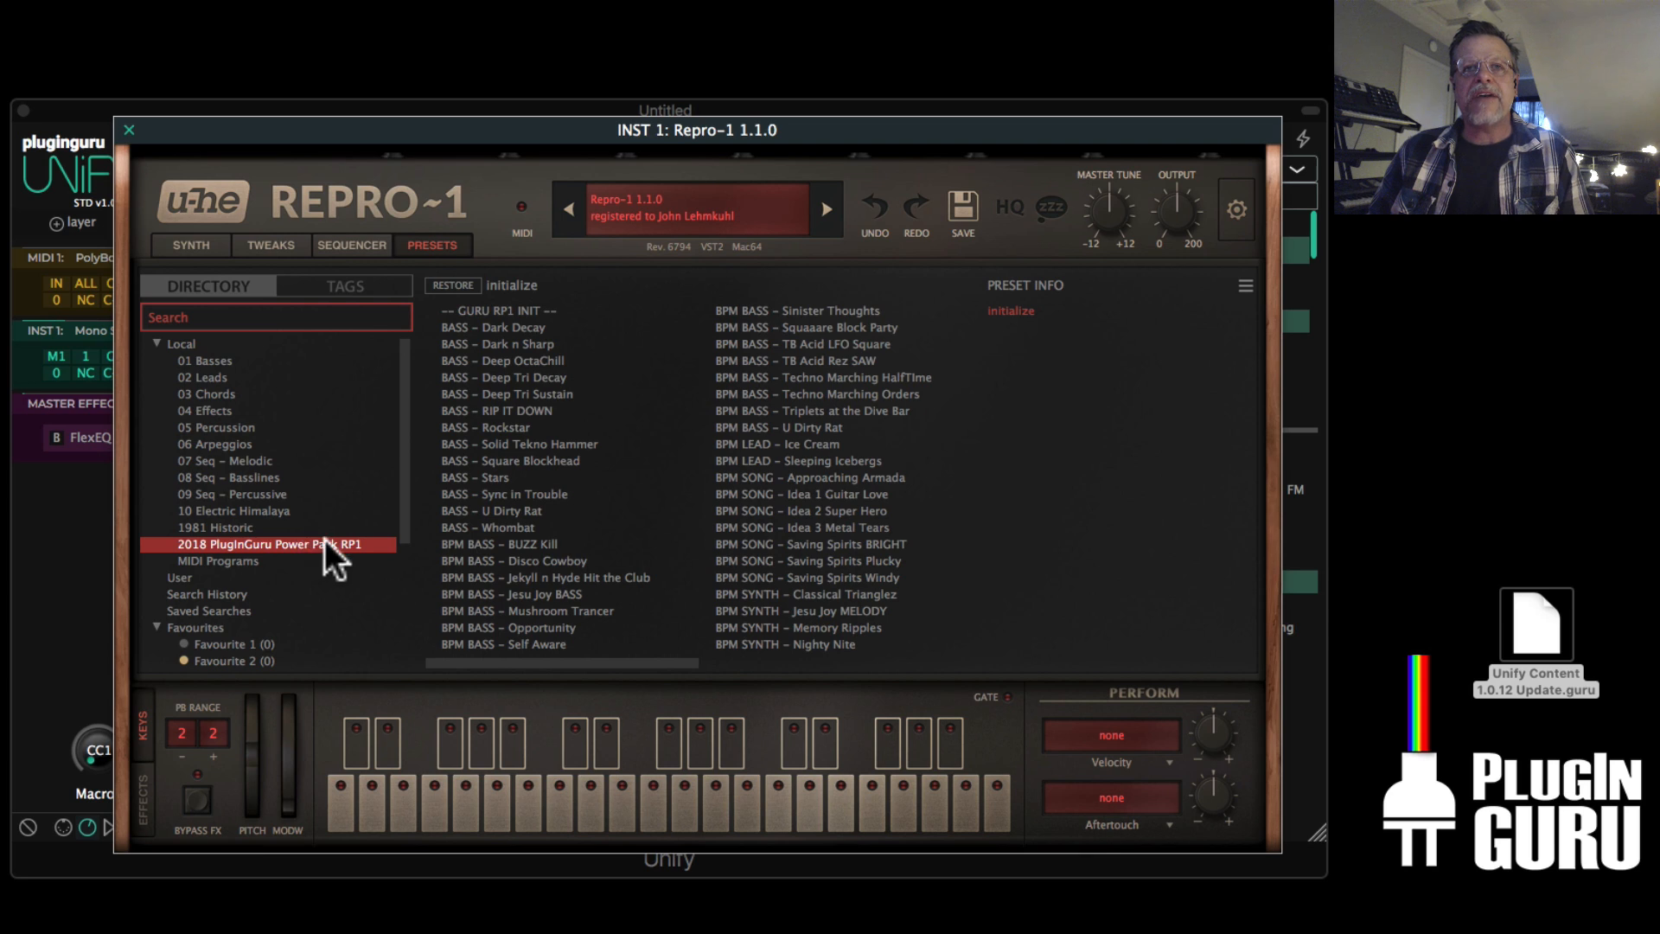
pyautogui.moveTo(360, 560)
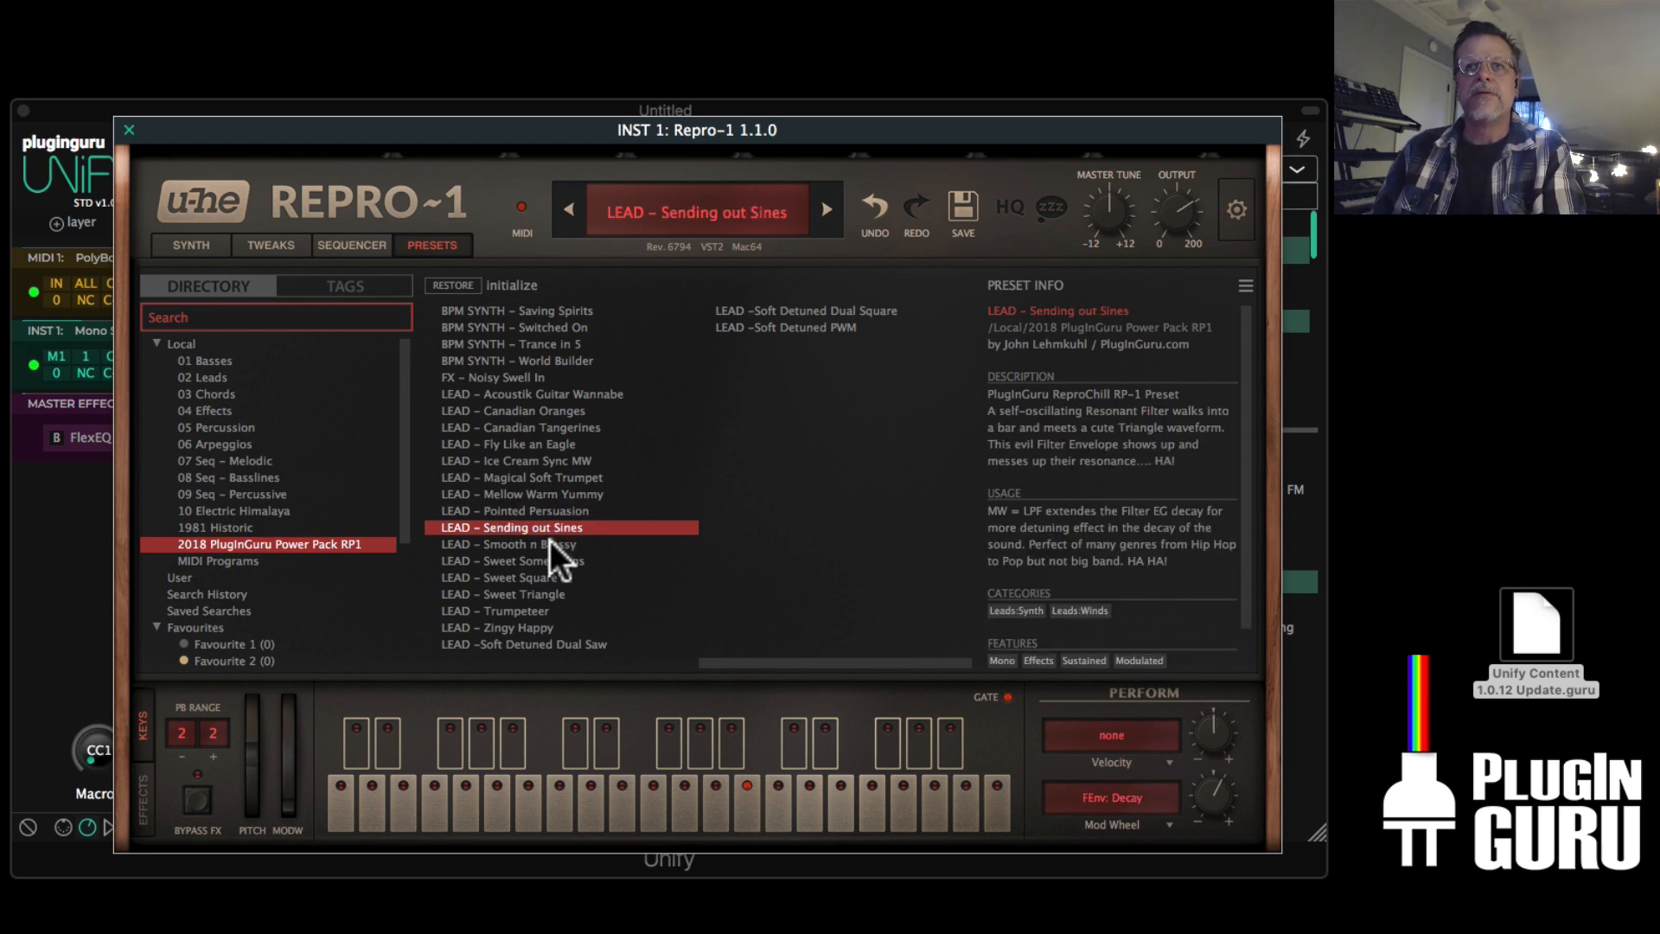
pyautogui.click(508, 543)
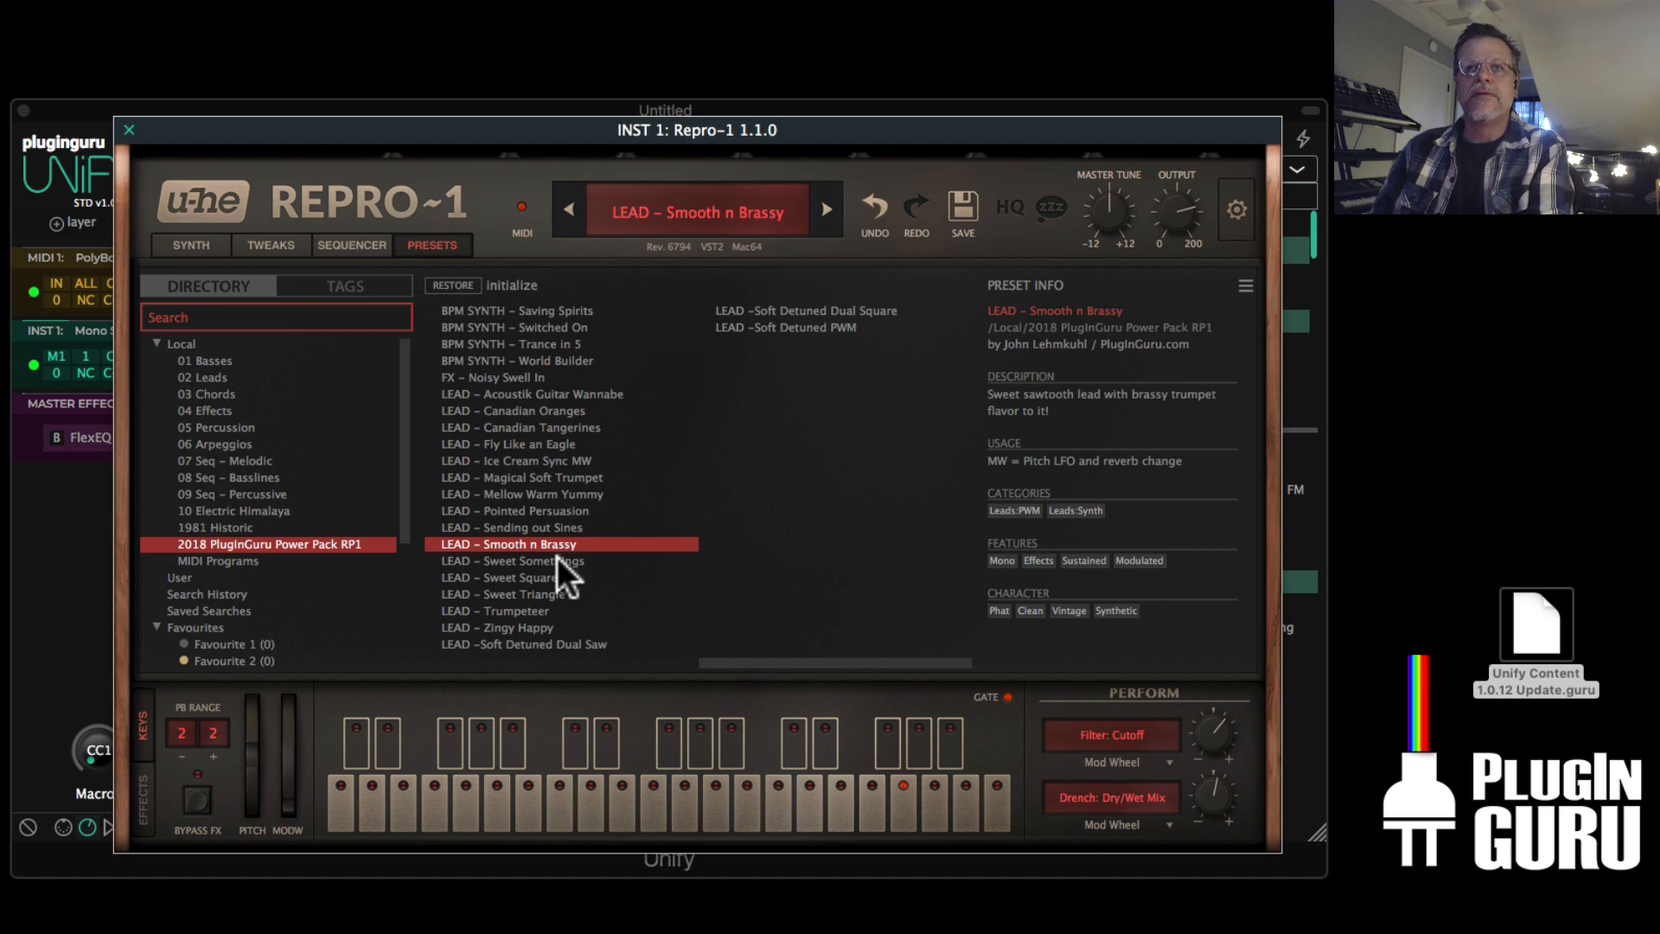
pyautogui.click(512, 560)
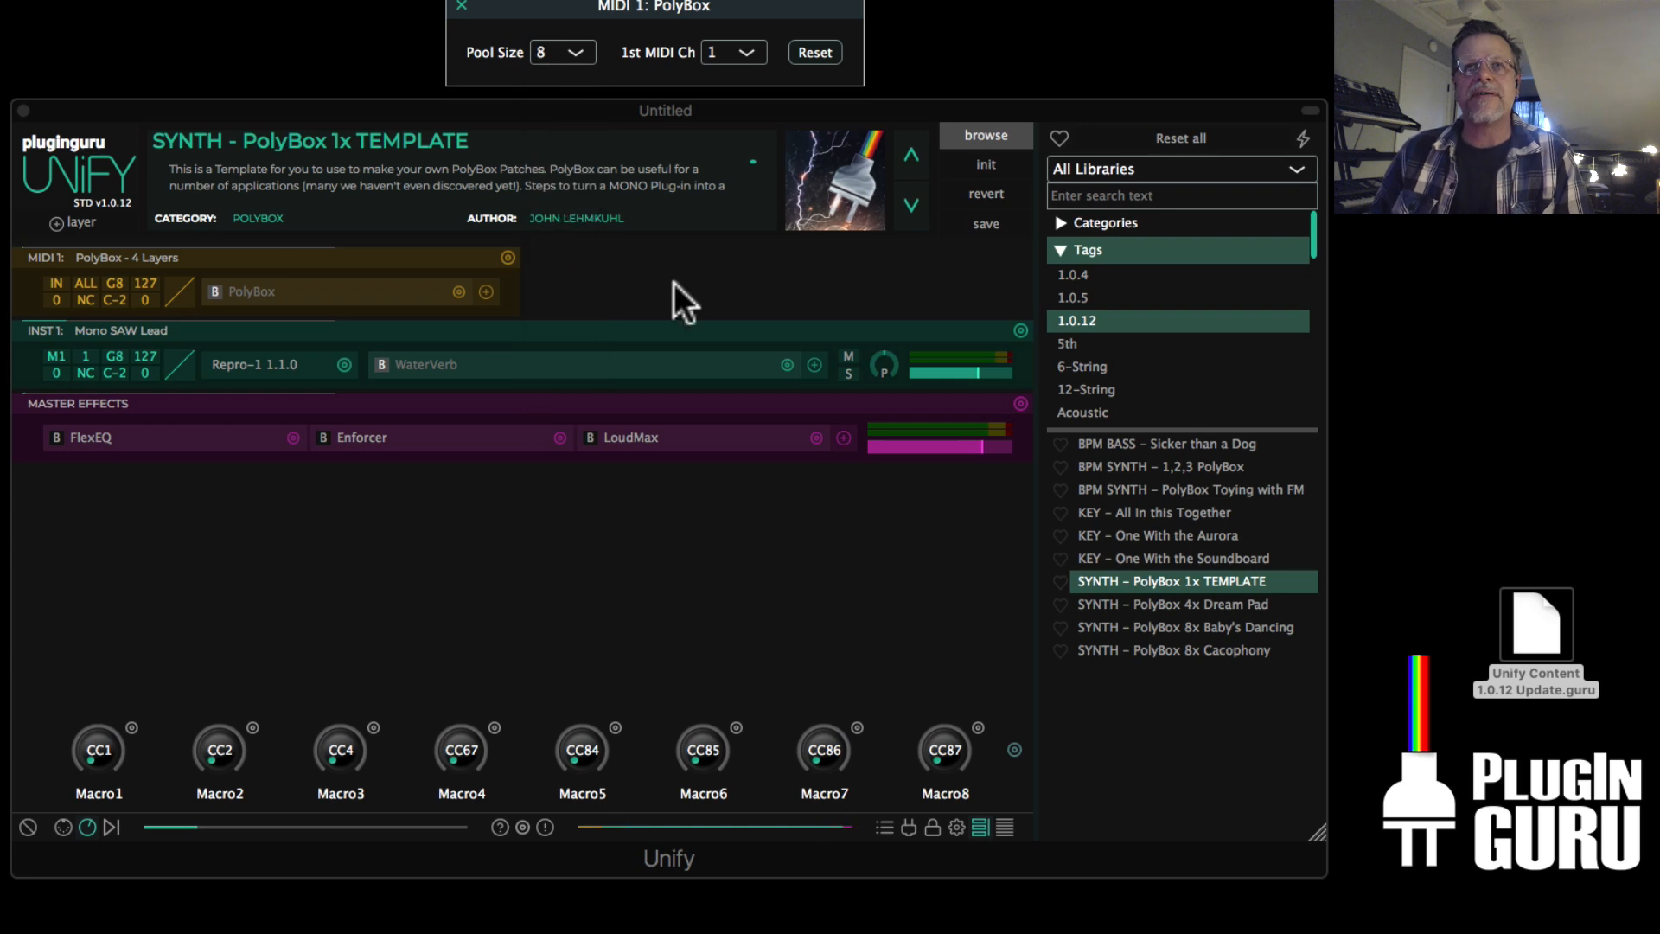
pyautogui.moveTo(225, 358)
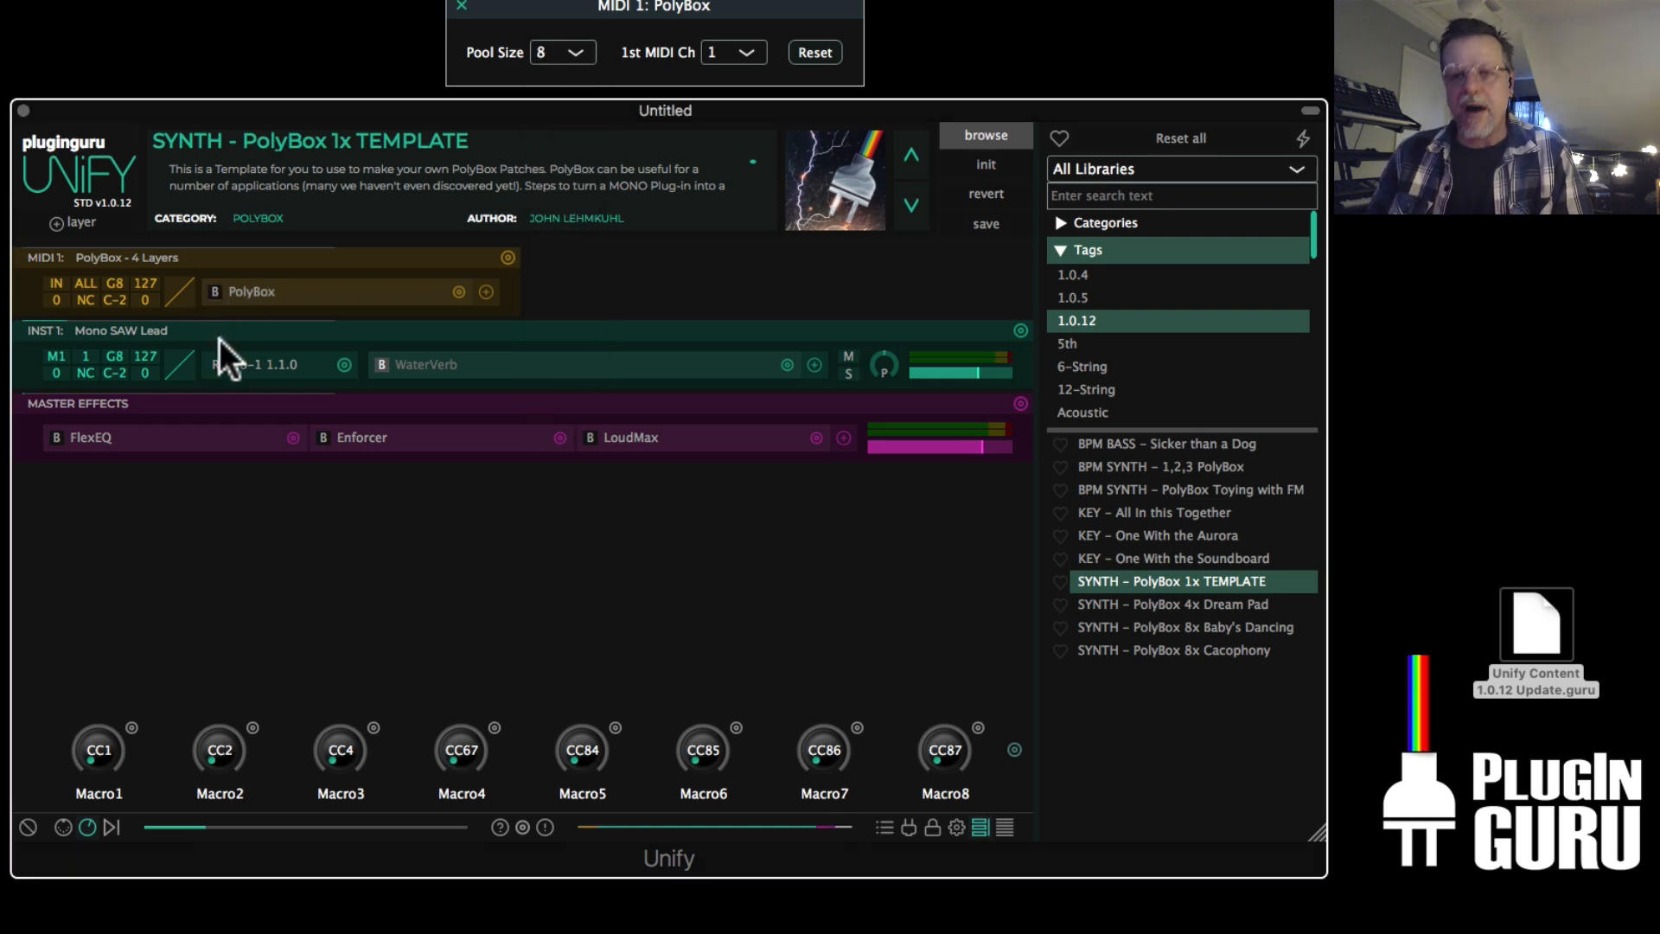
pyautogui.moveTo(581, 375)
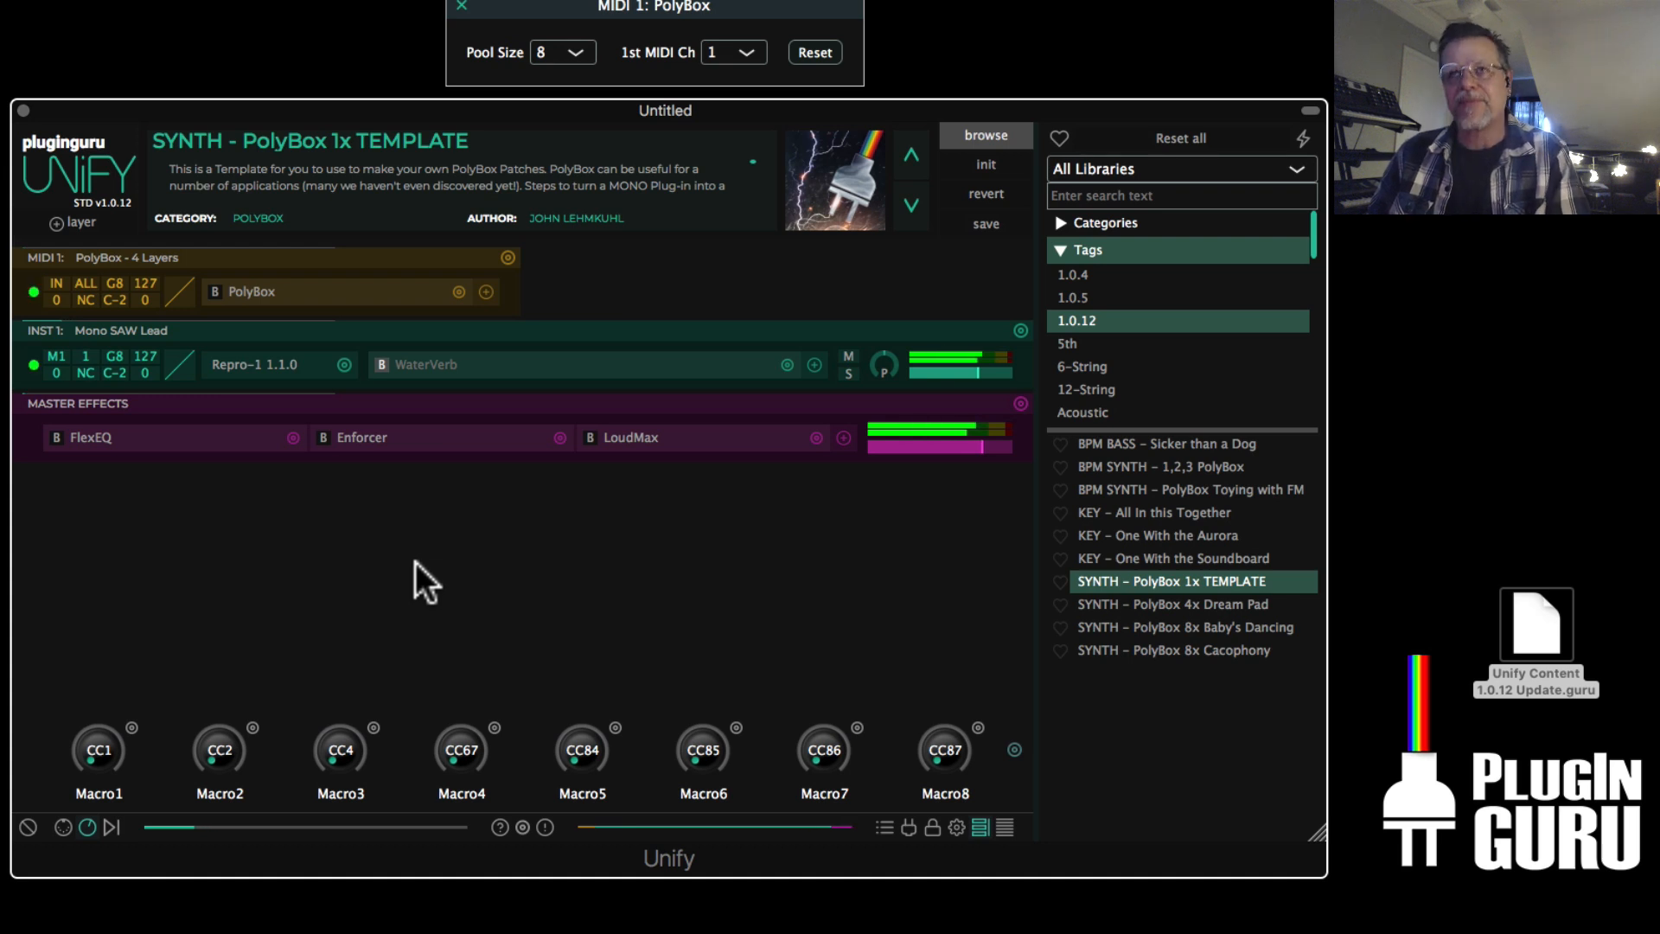
# Duplicate the Repro-1 saw lead layer 7x onto successive MIDI channels
pyautogui.click(1018, 329)
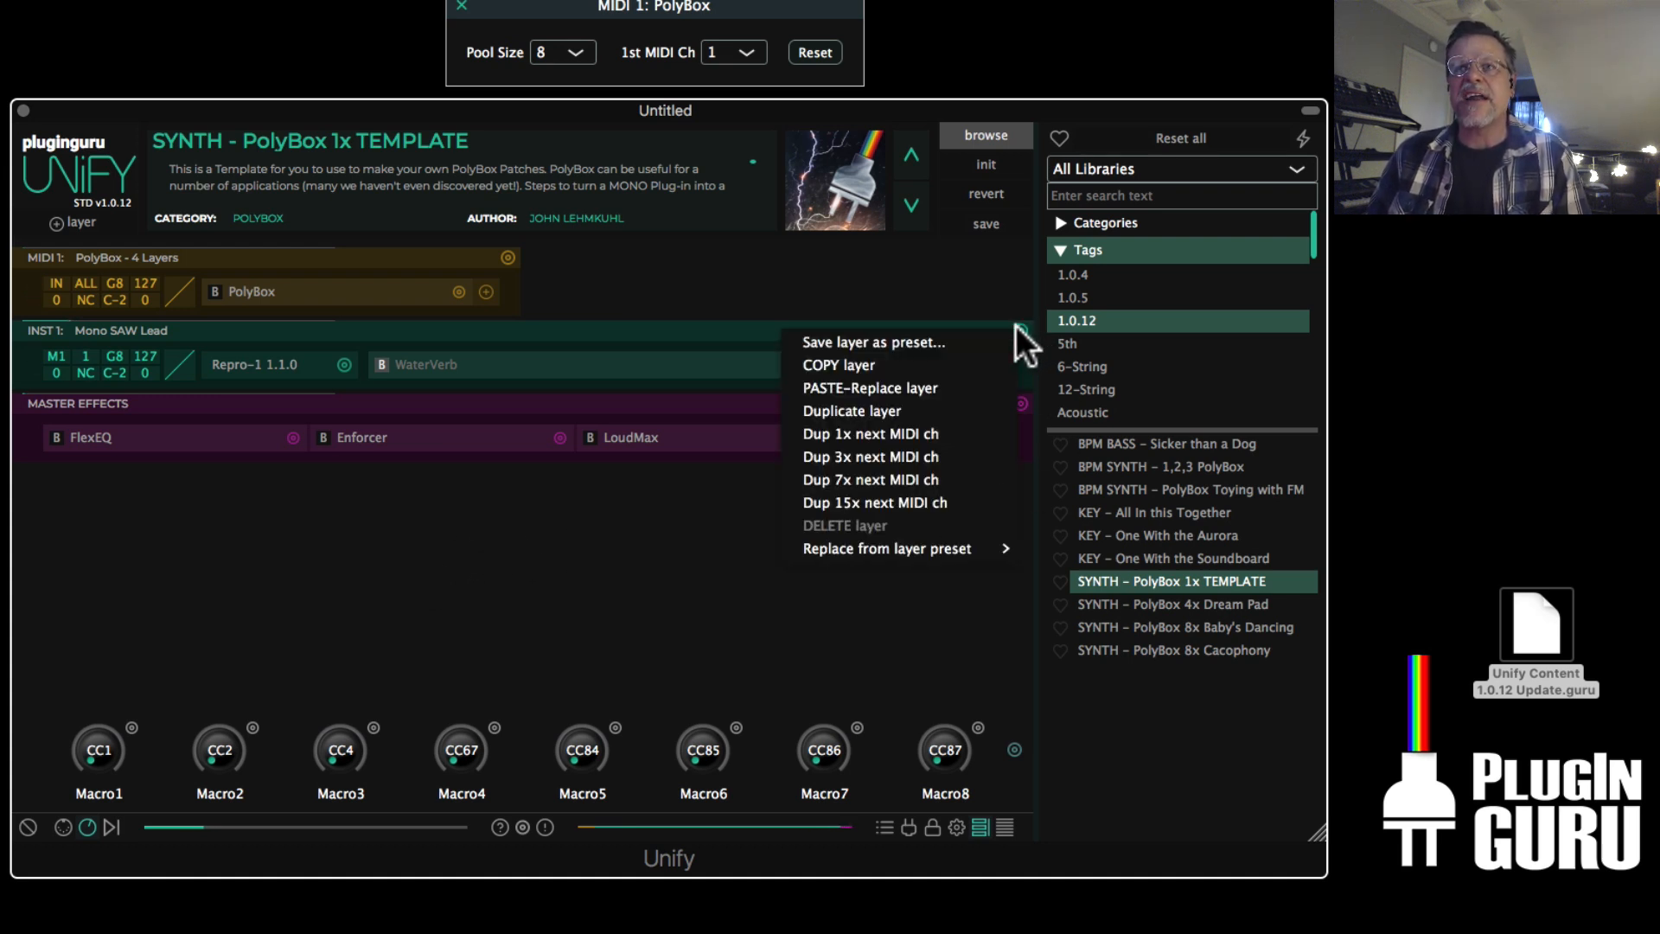
pyautogui.click(870, 456)
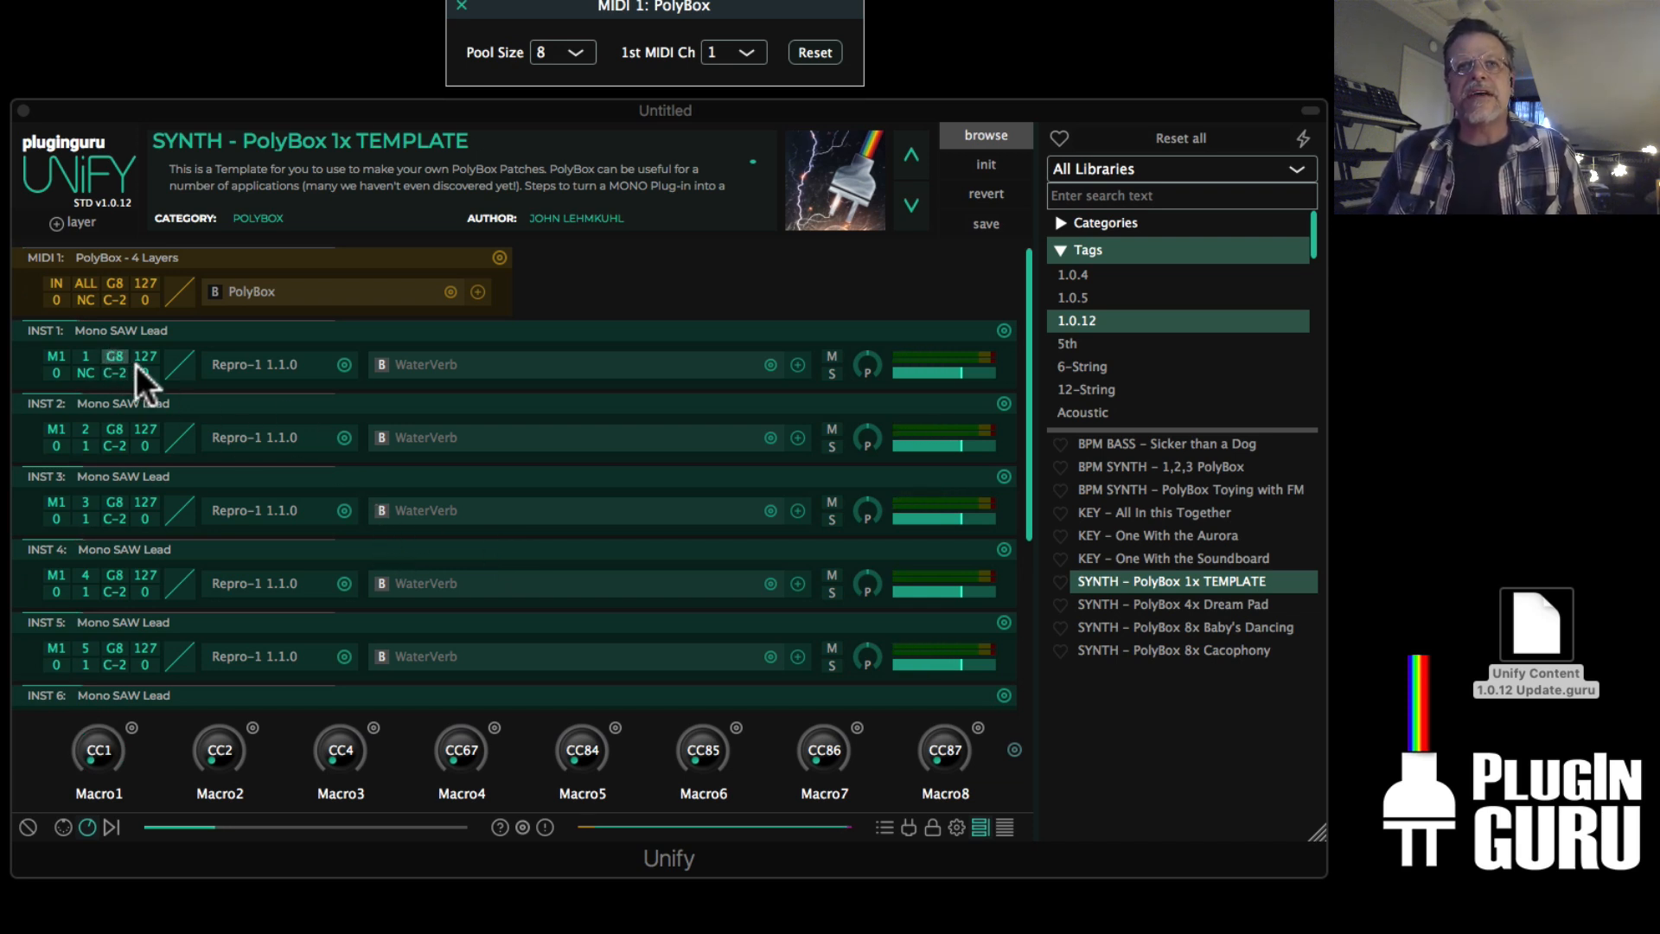
pyautogui.scroll(-3)
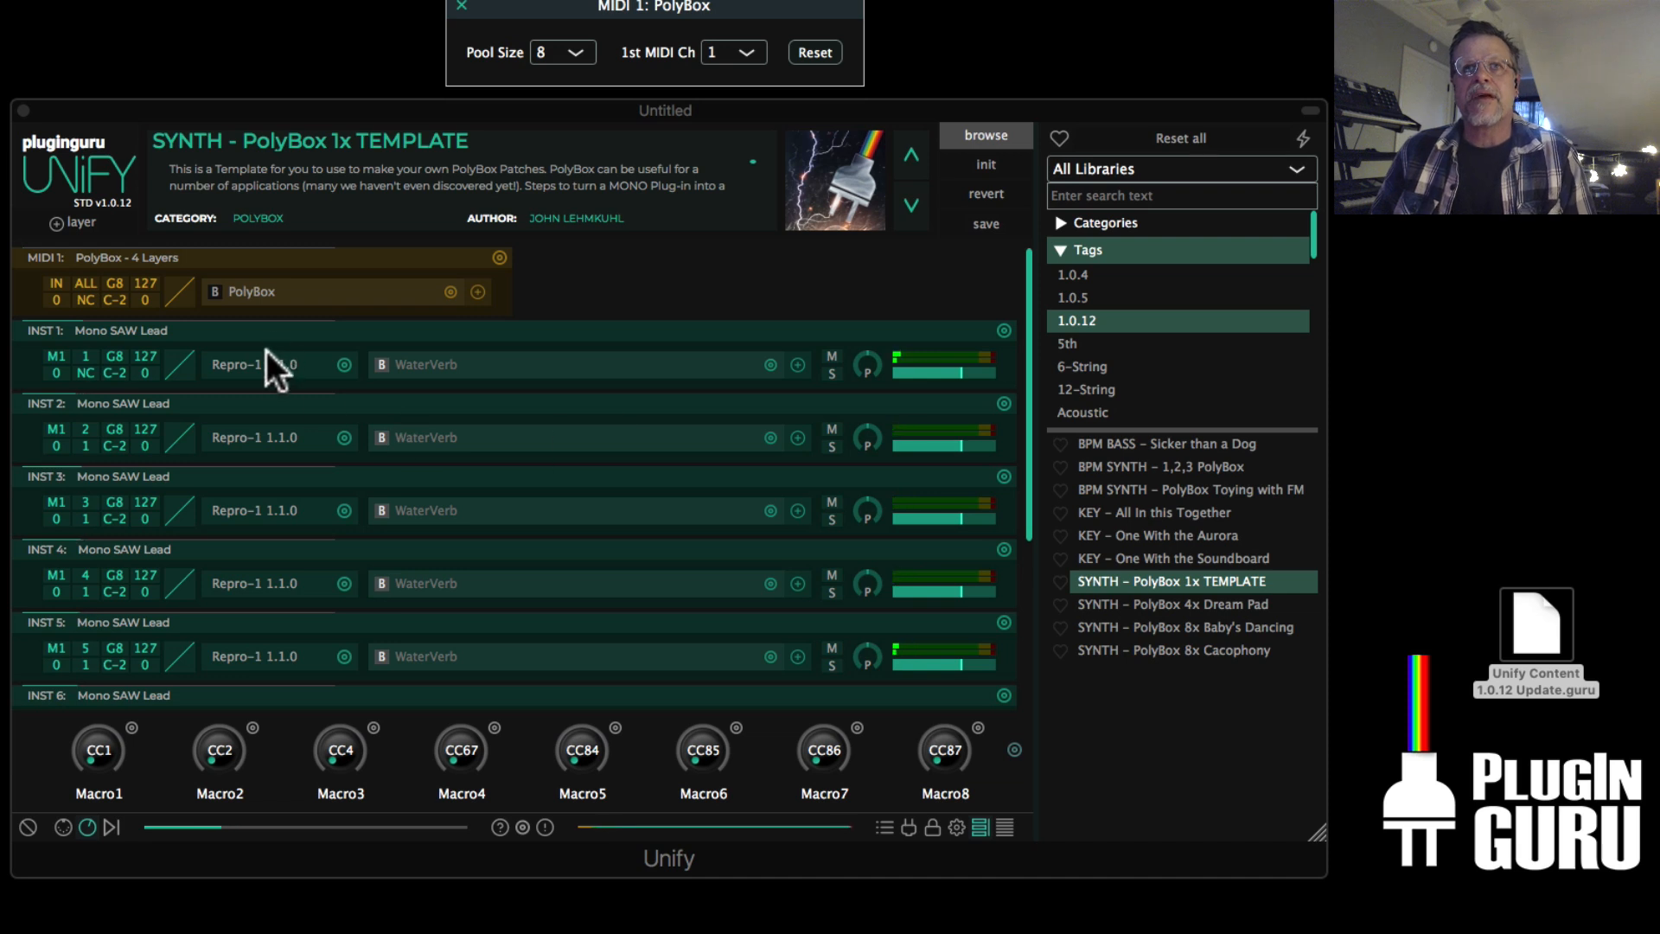
pyautogui.moveTo(703, 196)
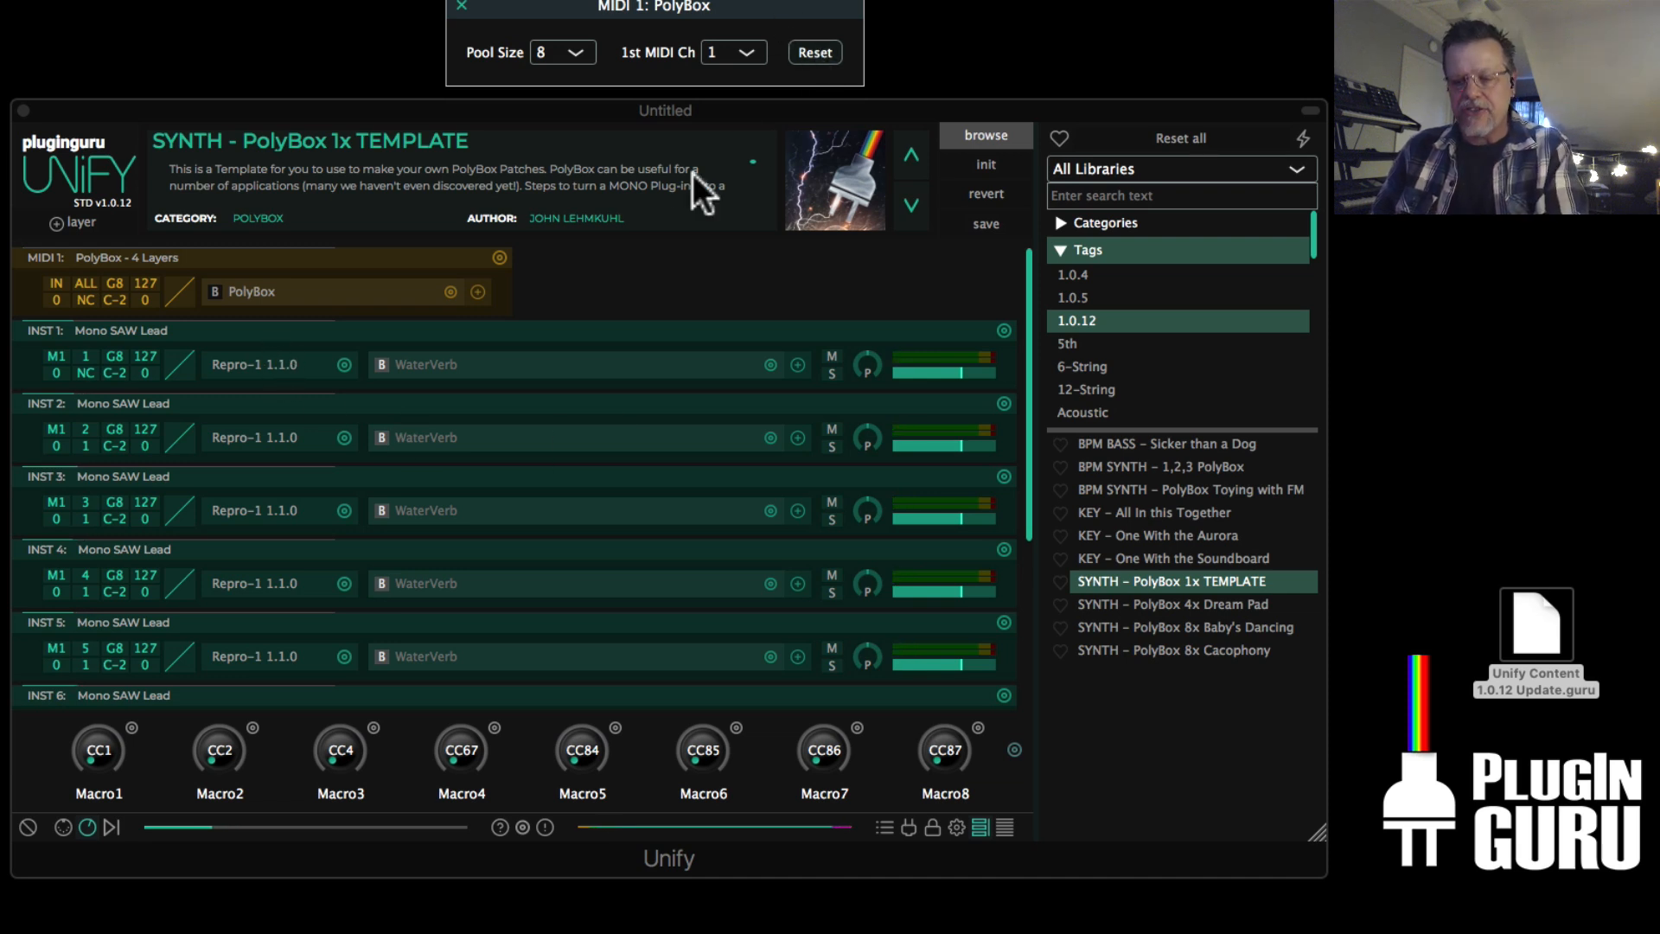
pyautogui.moveTo(79, 518)
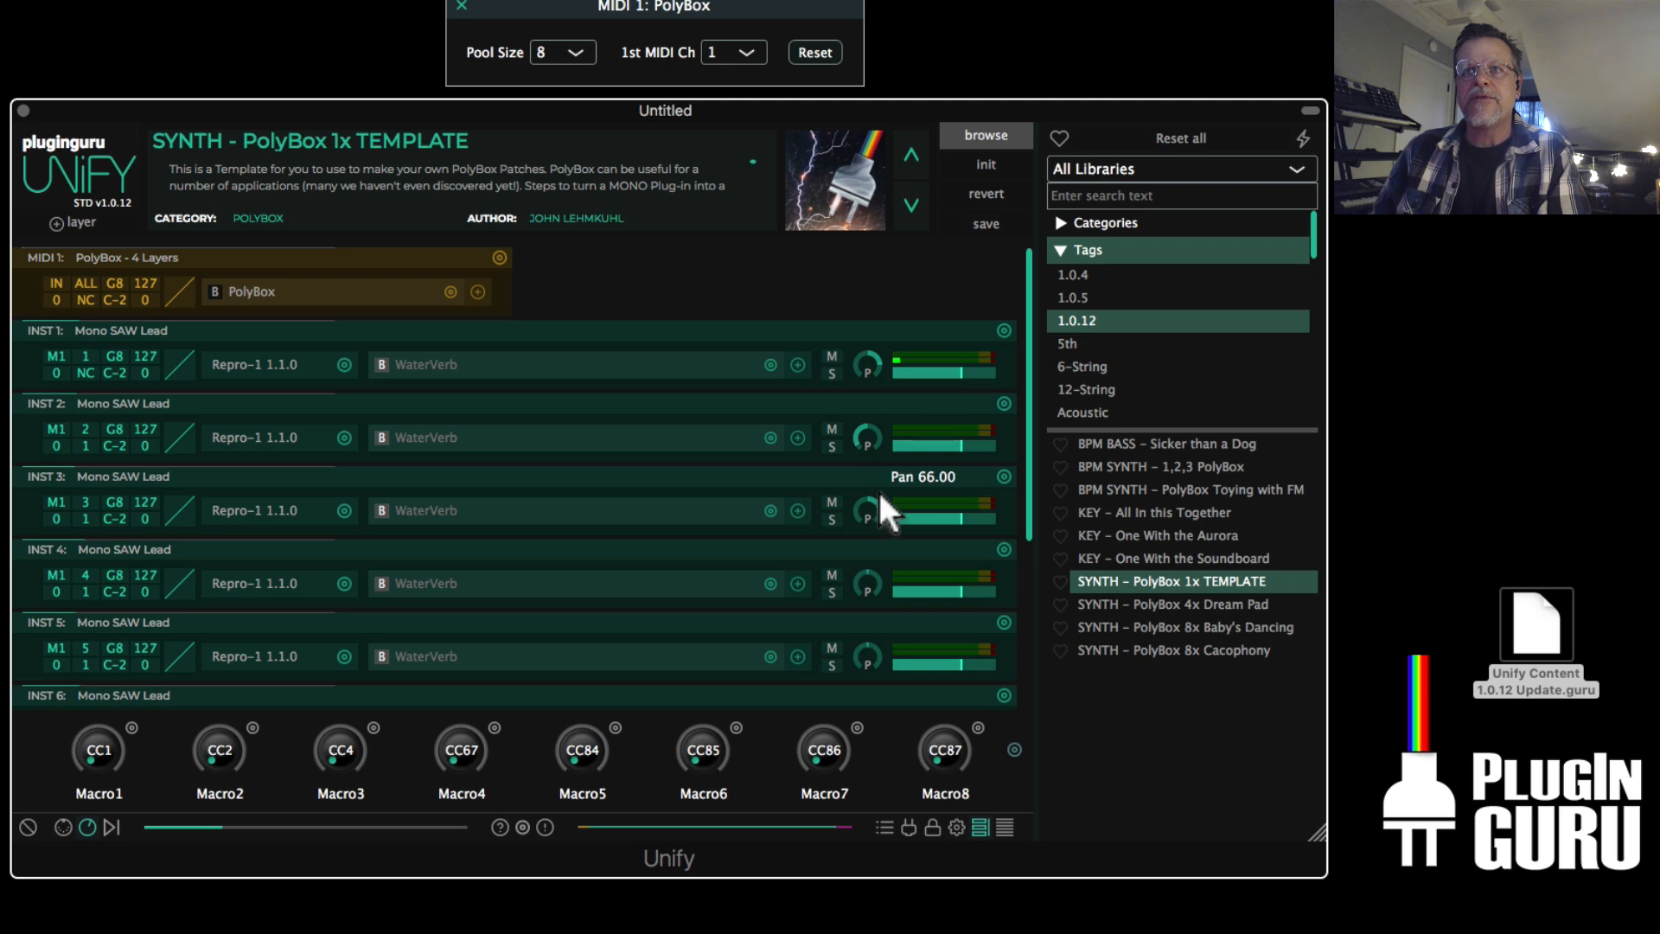
# Scroll through the eight layers showing individual pan settings such as 66 and -24
pyautogui.scroll(-3)
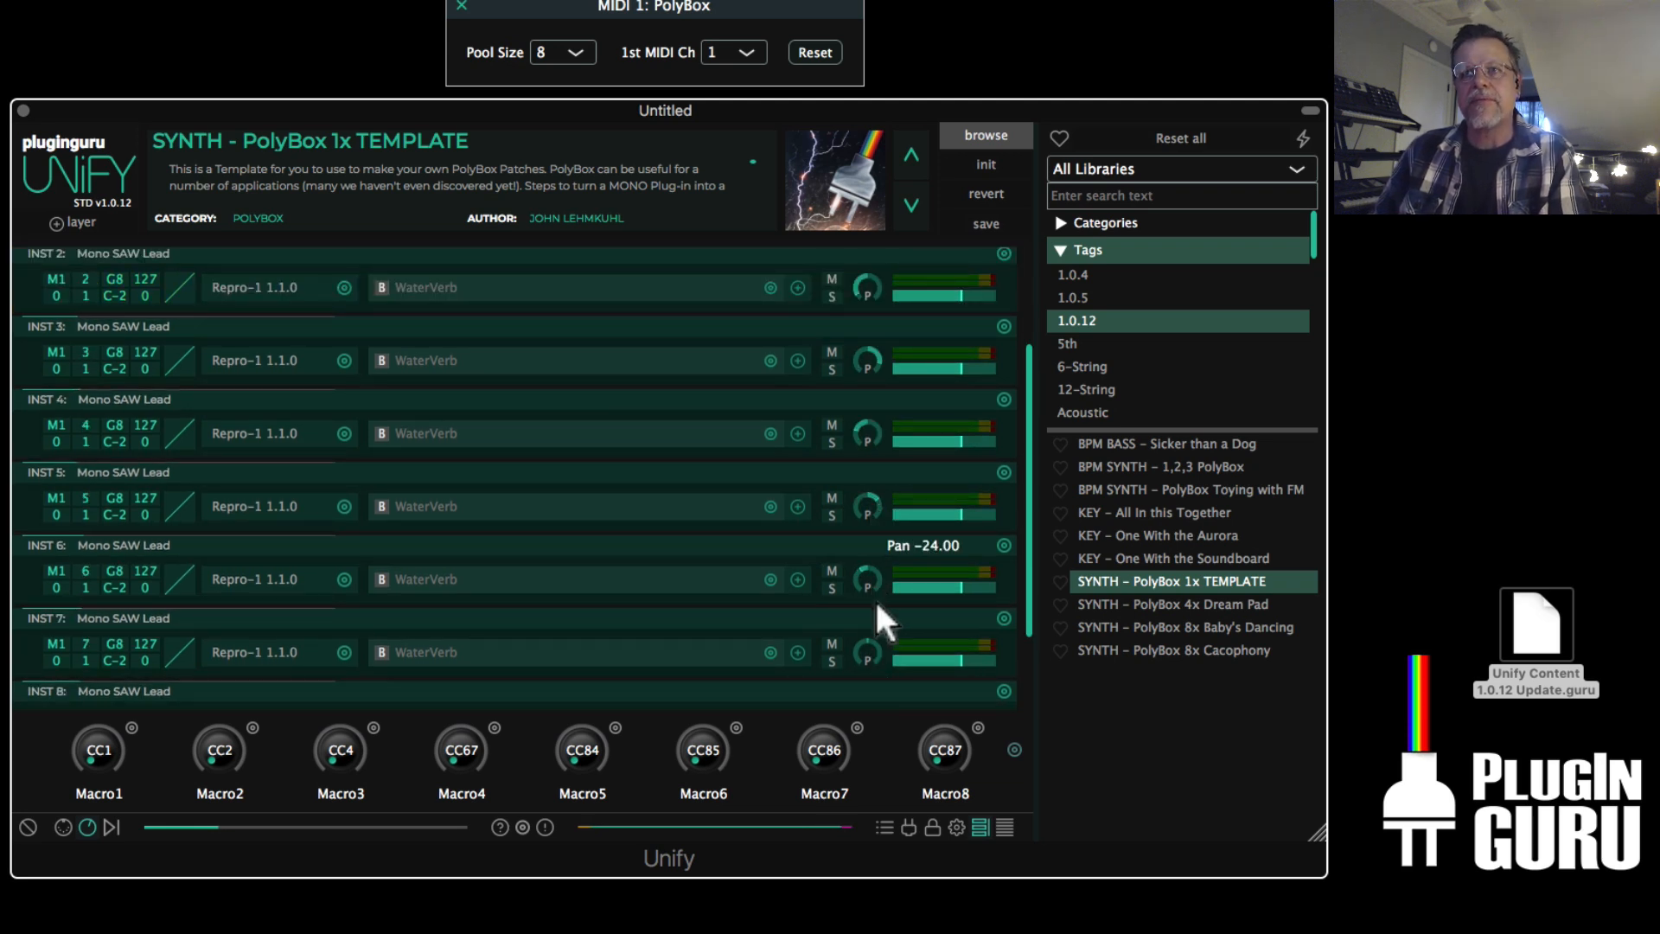
pyautogui.scroll(-3)
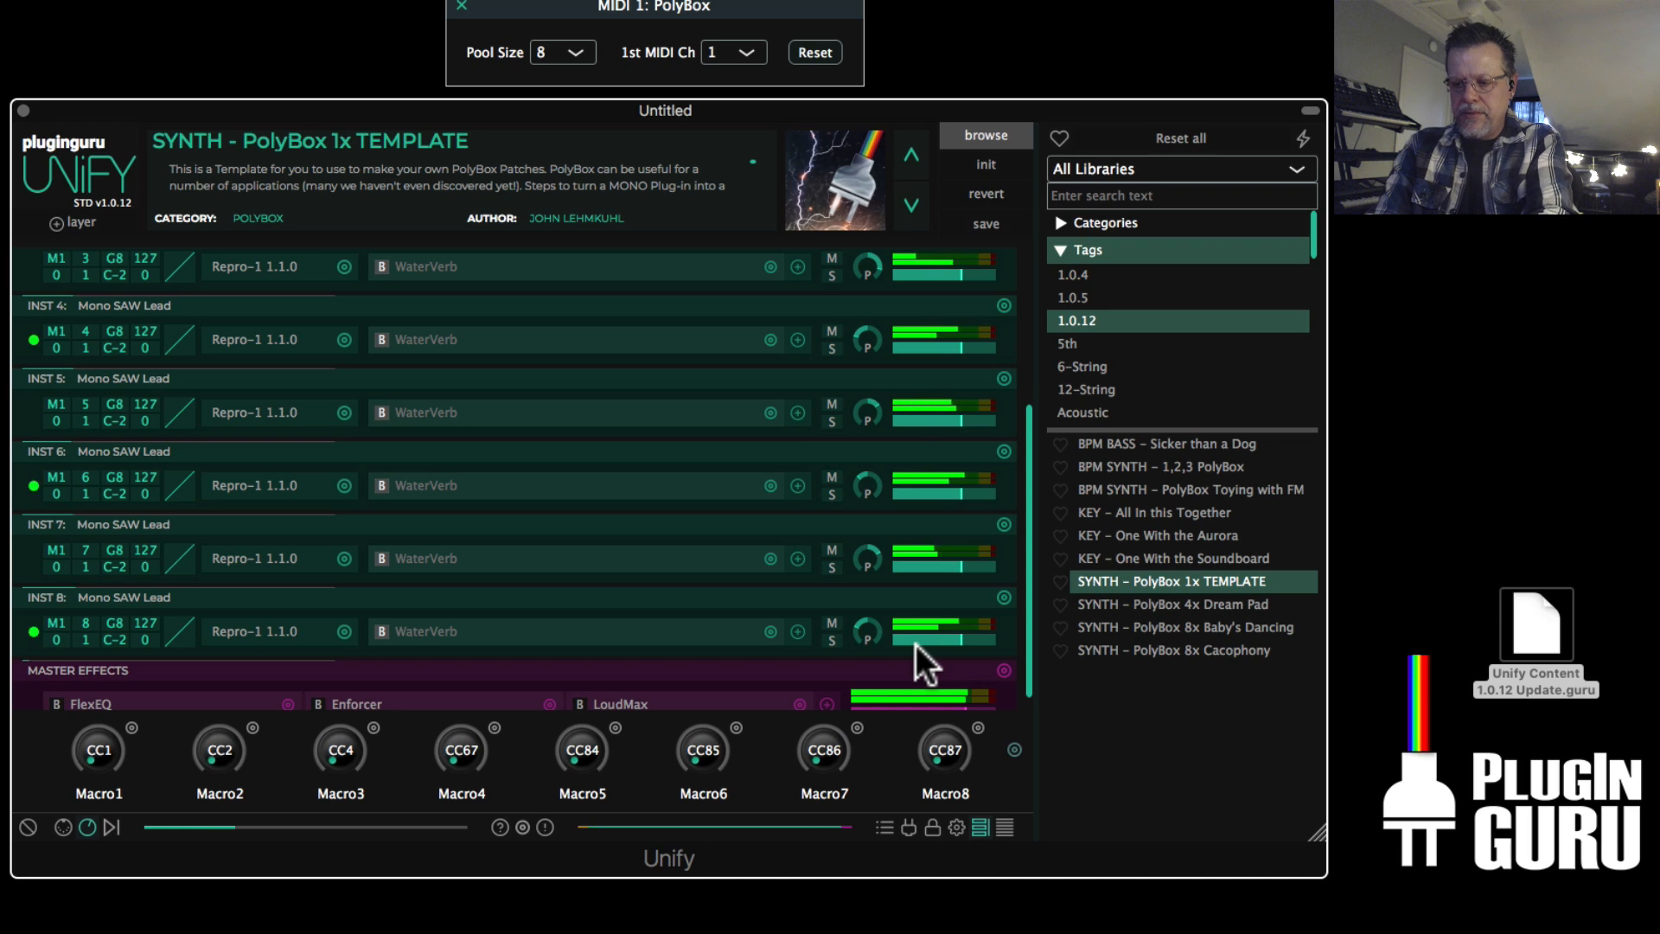
pyautogui.moveTo(837, 529)
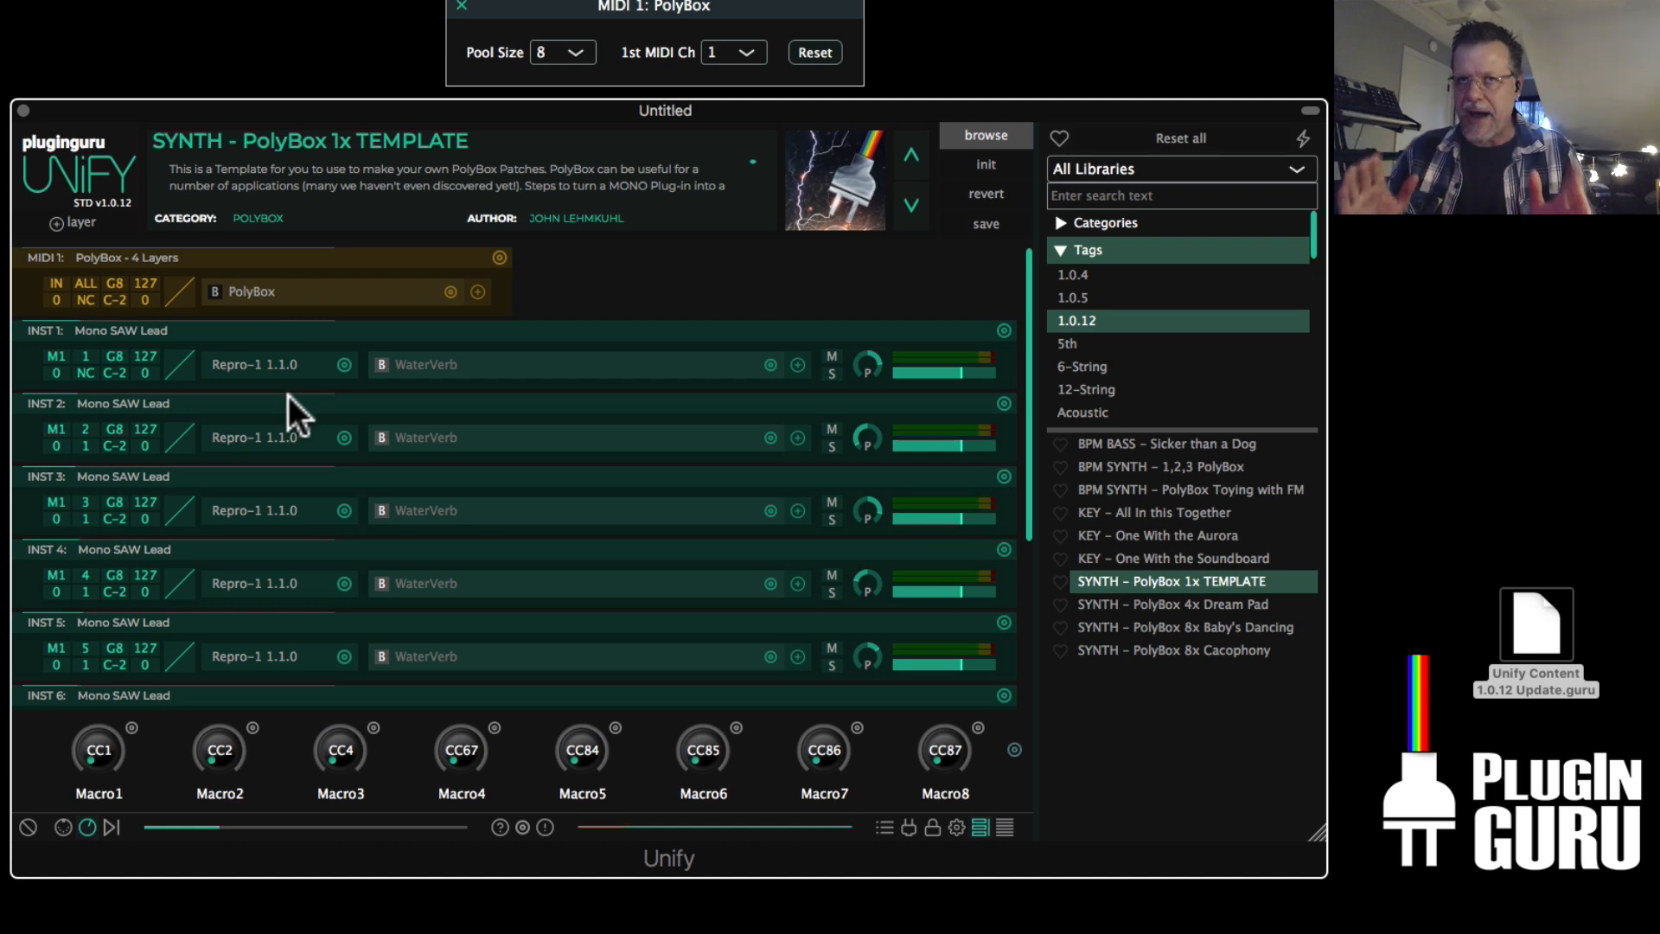
pyautogui.moveTo(290, 408)
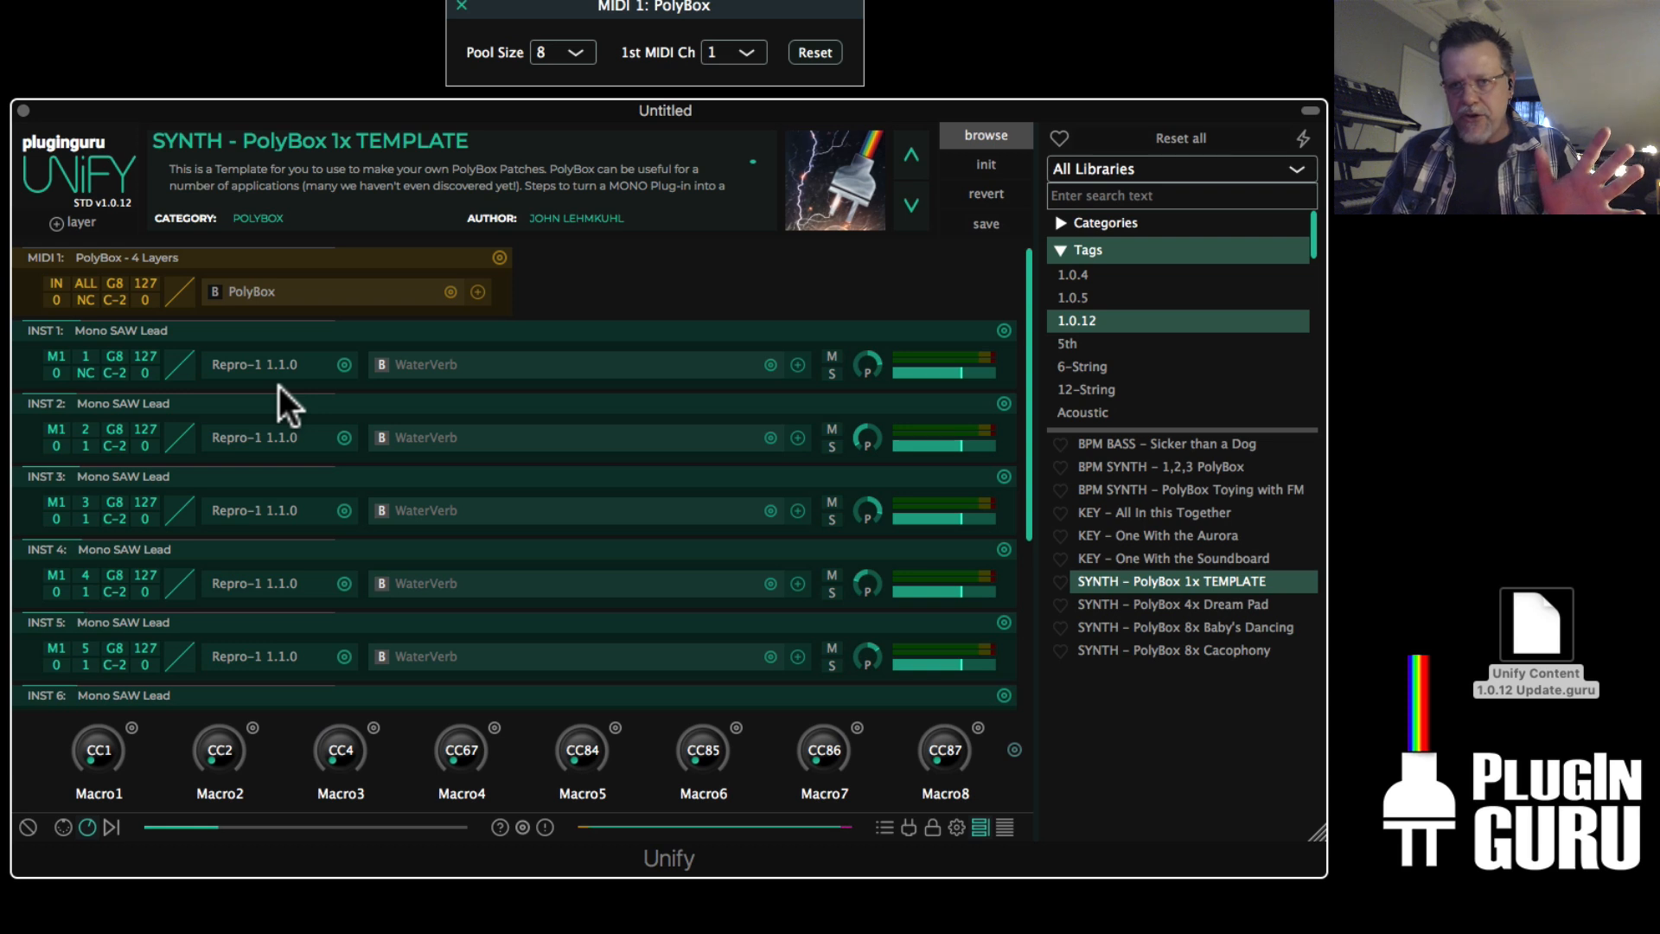
pyautogui.moveTo(651, 37)
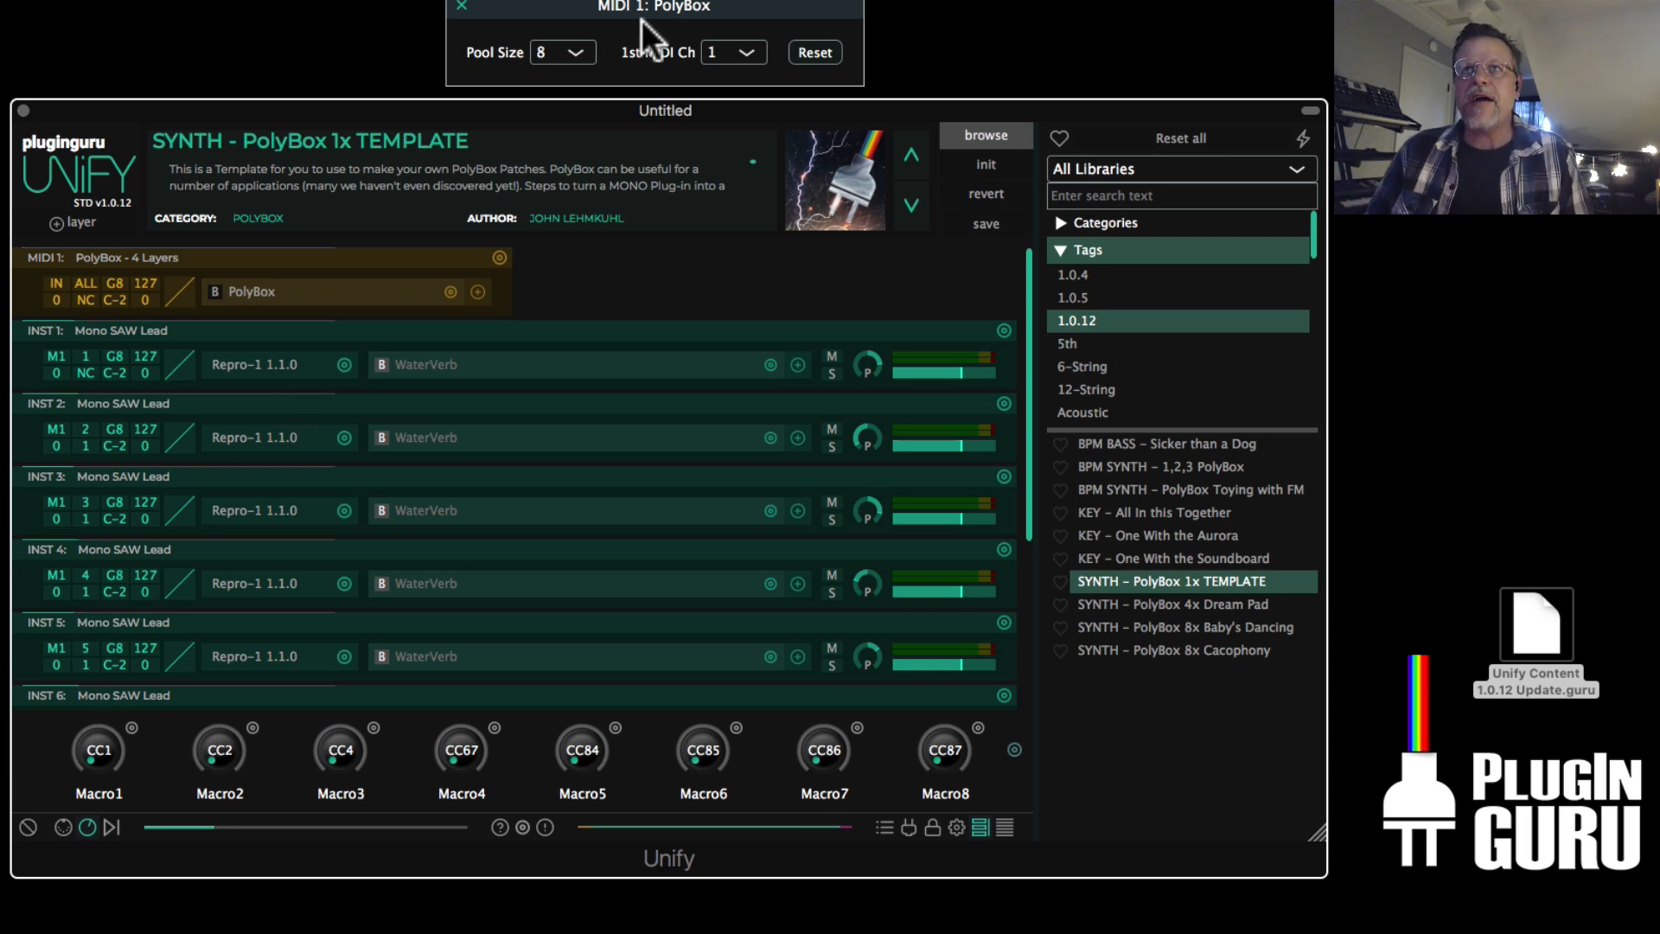
pyautogui.moveTo(588, 106)
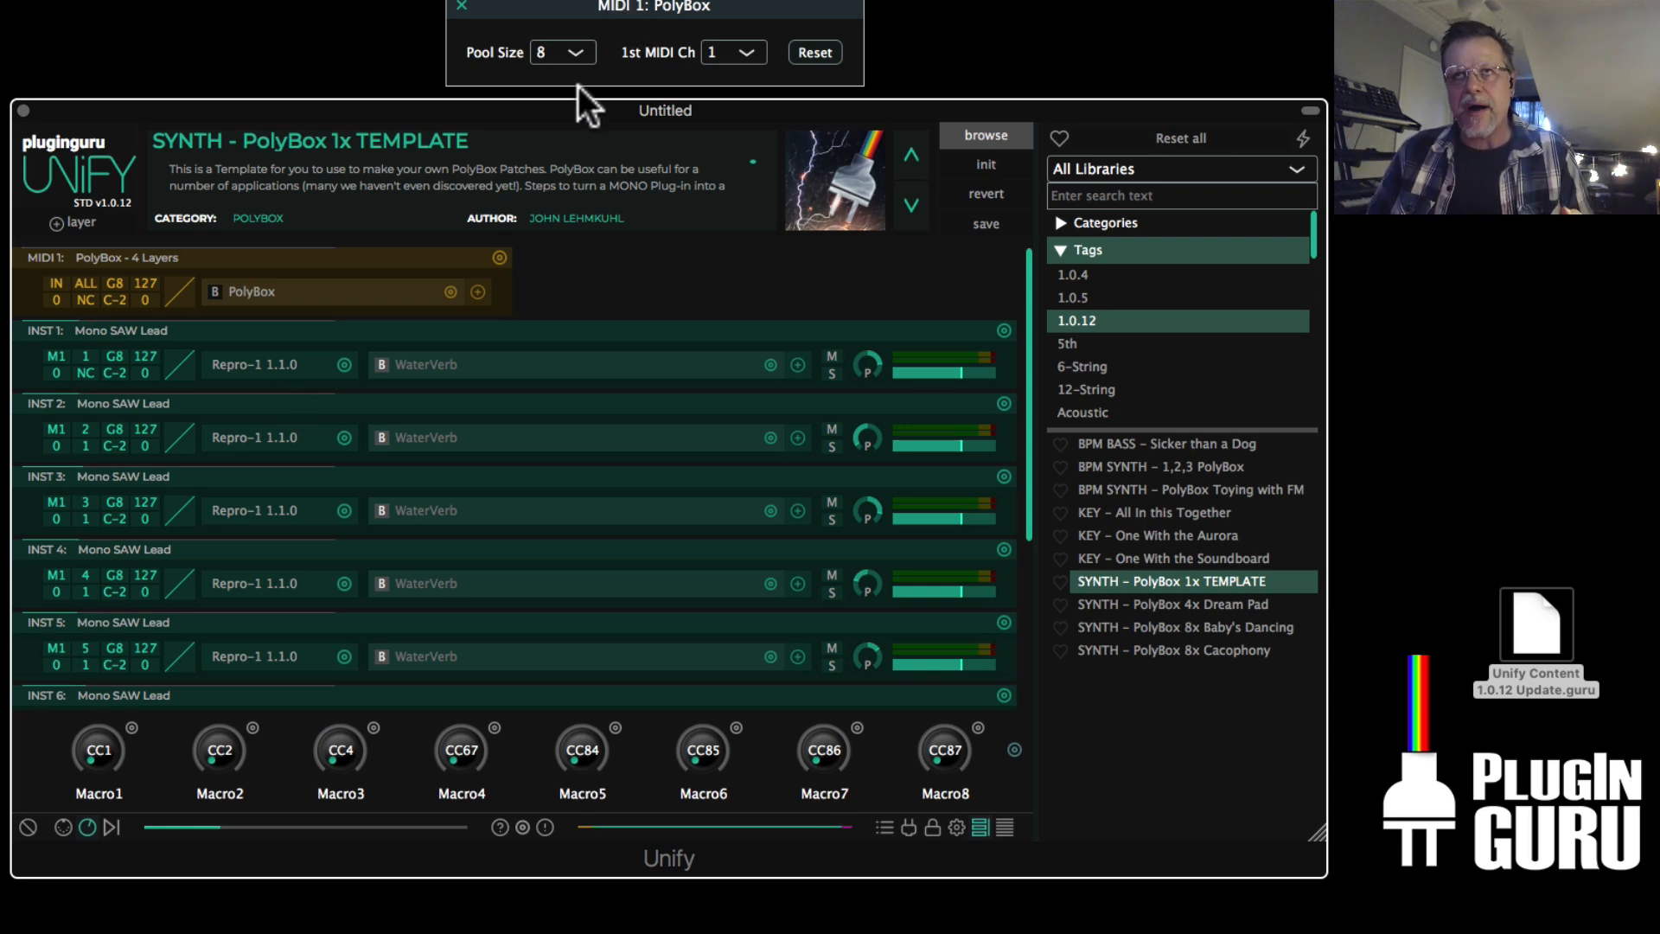
pyautogui.moveTo(397, 386)
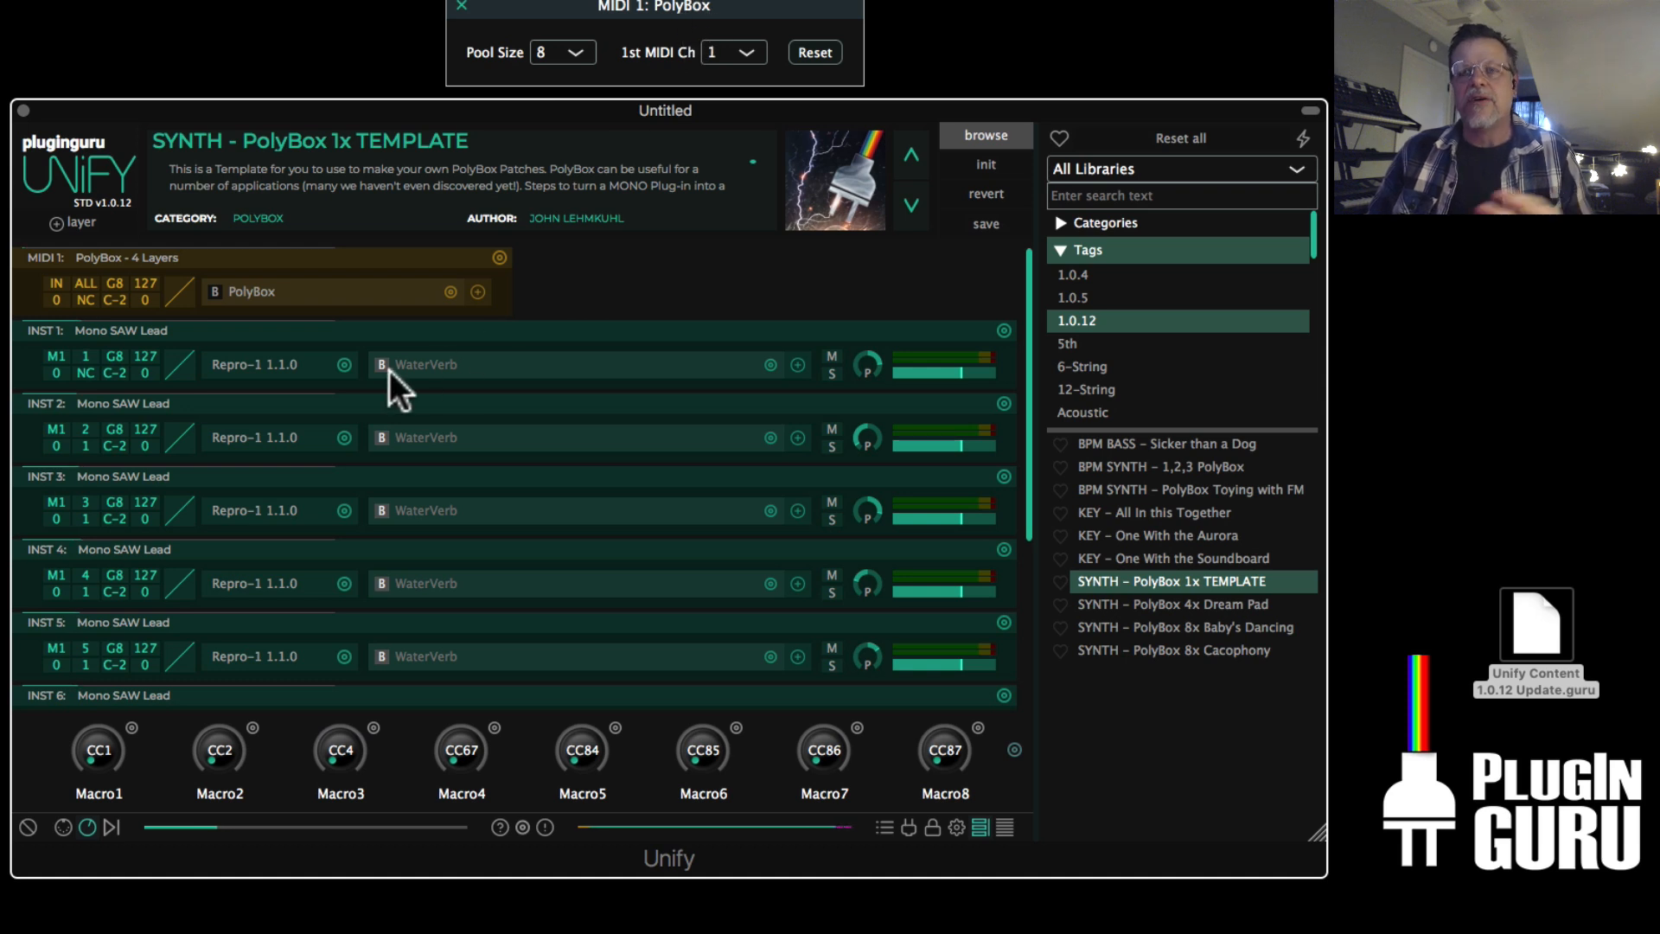
pyautogui.moveTo(392, 374)
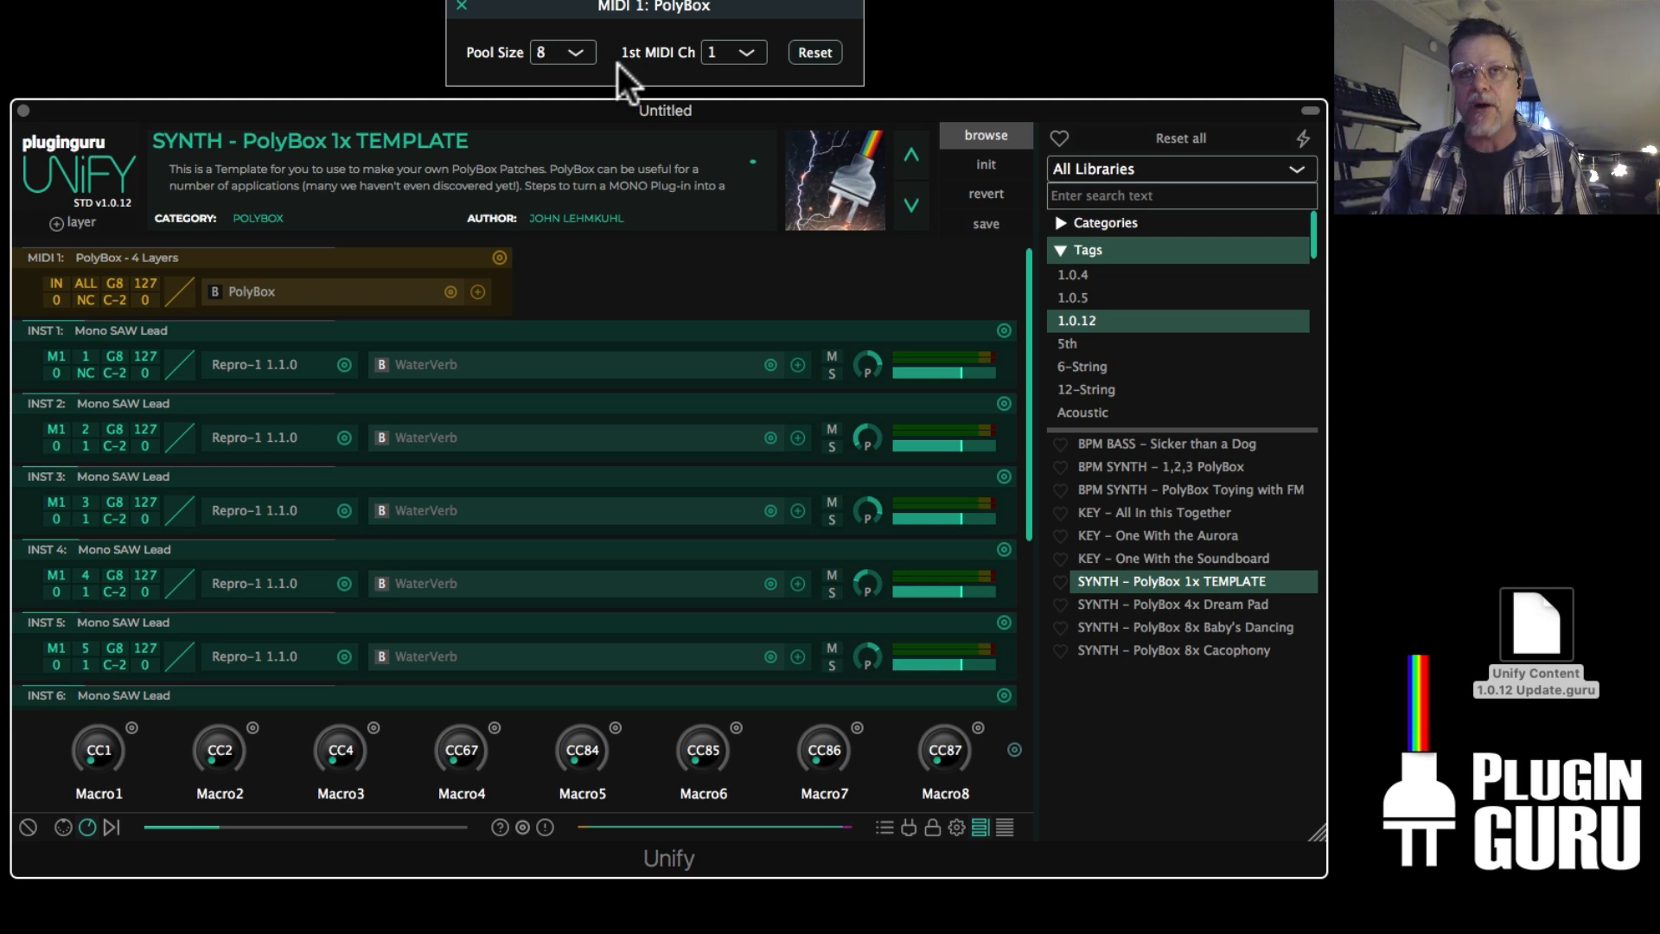
pyautogui.moveTo(337, 352)
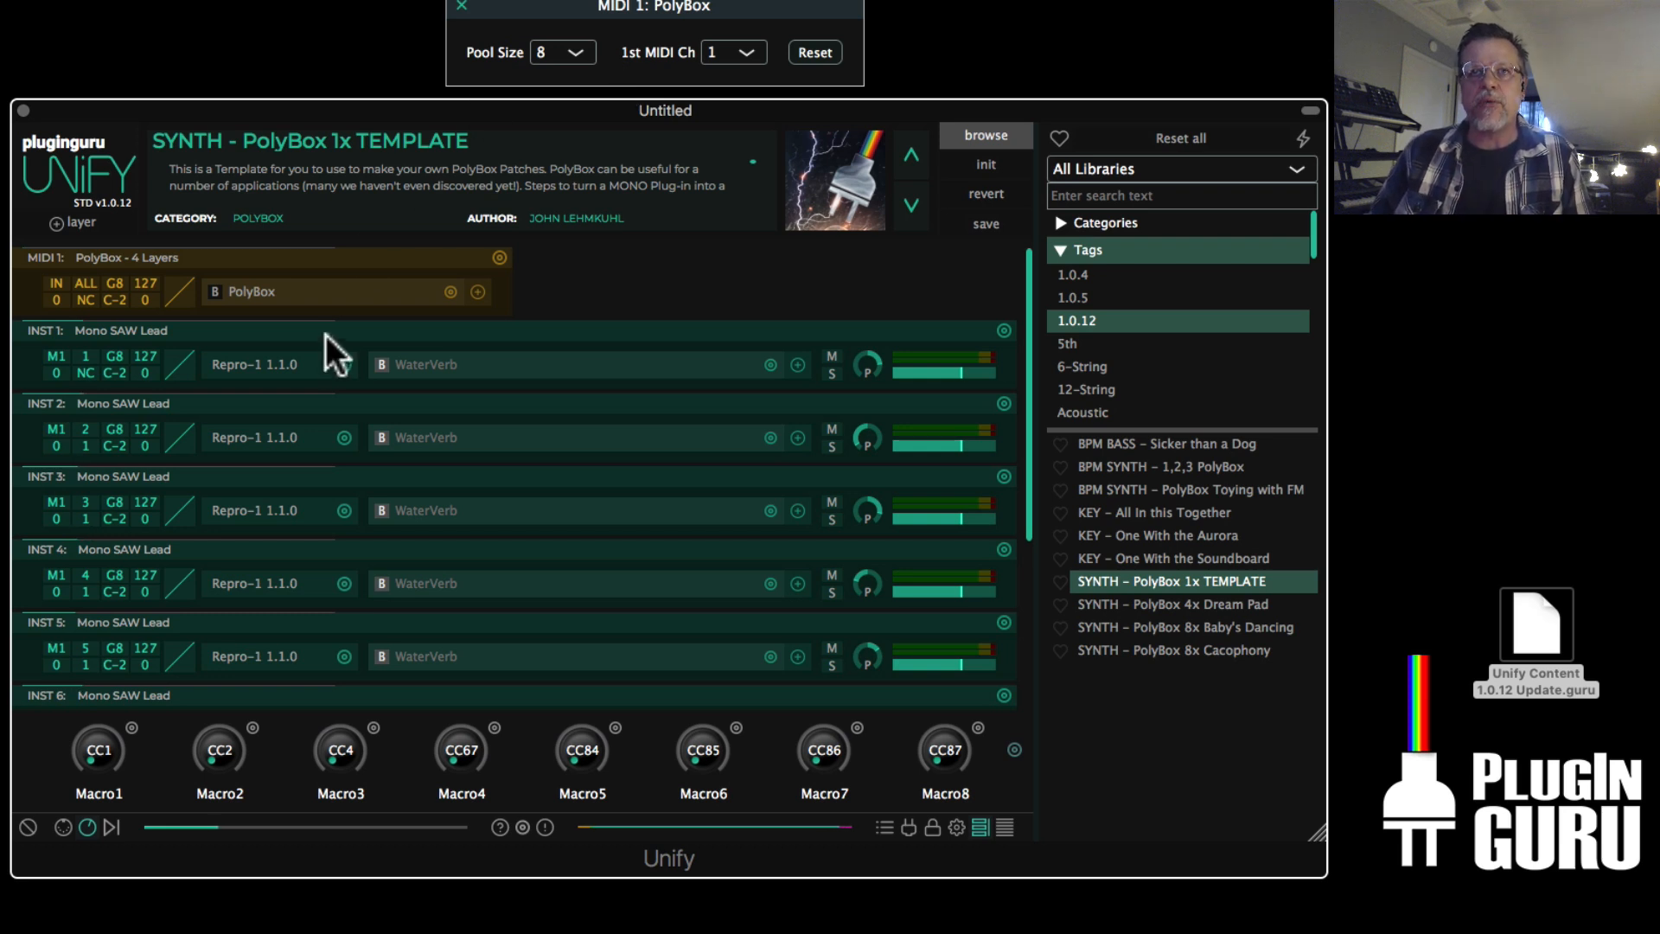
pyautogui.moveTo(318, 375)
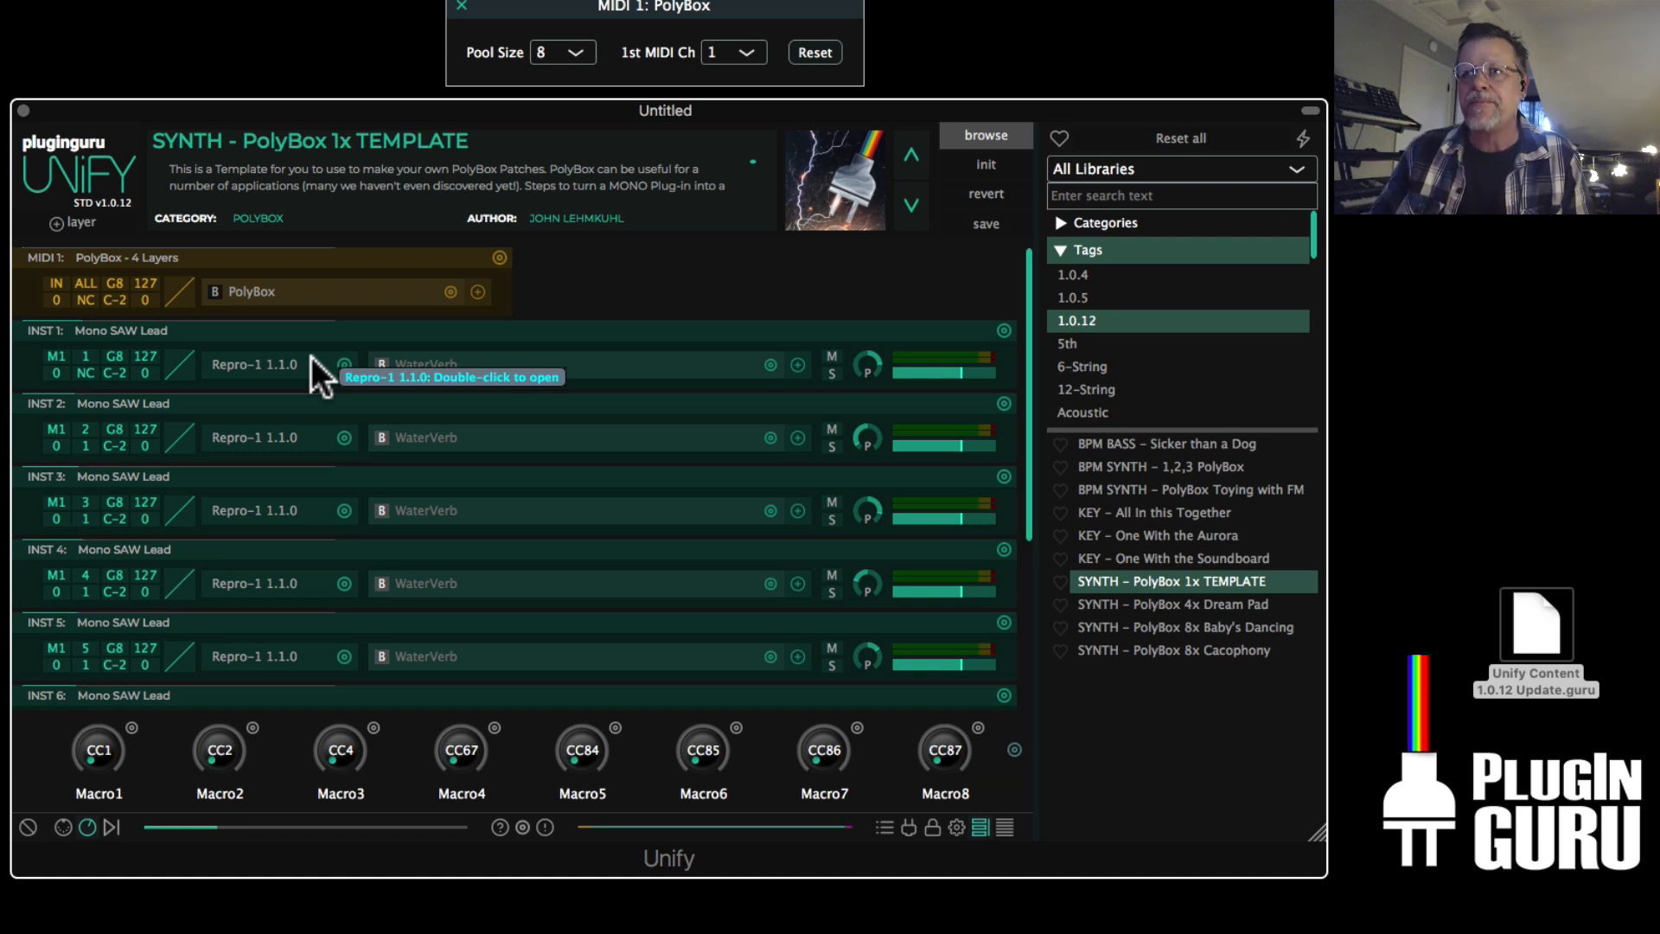
# Load the SYNTH - PolyBox 4x Dream Pad patch from the browser list
pyautogui.click(1171, 603)
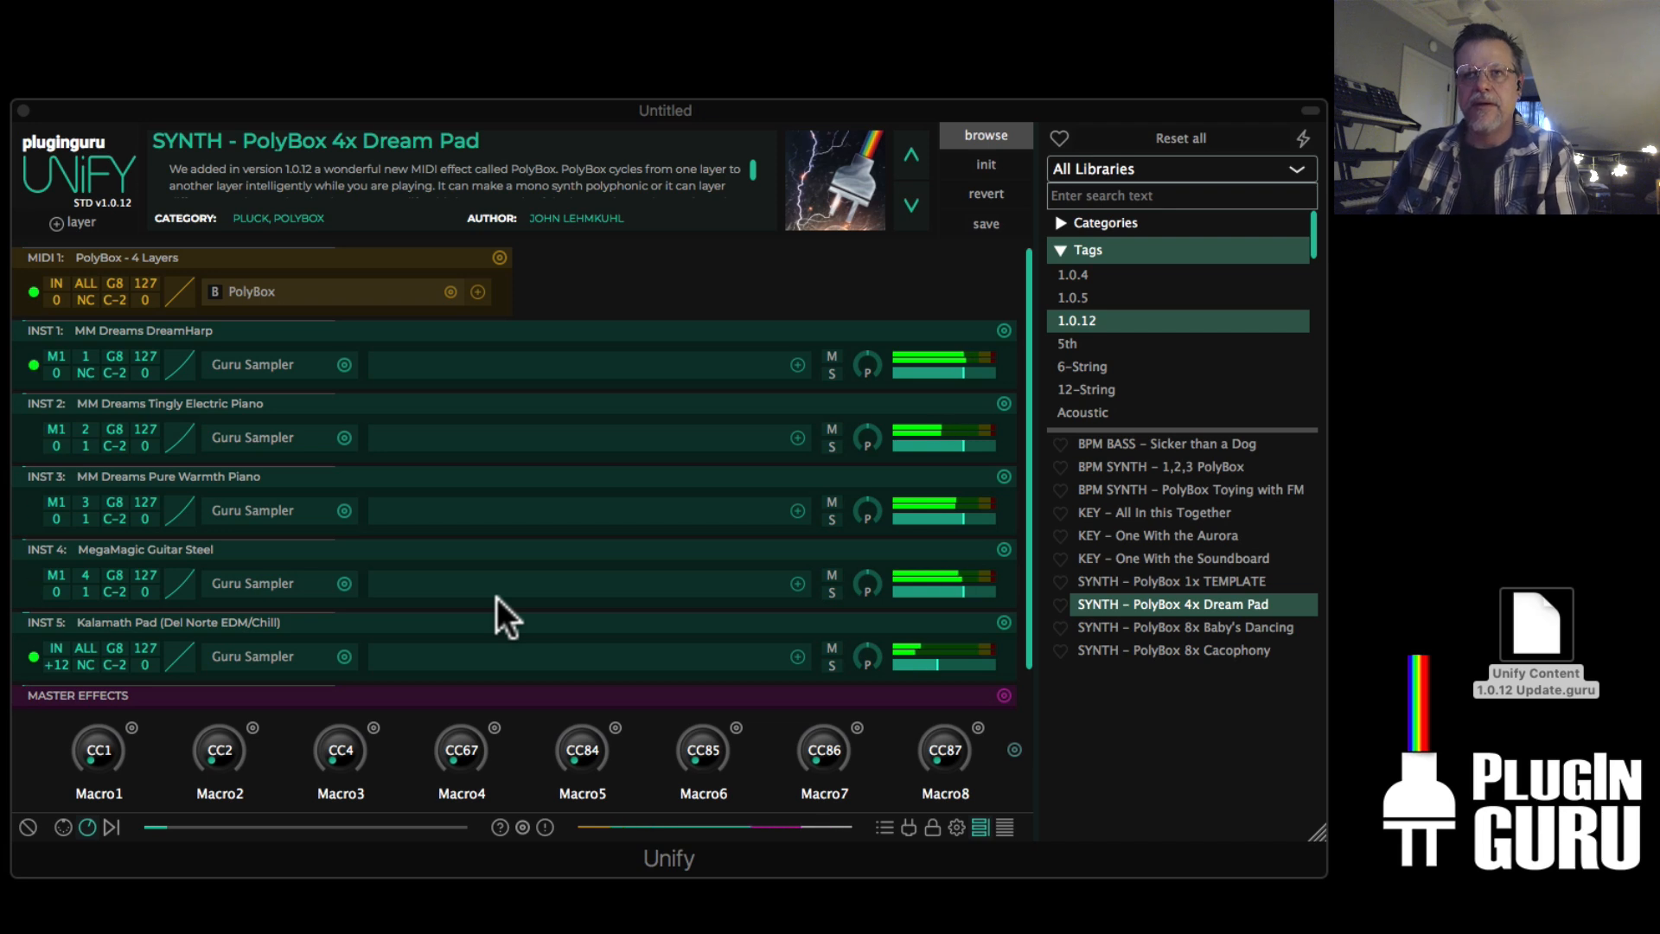
# Dip and restore the Kalamath Pad layer level, then load PolyBox 8x Baby's Dancing
pyautogui.moveTo(942, 657); pyautogui.dragTo(942, 667)
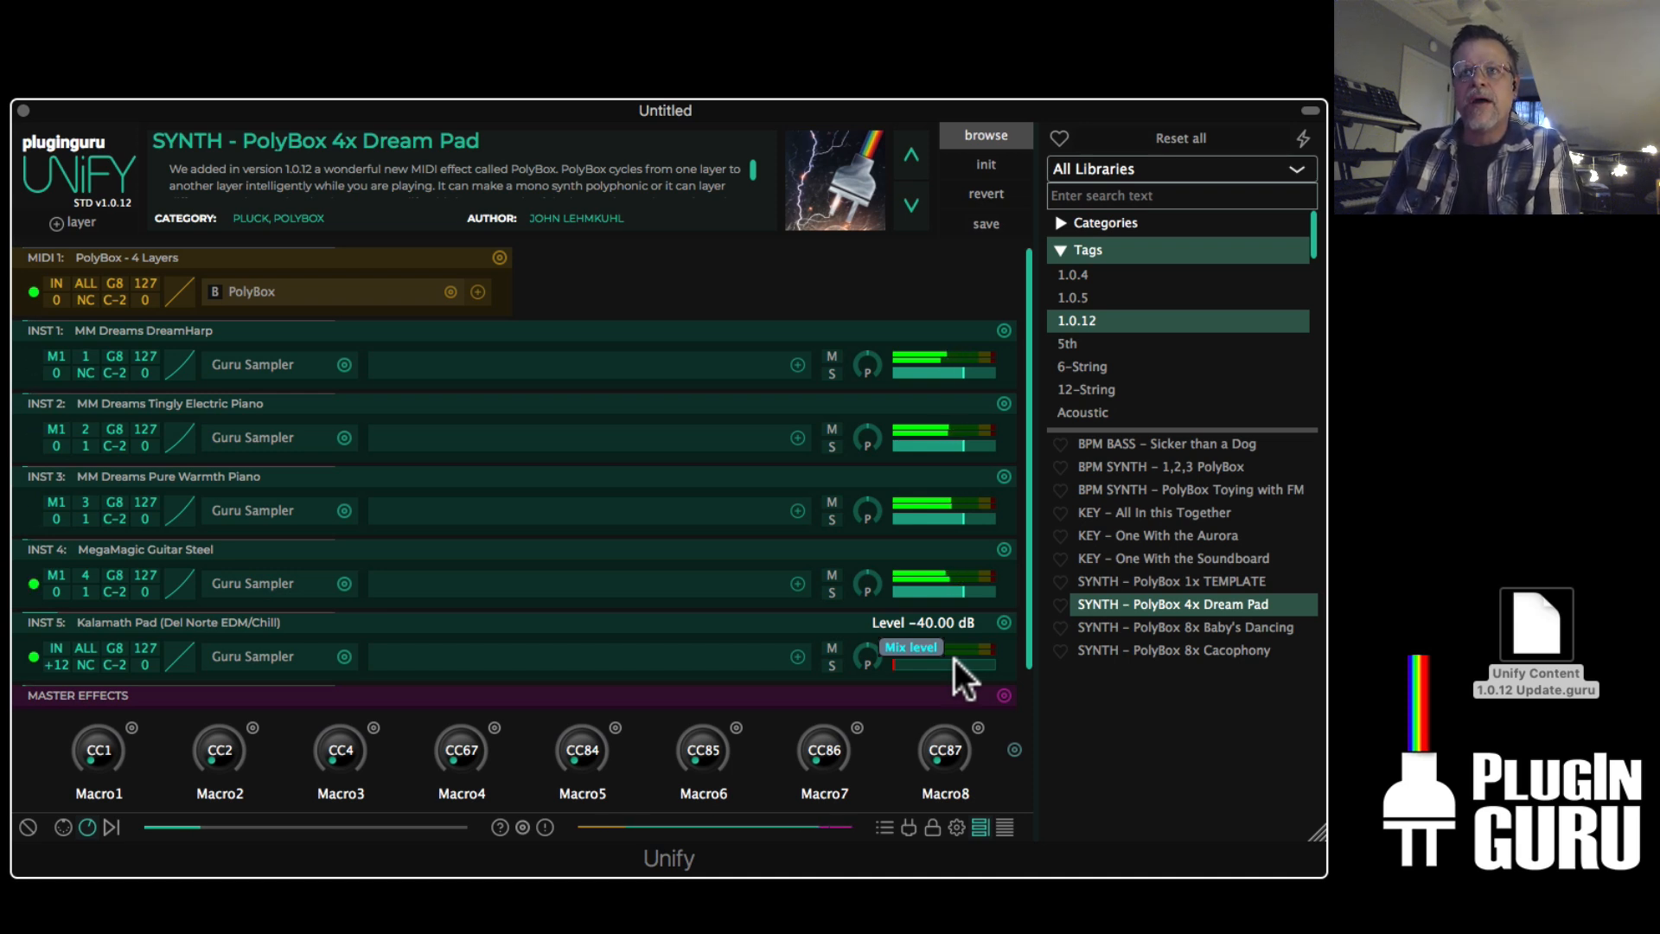
pyautogui.moveTo(921, 657); pyautogui.dragTo(974, 654)
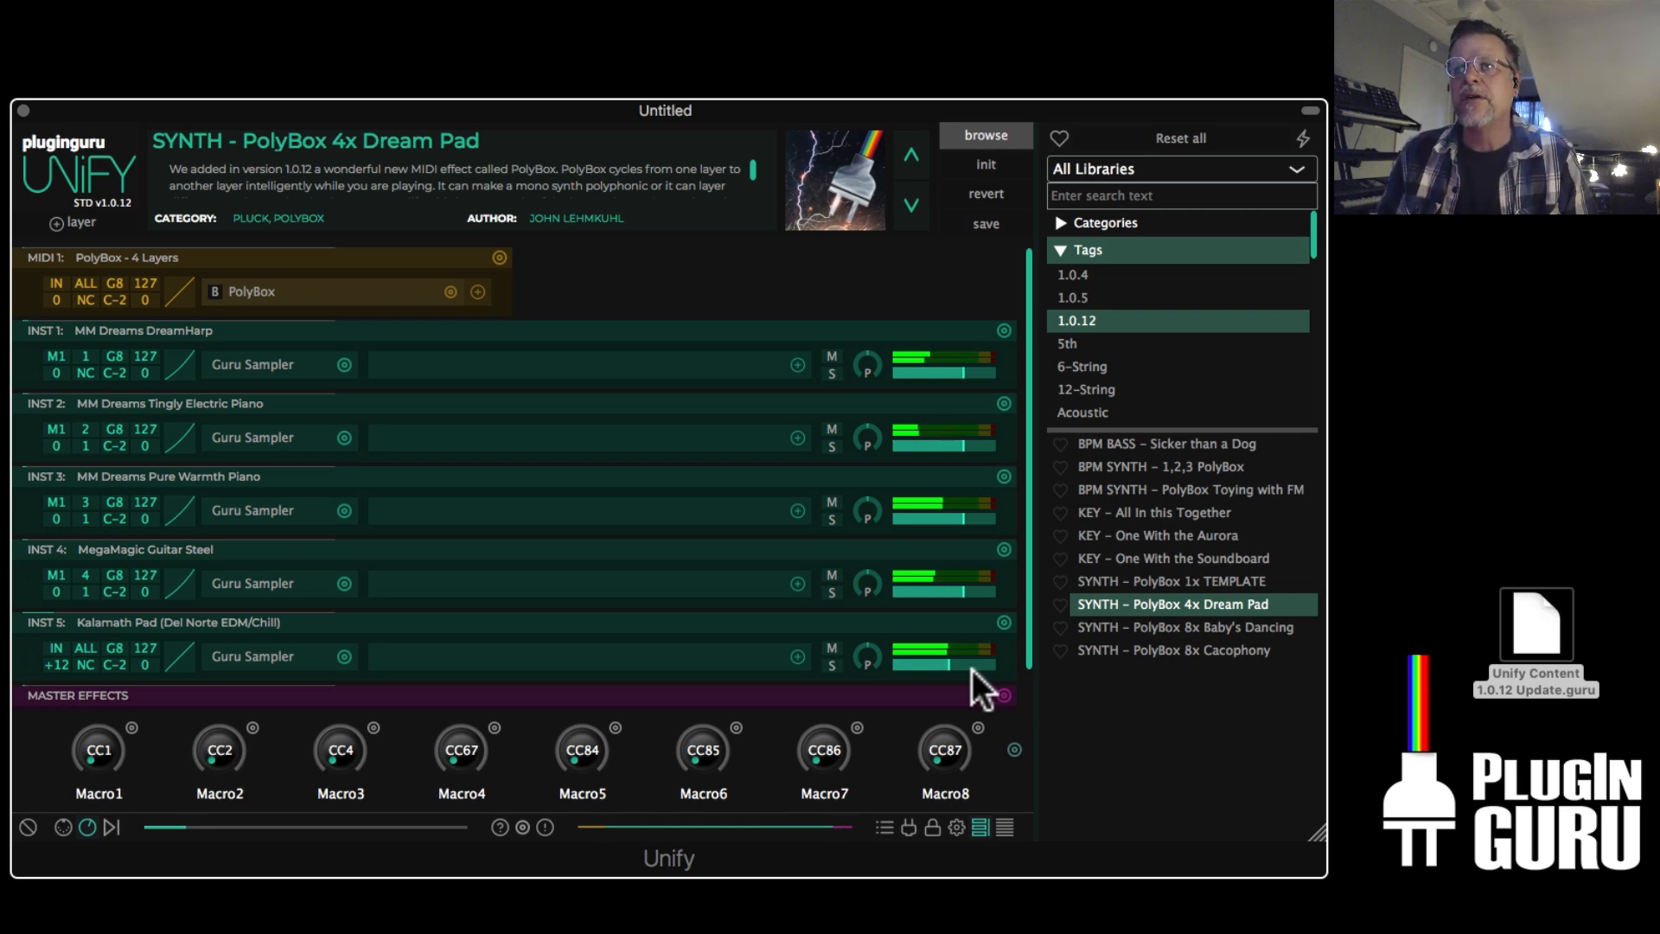
pyautogui.click(1186, 626)
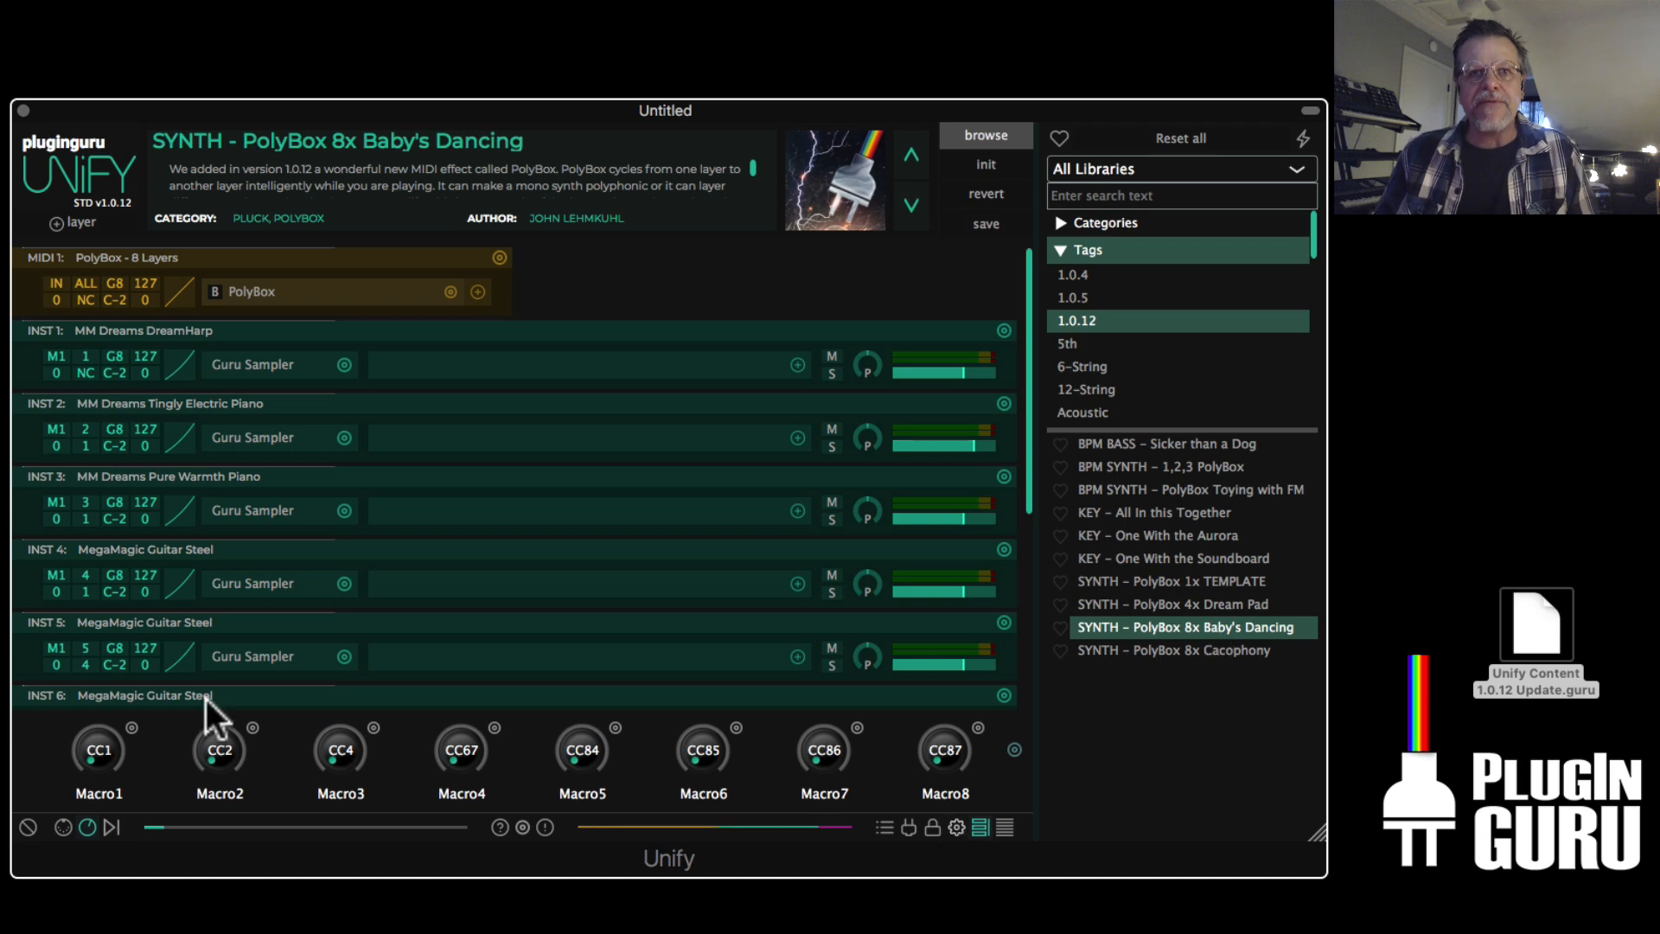
# Show the on-screen keyboard beneath the Baby's Dancing layers
pyautogui.click(60, 827)
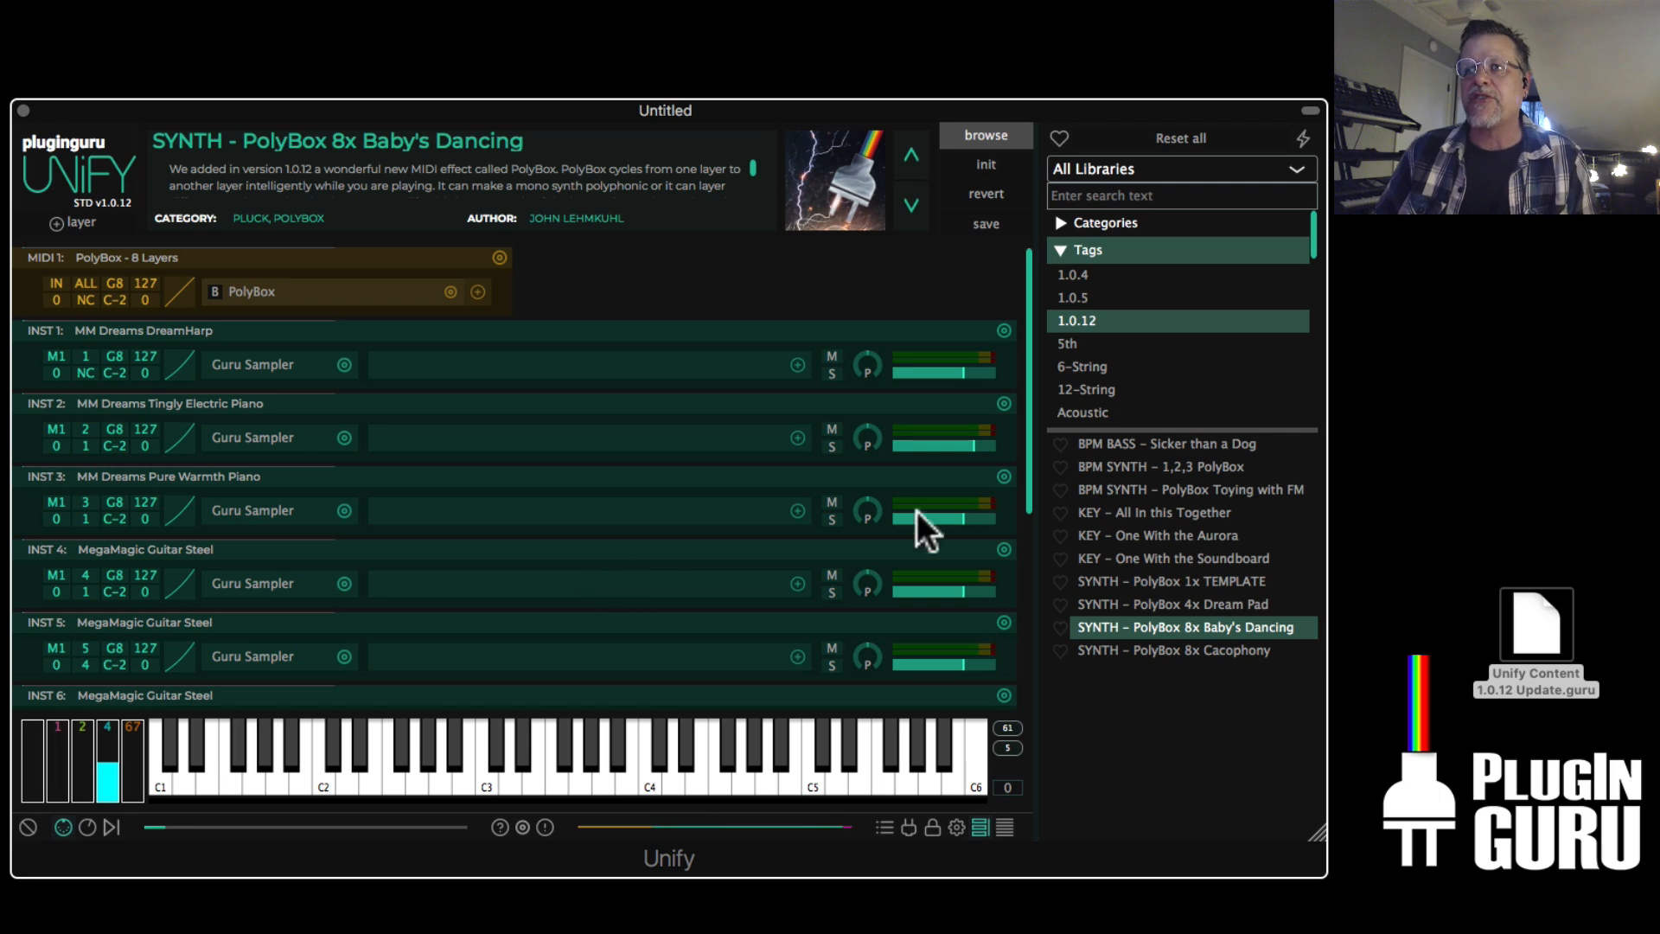
pyautogui.moveTo(1175, 503)
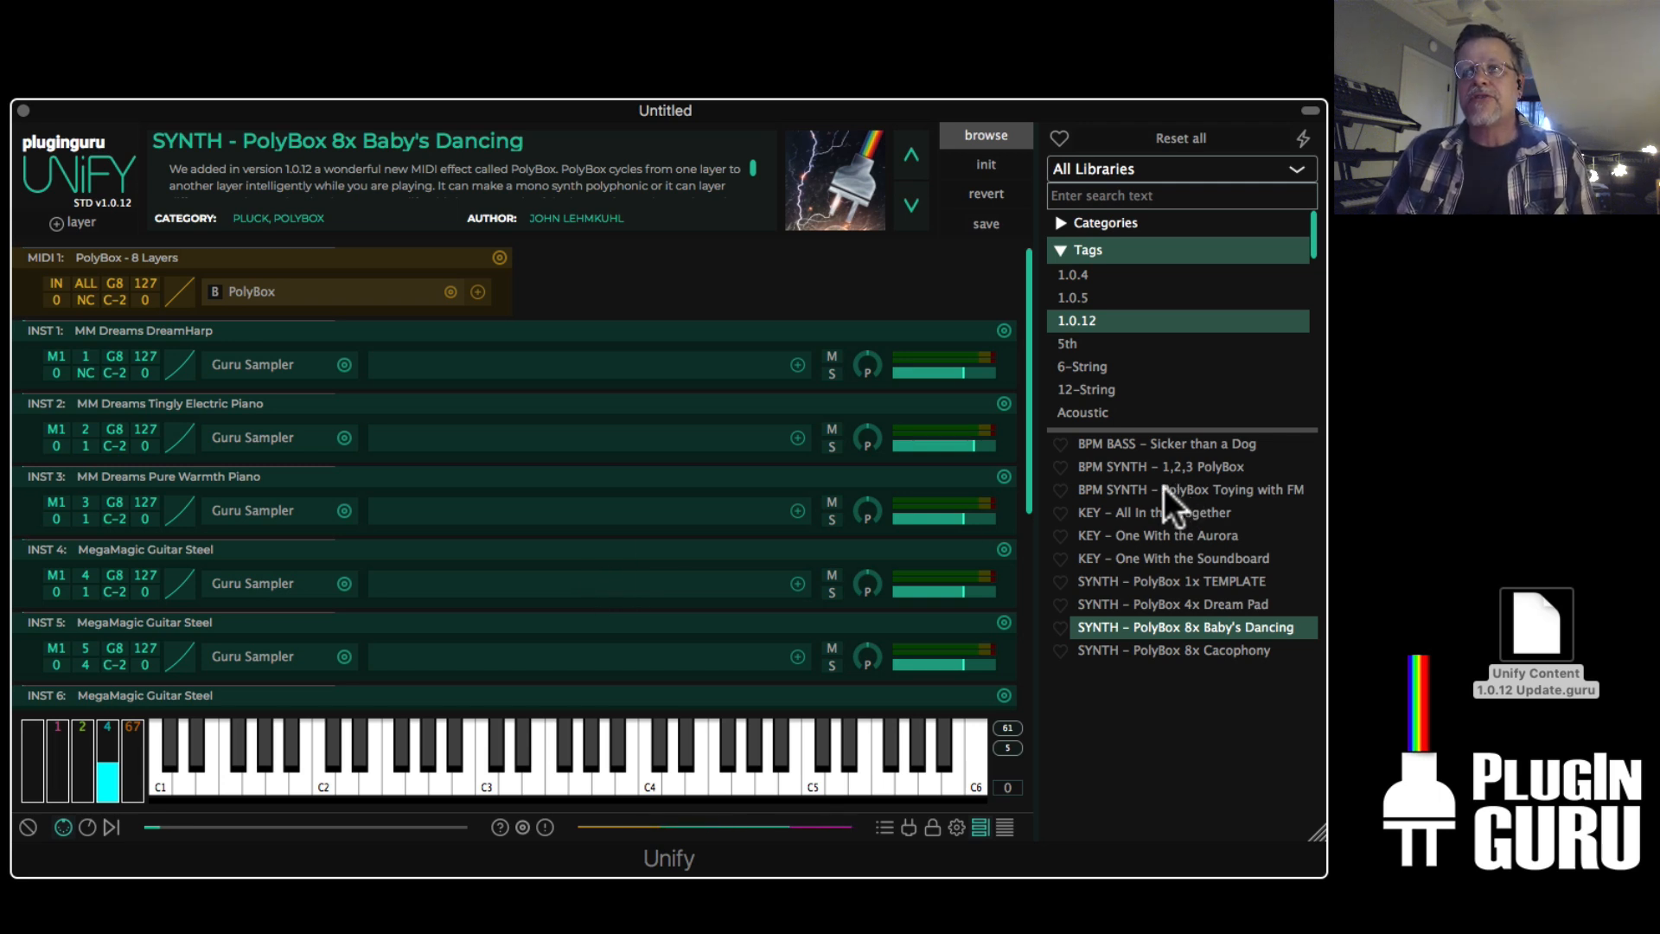
# Load the BPM SYNTH - PolyBox Toying with FM patch and scroll its 16 Dexed layers
pyautogui.click(1190, 489)
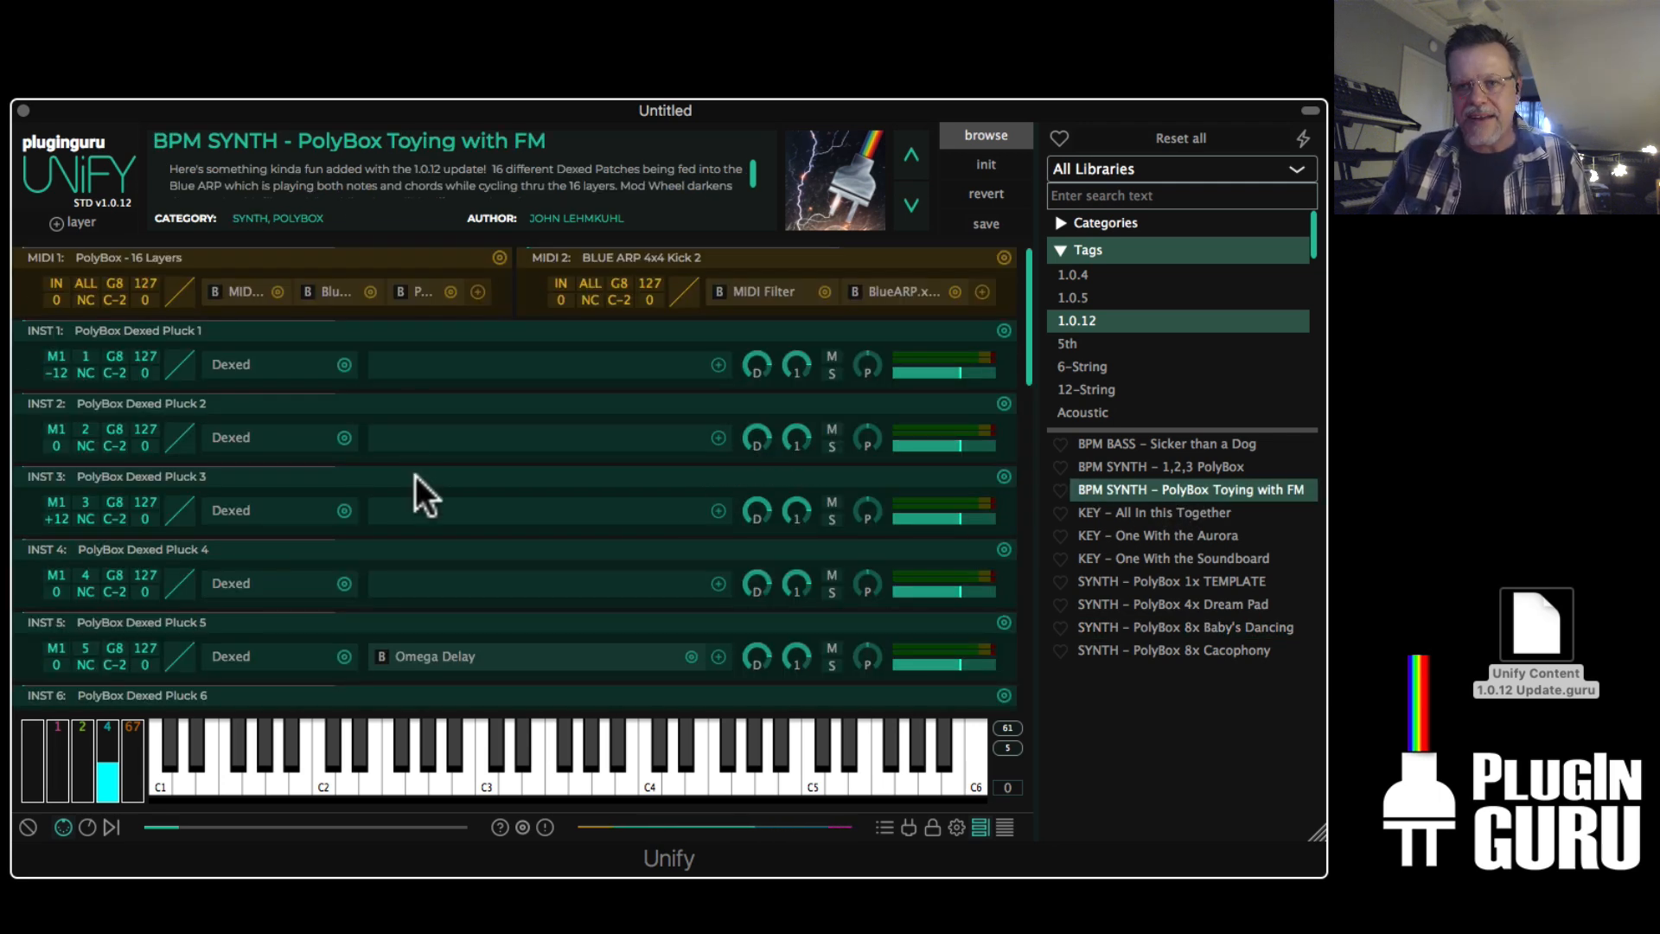
pyautogui.scroll(-3)
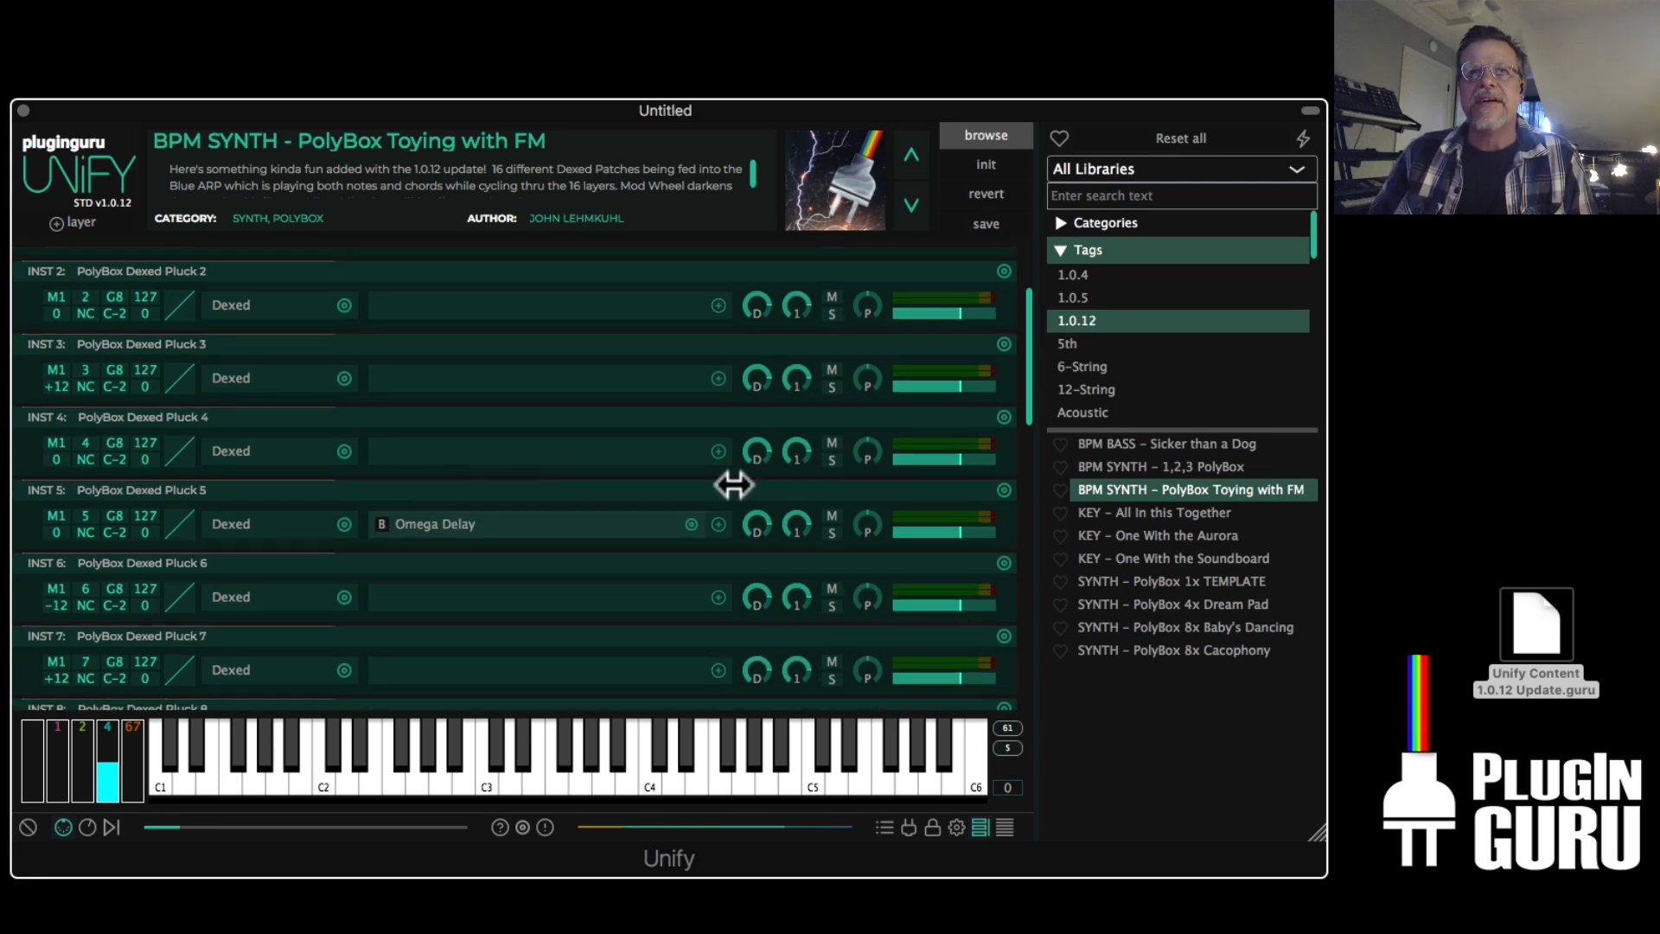
pyautogui.scroll(-3)
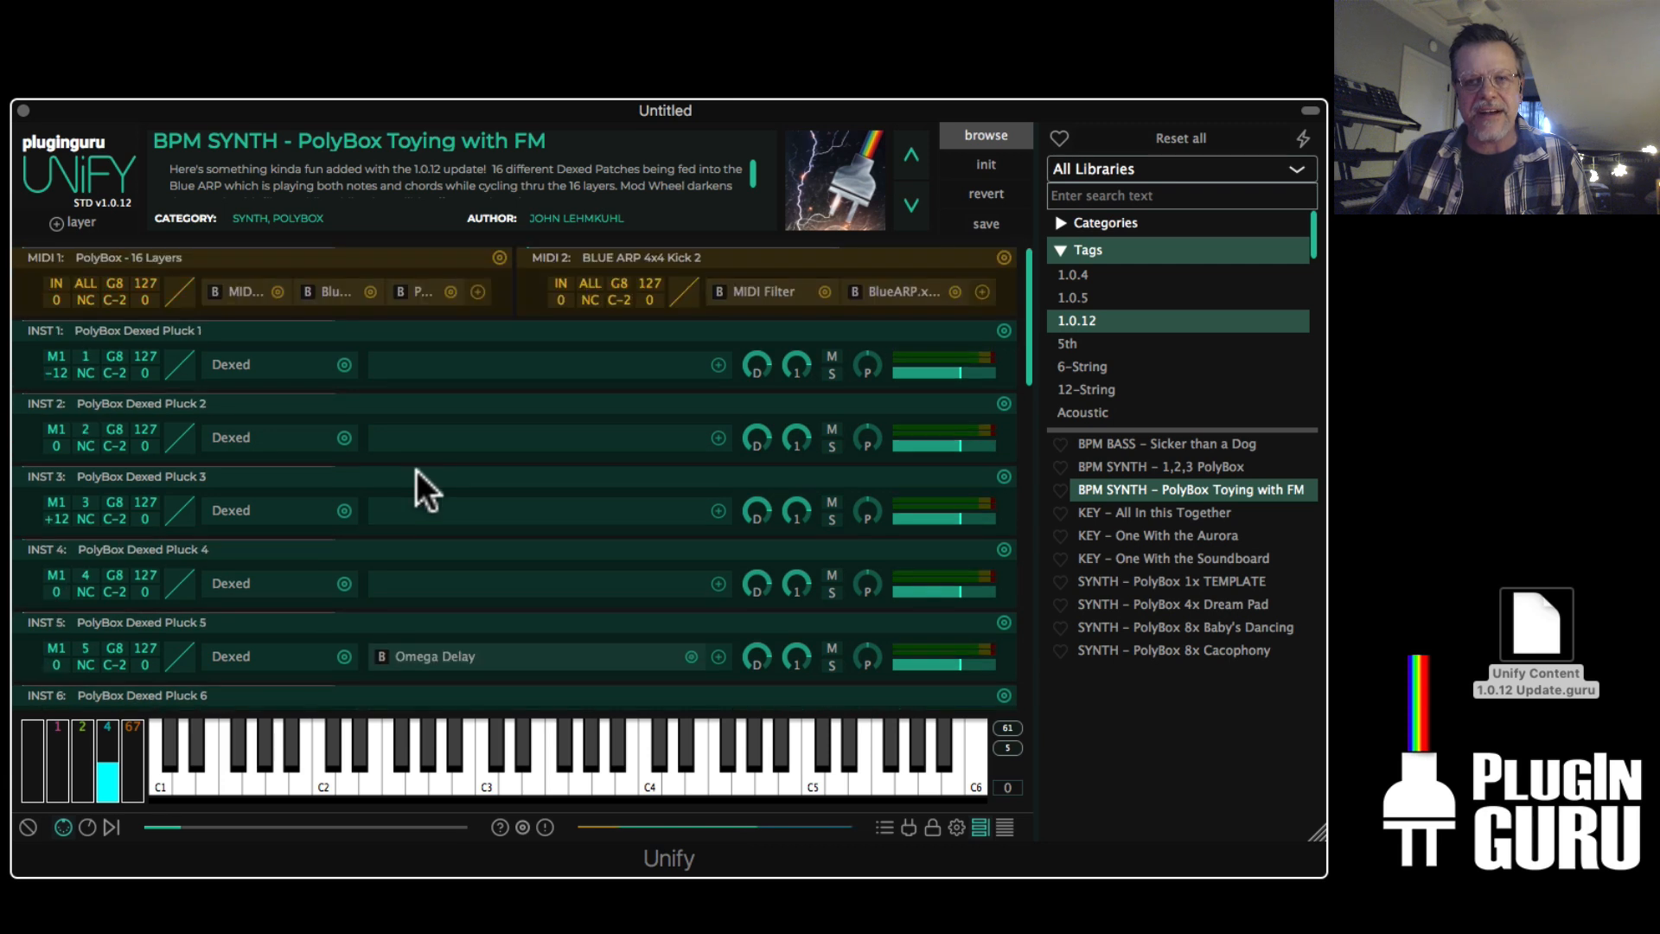
pyautogui.moveTo(333, 398)
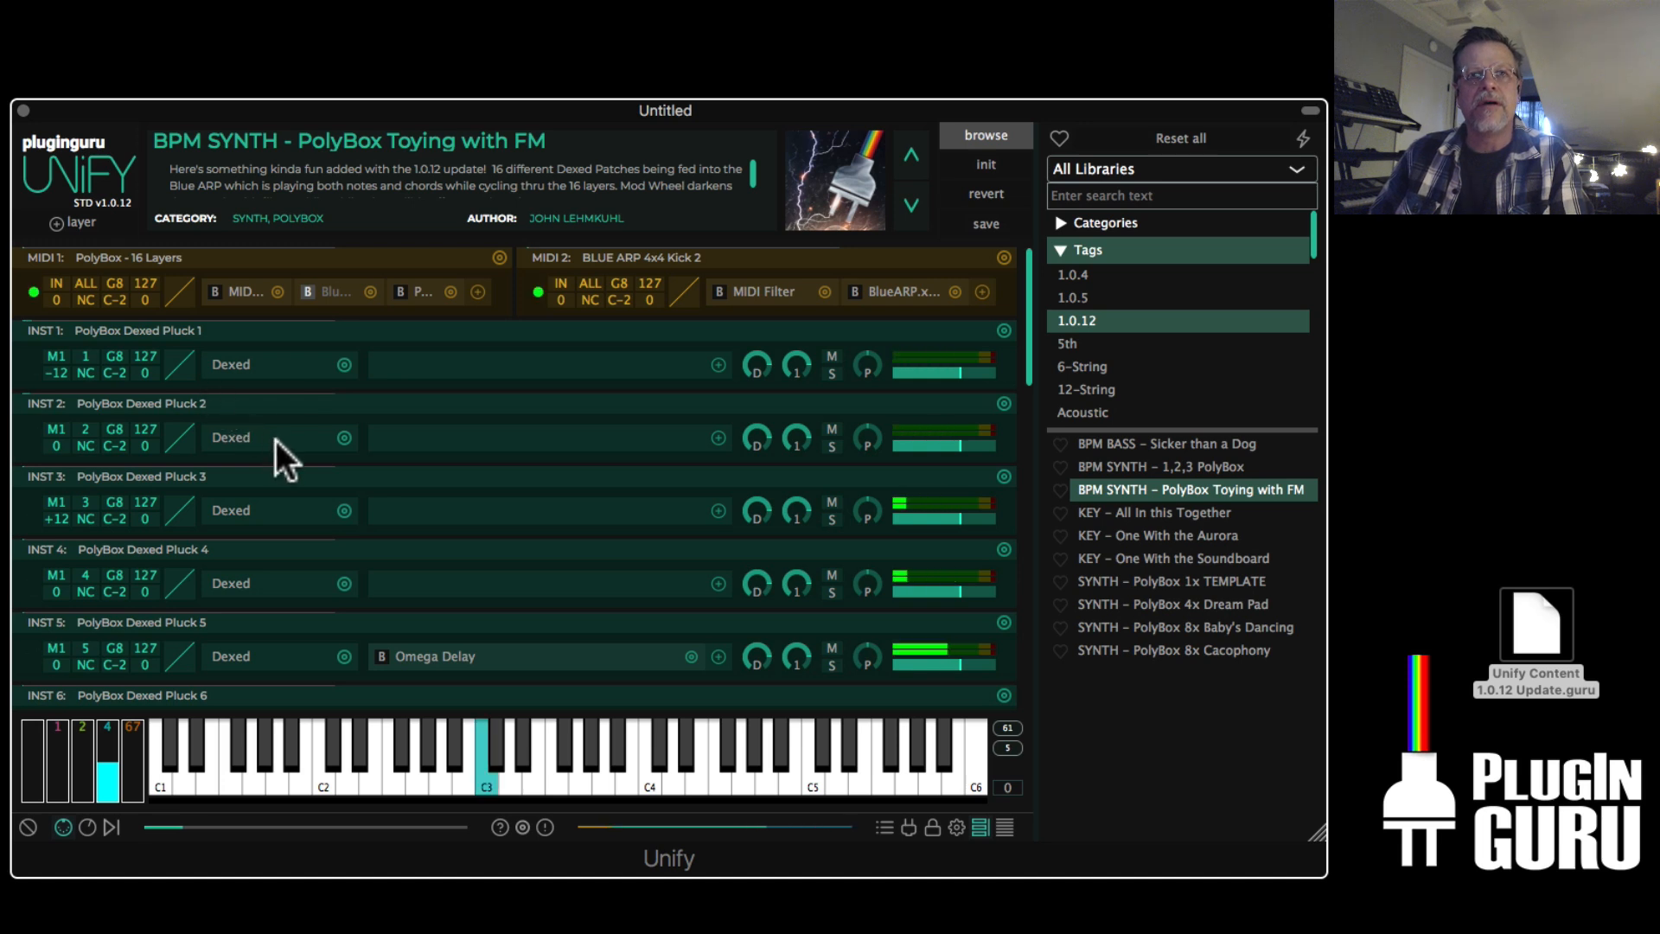
pyautogui.moveTo(296, 438)
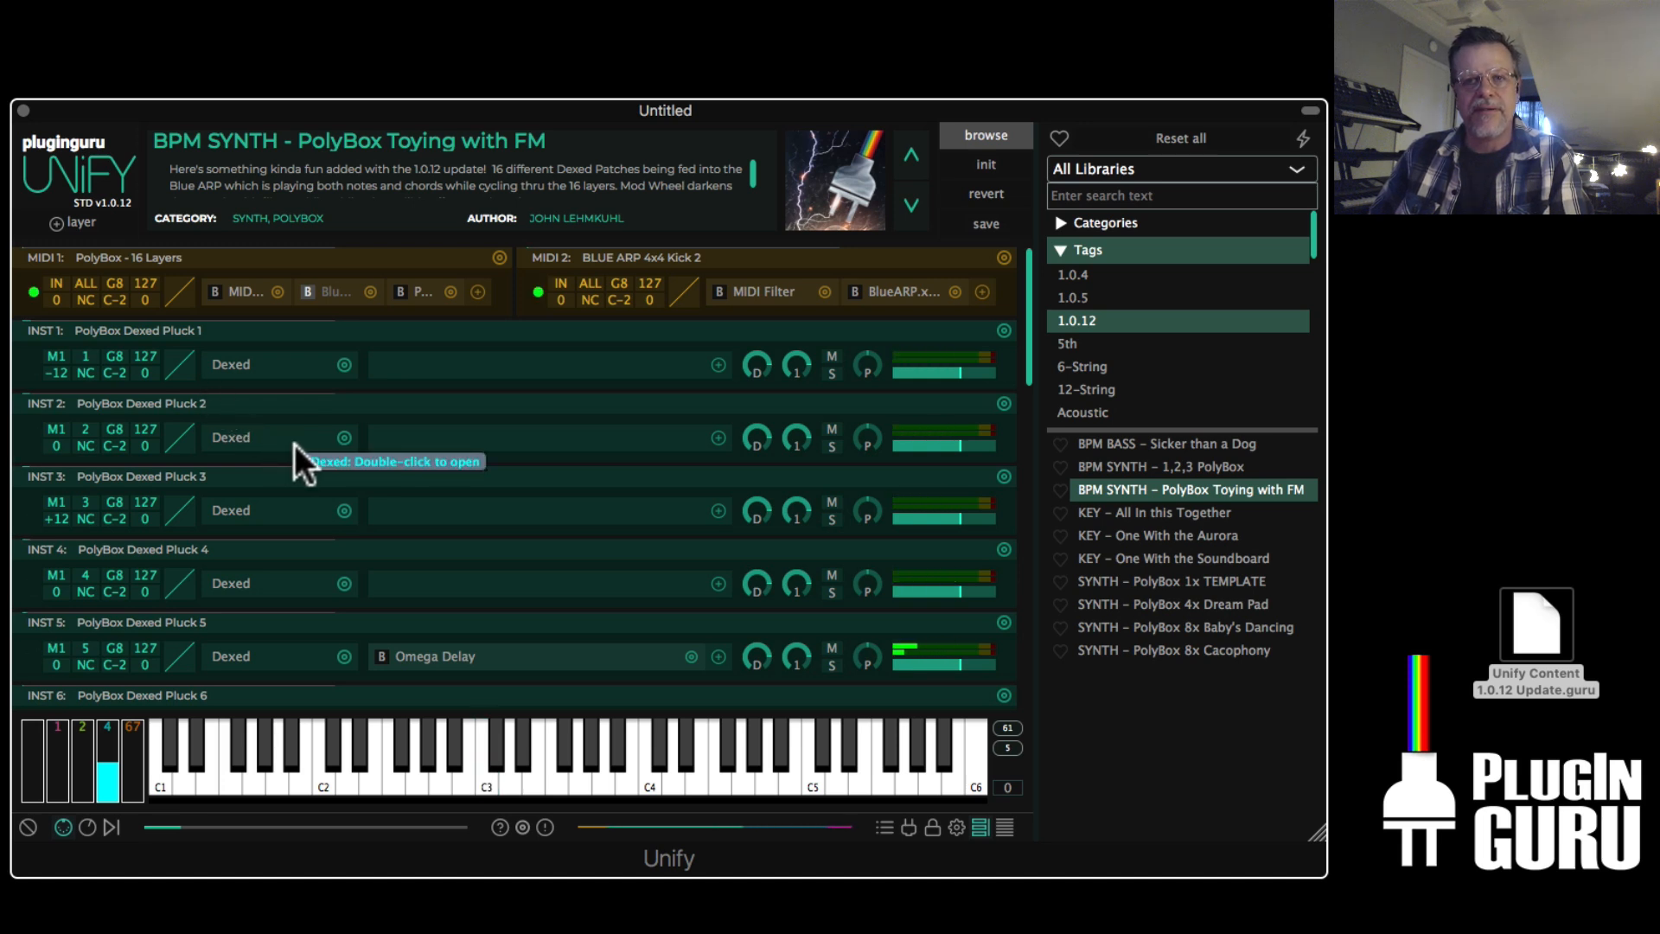
pyautogui.moveTo(308, 414)
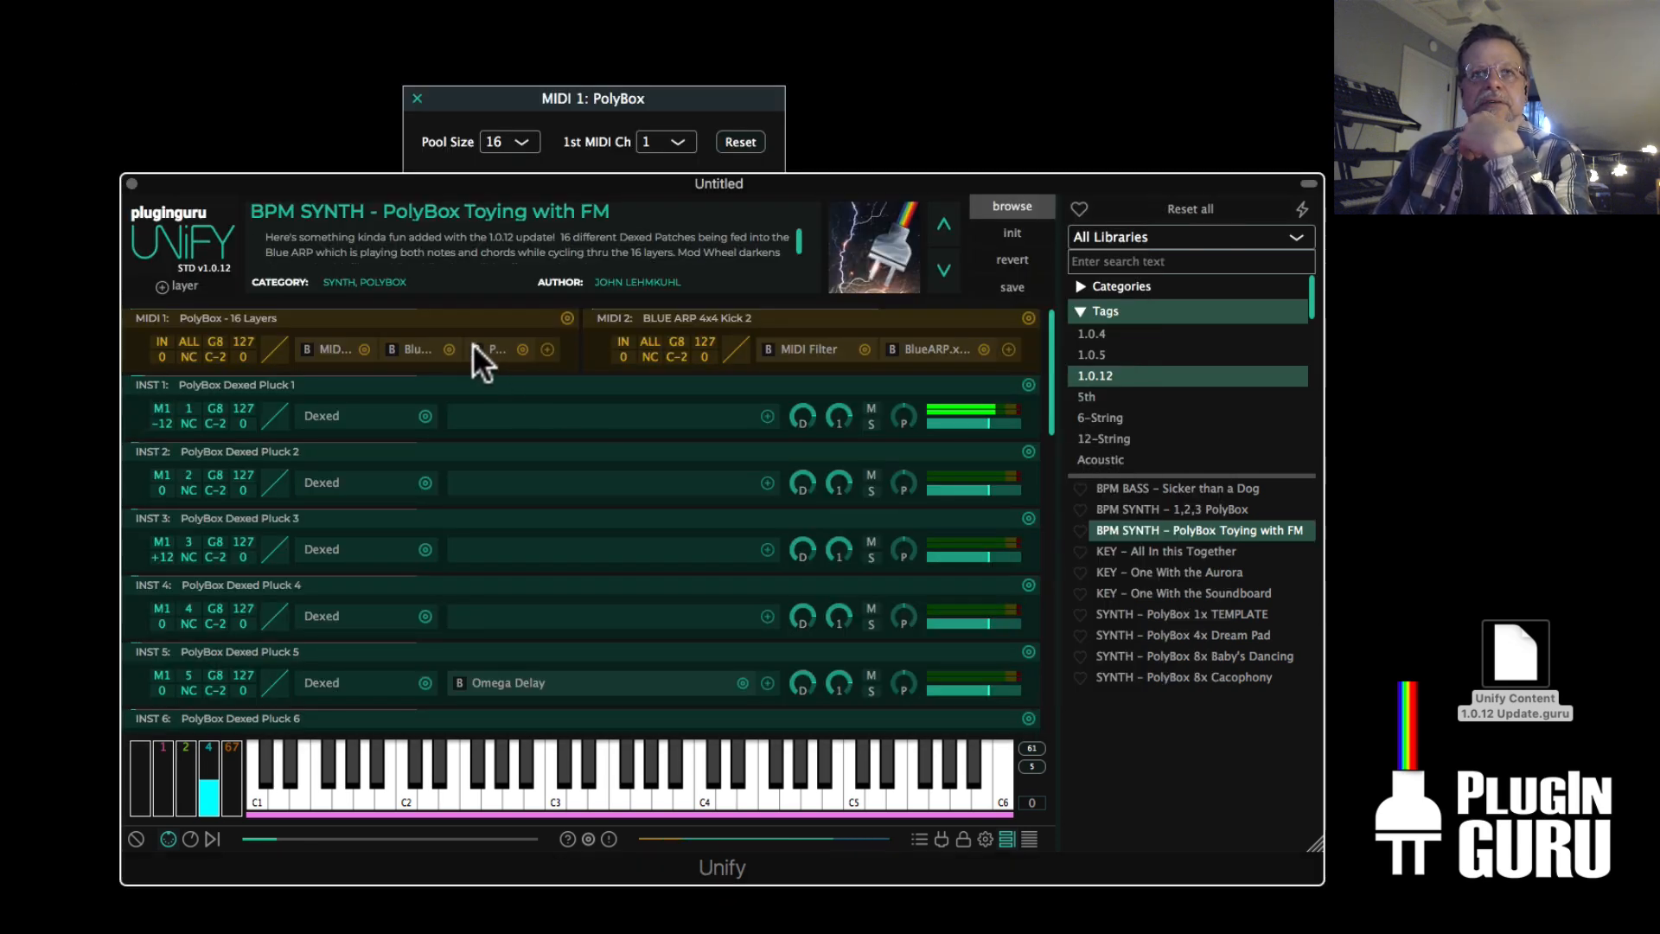
pyautogui.moveTo(513, 422)
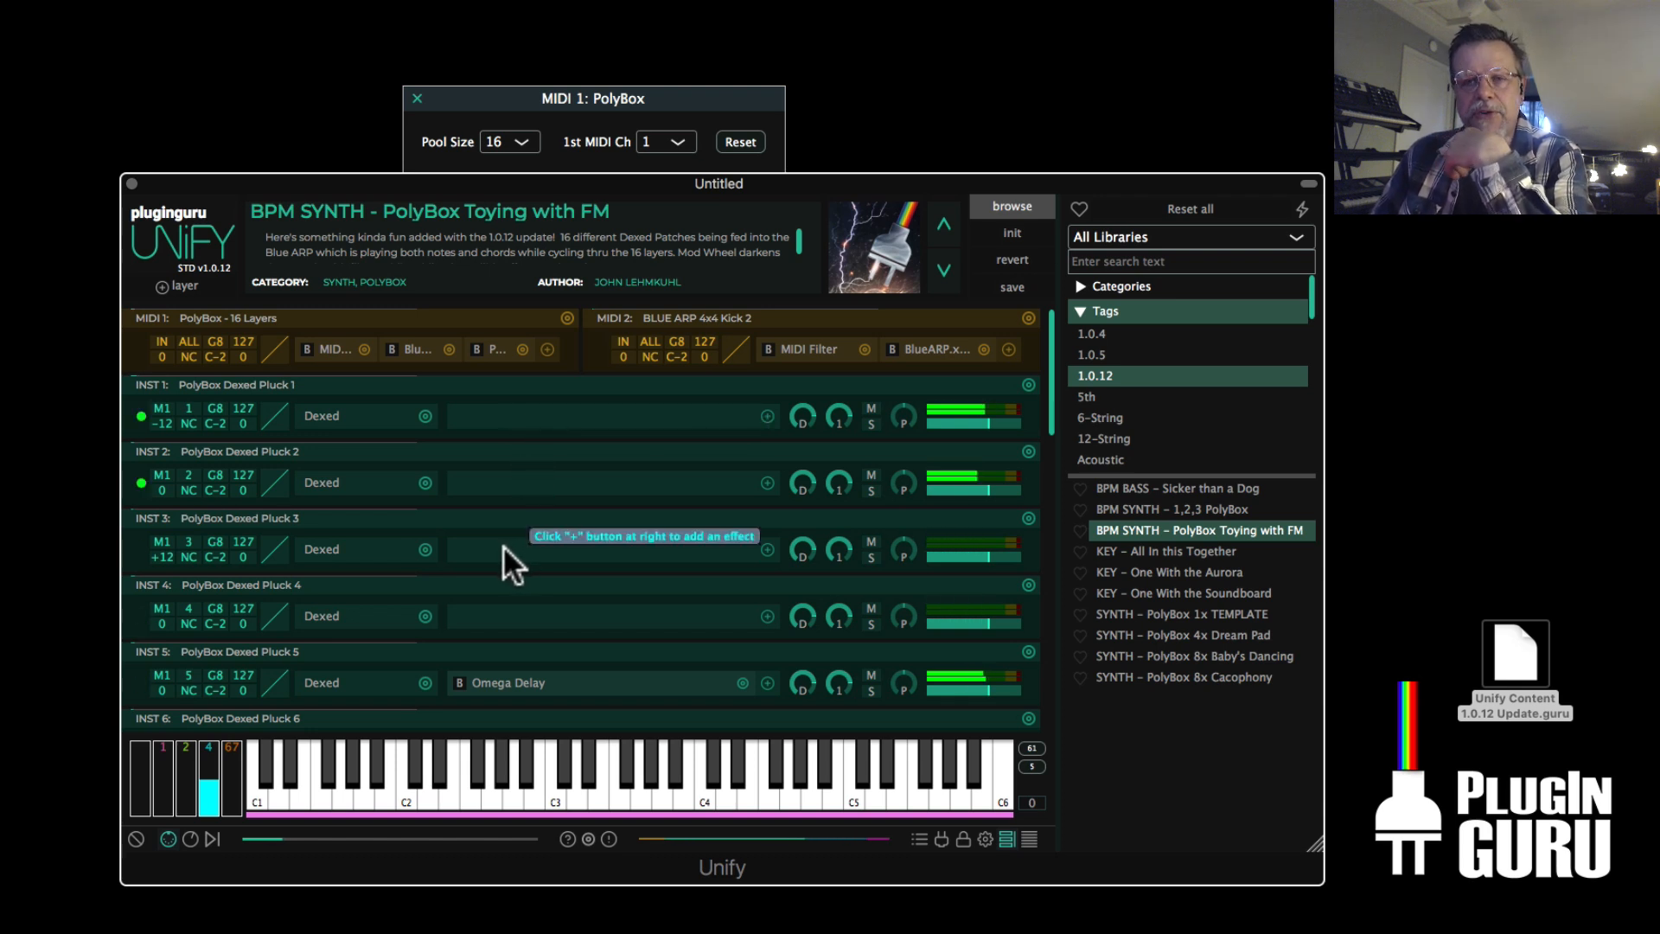
# Set the Kick Drum layer to -40 dB and the Soft Retro Saw Pad to -33 dB
pyautogui.scroll(-3)
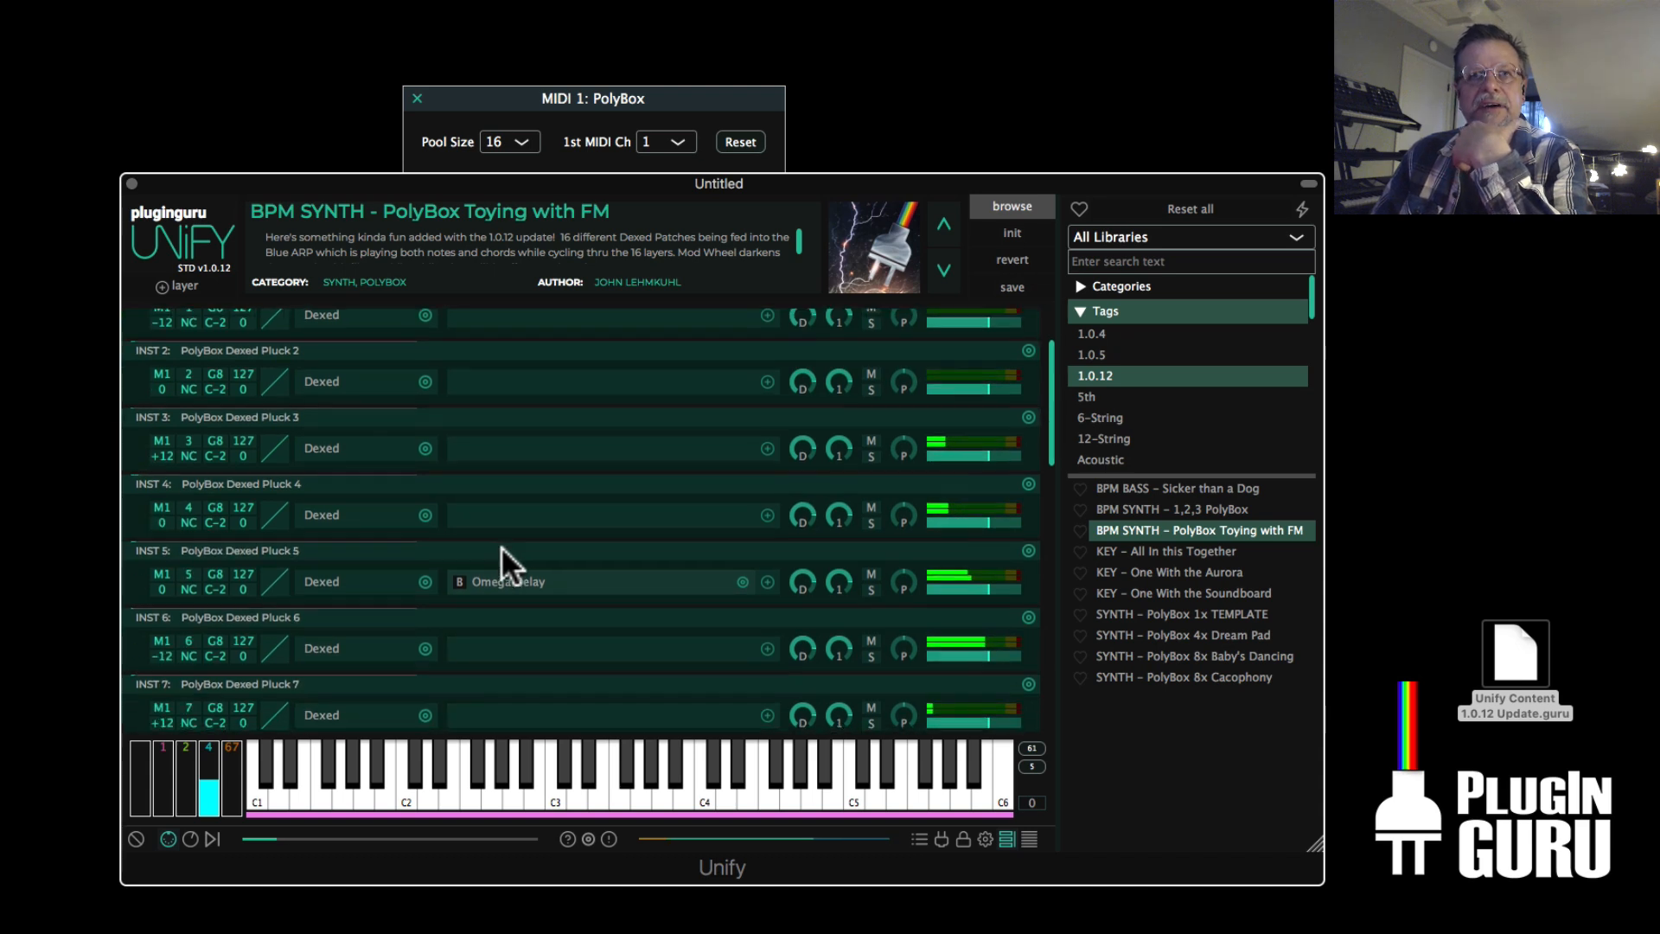
pyautogui.scroll(-3)
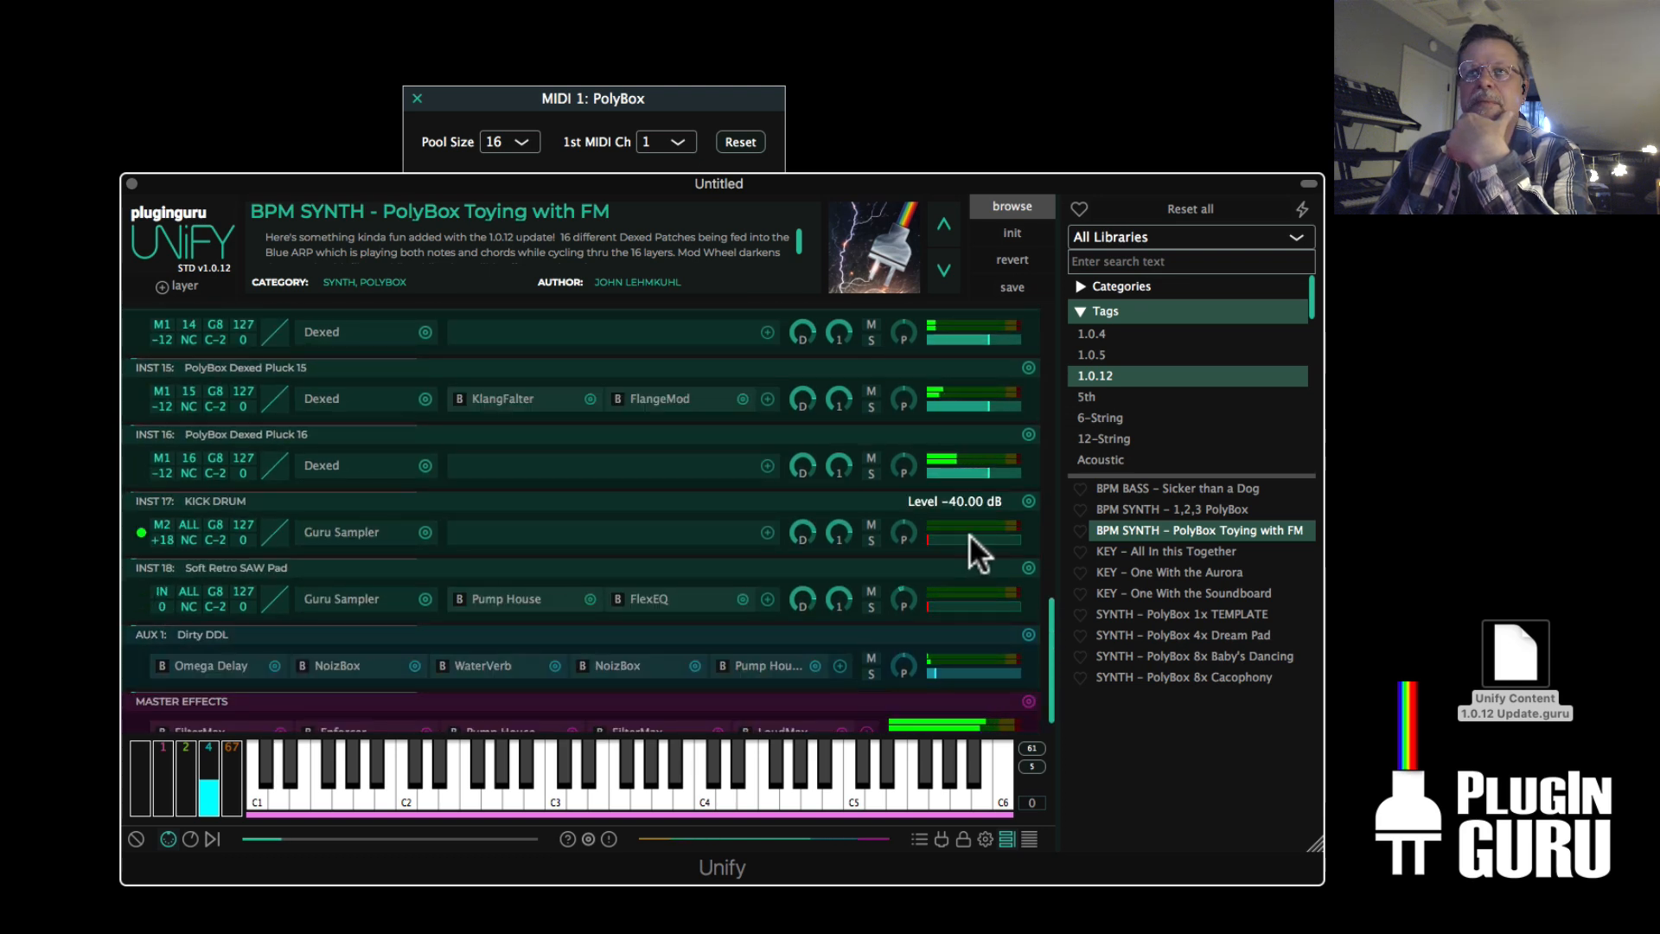
pyautogui.moveTo(932, 537); pyautogui.dragTo(1016, 538)
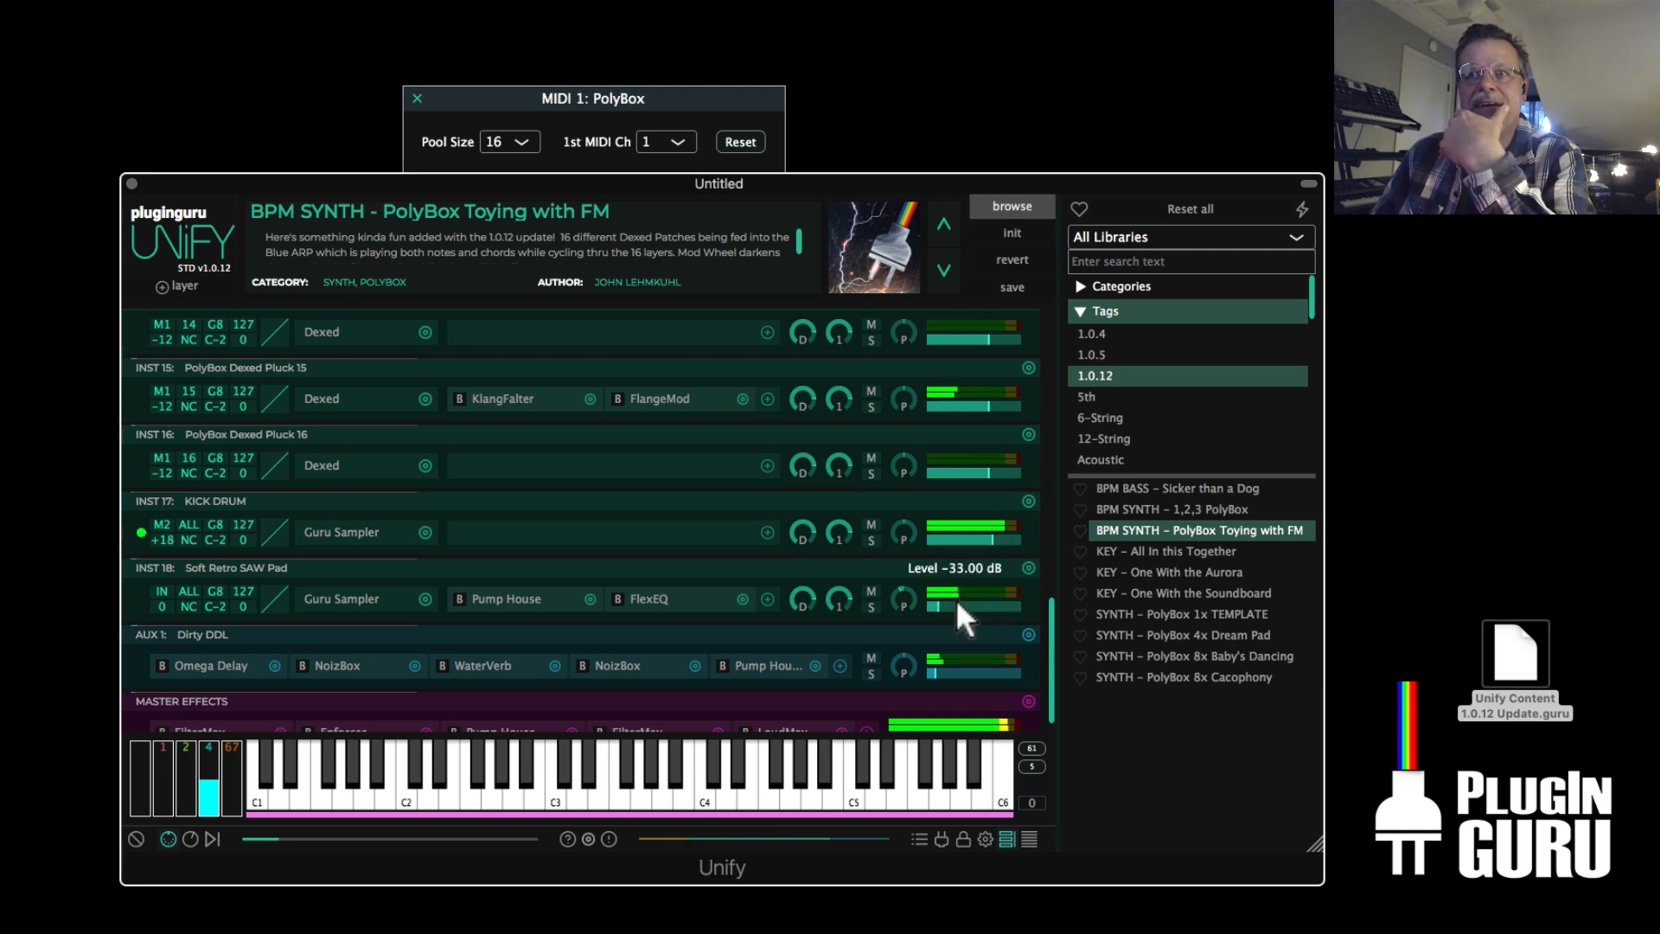
pyautogui.moveTo(932, 600); pyautogui.dragTo(973, 599)
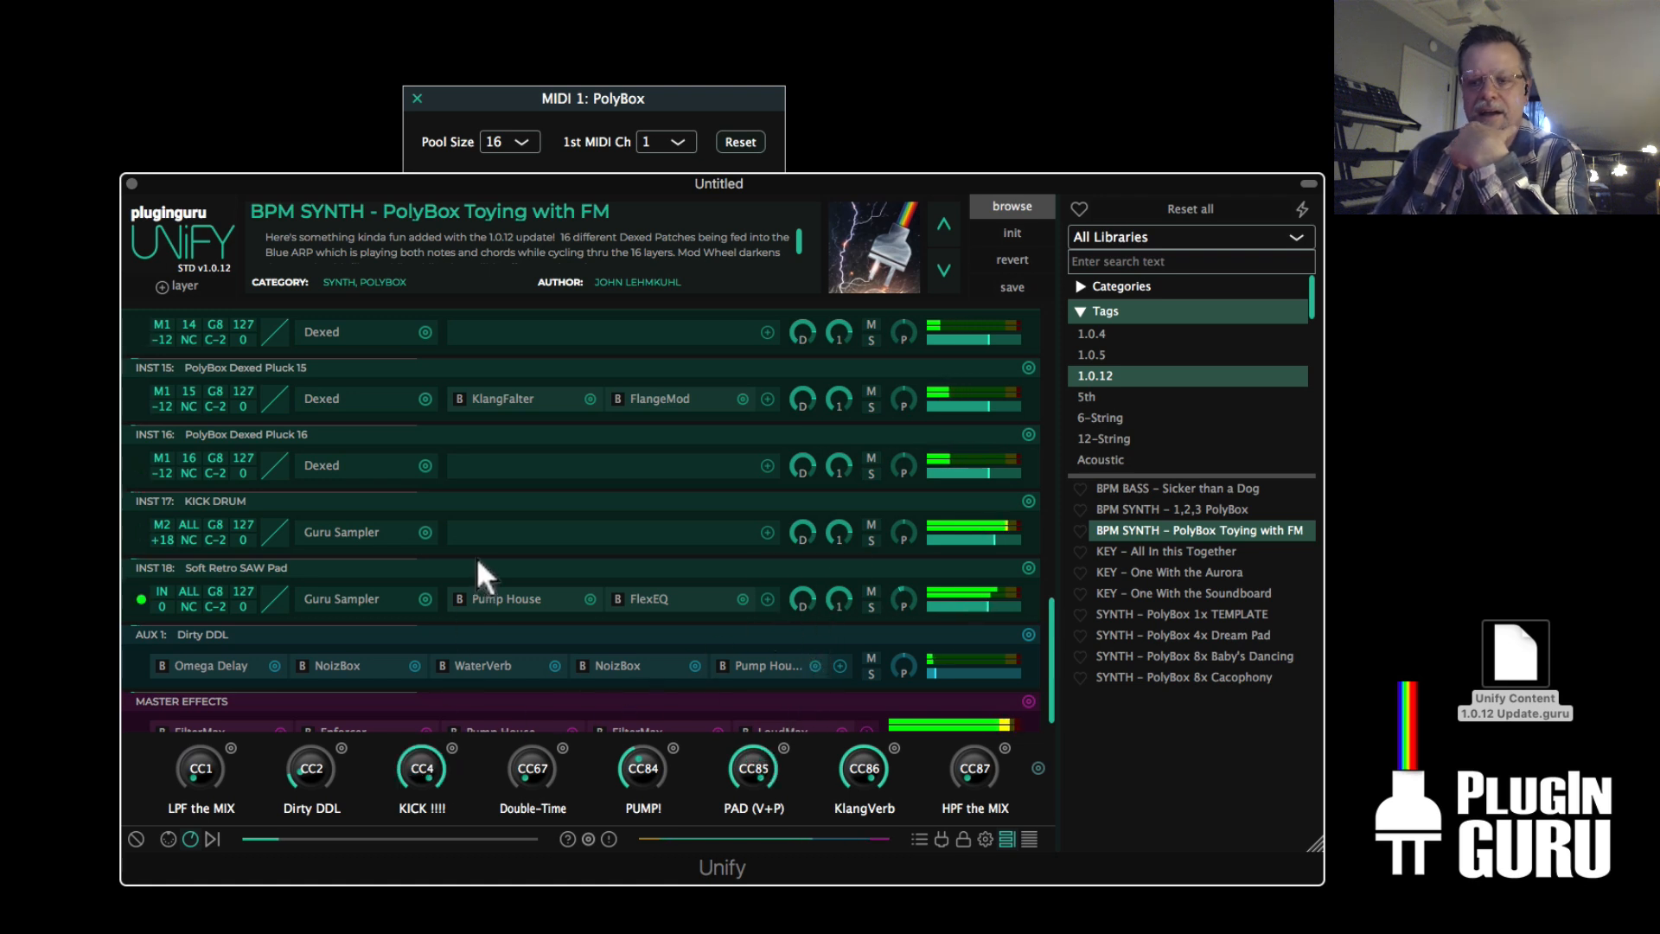
pyautogui.moveTo(862, 349)
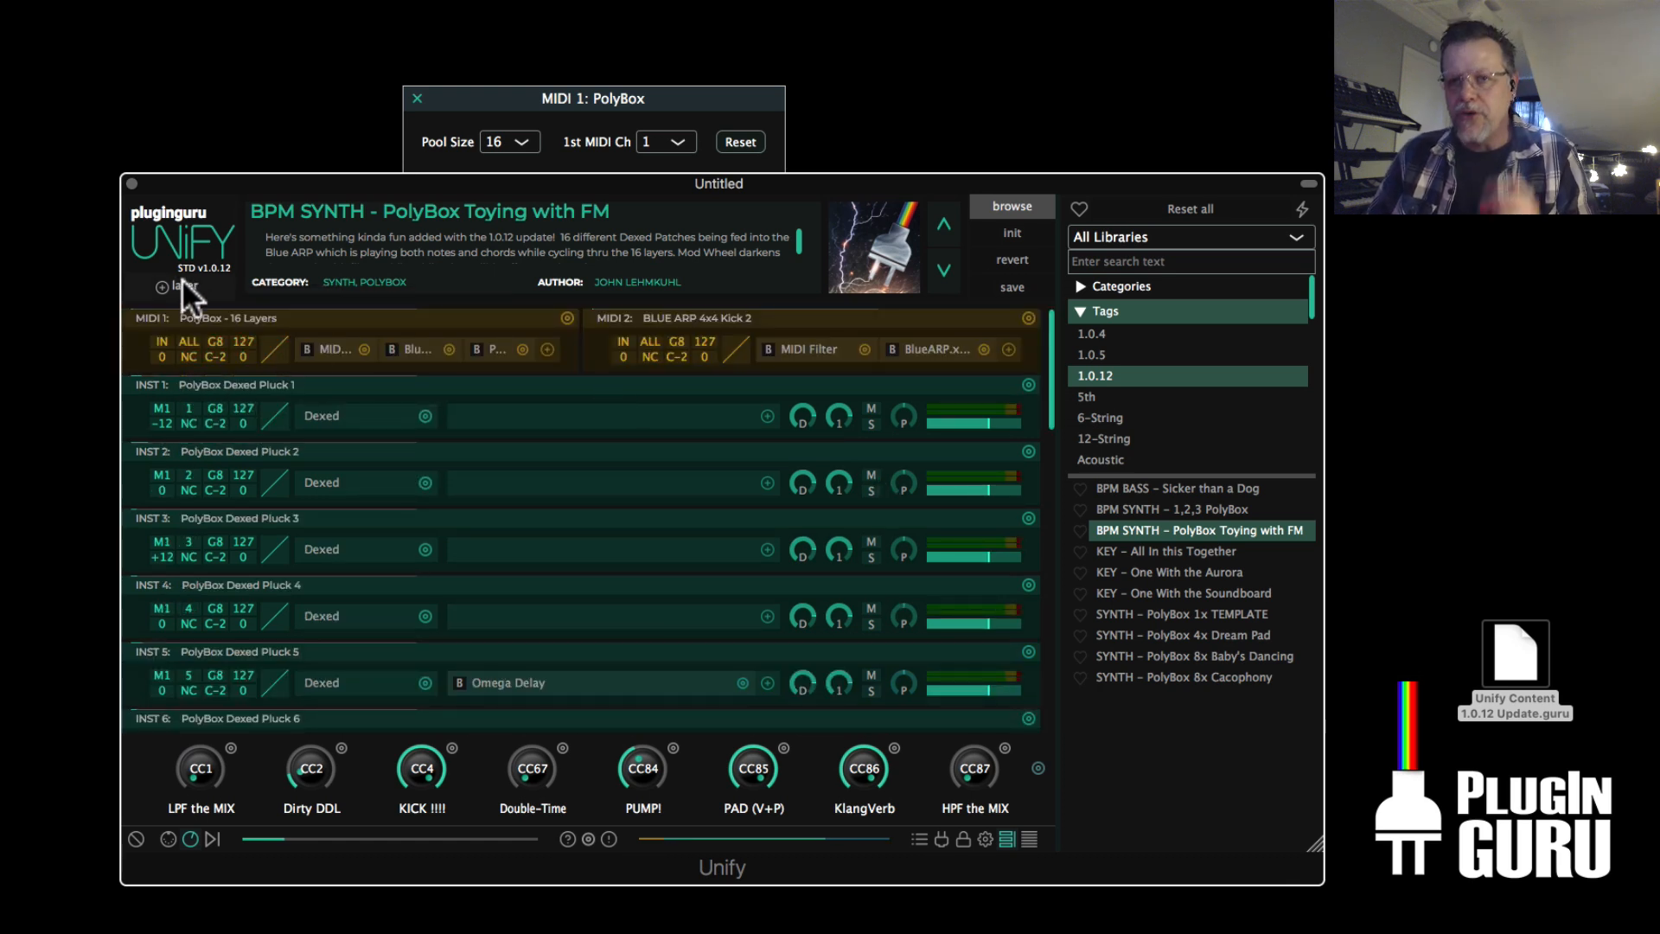
pyautogui.moveTo(185, 296)
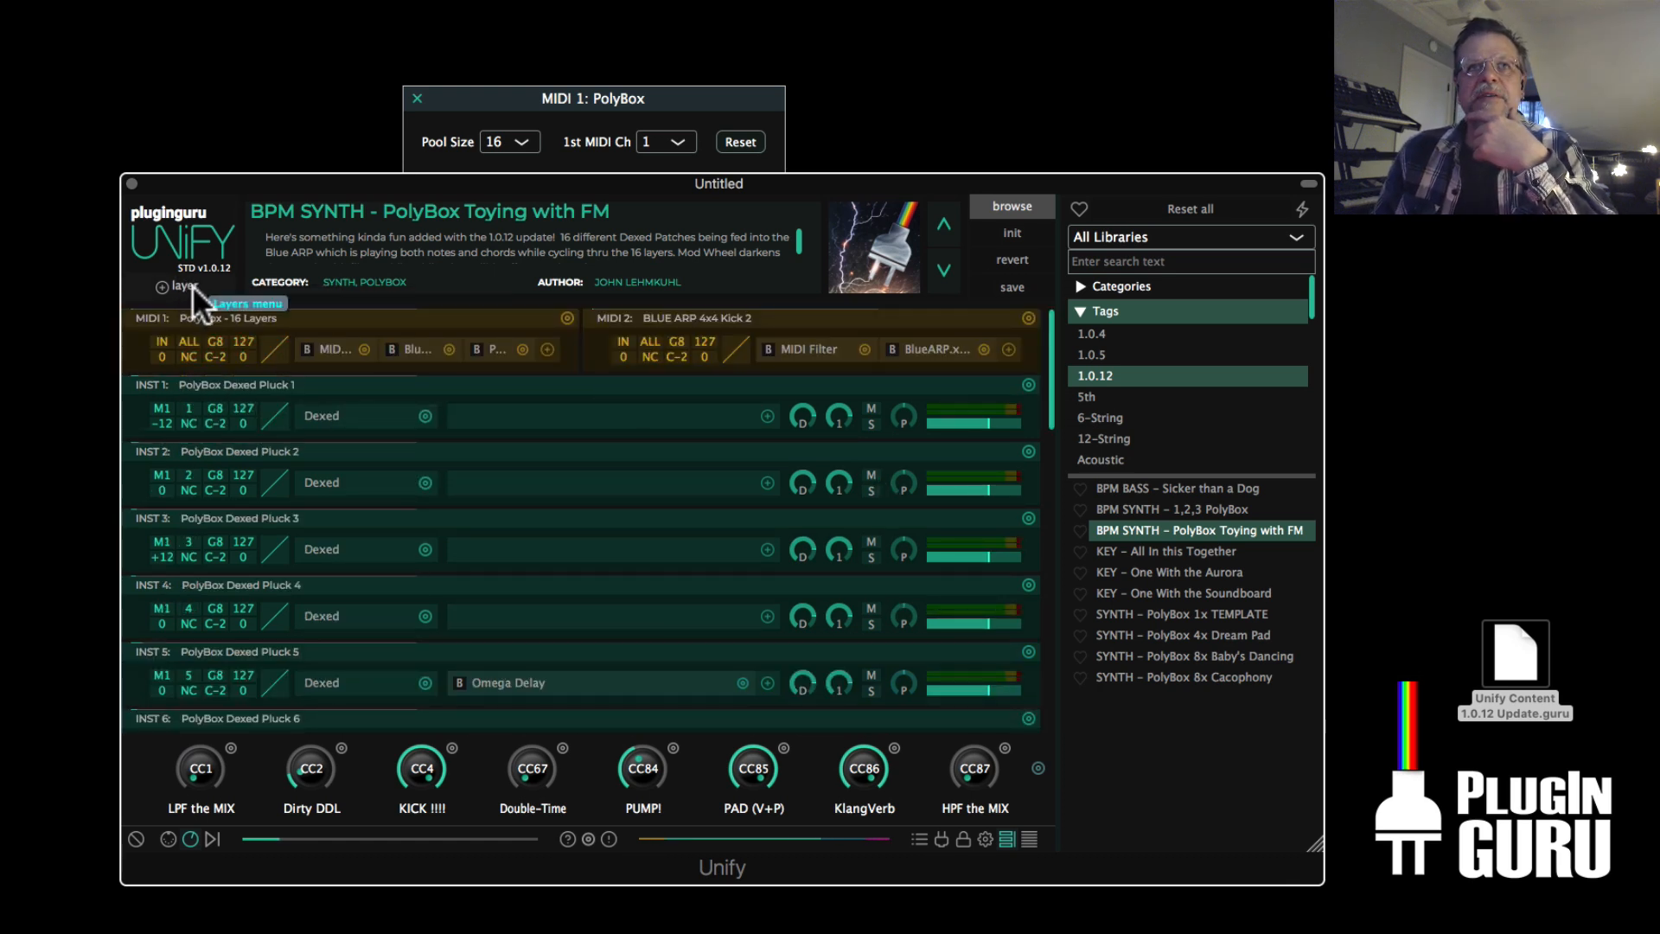
# Add an INST 19 layer holding a nested Unify instance and bring up its window
pyautogui.click(184, 287)
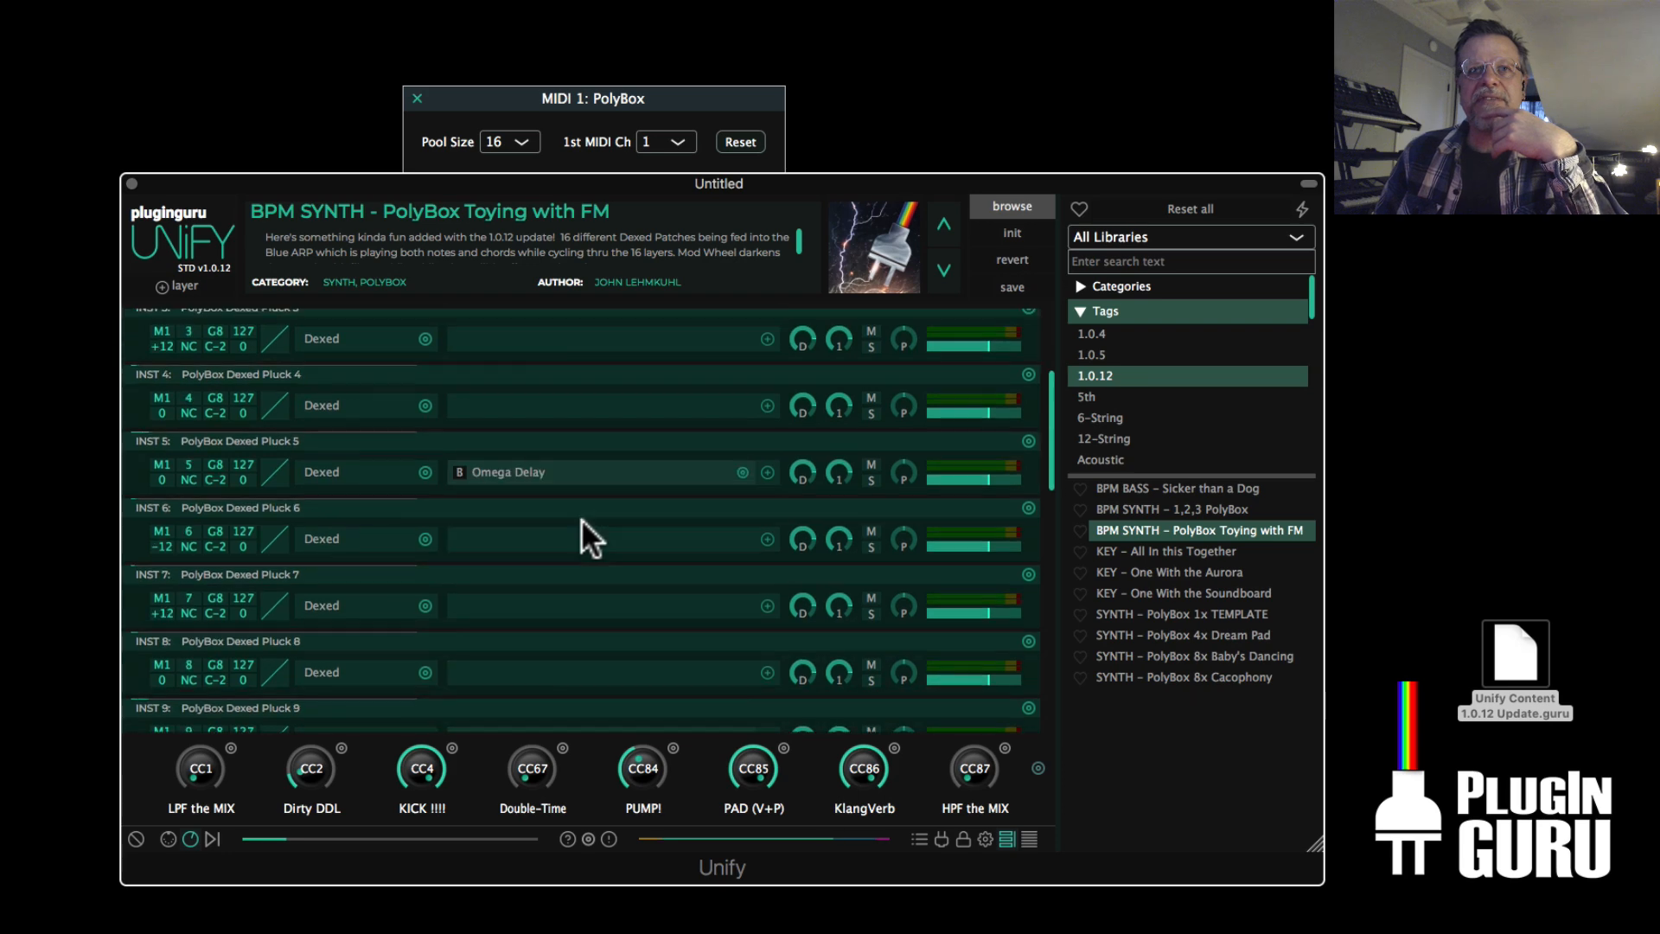
pyautogui.scroll(-3)
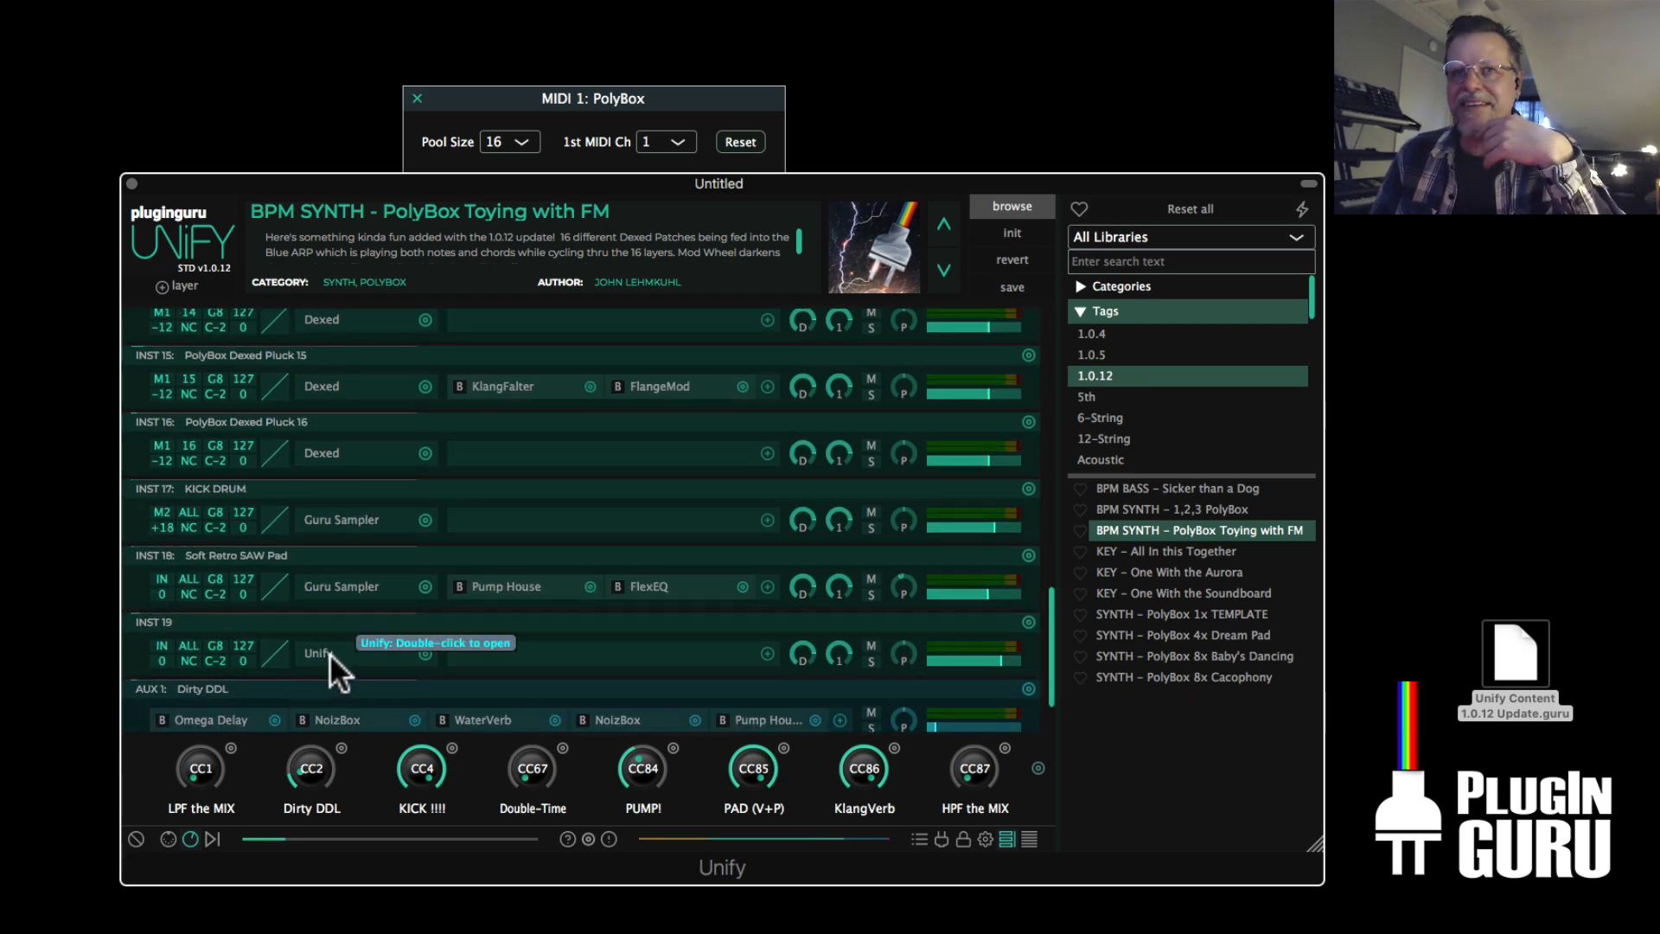
pyautogui.doubleClick(318, 654)
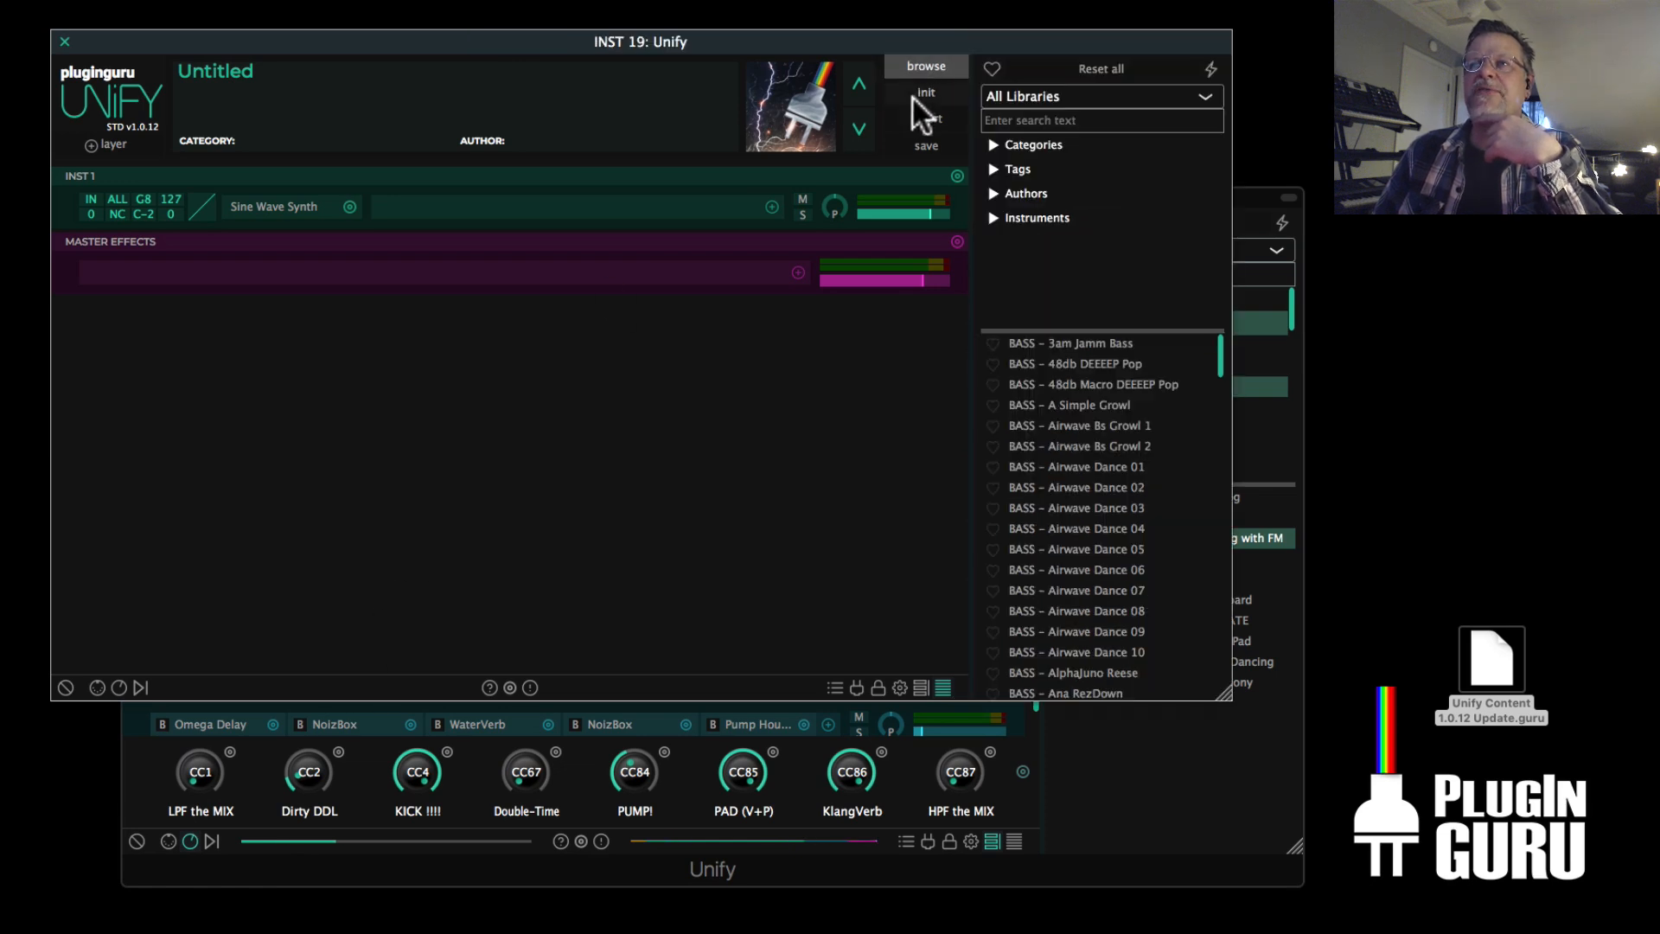
# Filter the nested browser to Airwave Melodic Techno V1 and scroll to BPM SPLIT - Hernans Favorite
pyautogui.click(1097, 96)
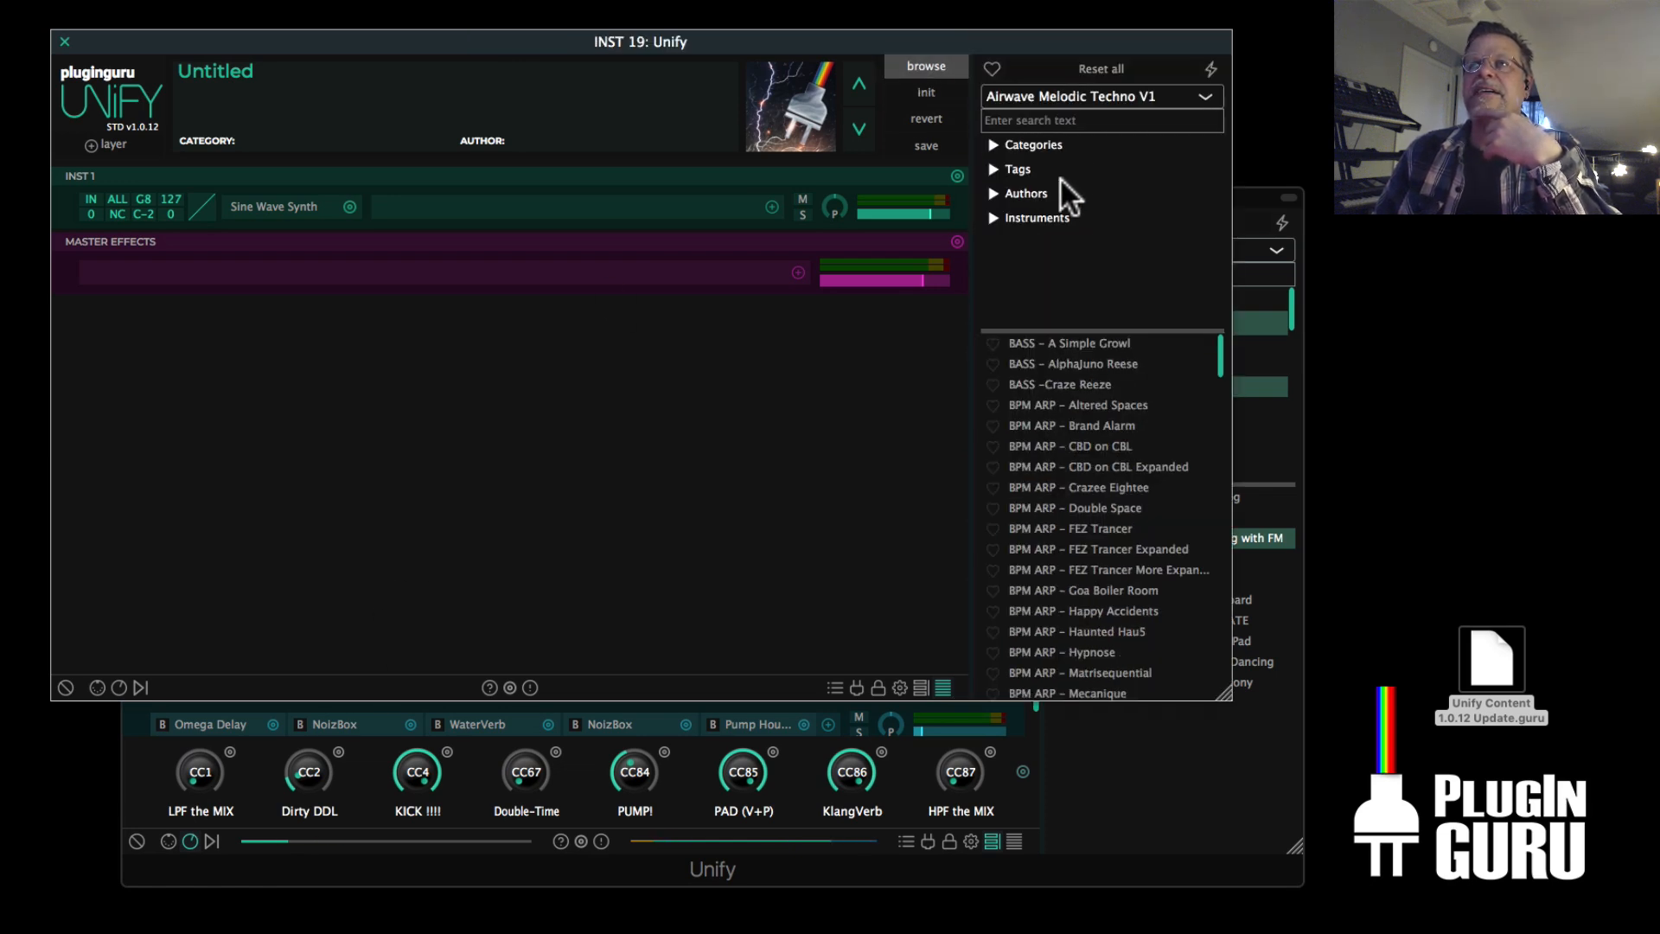
pyautogui.scroll(-3)
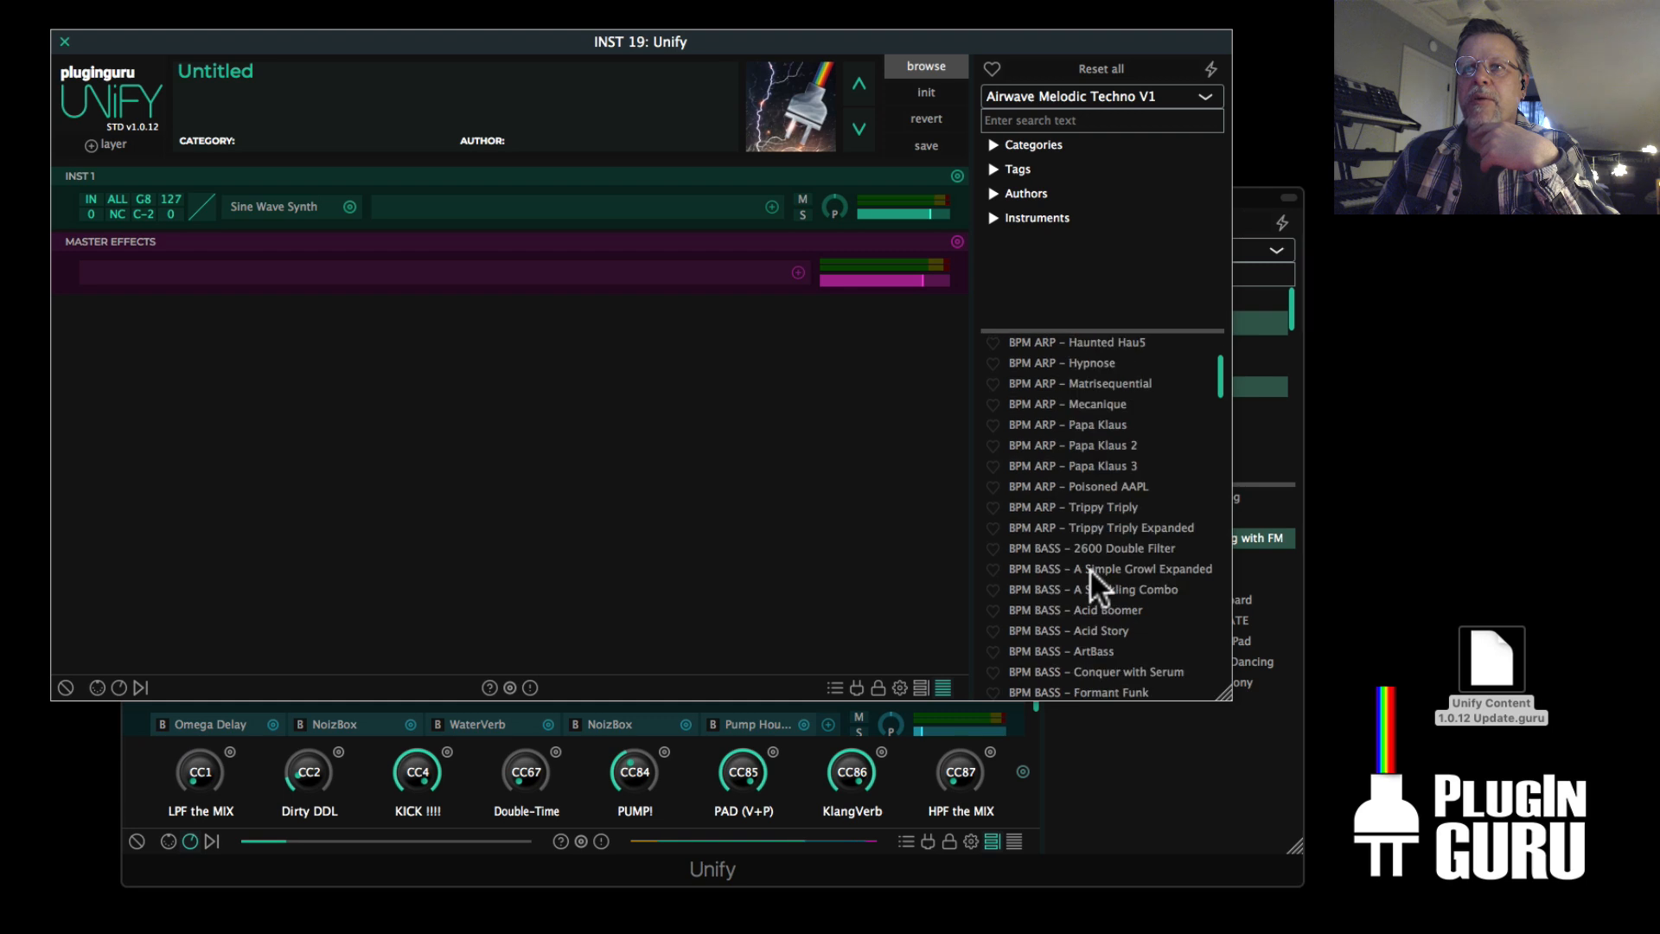
pyautogui.scroll(-3)
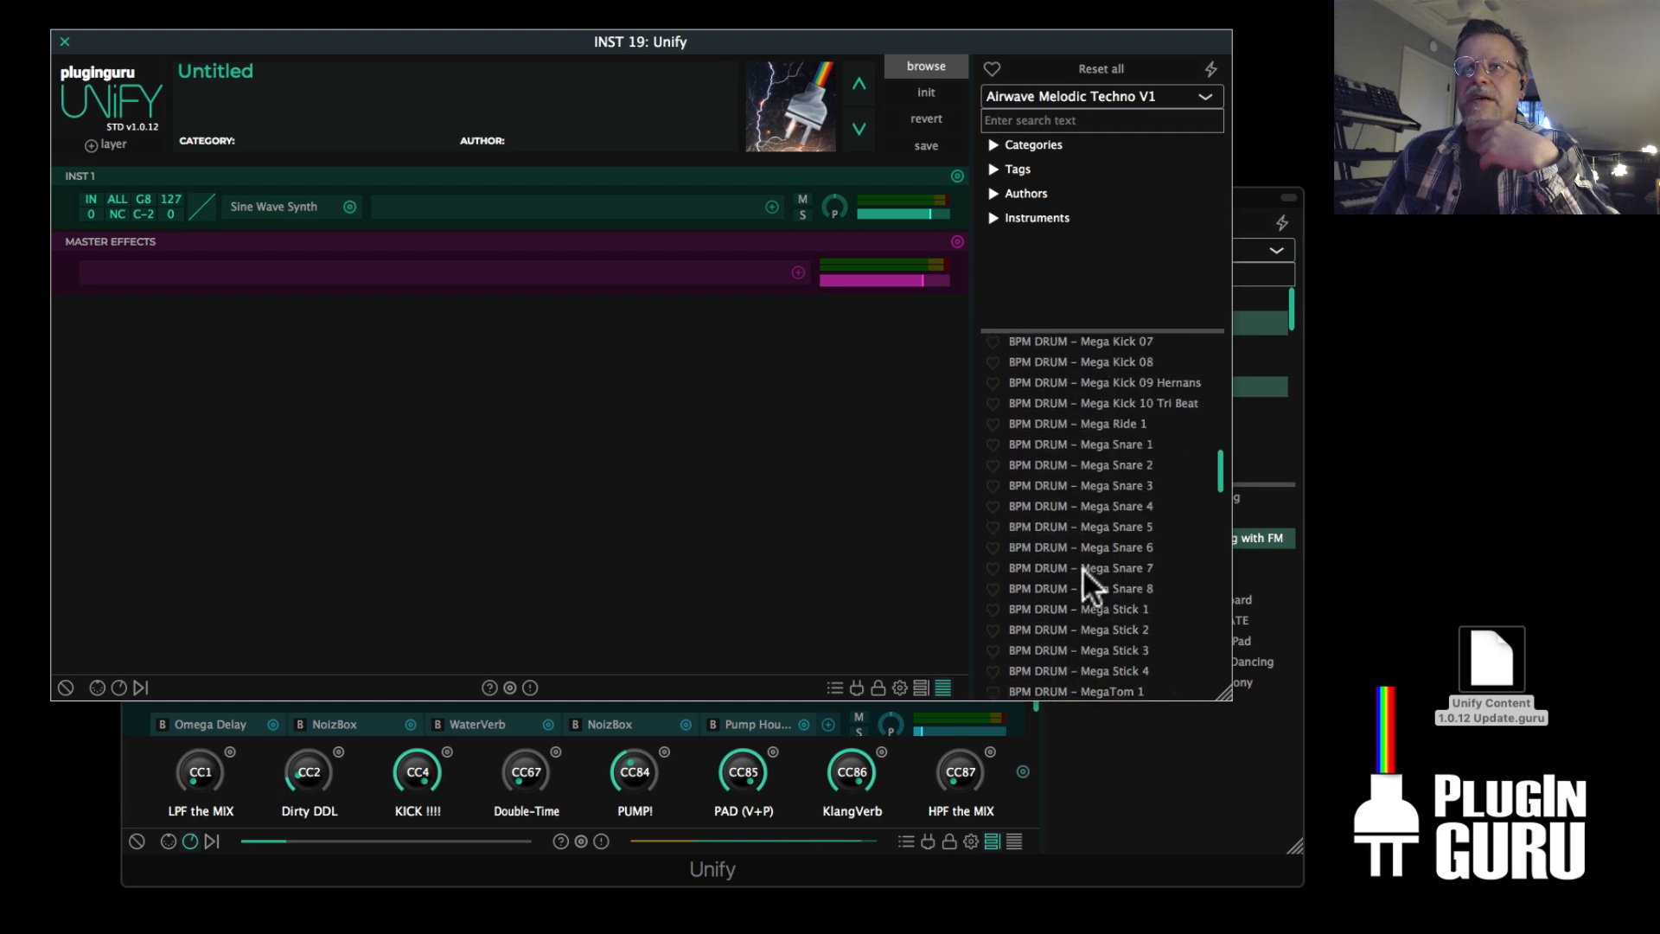
pyautogui.scroll(-3)
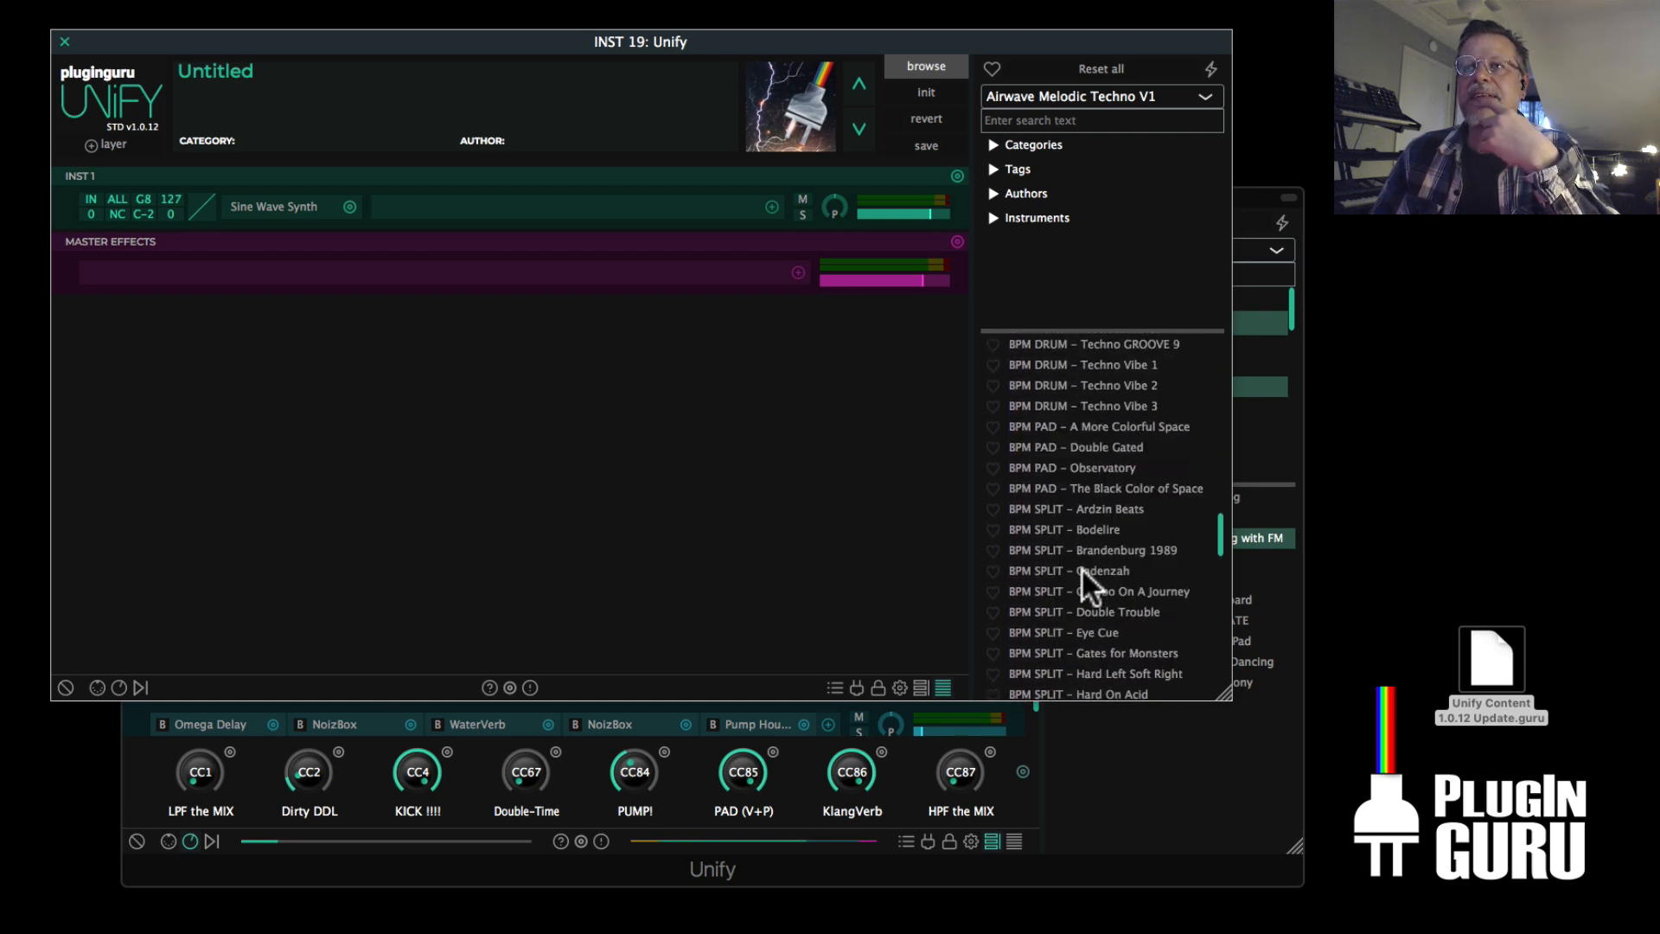
pyautogui.scroll(-3)
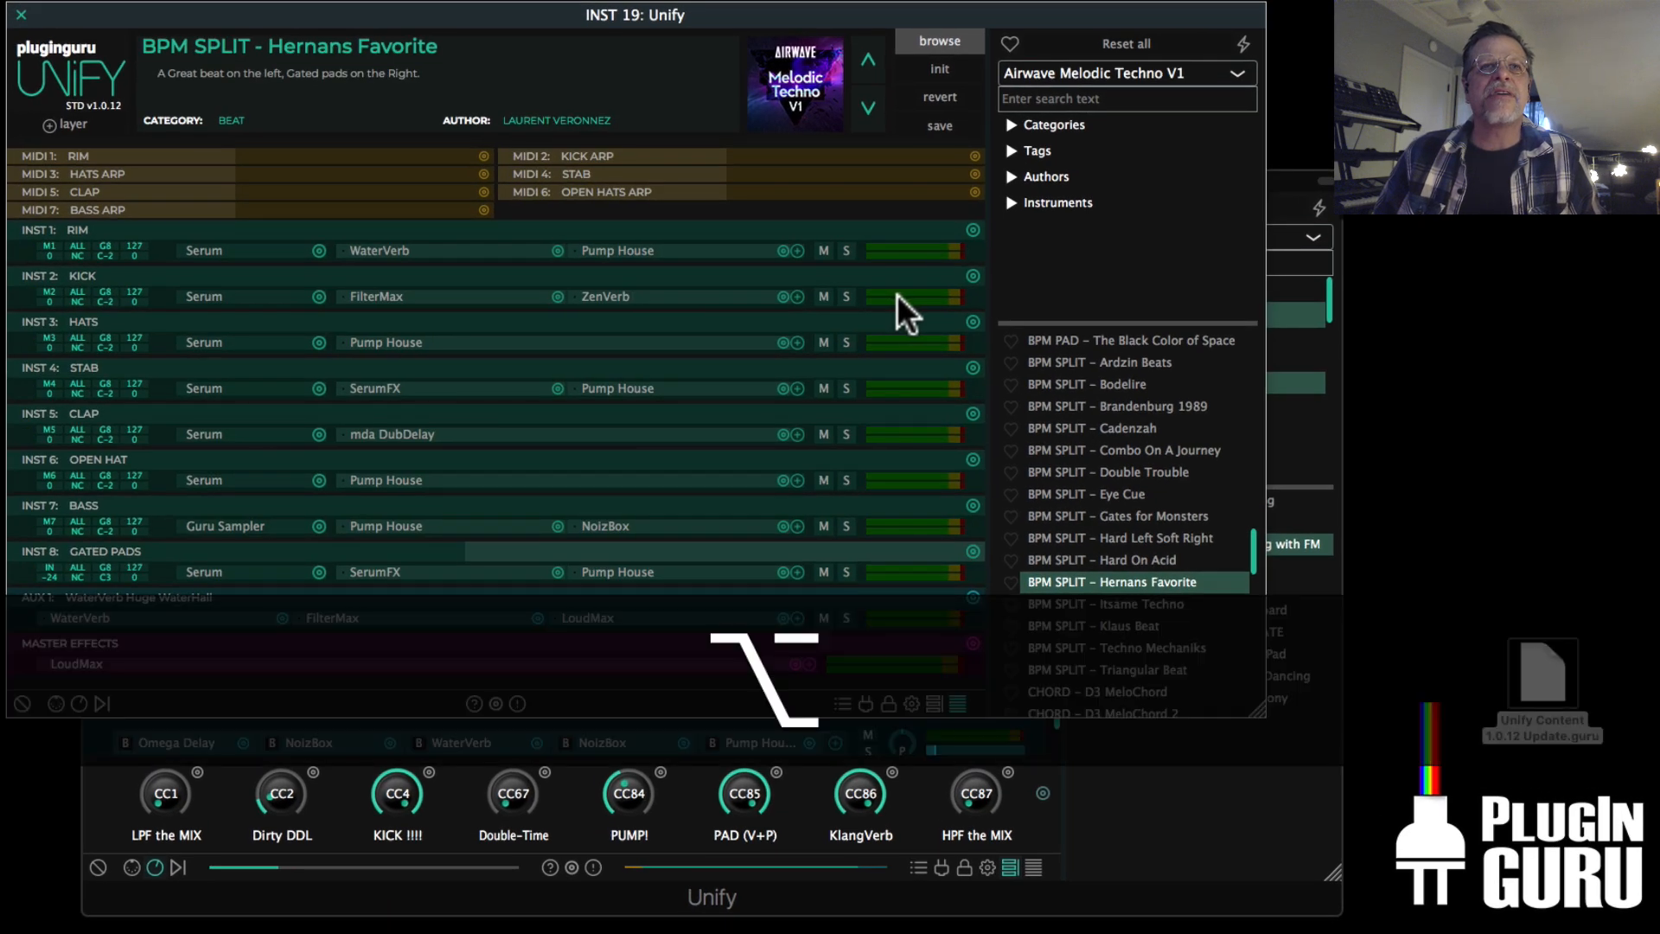
pyautogui.moveTo(982, 284)
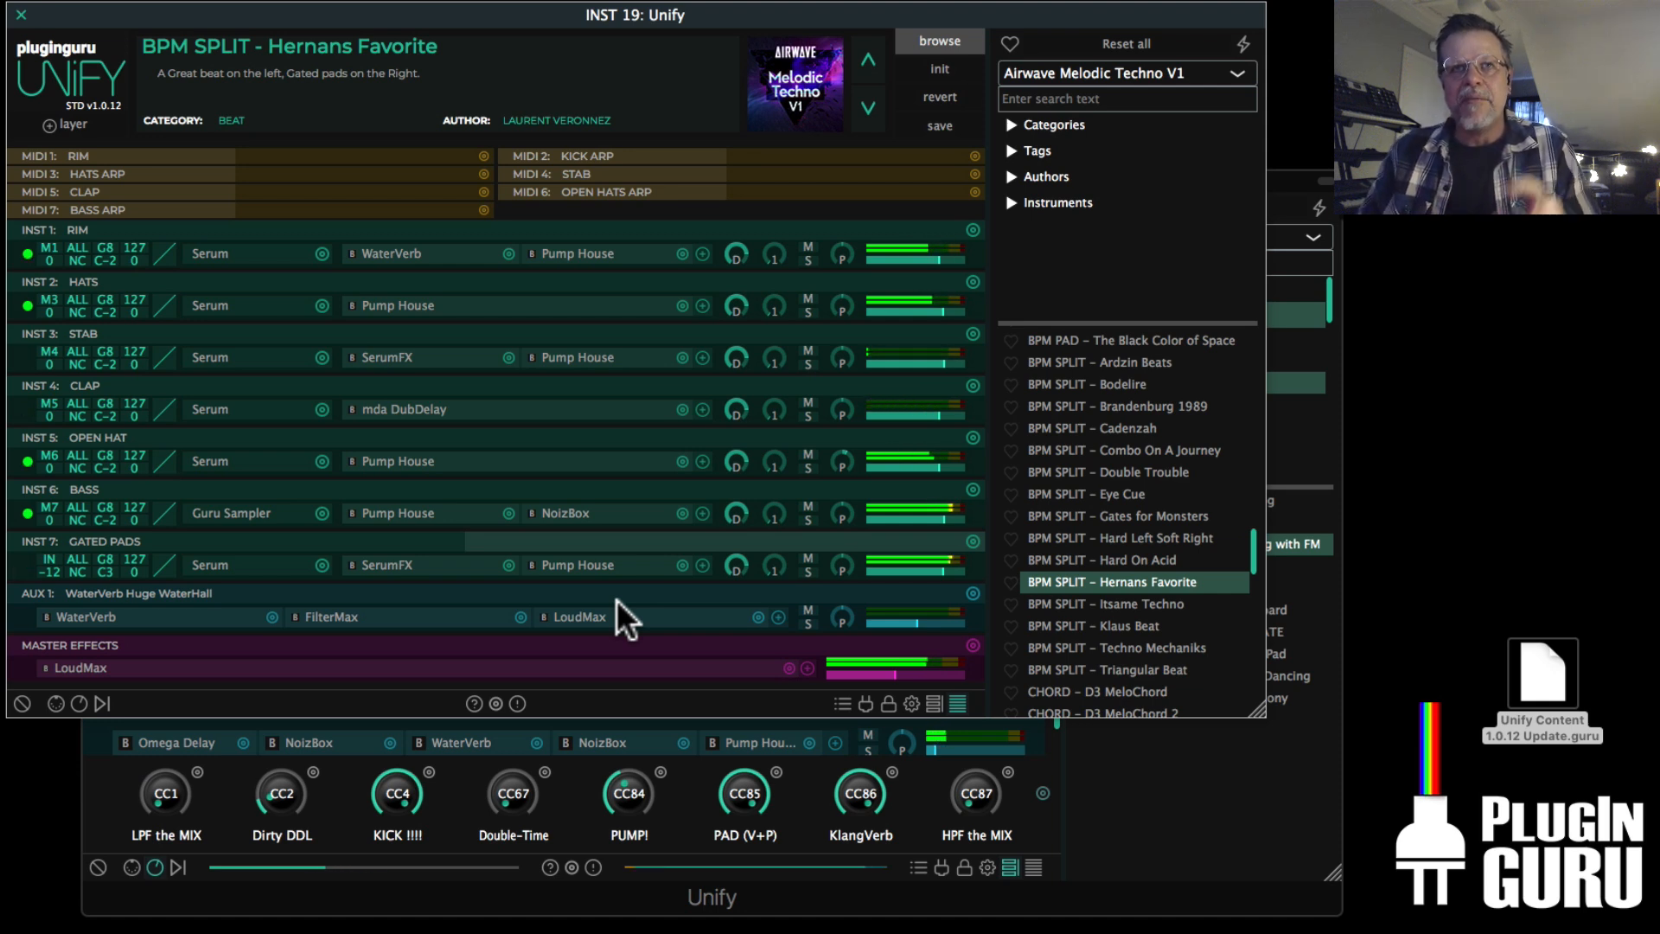
pyautogui.moveTo(359, 296)
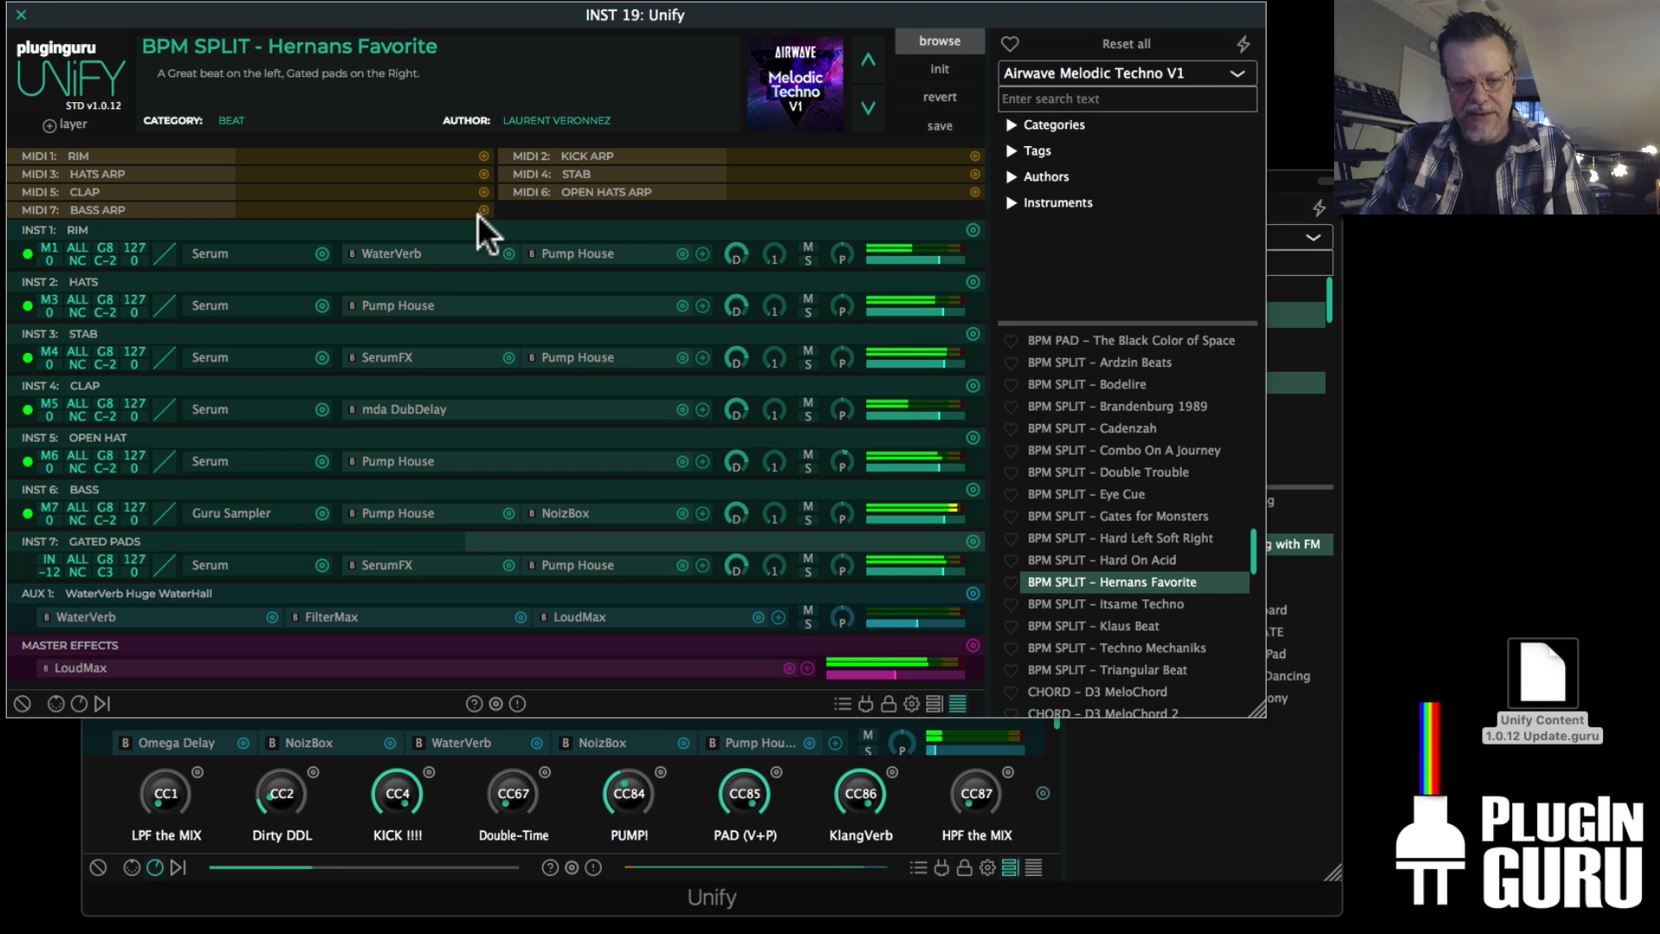
pyautogui.moveTo(548, 249)
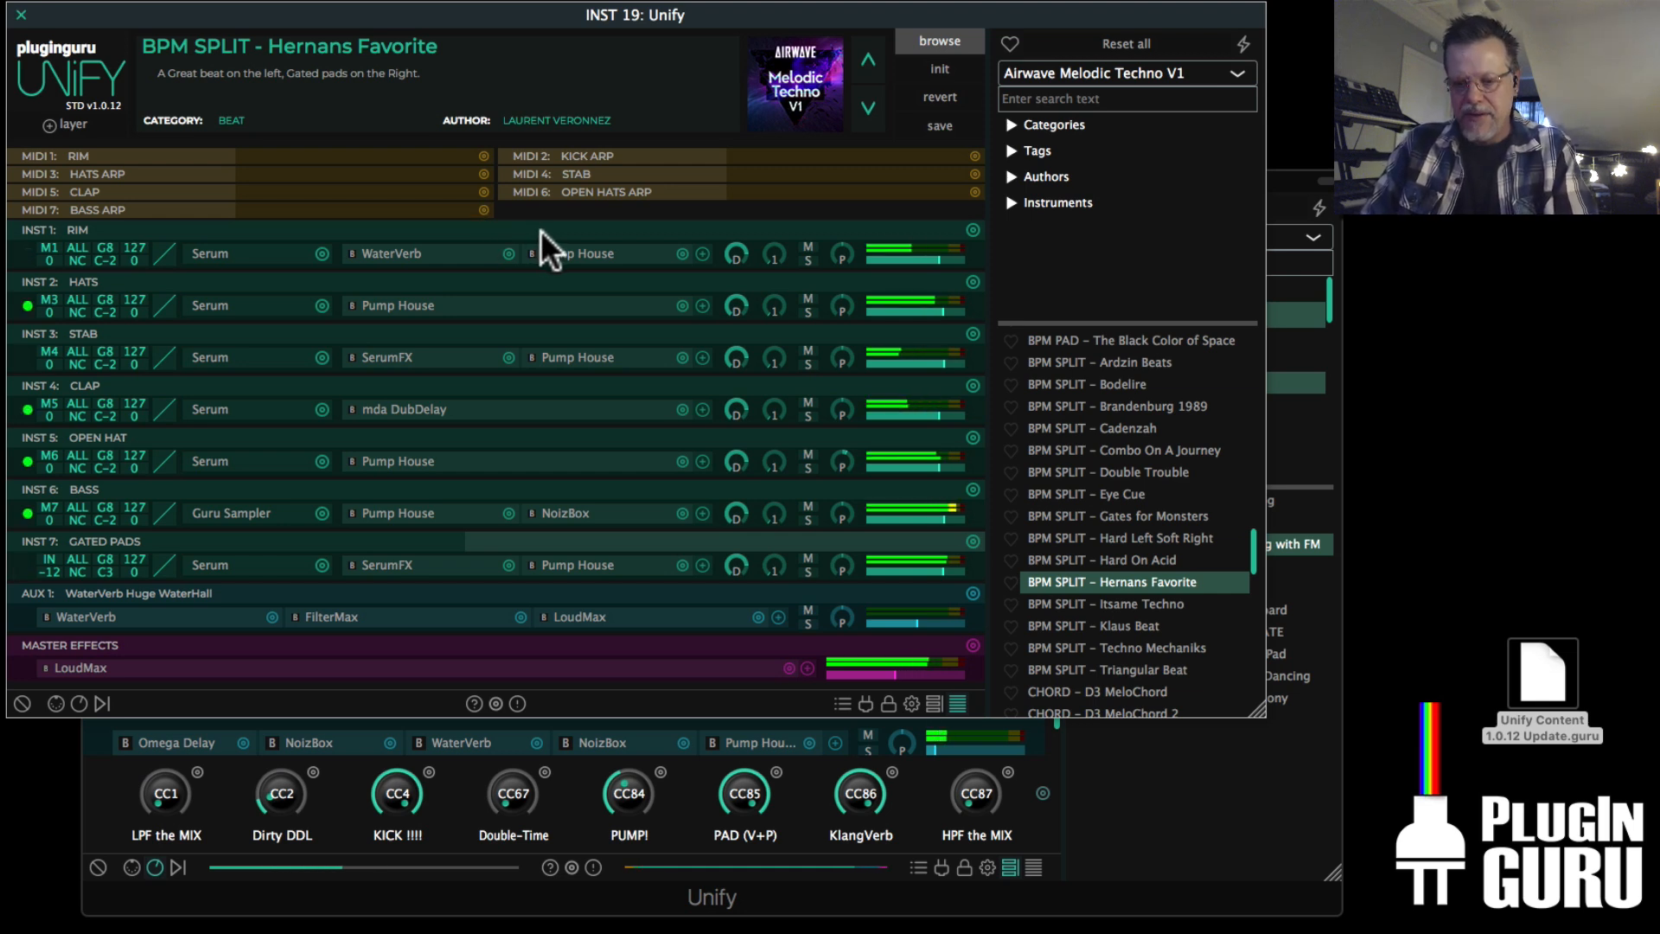
pyautogui.moveTo(581, 260)
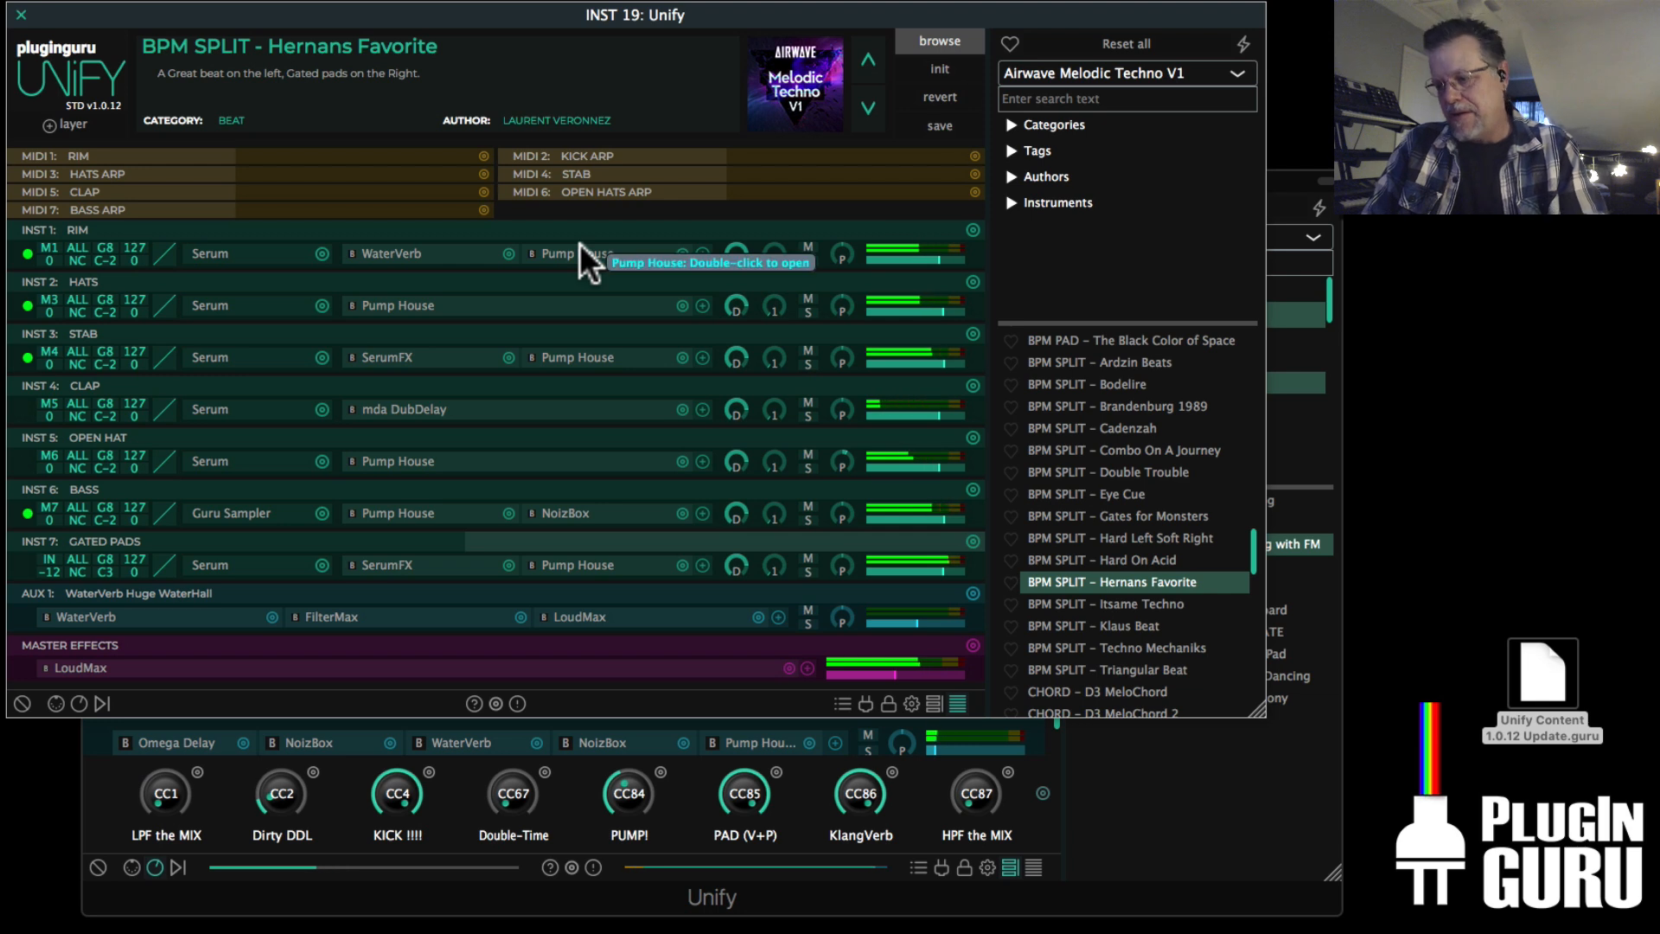
pyautogui.moveTo(600, 260)
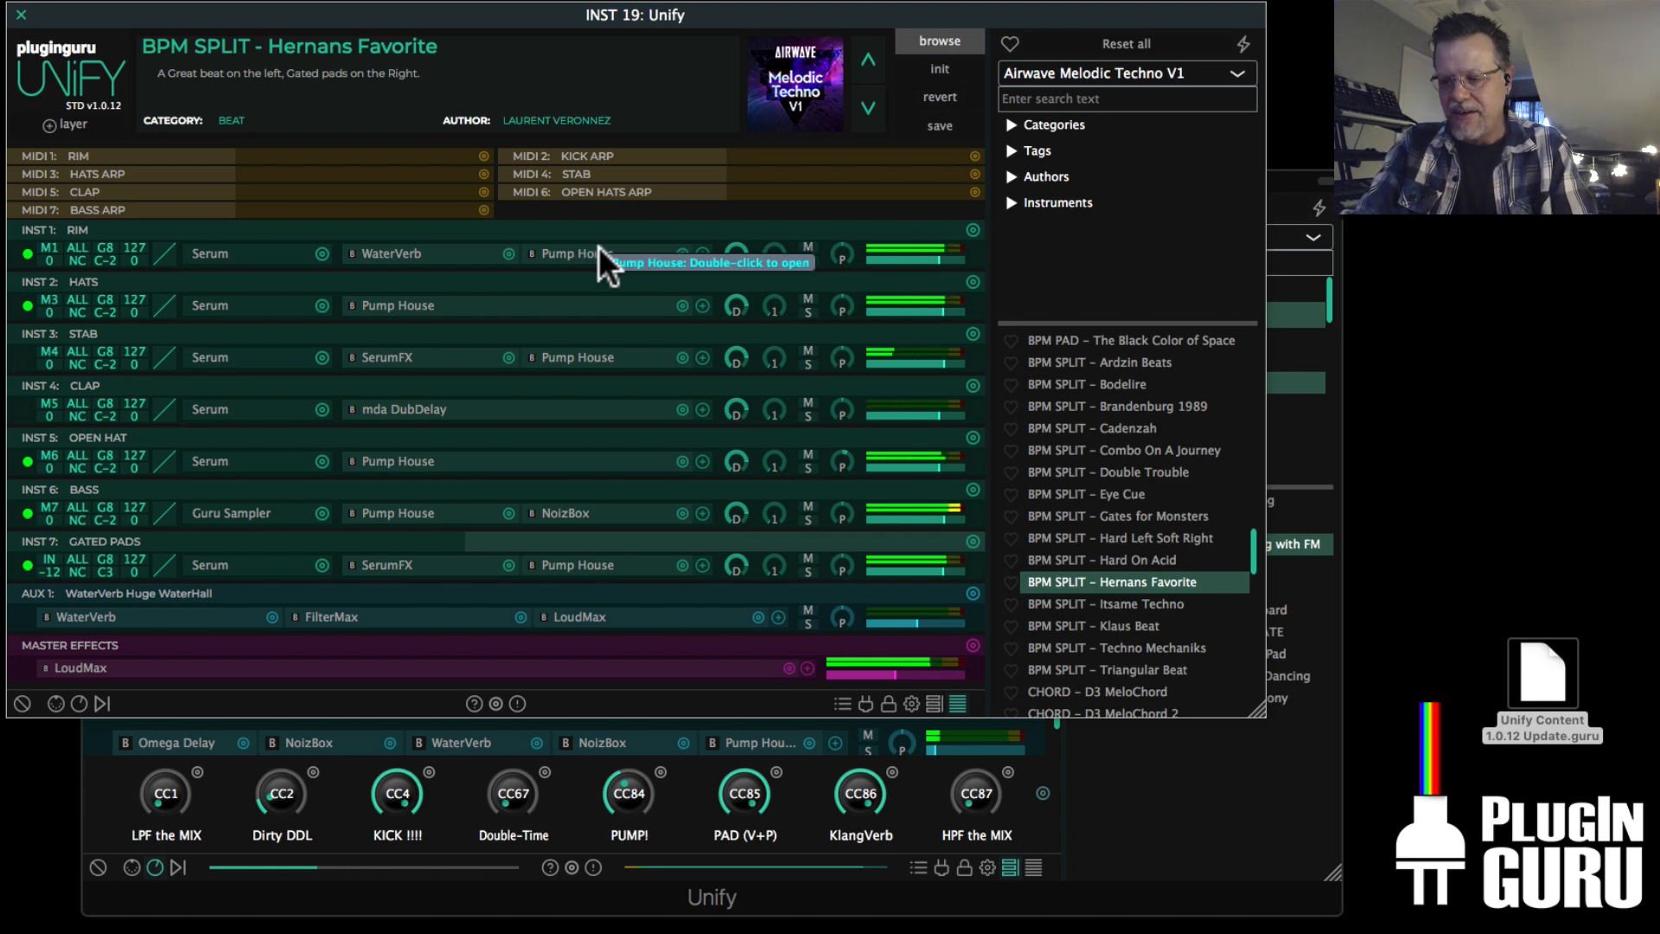
pyautogui.moveTo(643, 254)
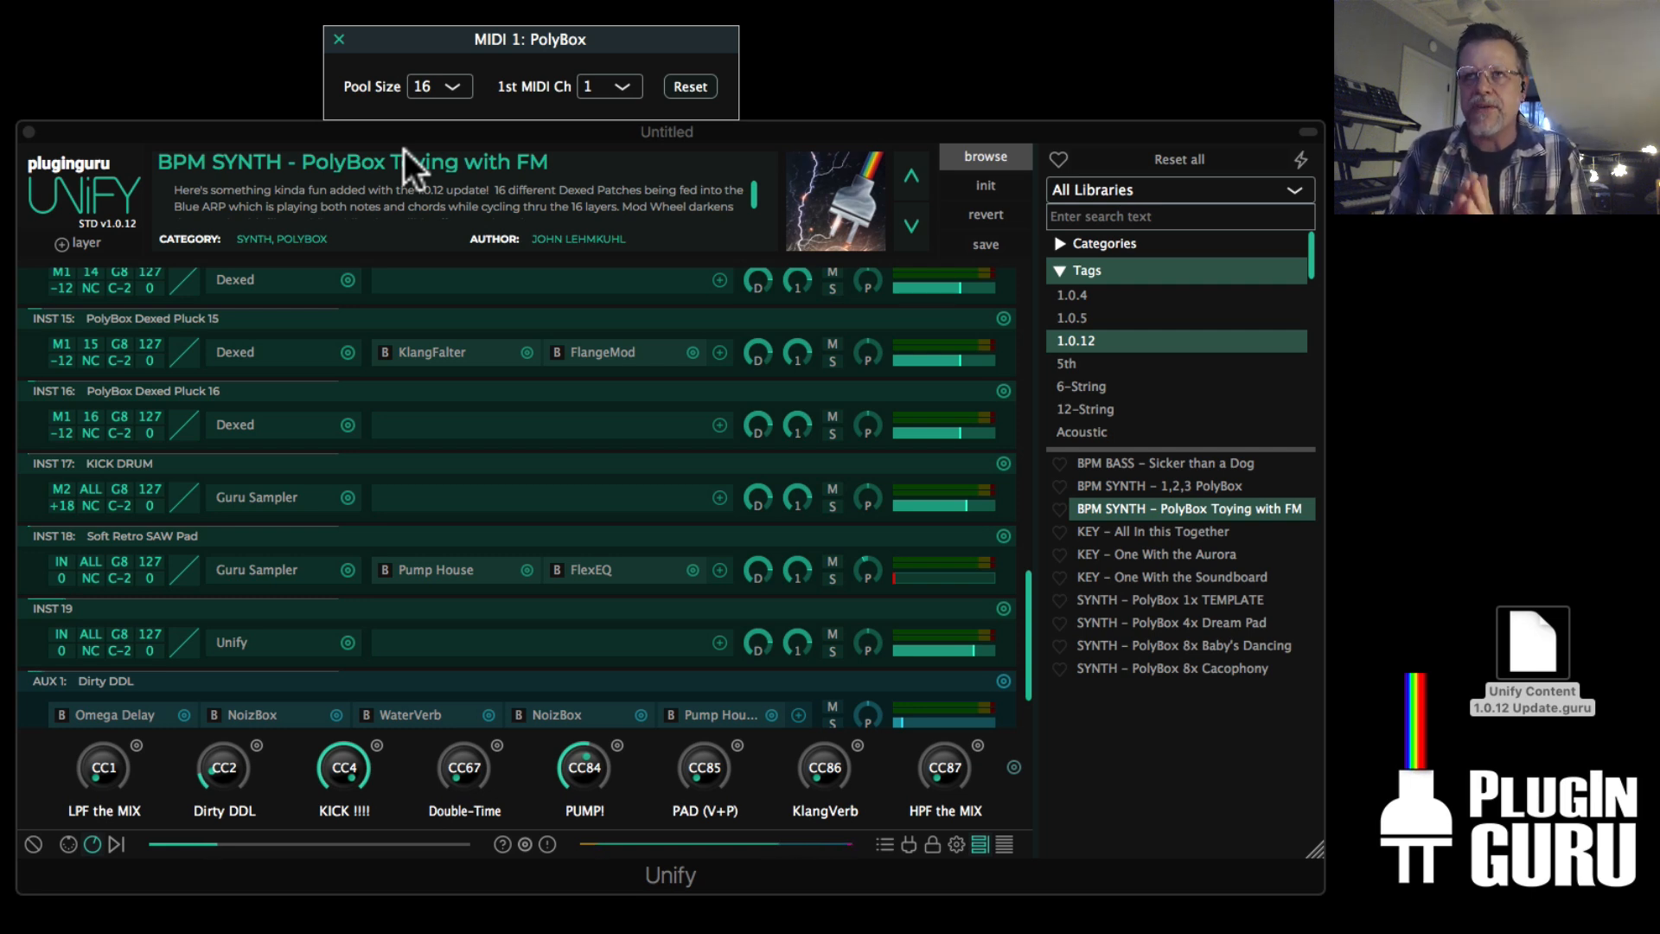
pyautogui.moveTo(1147, 608)
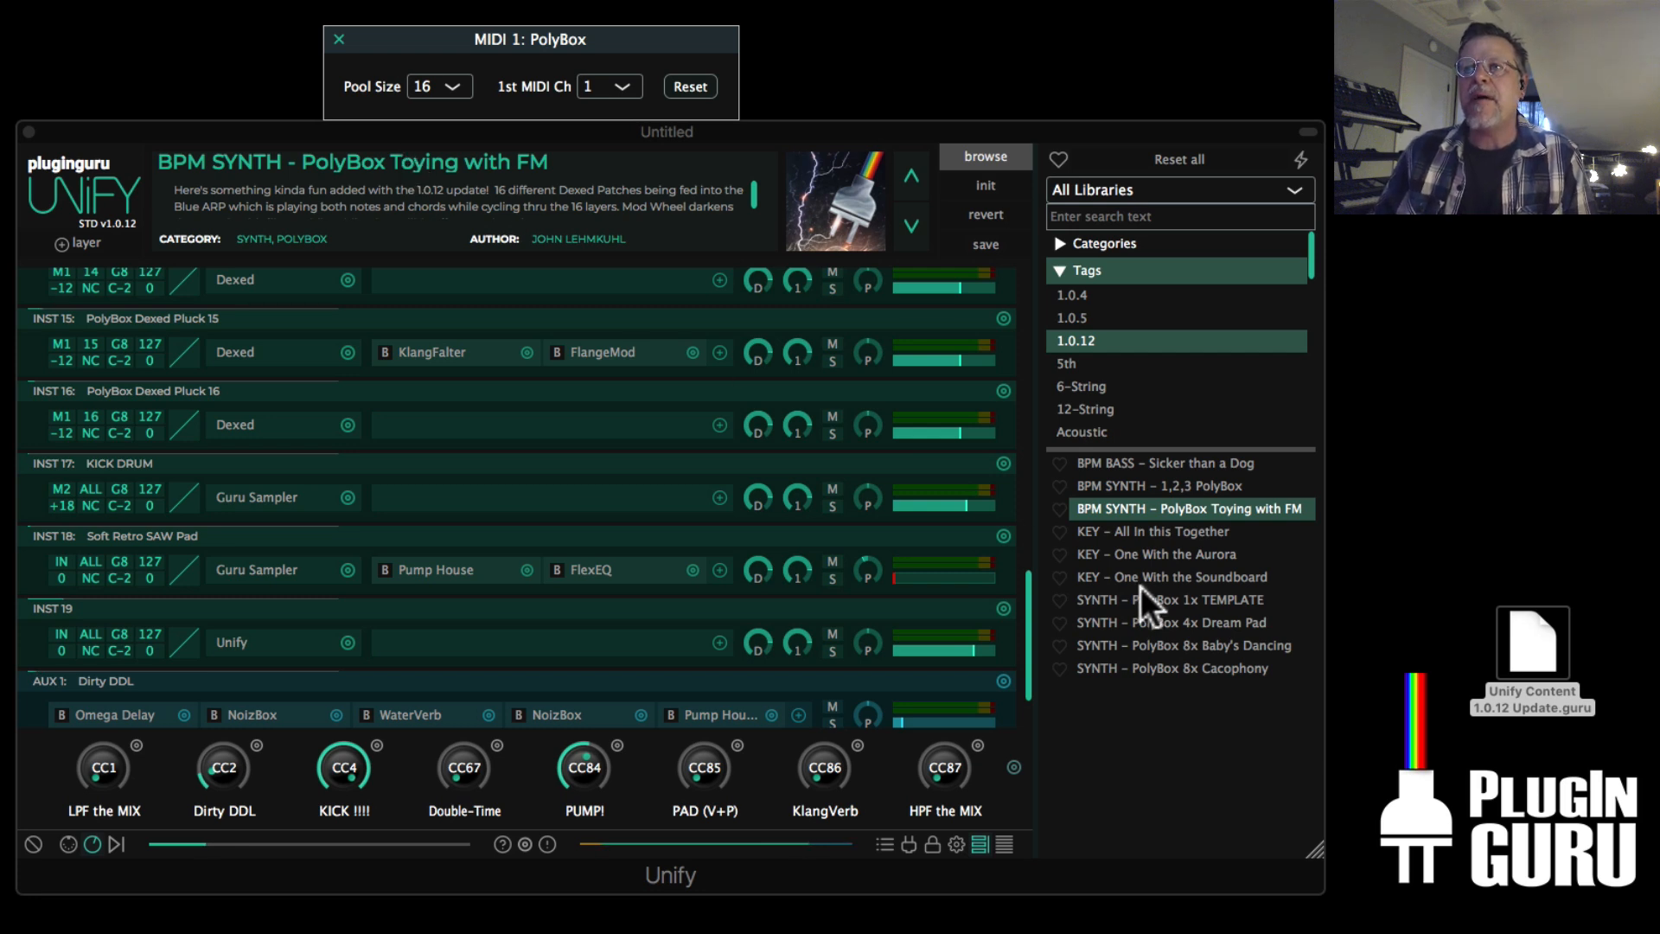
# Load the SYNTH - PolyBox 1x TEMPLATE patch with its Mono SAW Lead layer
pyautogui.click(1168, 600)
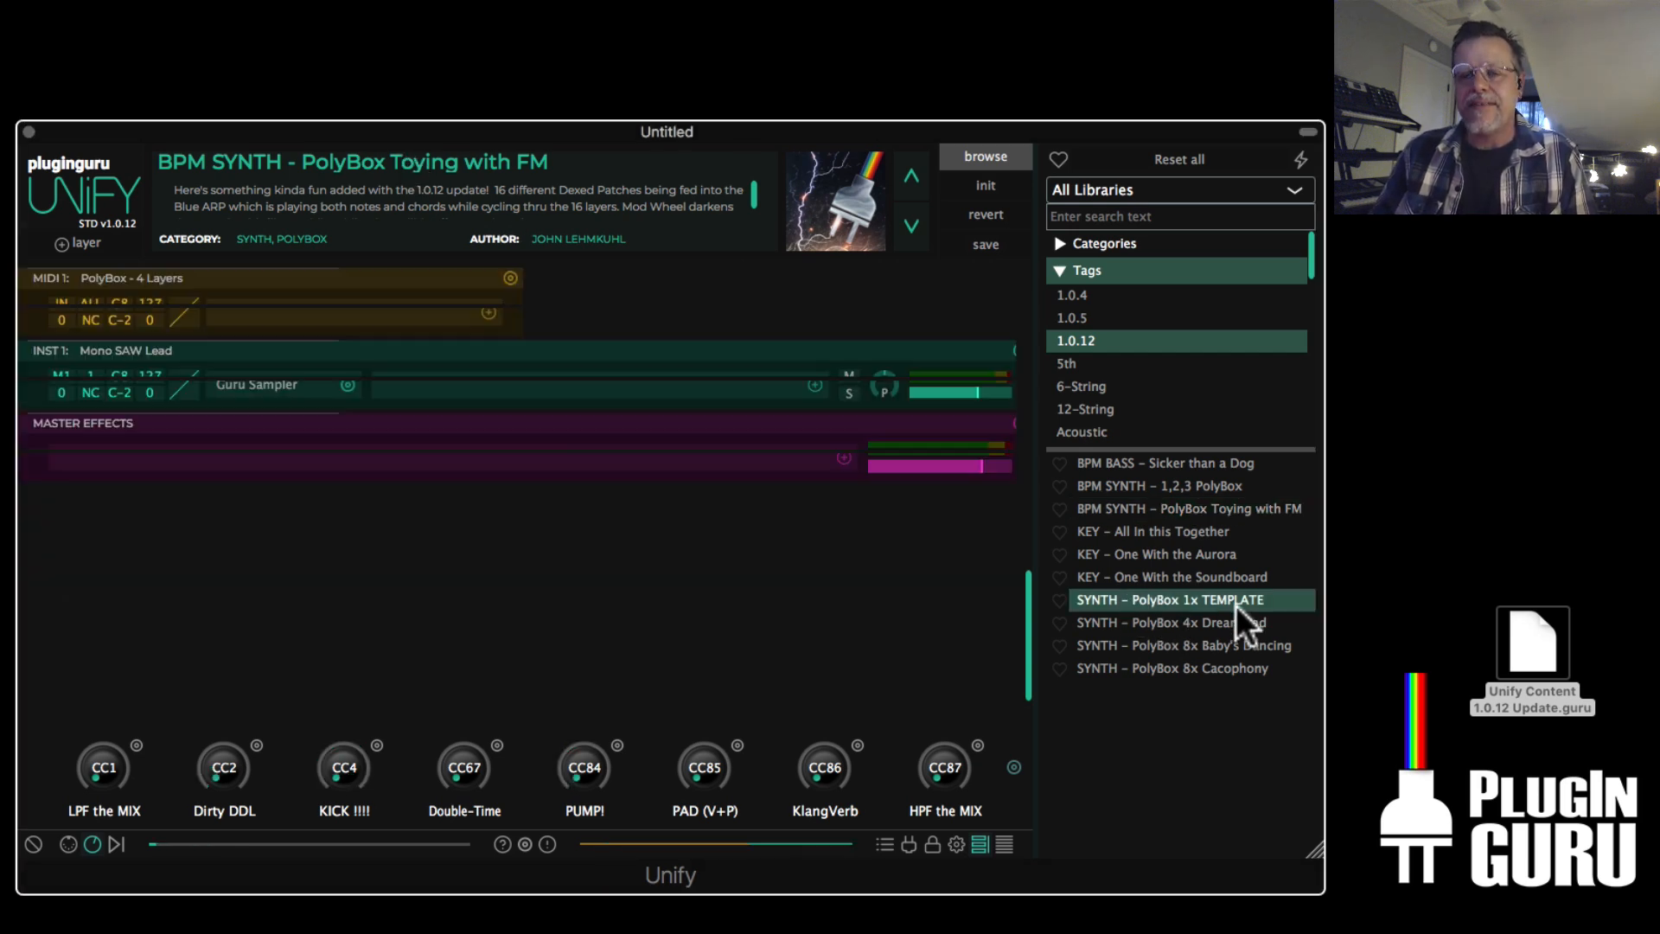
pyautogui.doubleClick(1169, 600)
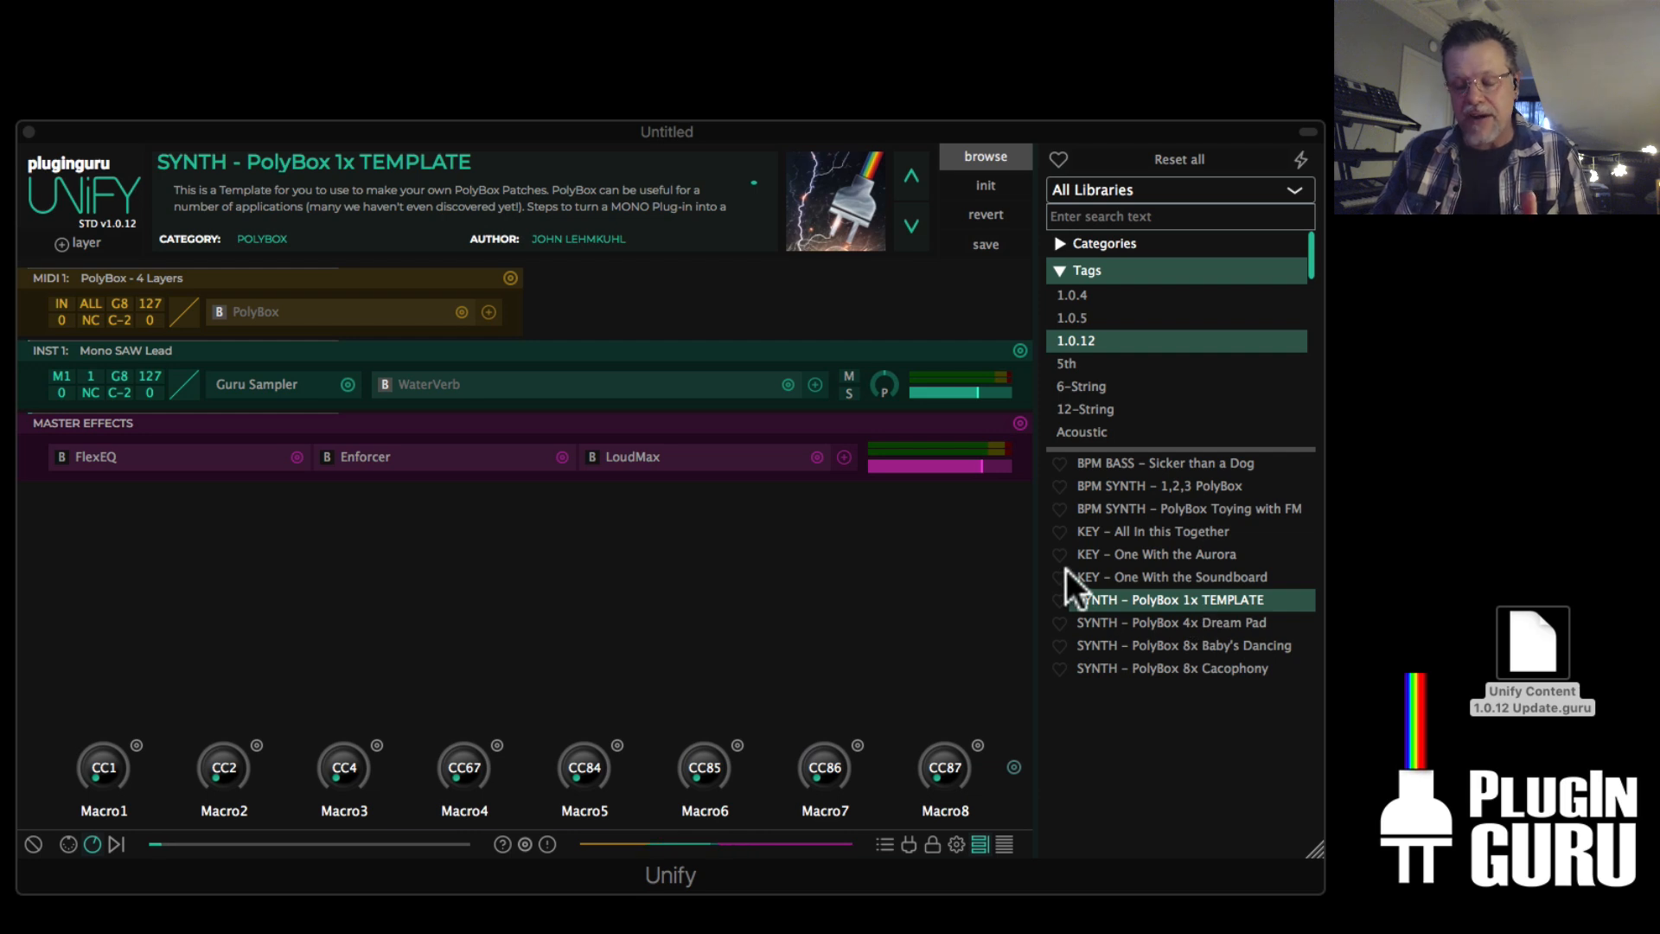